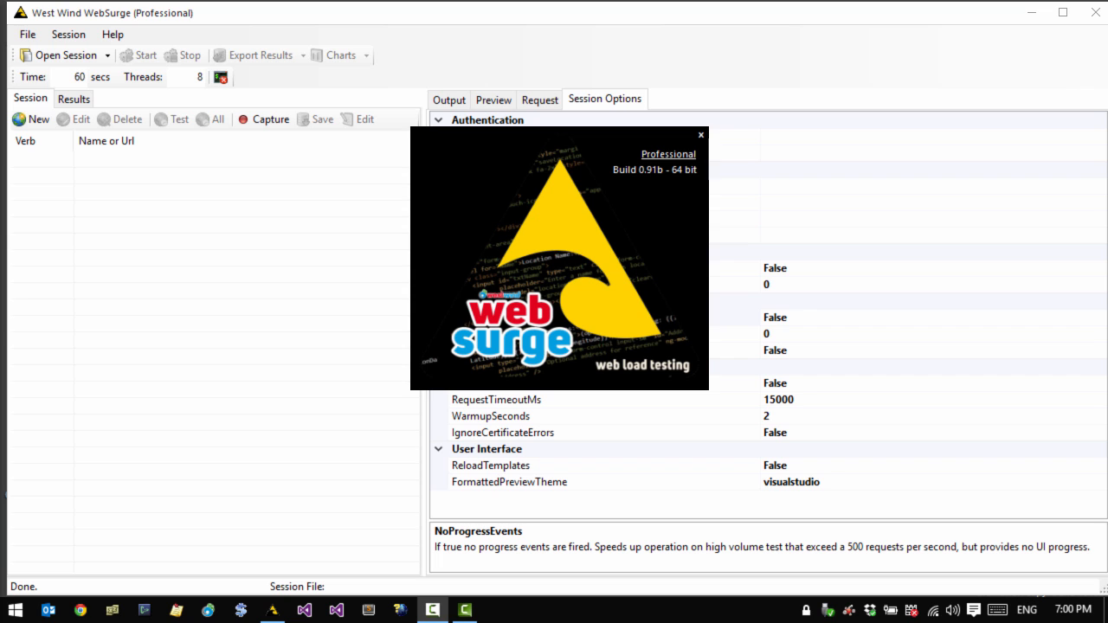
# Dismiss the WebSurge splash screen to show the empty session and its default options
pyautogui.click(700, 135)
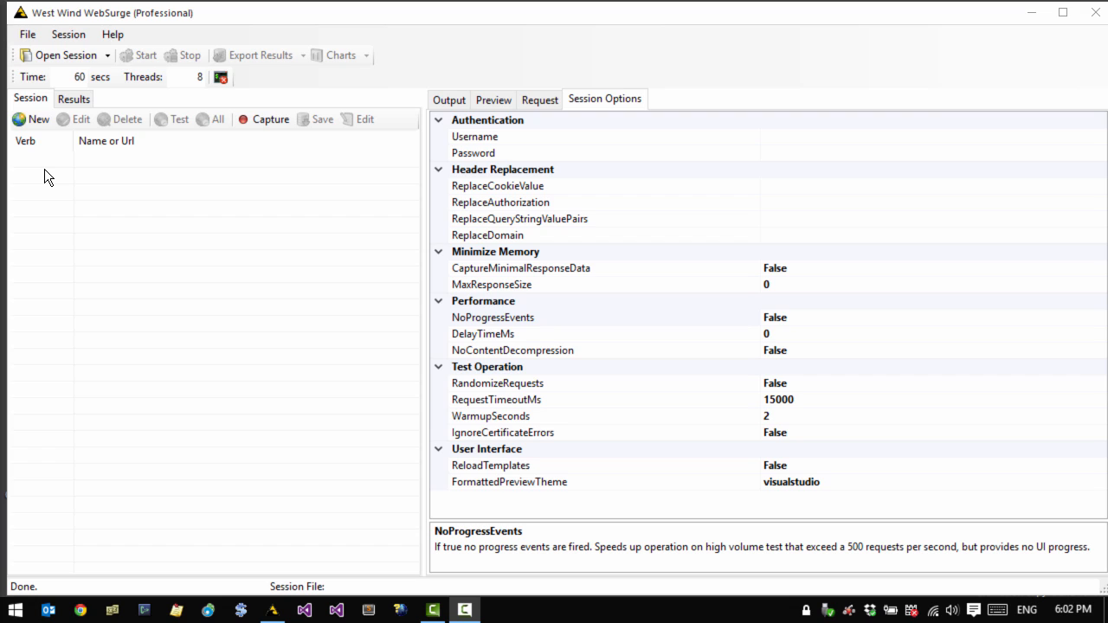
pyautogui.moveTo(384, 262)
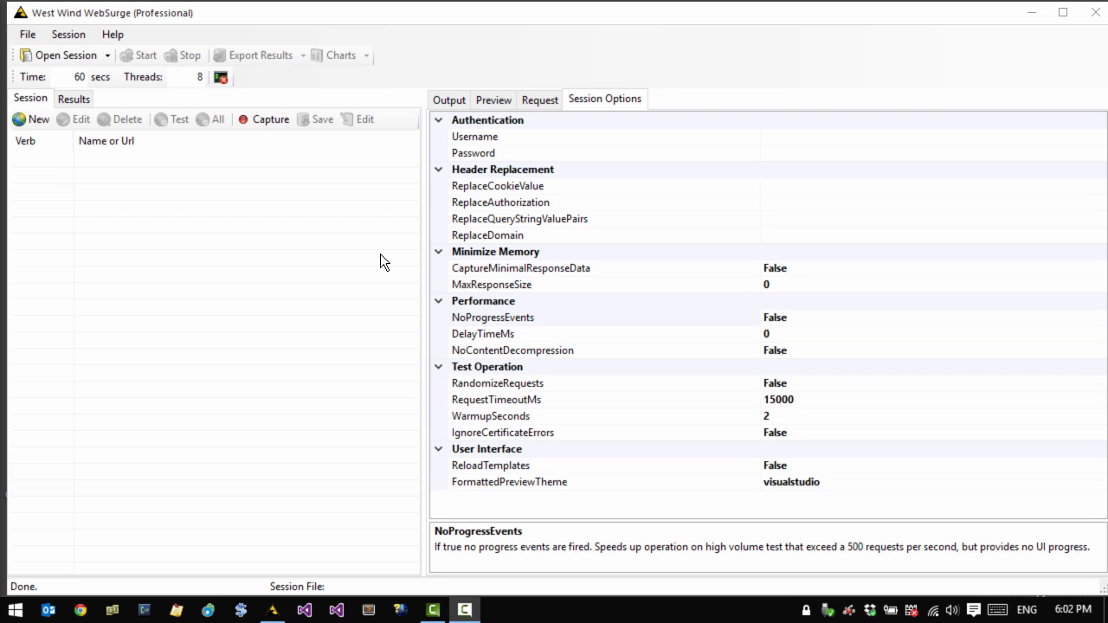
pyautogui.moveTo(418, 238)
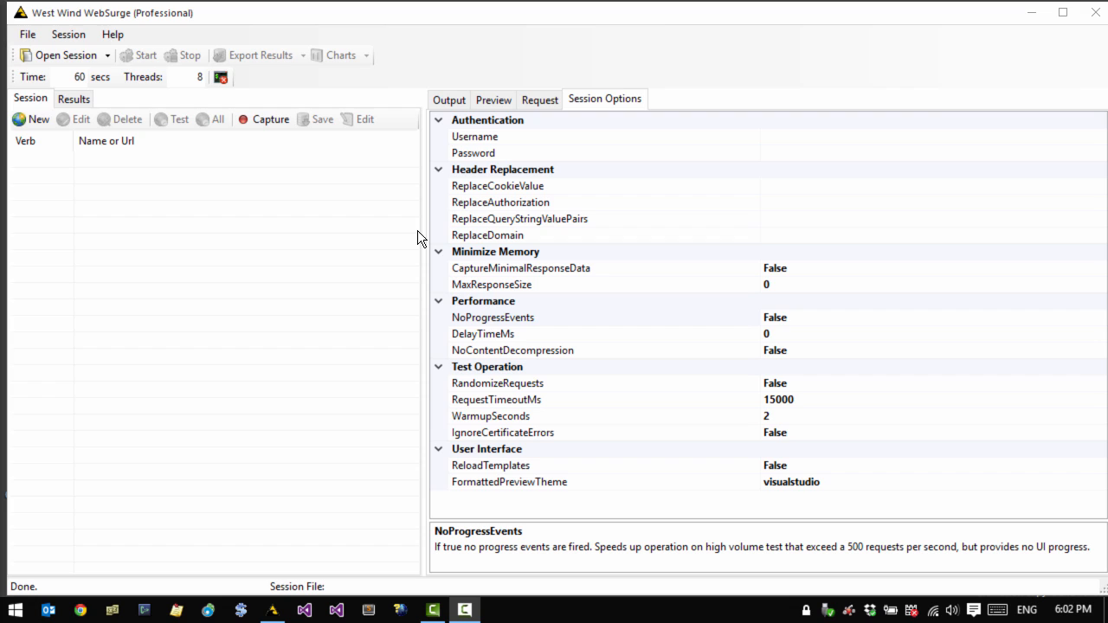
pyautogui.moveTo(91, 182)
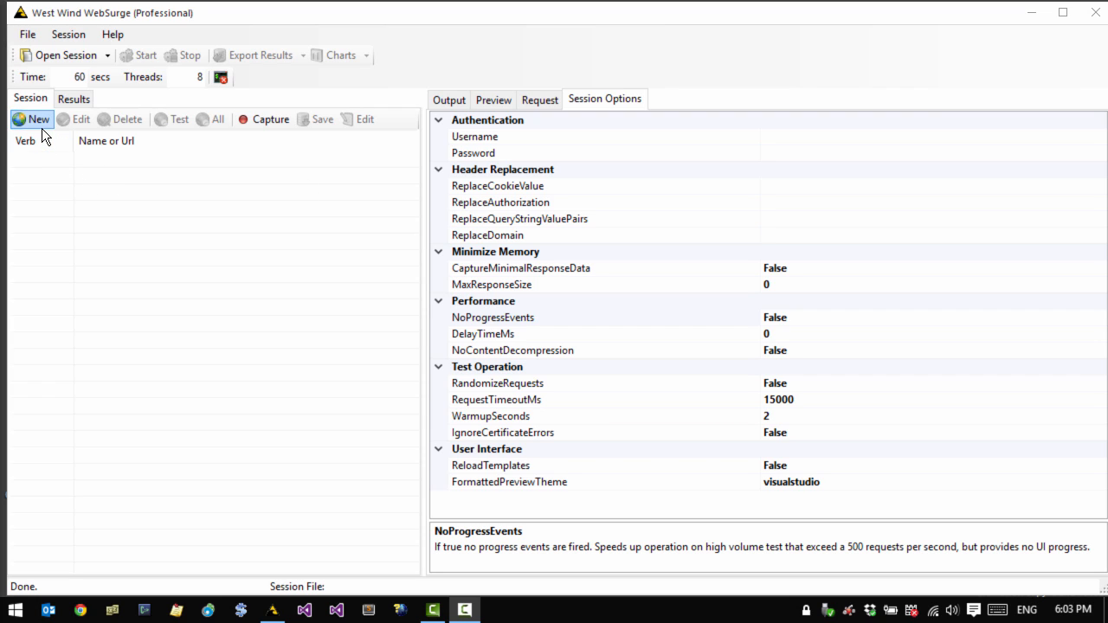
# Start a blank GET request after briefly viewing URL Capture and the recent sessions list
pyautogui.click(540, 98)
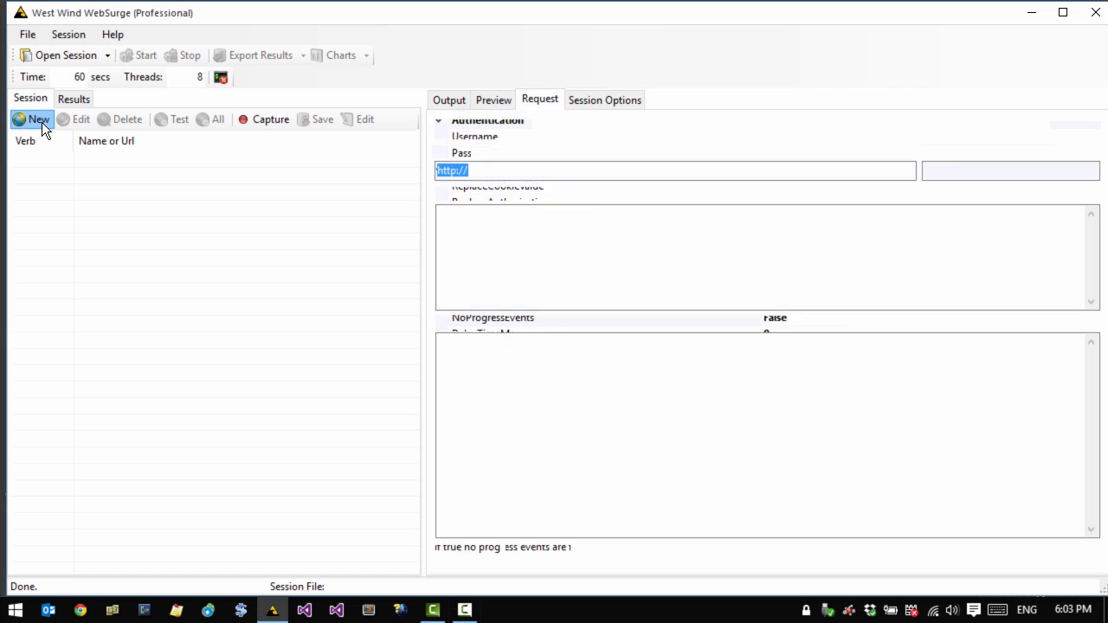
pyautogui.click(37, 119)
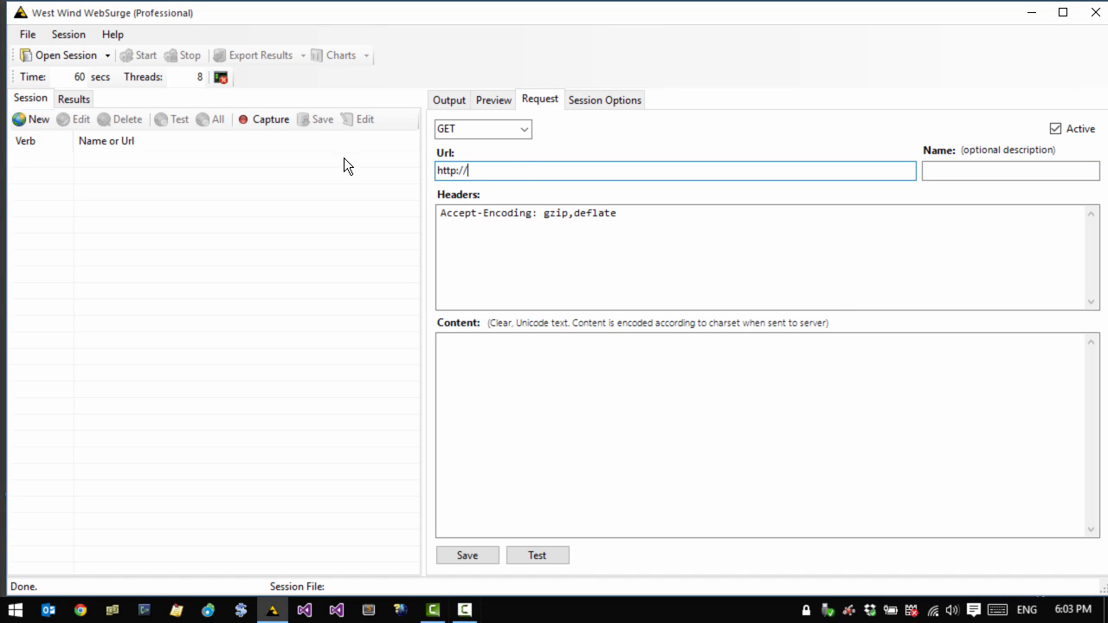
pyautogui.click(270, 119)
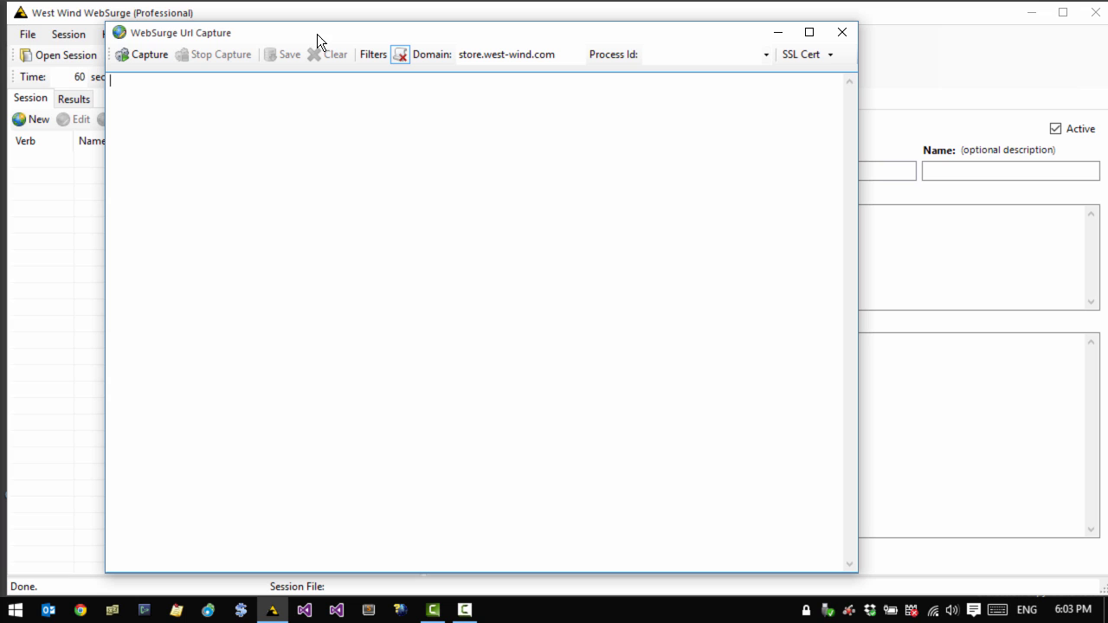
pyautogui.moveTo(763, 86)
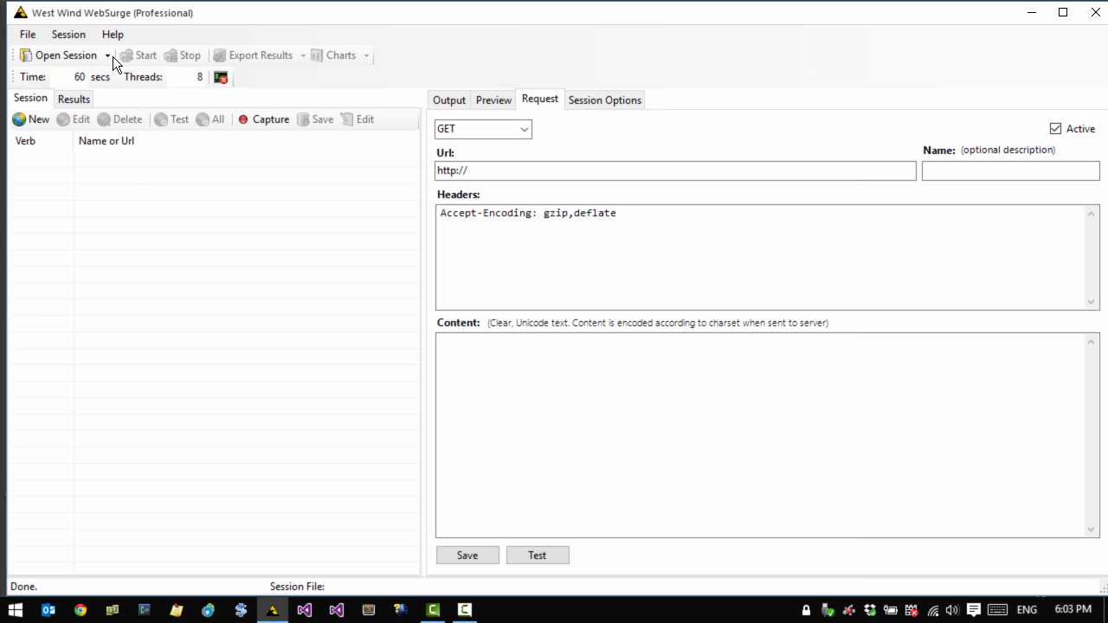
pyautogui.click(108, 54)
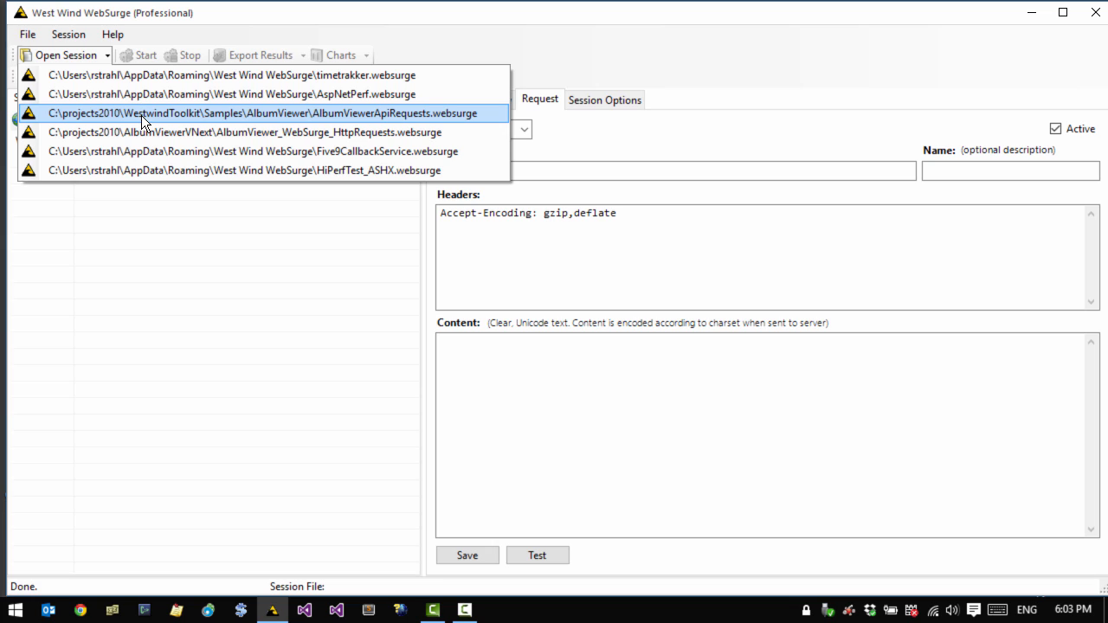
pyautogui.click(261, 113)
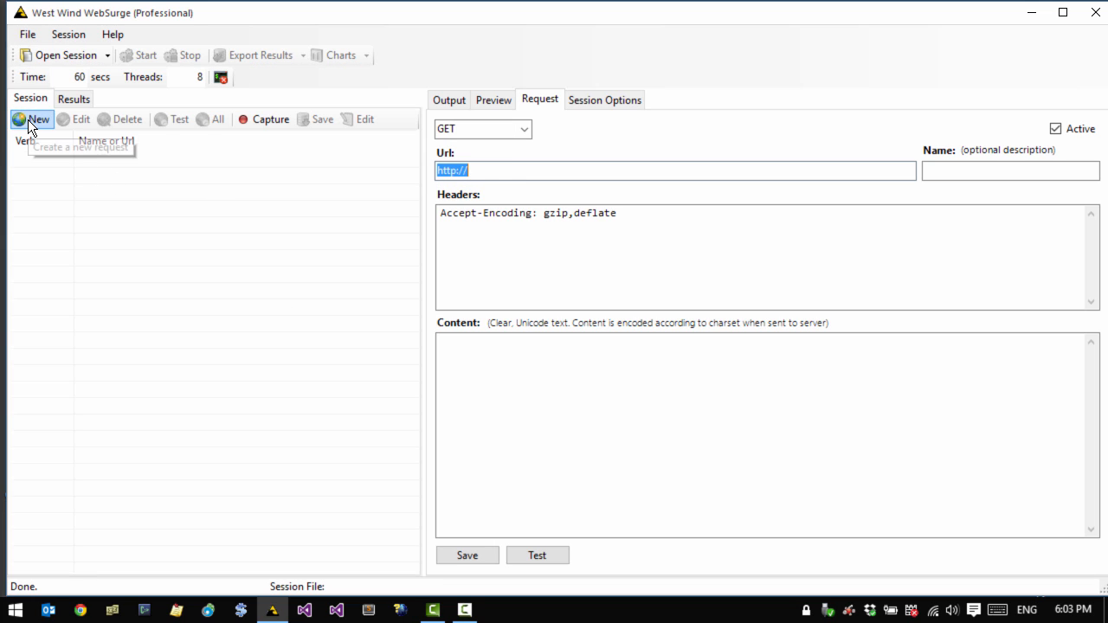
# Enter localhost/weblog/ as the URL, keep the GET verb, and save the request
pyautogui.write('lo')
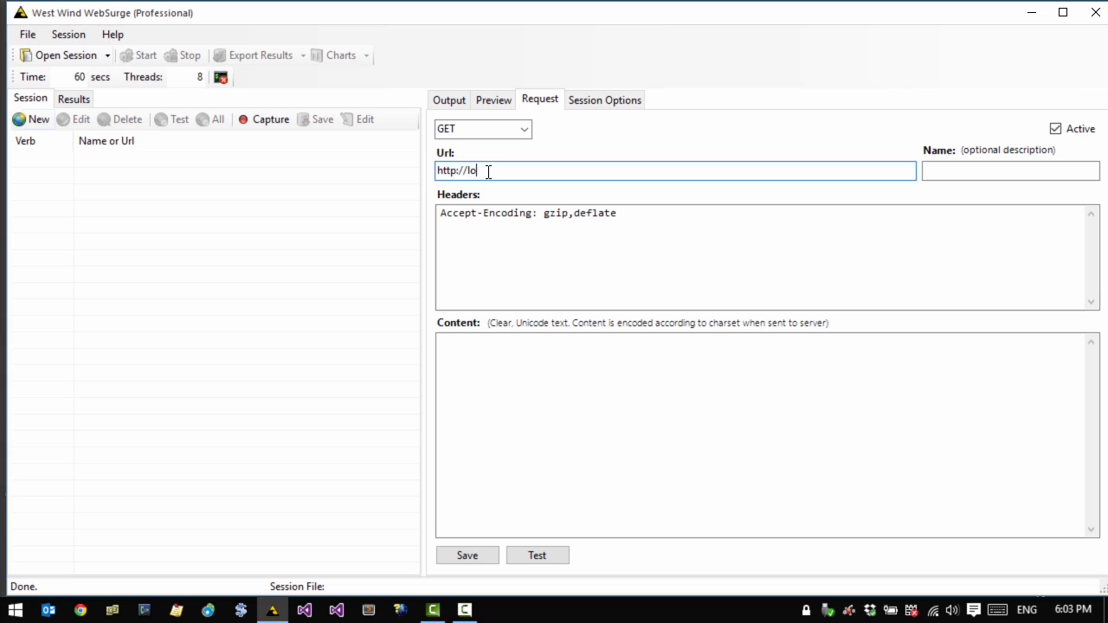
pyautogui.write('calhost/')
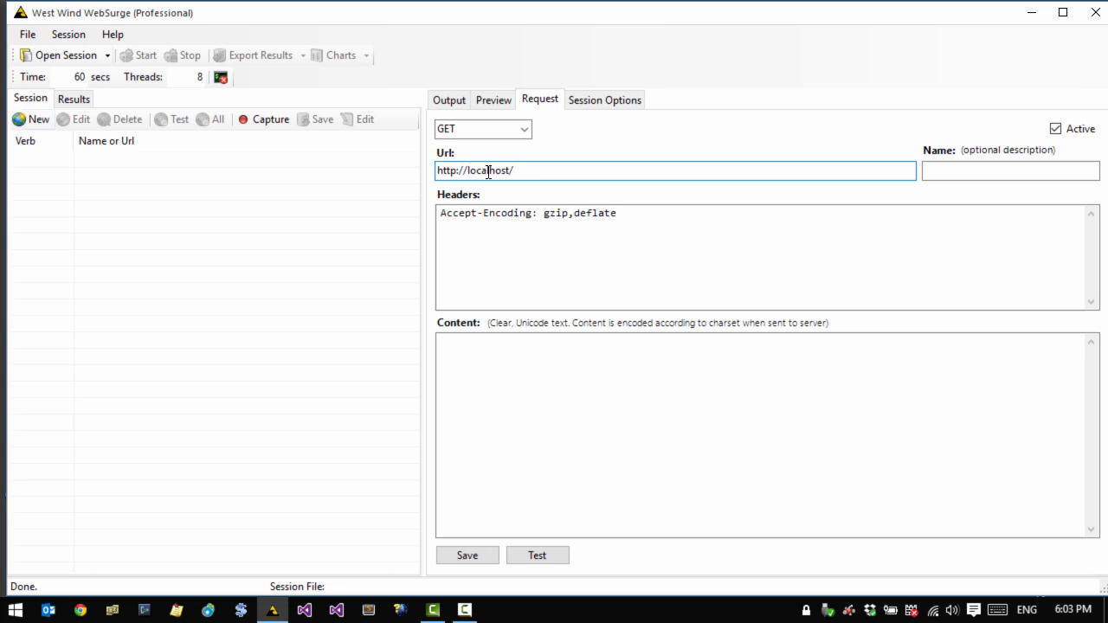
pyautogui.write('weblog/')
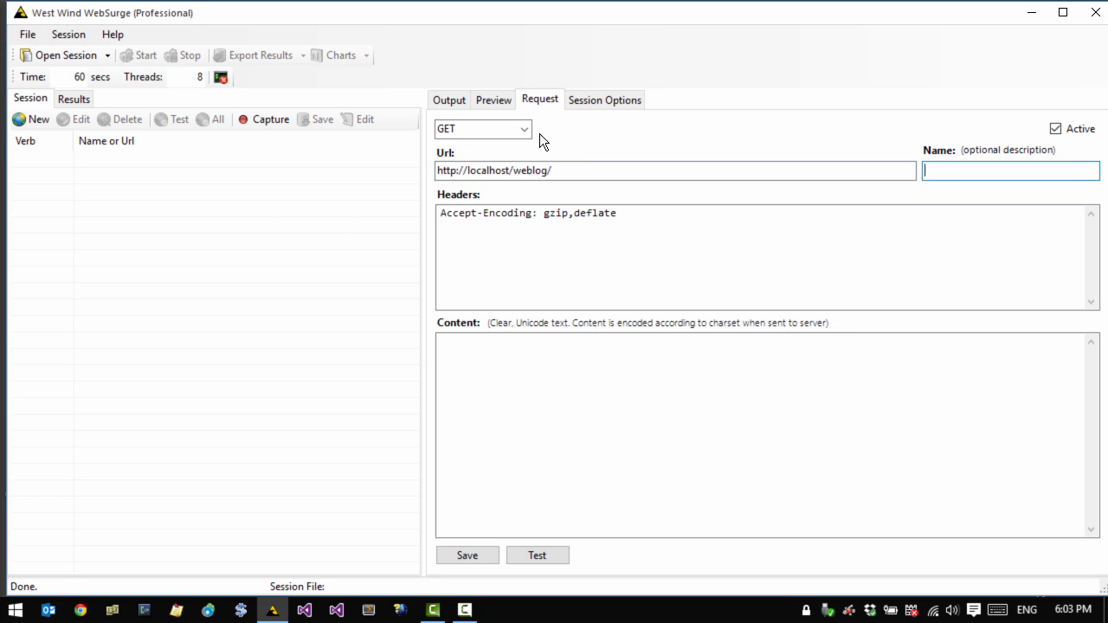
pyautogui.click(524, 129)
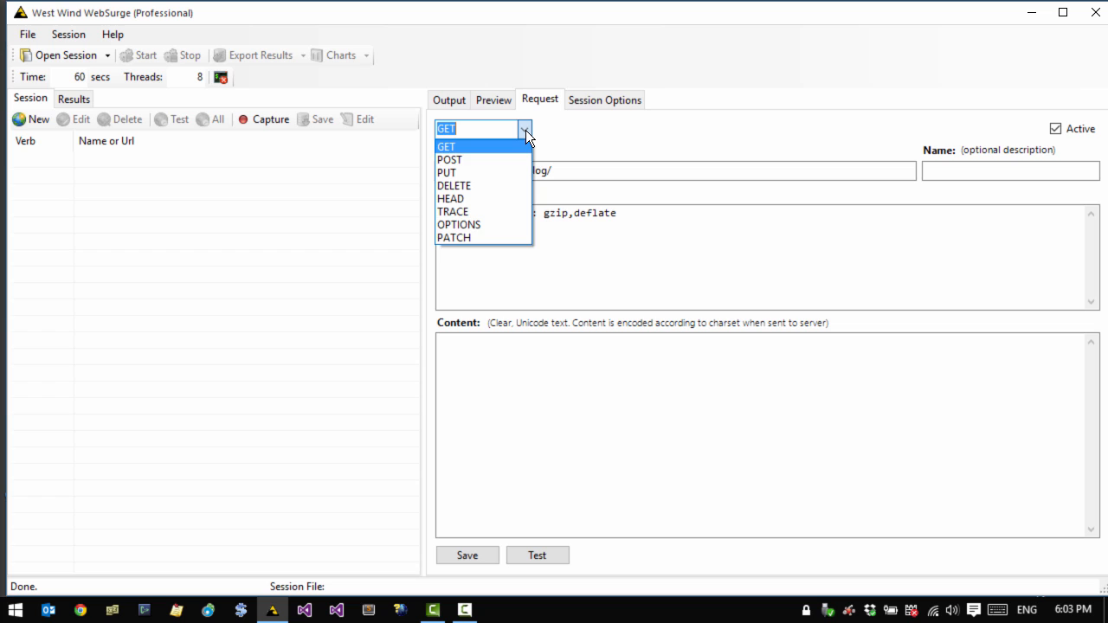
pyautogui.click(446, 146)
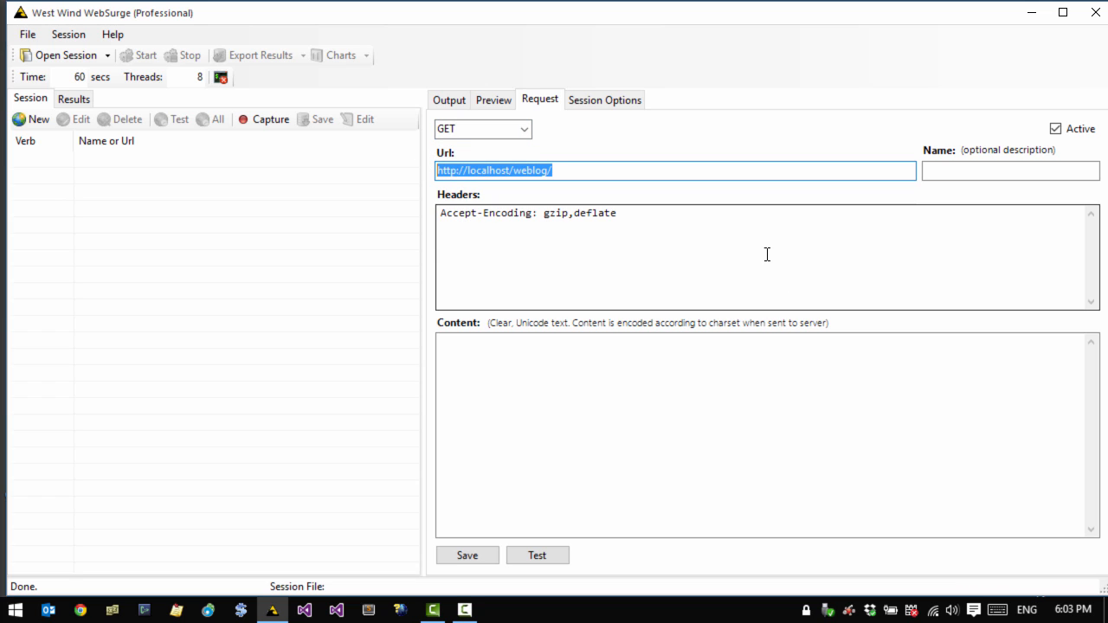
pyautogui.click(630, 238)
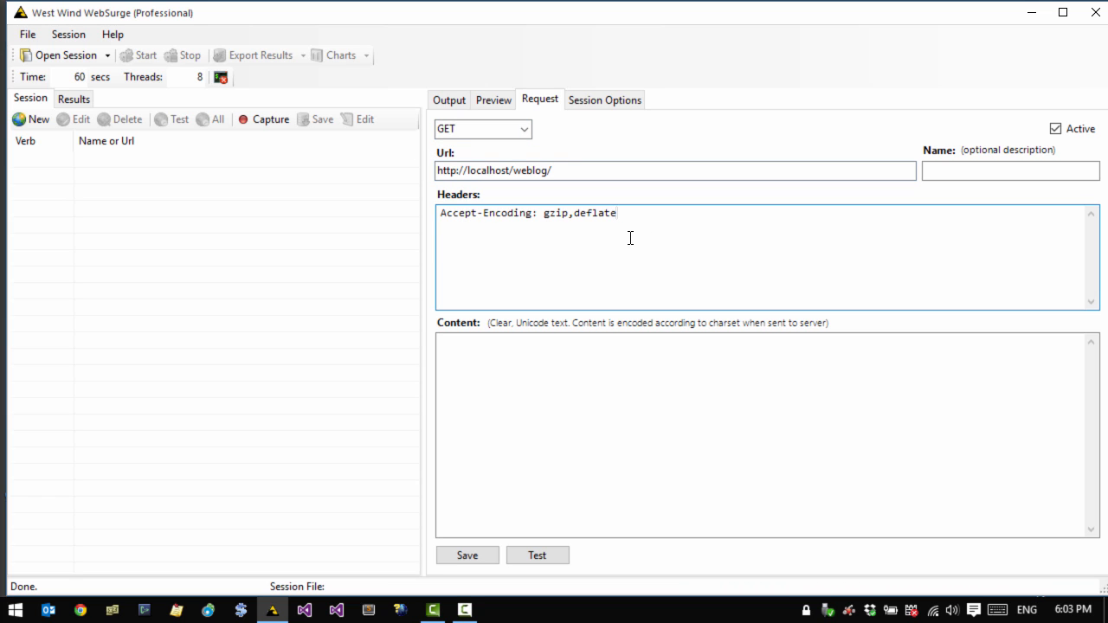
pyautogui.moveTo(628, 253)
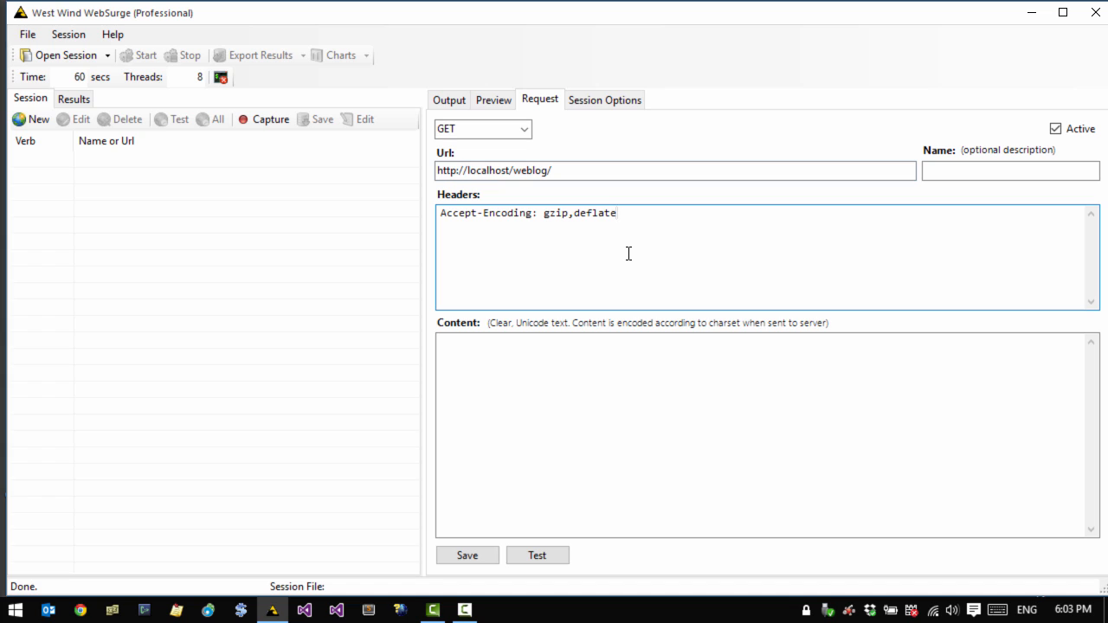
pyautogui.click(534, 382)
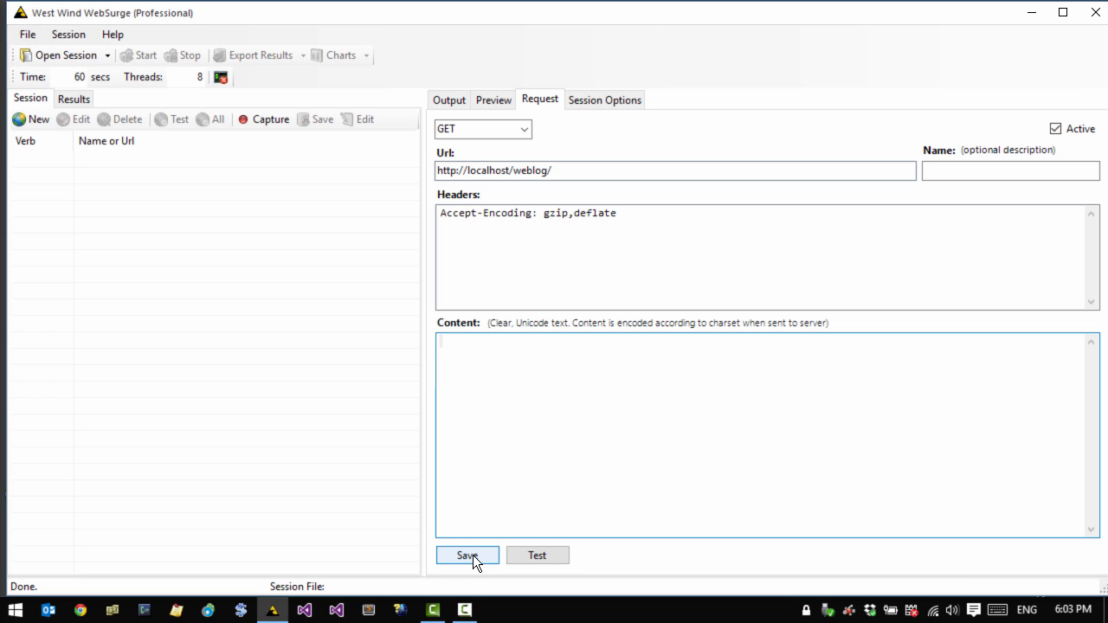
pyautogui.click(466, 555)
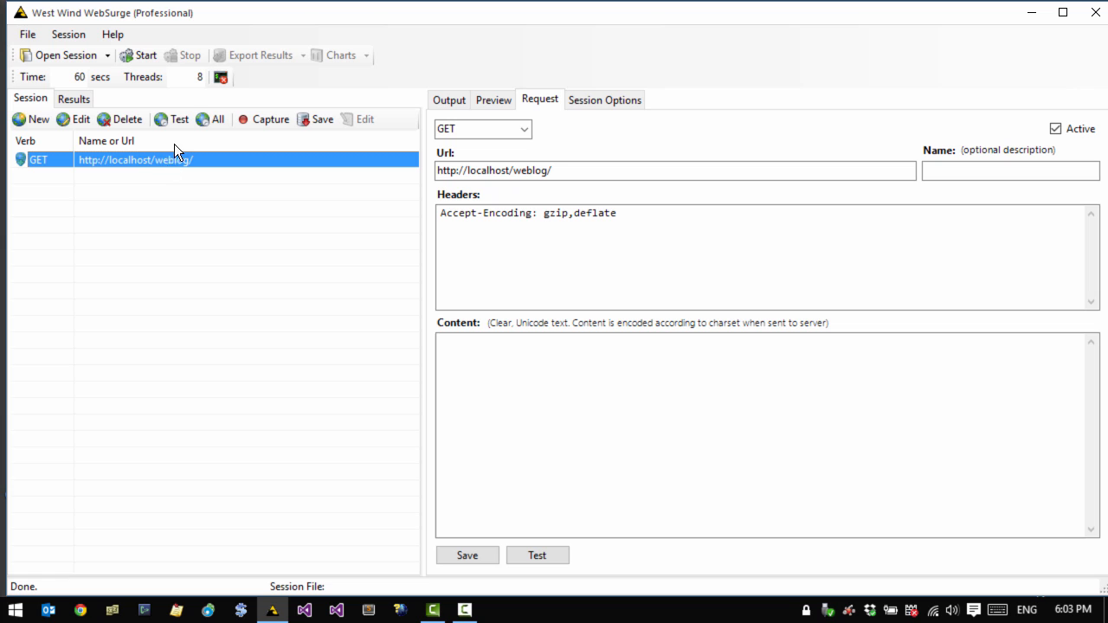
# Test-run the weblog request and view its 200 OK headers and raw HTML response
pyautogui.click(179, 120)
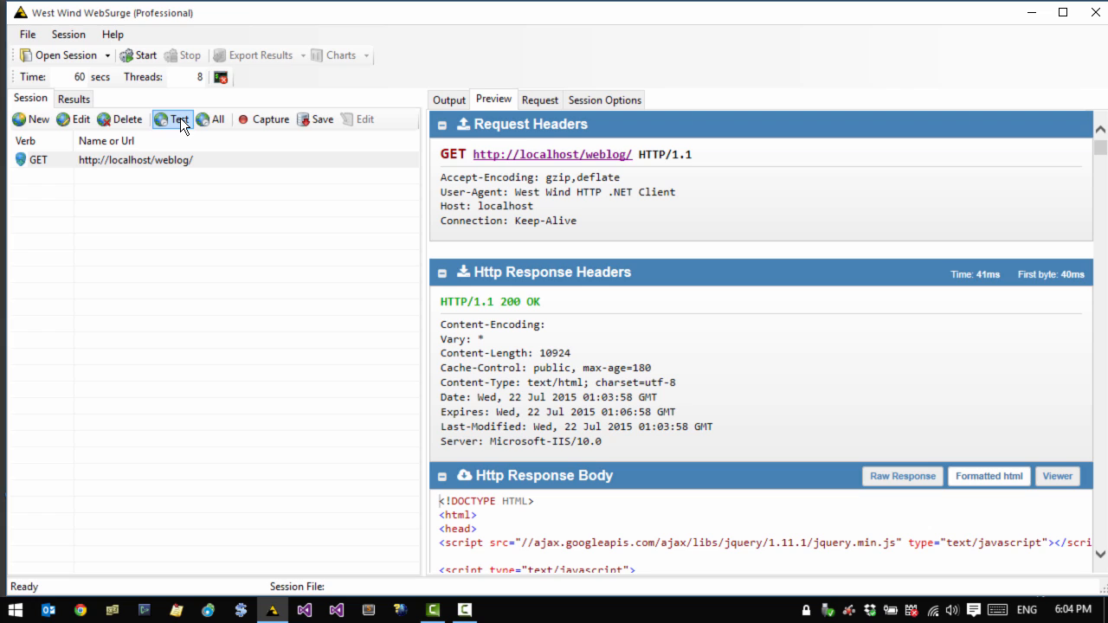
pyautogui.moveTo(543, 218)
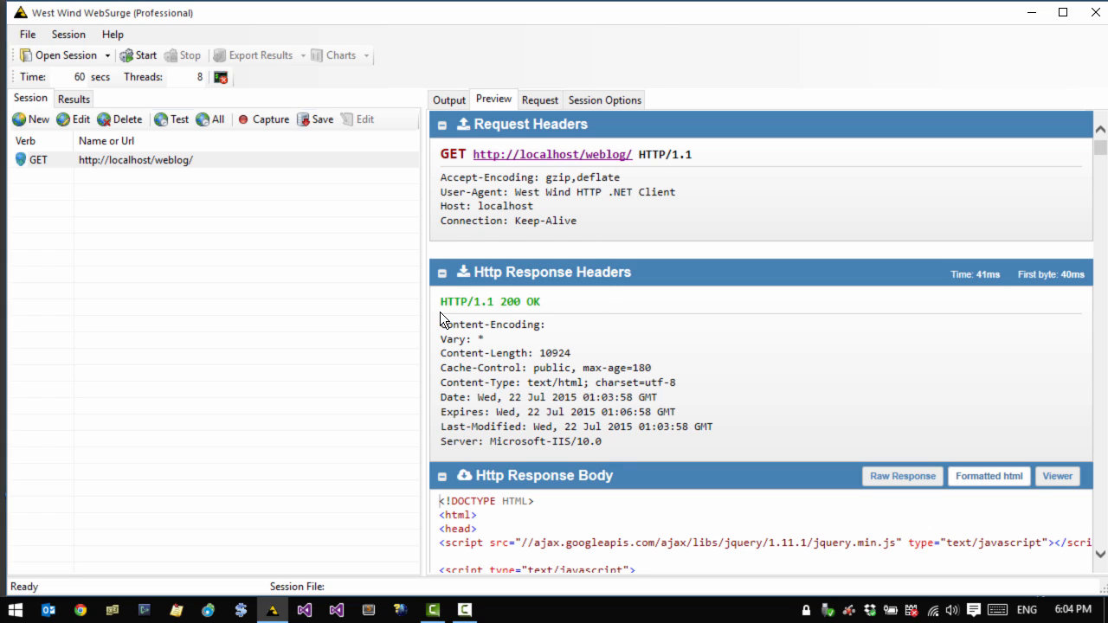
pyautogui.moveTo(435, 336)
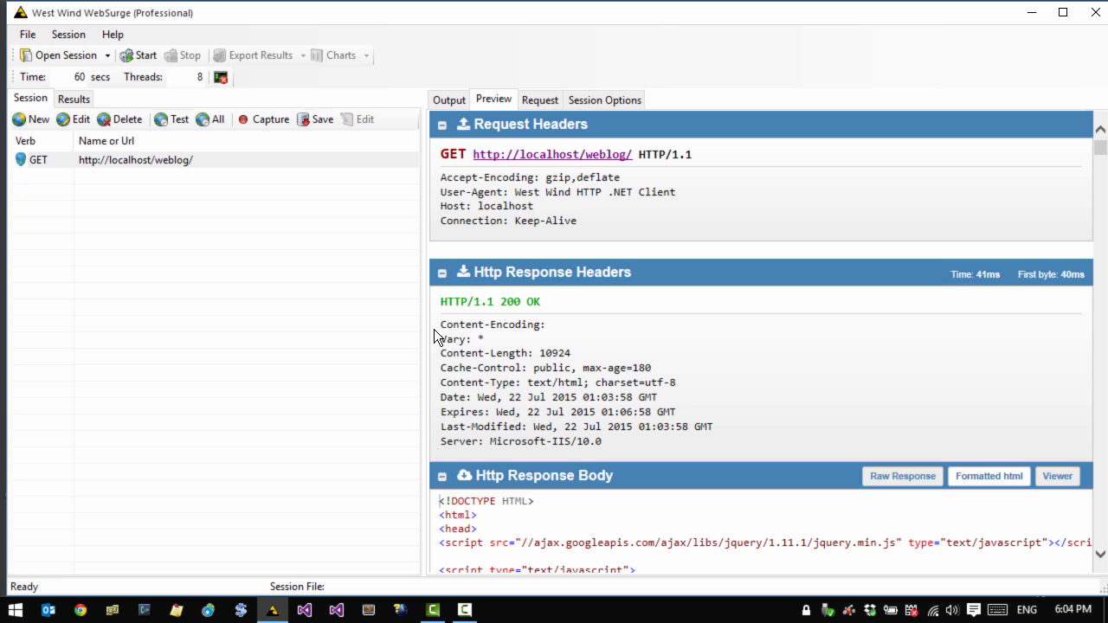
pyautogui.moveTo(439, 324); pyautogui.dragTo(600, 442)
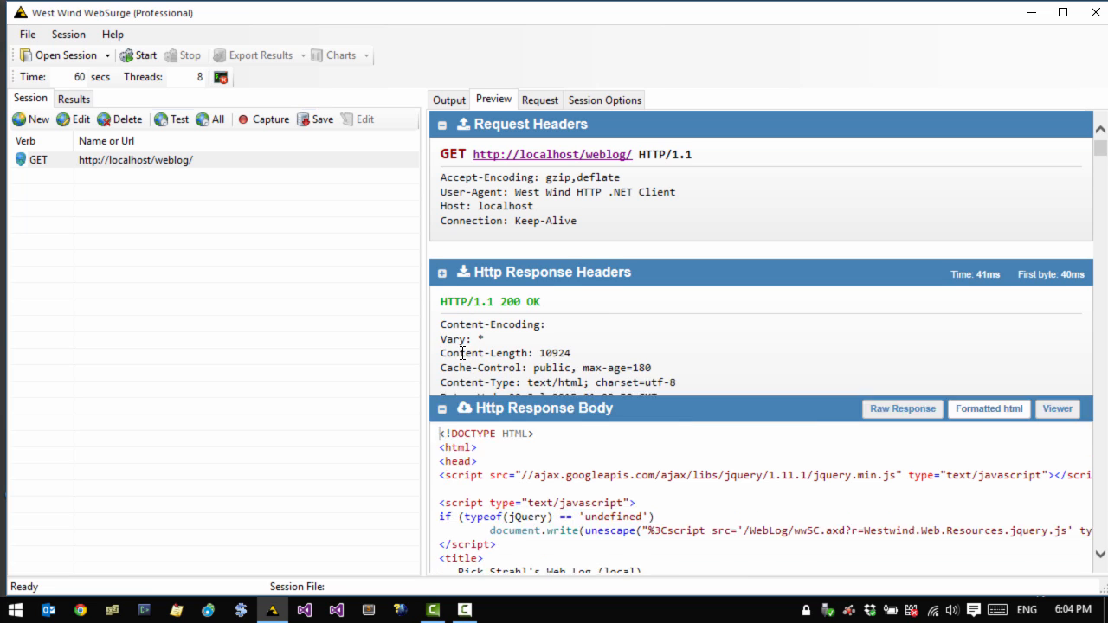
pyautogui.scroll(-3)
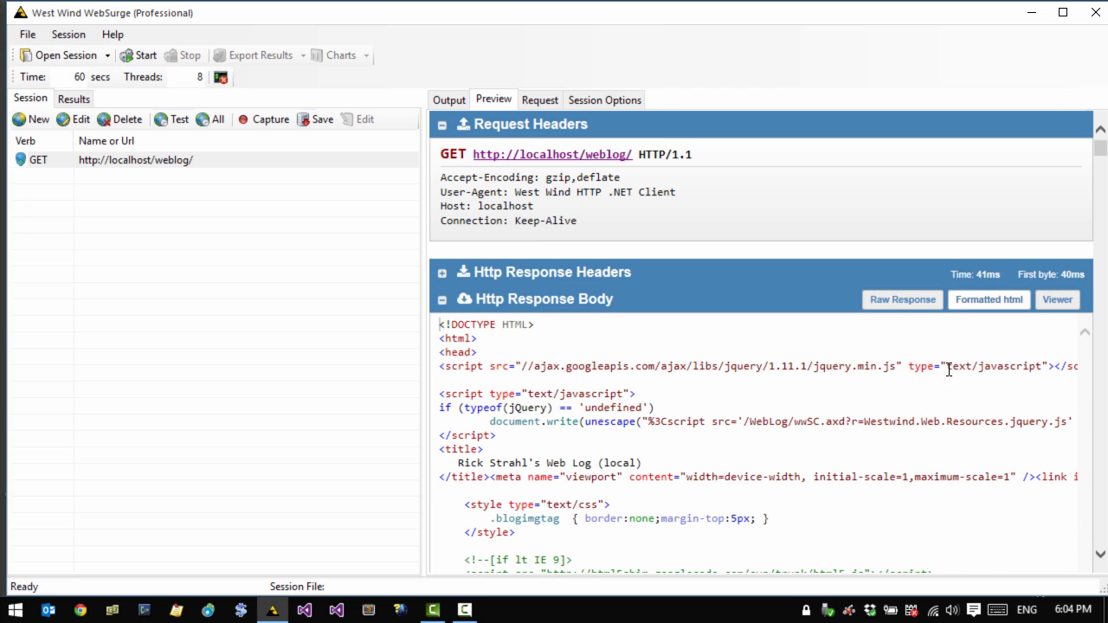
pyautogui.scroll(-3)
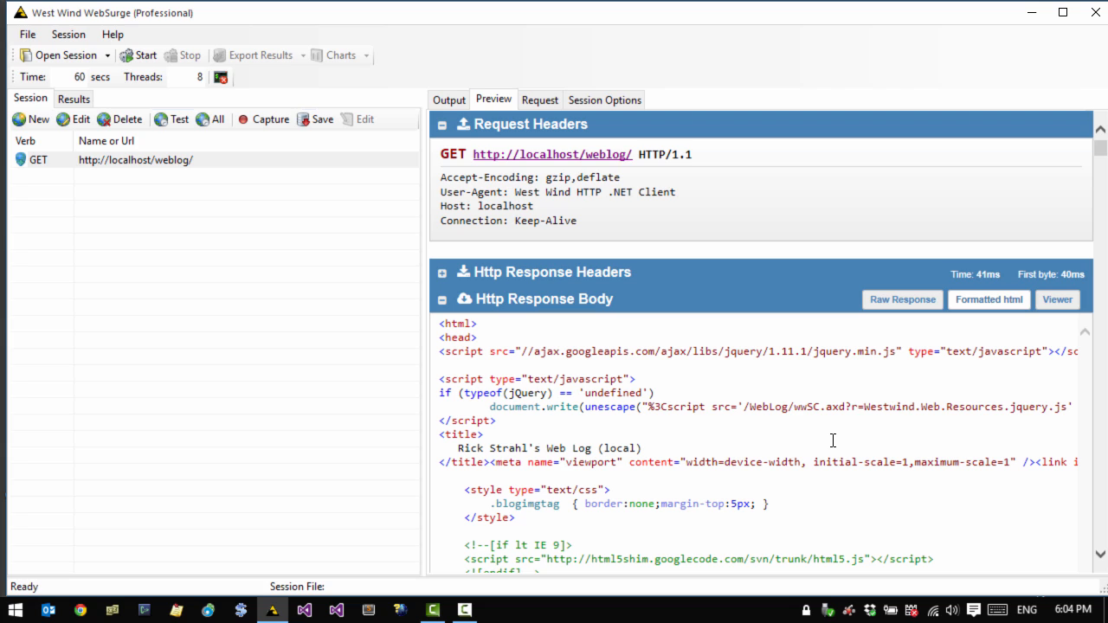
pyautogui.moveTo(838, 345)
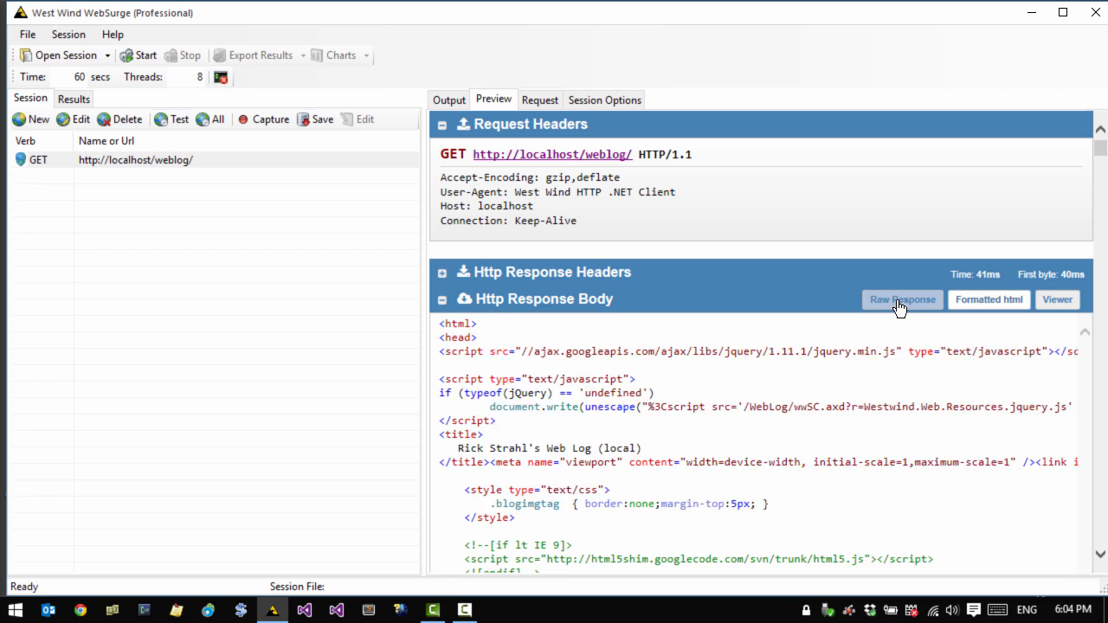
pyautogui.click(903, 300)
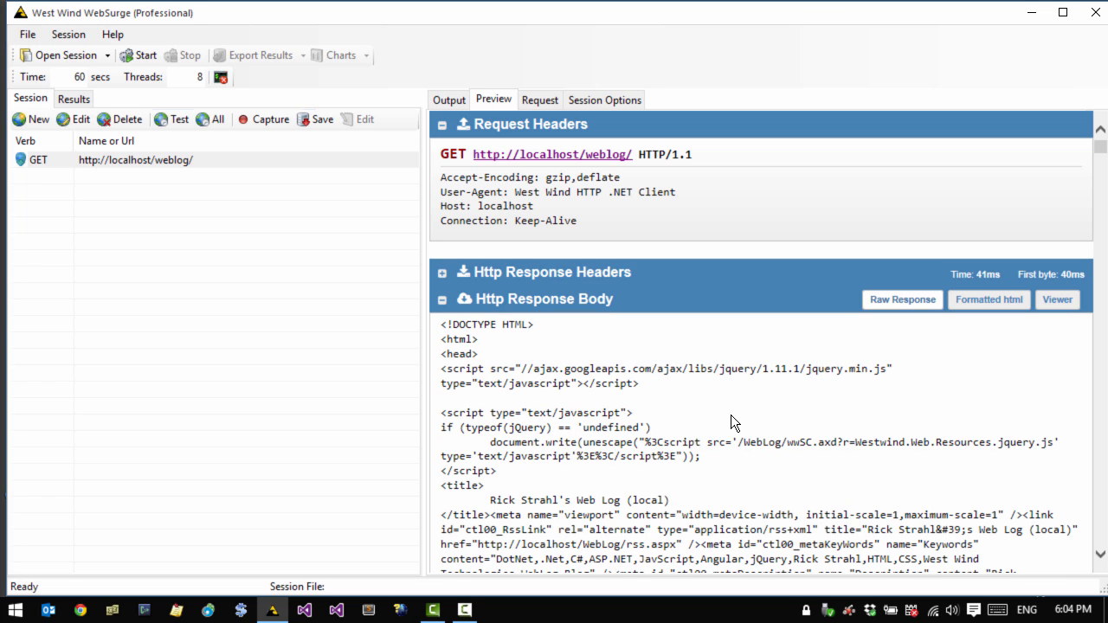
pyautogui.moveTo(812, 383)
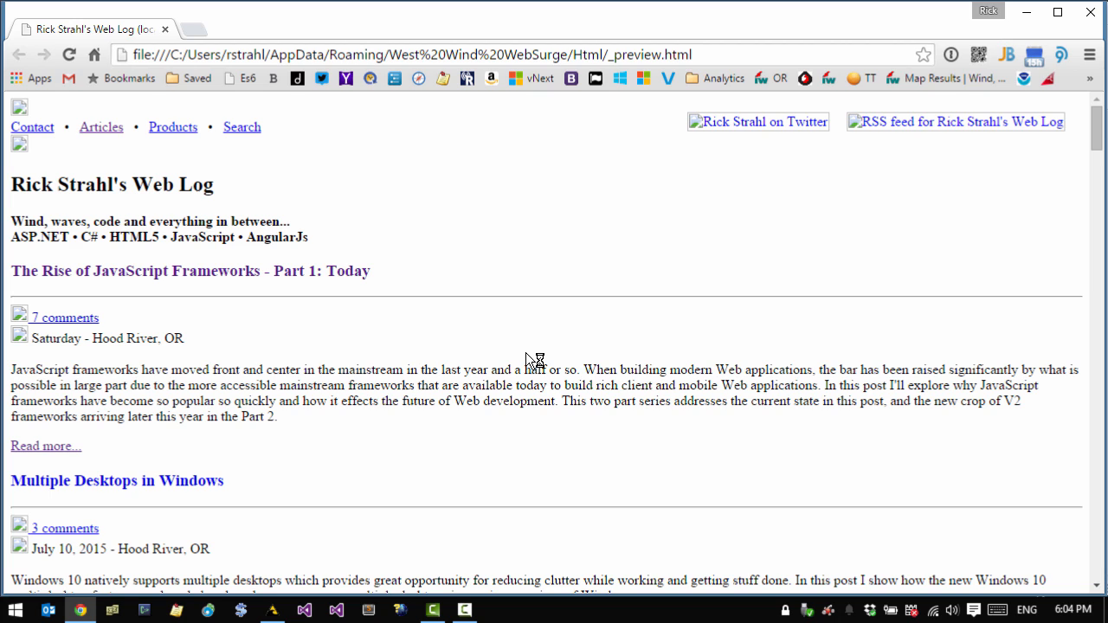
pyautogui.moveTo(517, 353)
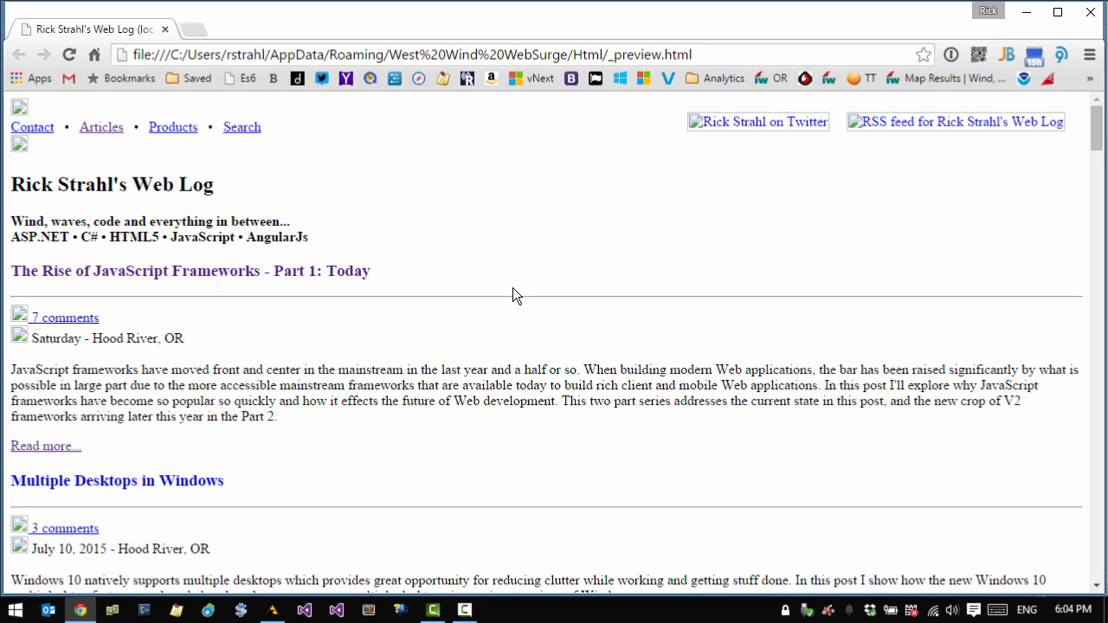
pyautogui.moveTo(436, 231)
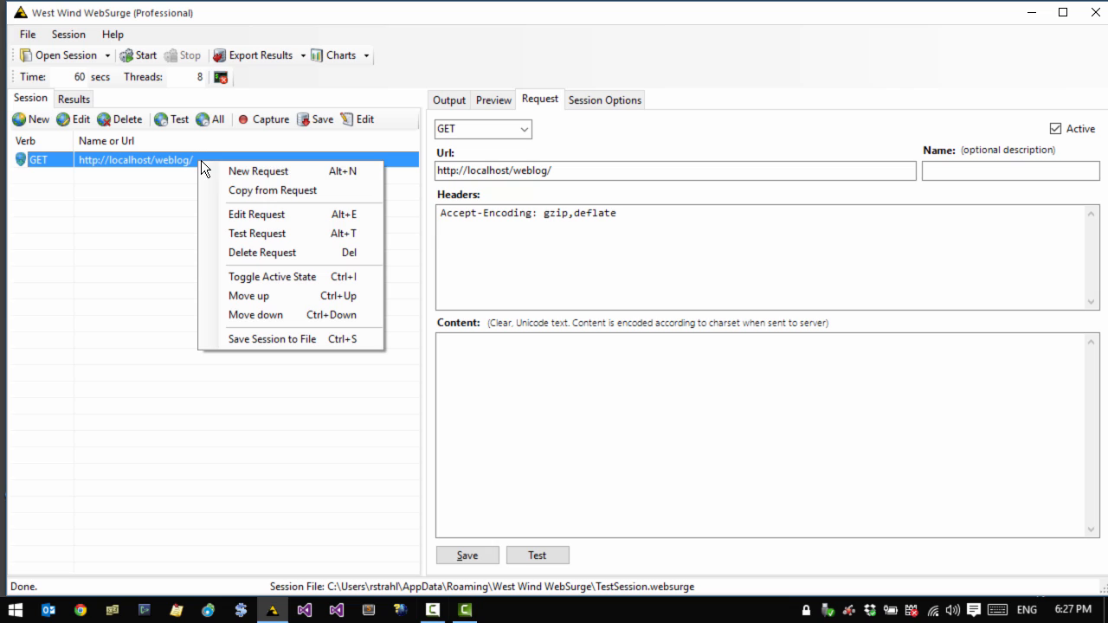
pyautogui.moveTo(274, 190)
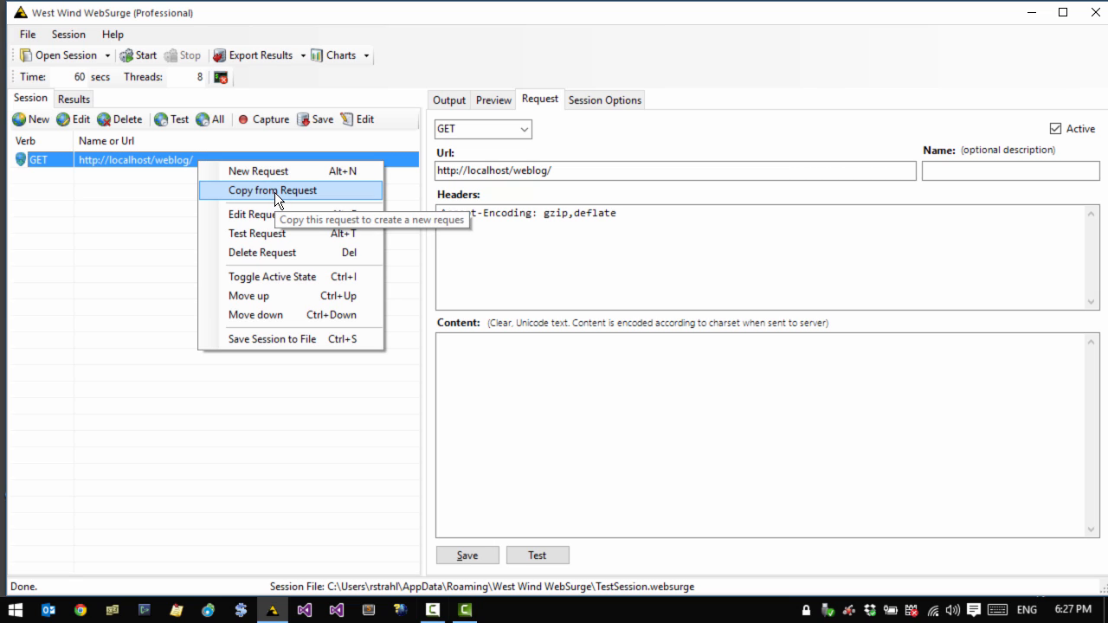
pyautogui.click(273, 190)
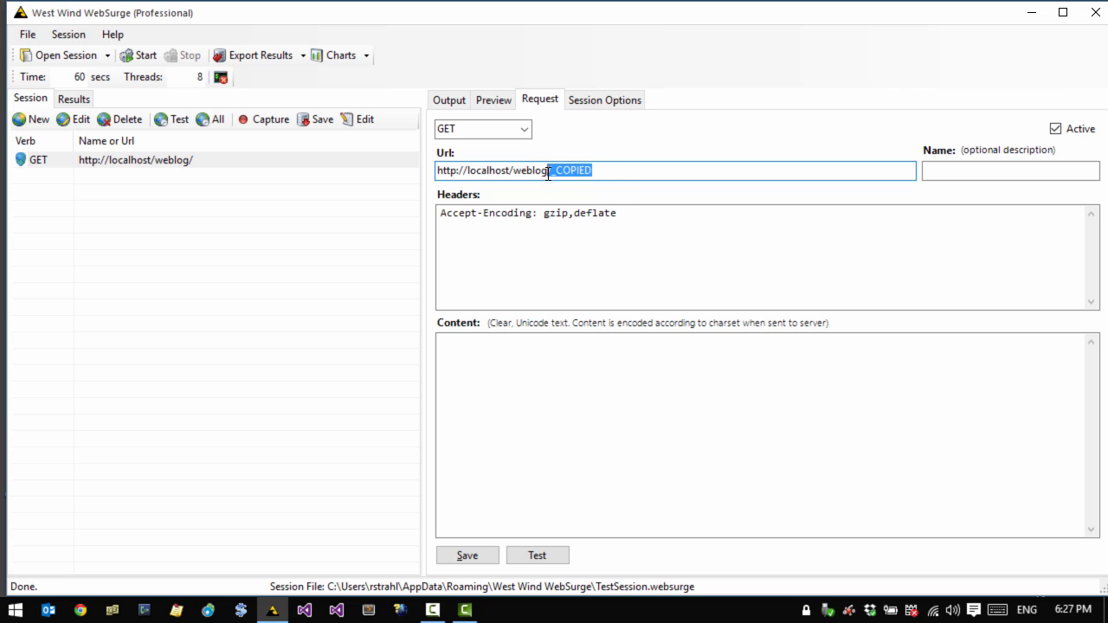
pyautogui.moveTo(751, 240)
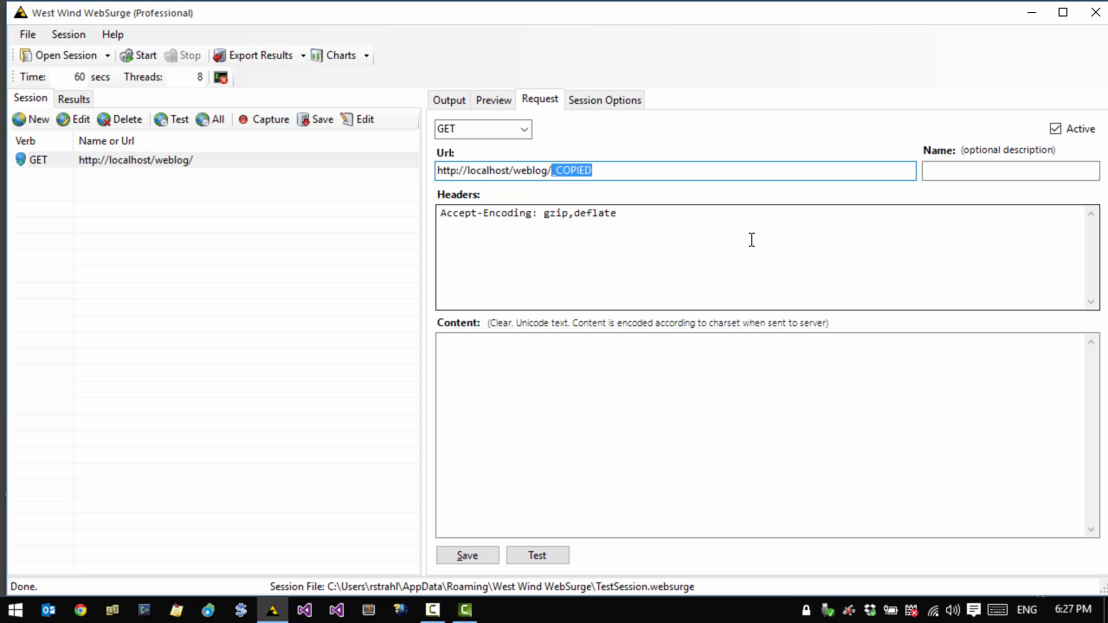
pyautogui.write('post')
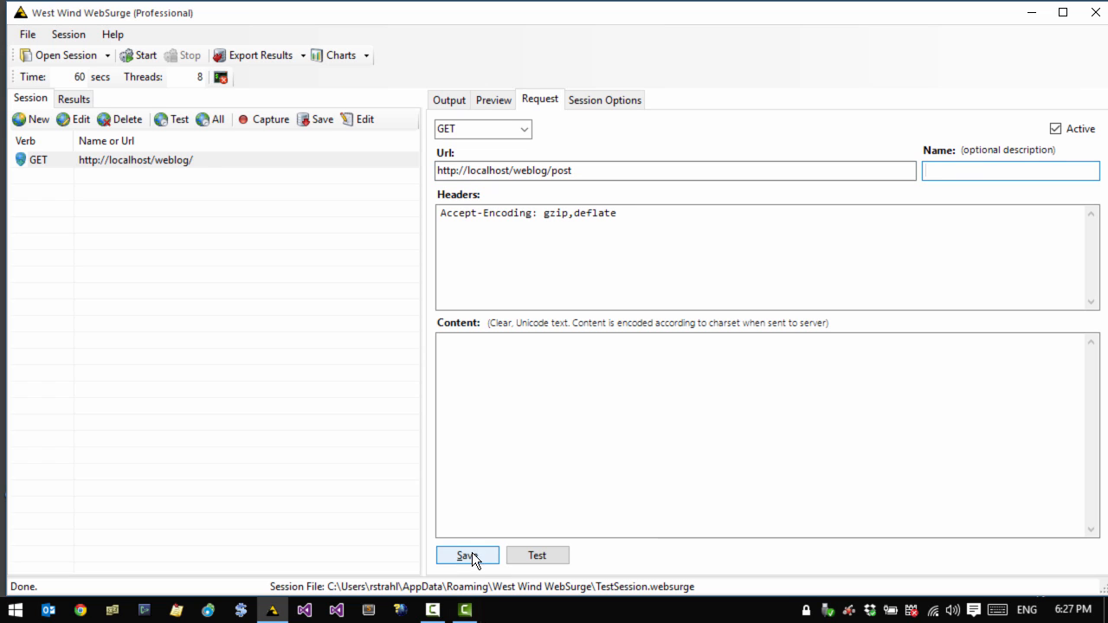
pyautogui.click(467, 555)
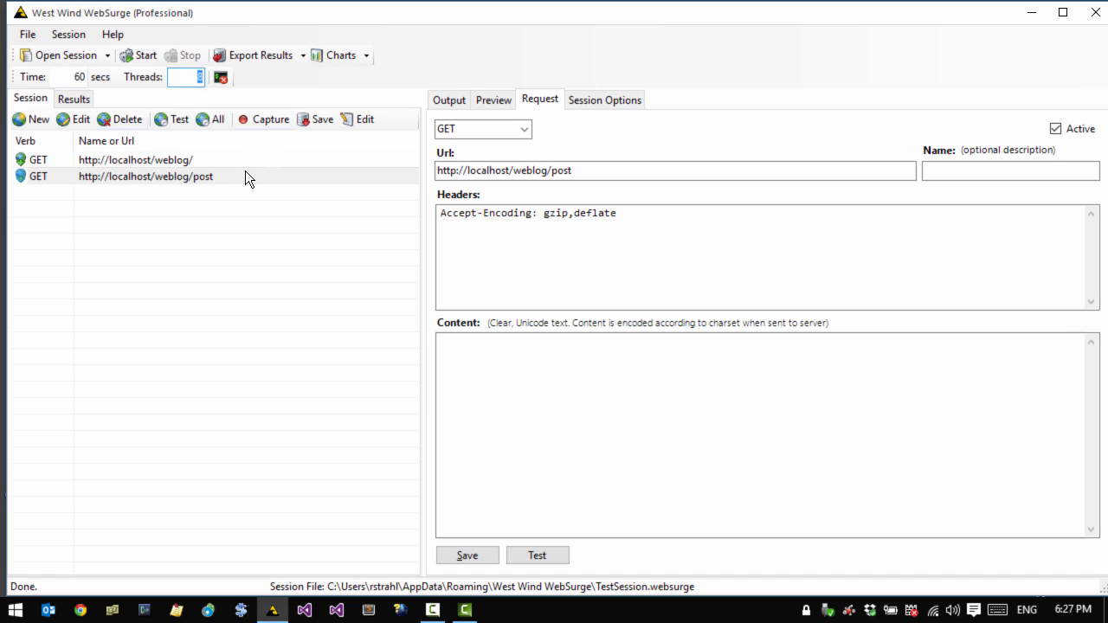
# Run and stop a load test, then open a failed weblog/post 404 Not Found result
pyautogui.click(145, 54)
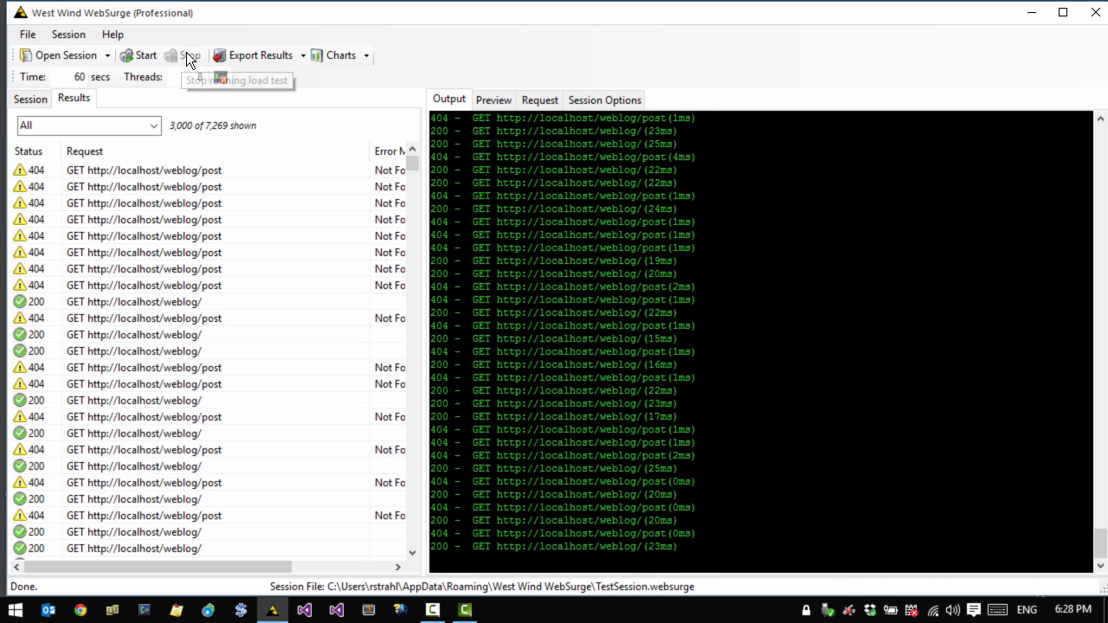
pyautogui.click(190, 55)
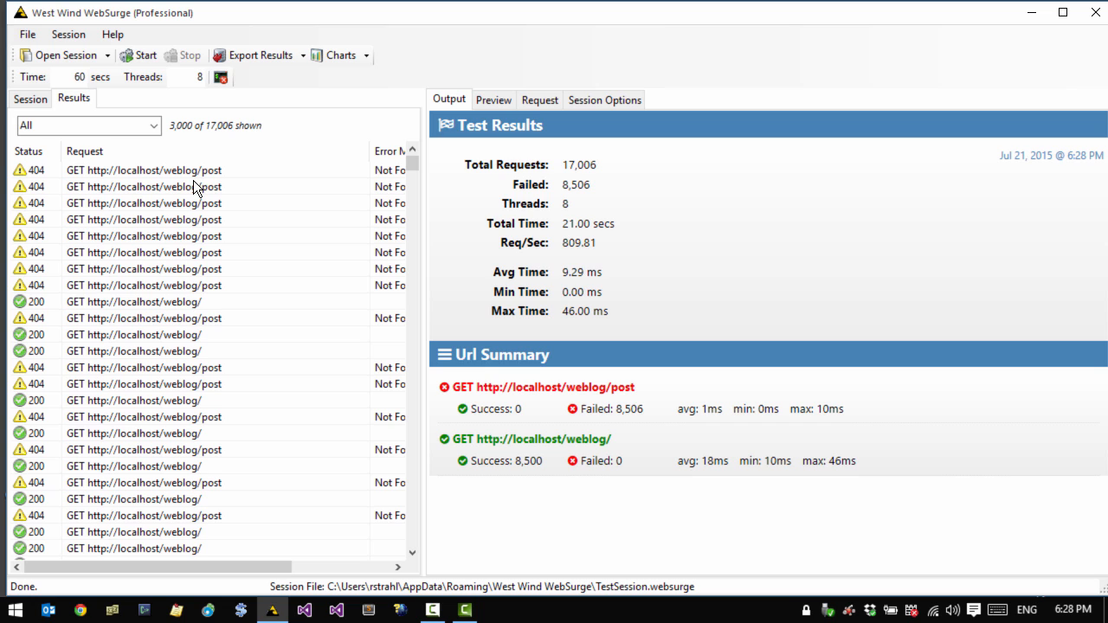
pyautogui.moveTo(69, 195)
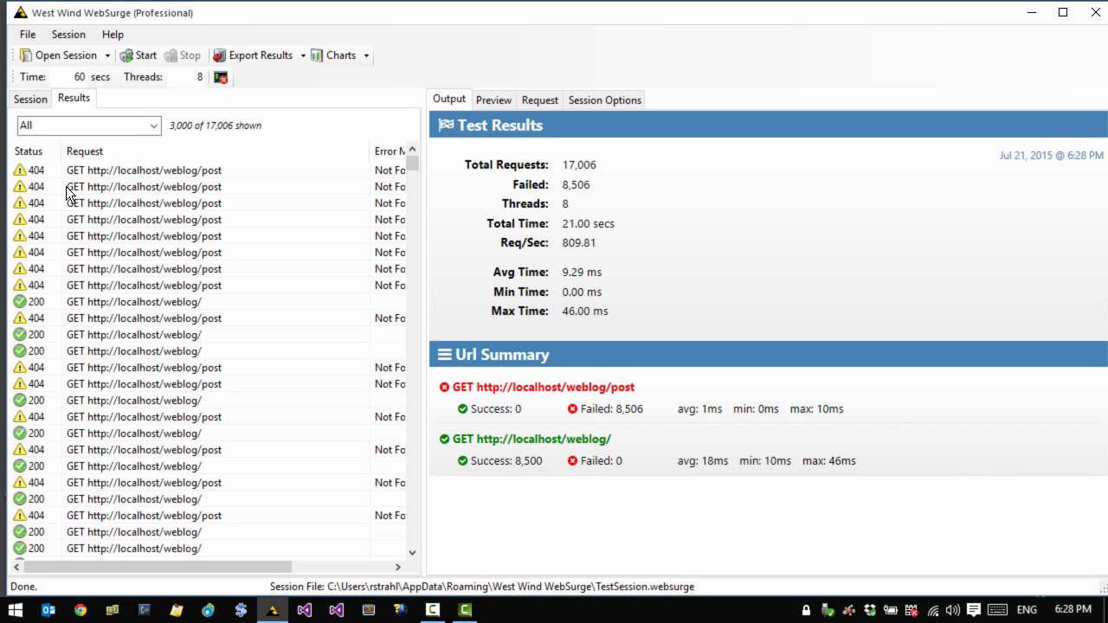
pyautogui.moveTo(99, 185)
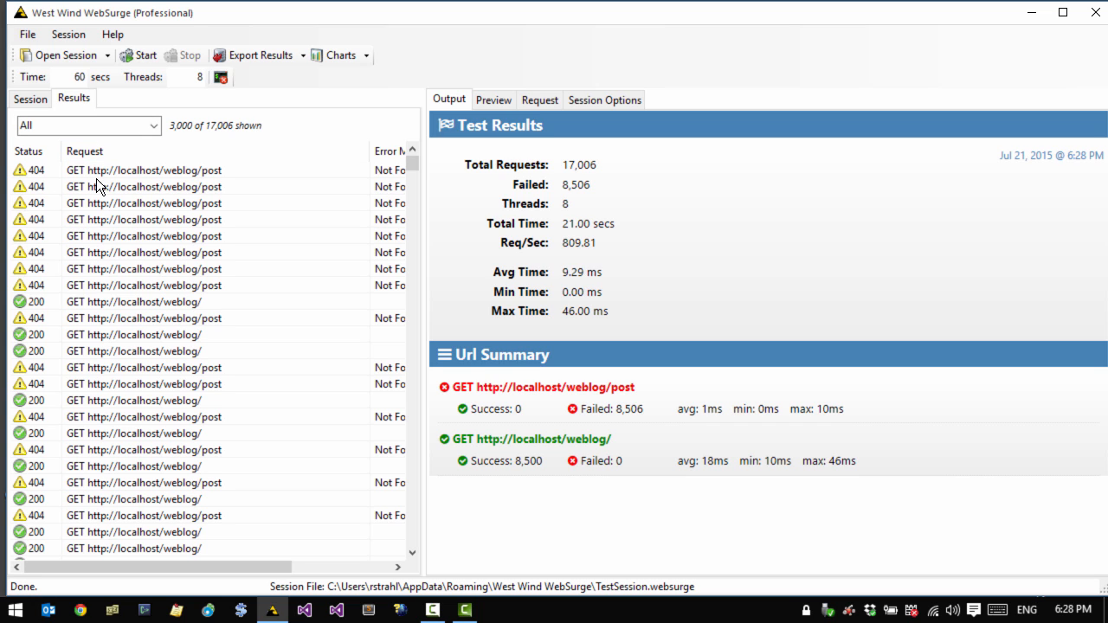
pyautogui.click(145, 170)
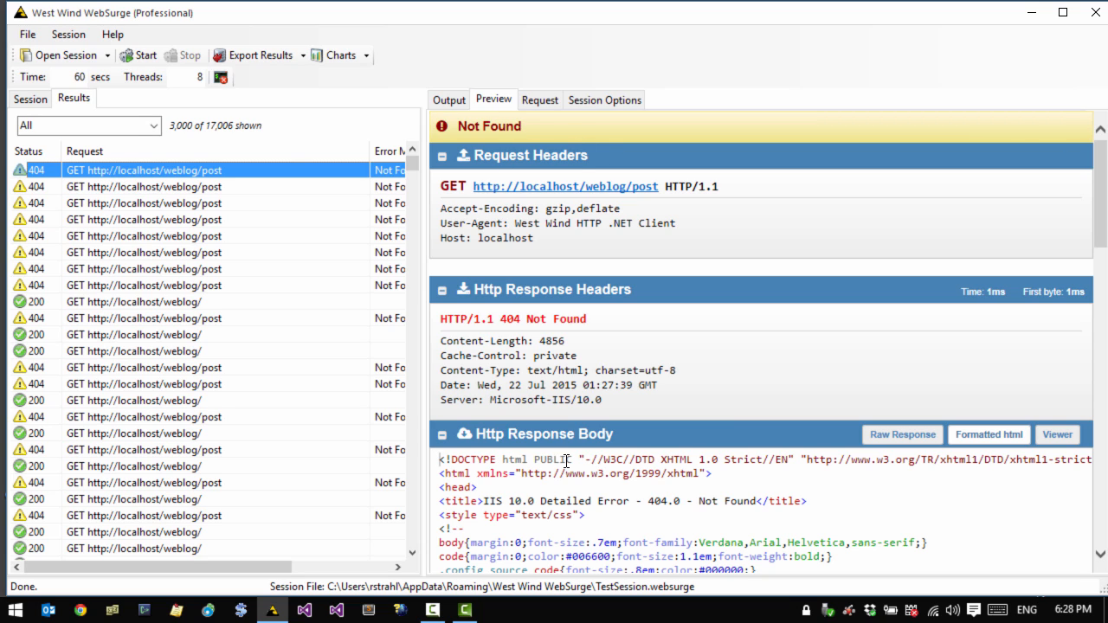
pyautogui.doubleClick(537, 319)
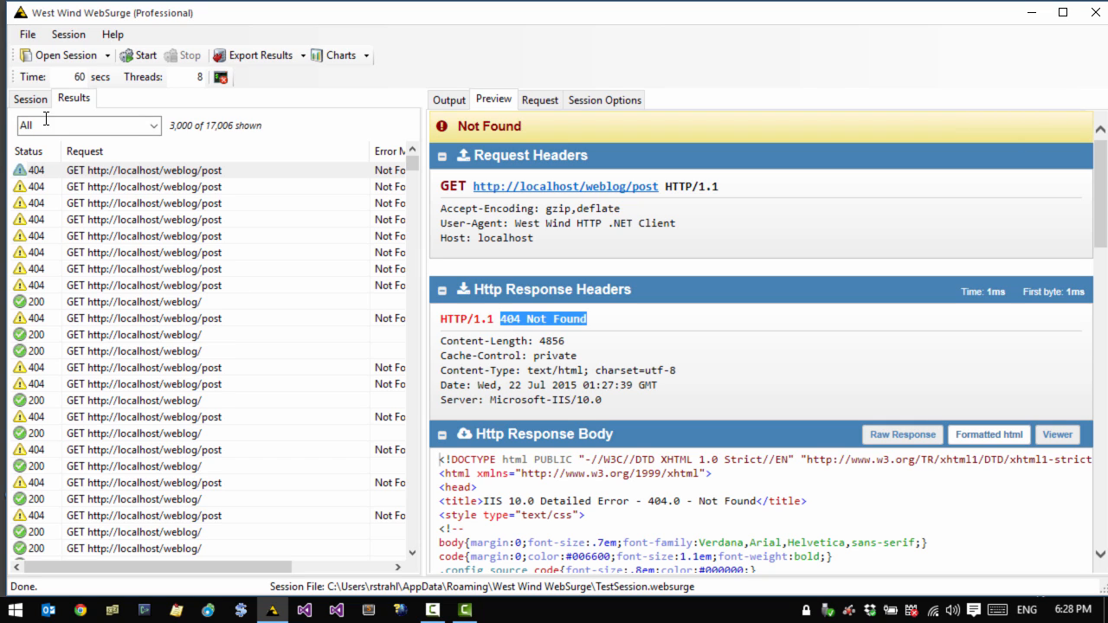
pyautogui.click(30, 98)
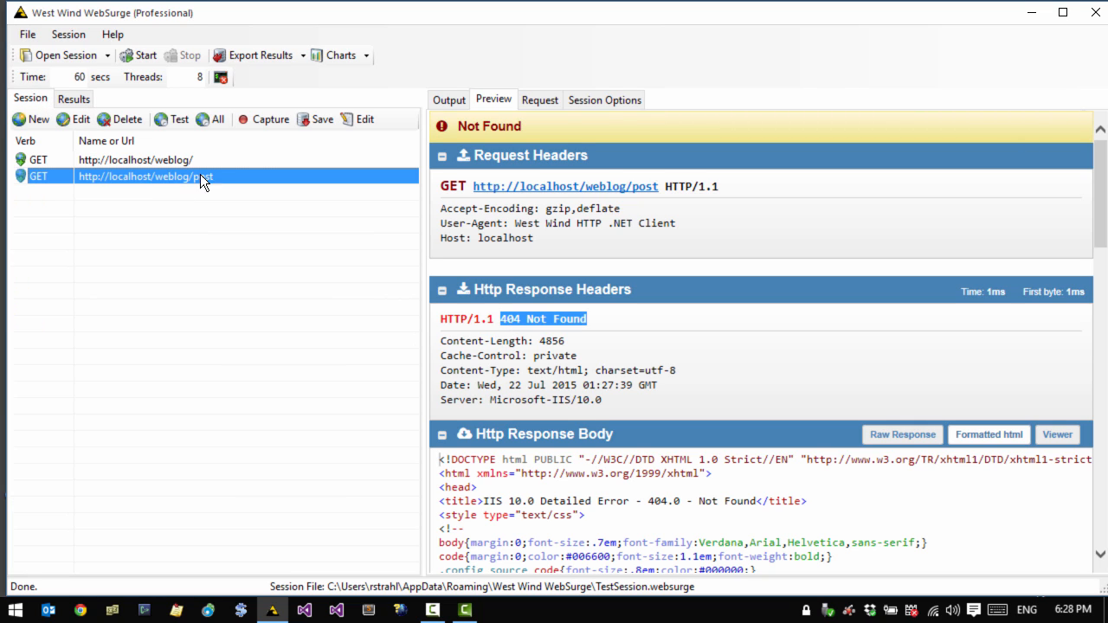
pyautogui.click(539, 100)
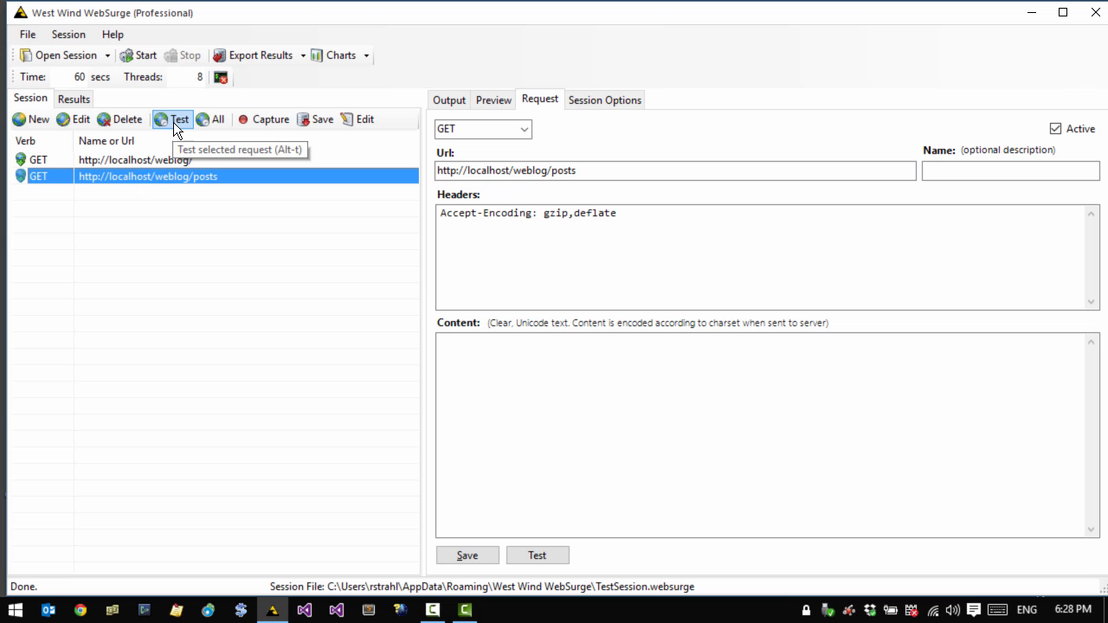
pyautogui.click(173, 118)
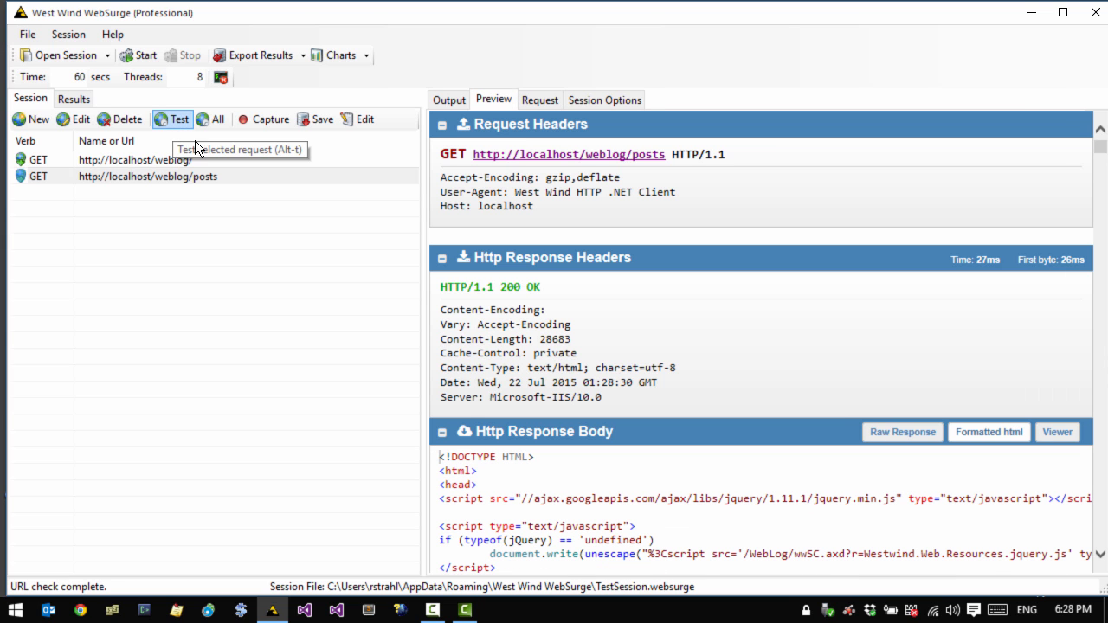
pyautogui.moveTo(636, 462)
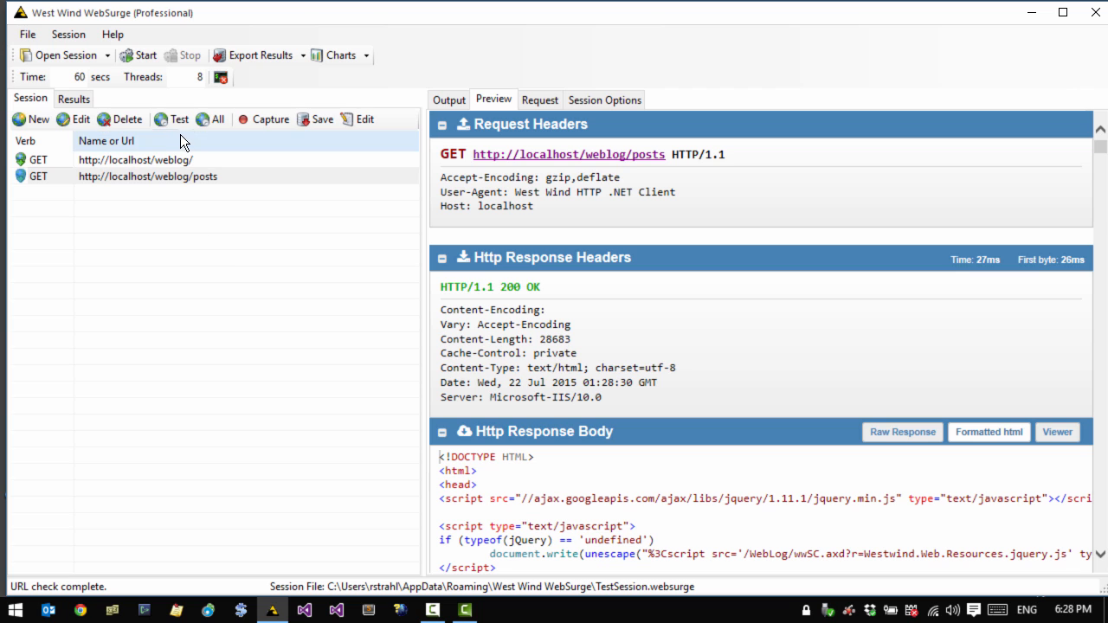
# Rerun the load test: 9,199 requests, zero failures, 353.81 requests per second
pyautogui.click(145, 54)
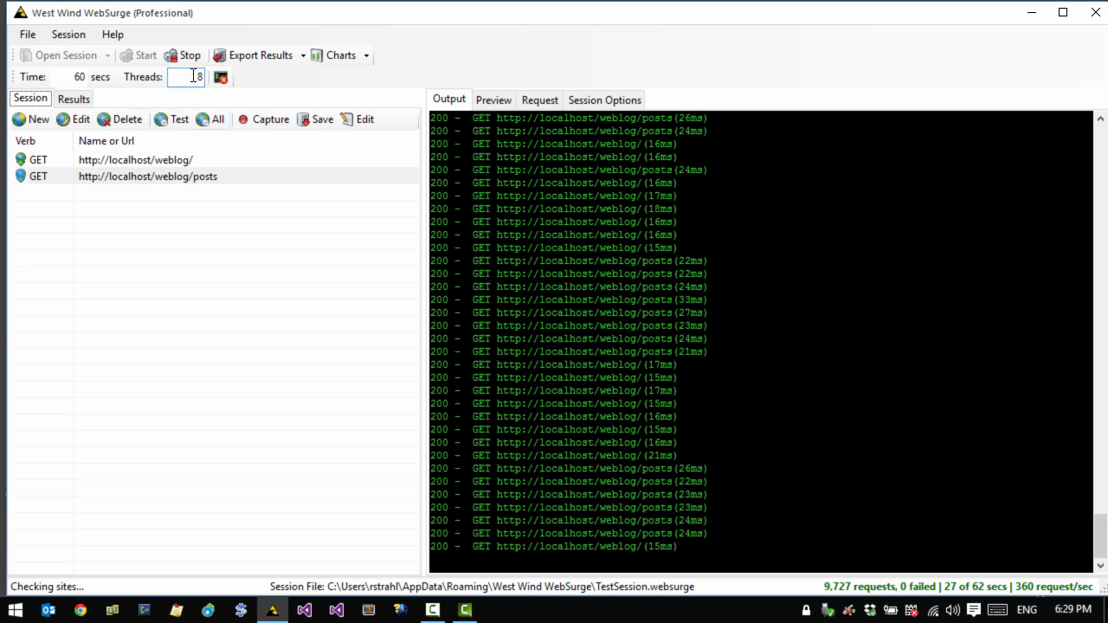
pyautogui.click(183, 54)
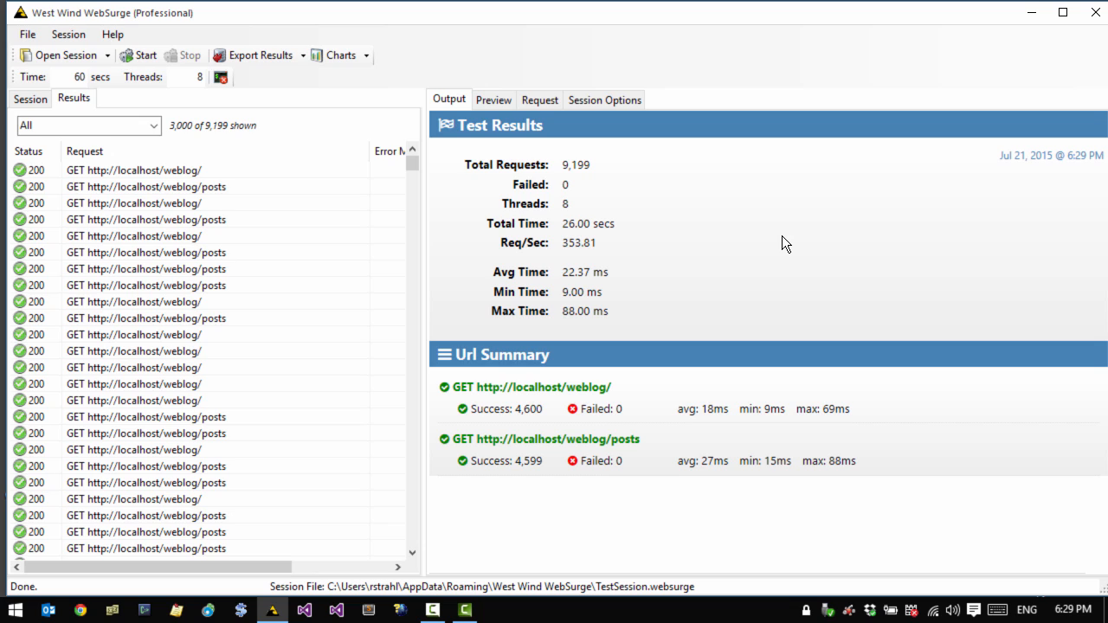
pyautogui.moveTo(579, 165)
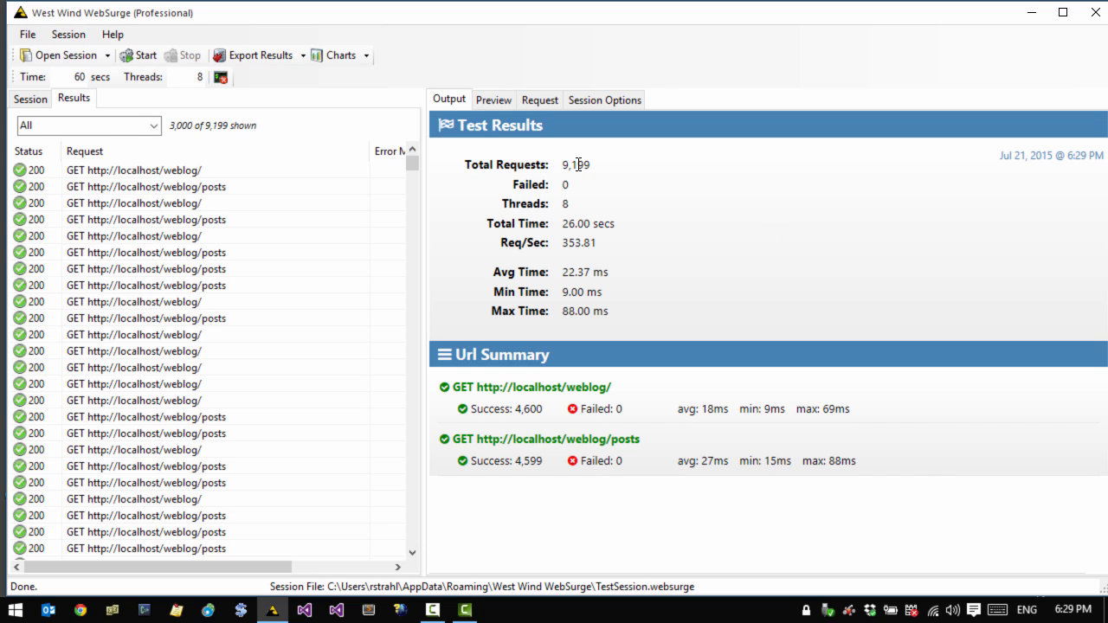
pyautogui.moveTo(626, 231)
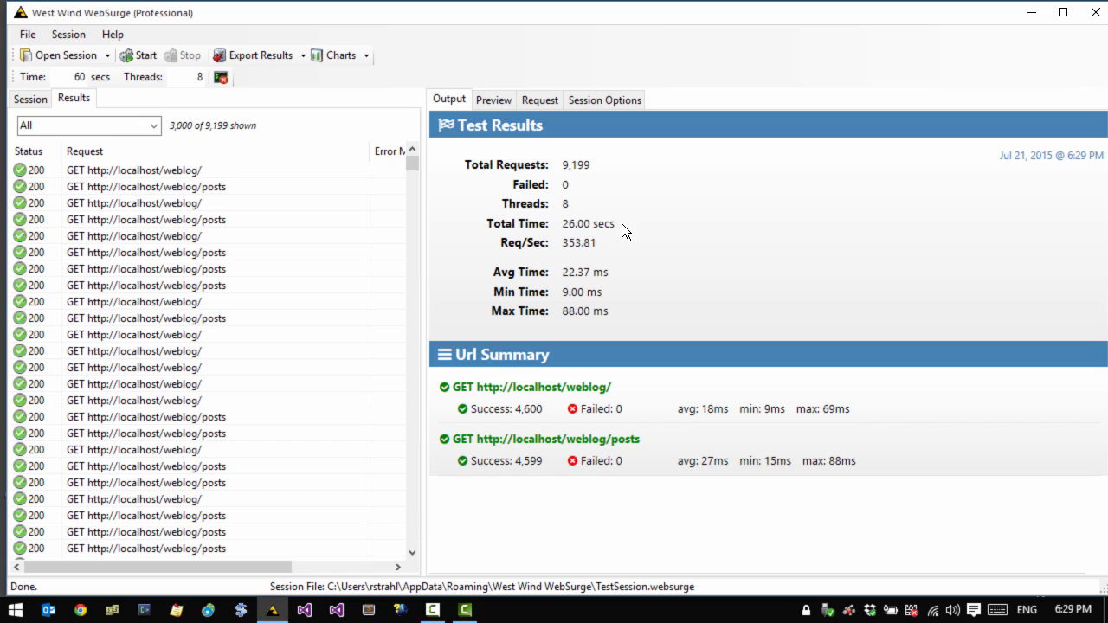
pyautogui.doubleClick(588, 223)
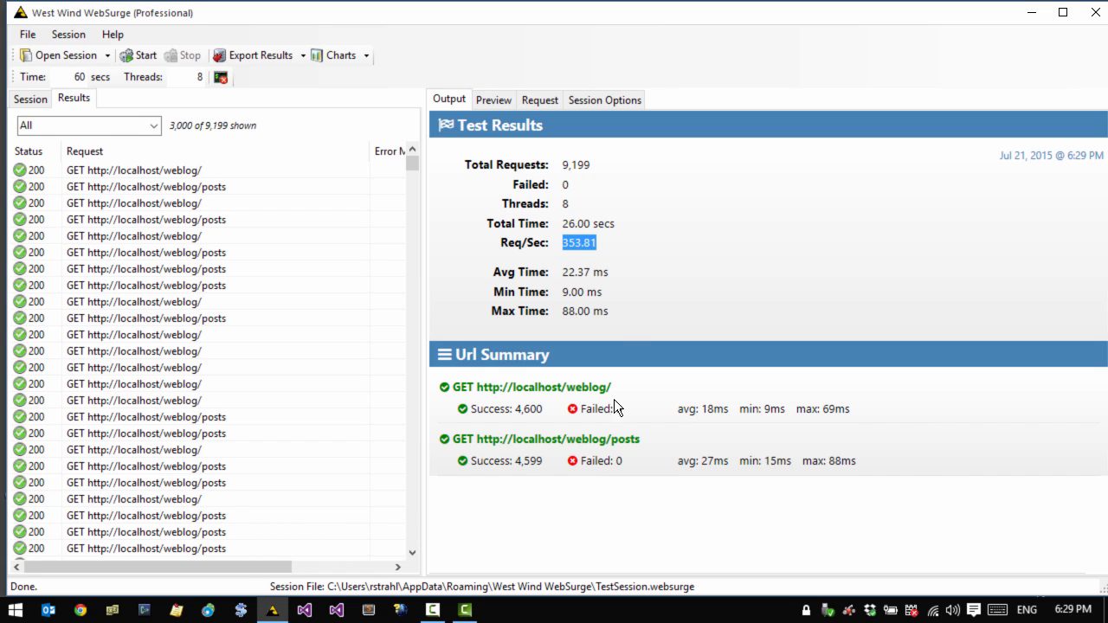
pyautogui.moveTo(472, 502)
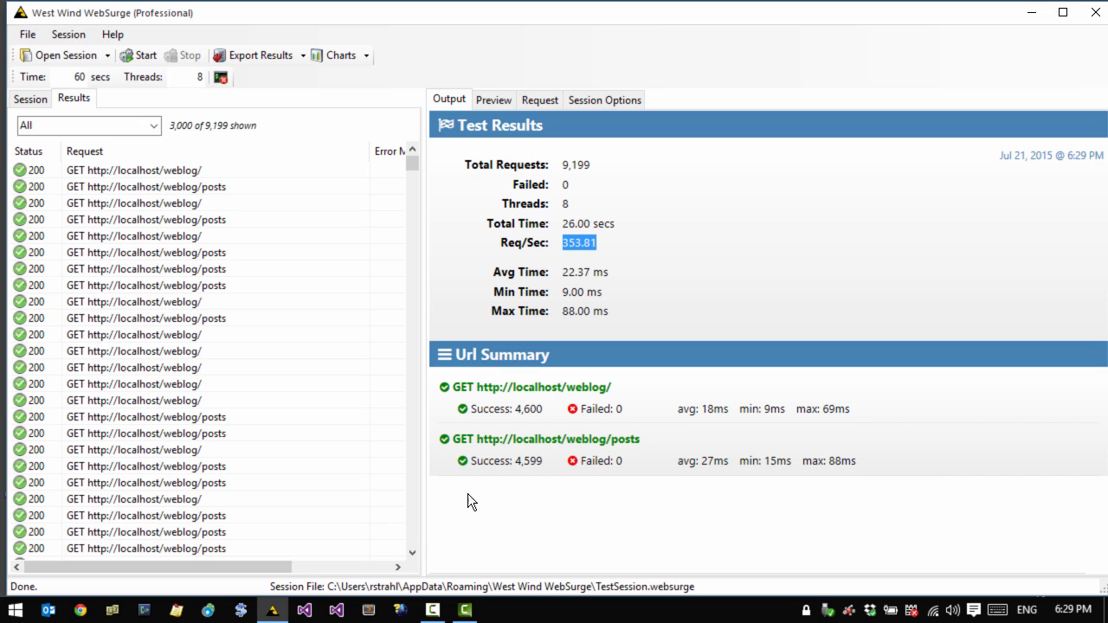
pyautogui.moveTo(541, 424)
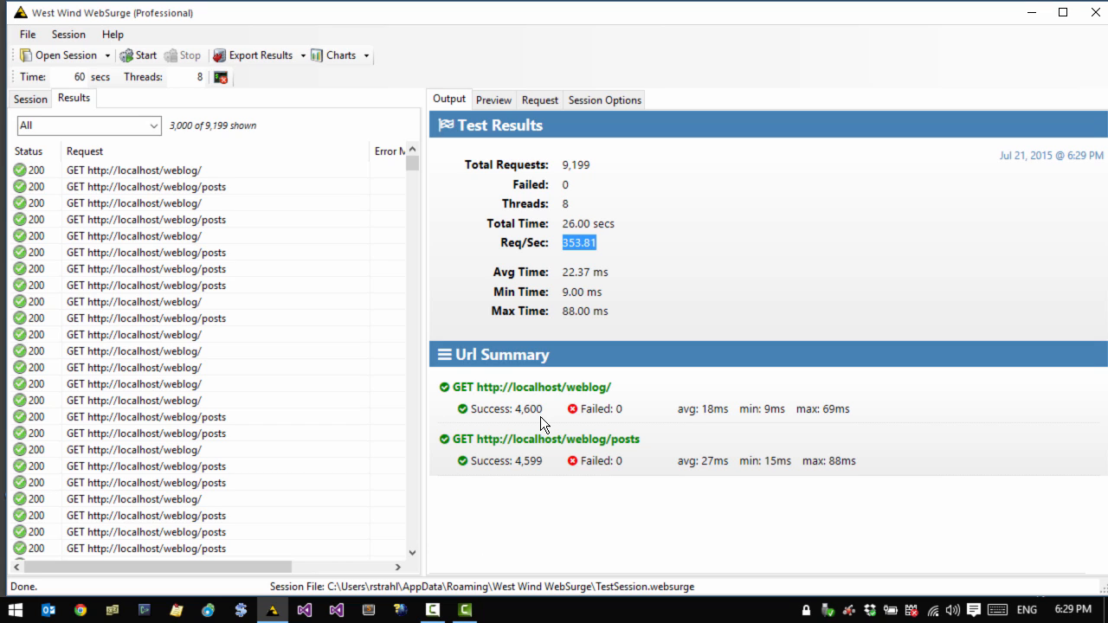
pyautogui.moveTo(637, 480)
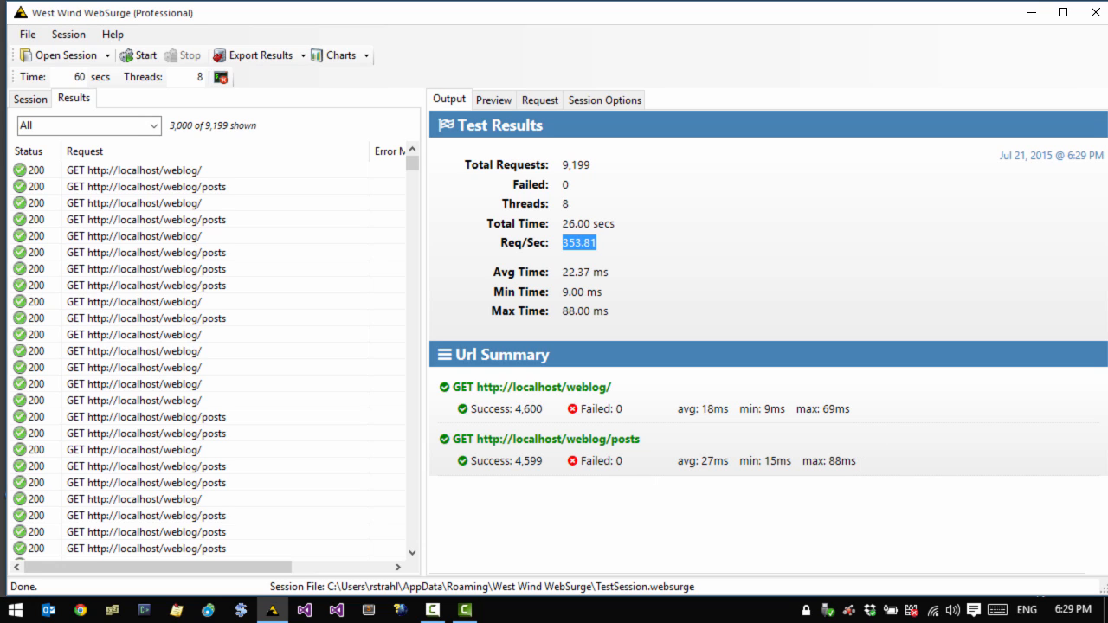
pyautogui.moveTo(734, 480)
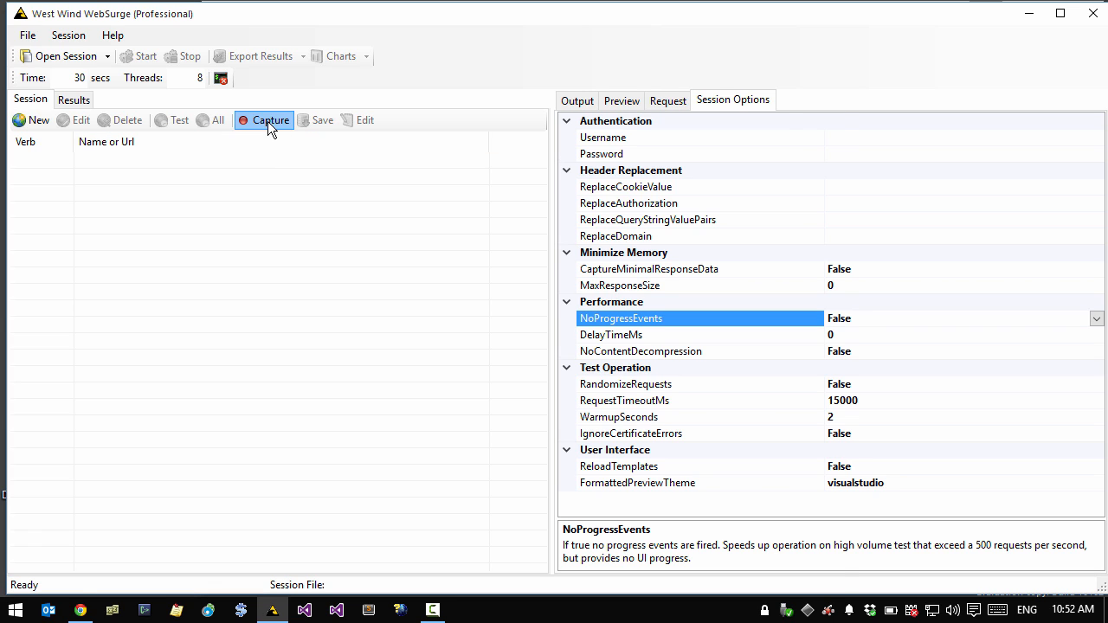
# Start recording HTTP requests in the WebSurge URL Capture window, then switch to the browser
pyautogui.click(271, 120)
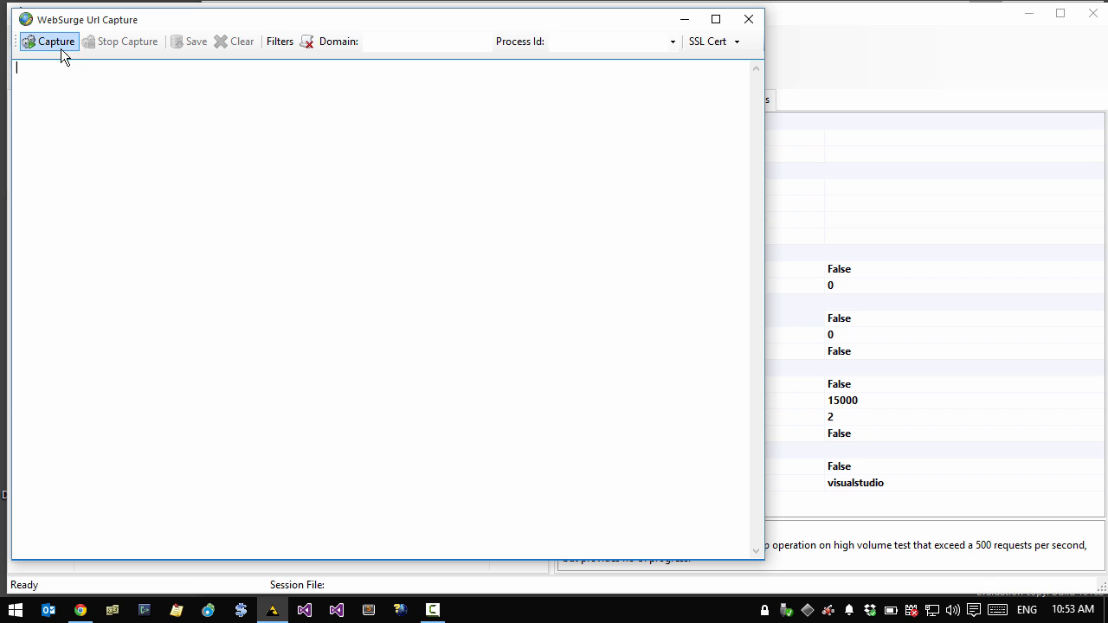
pyautogui.click(49, 40)
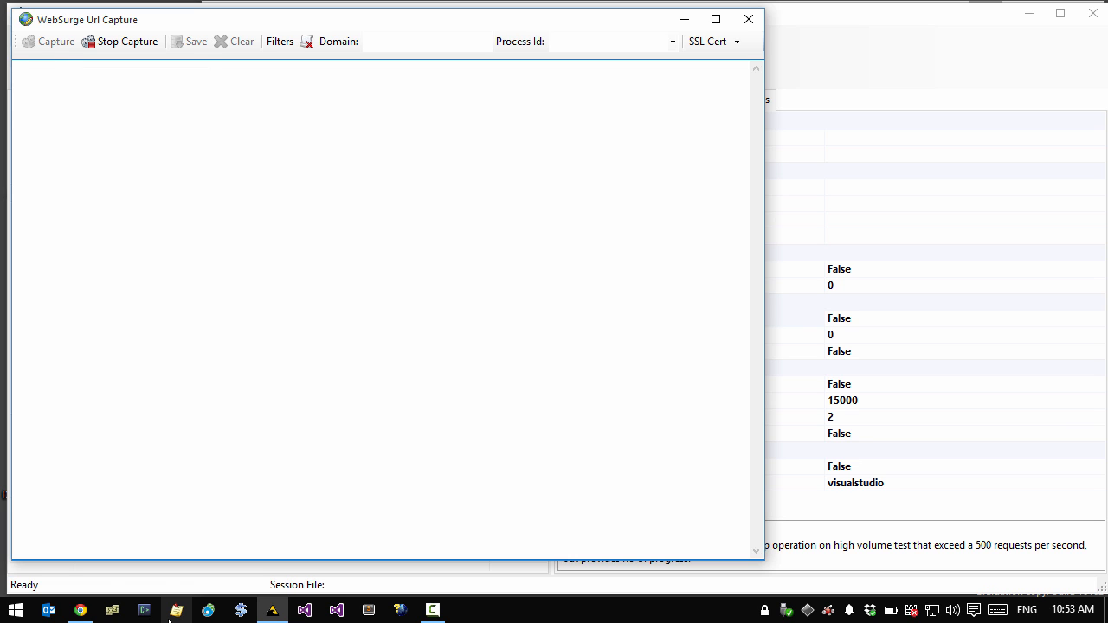
pyautogui.click(80, 610)
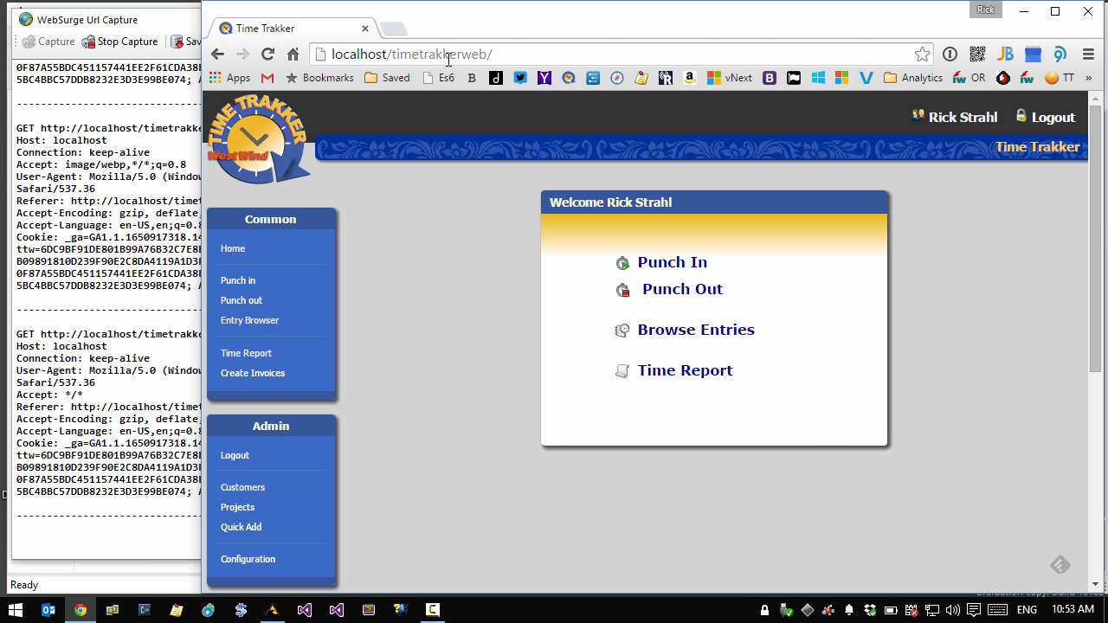
pyautogui.moveTo(427, 422)
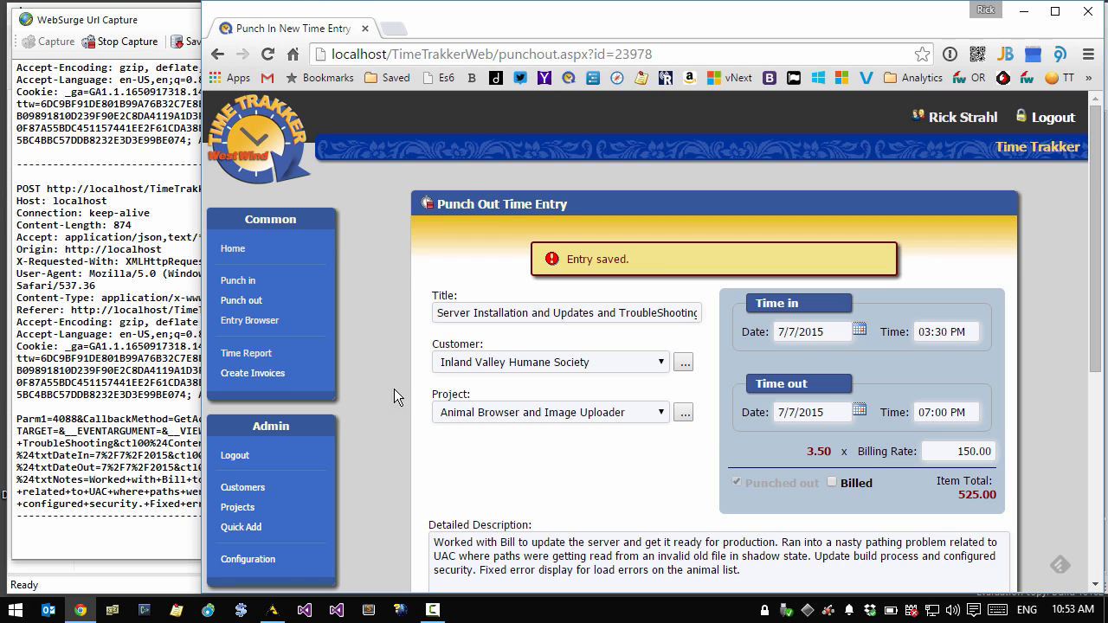
# Run the Time Trakker report for all customers from 4/22/2015 to 7/22/2015
pyautogui.click(246, 353)
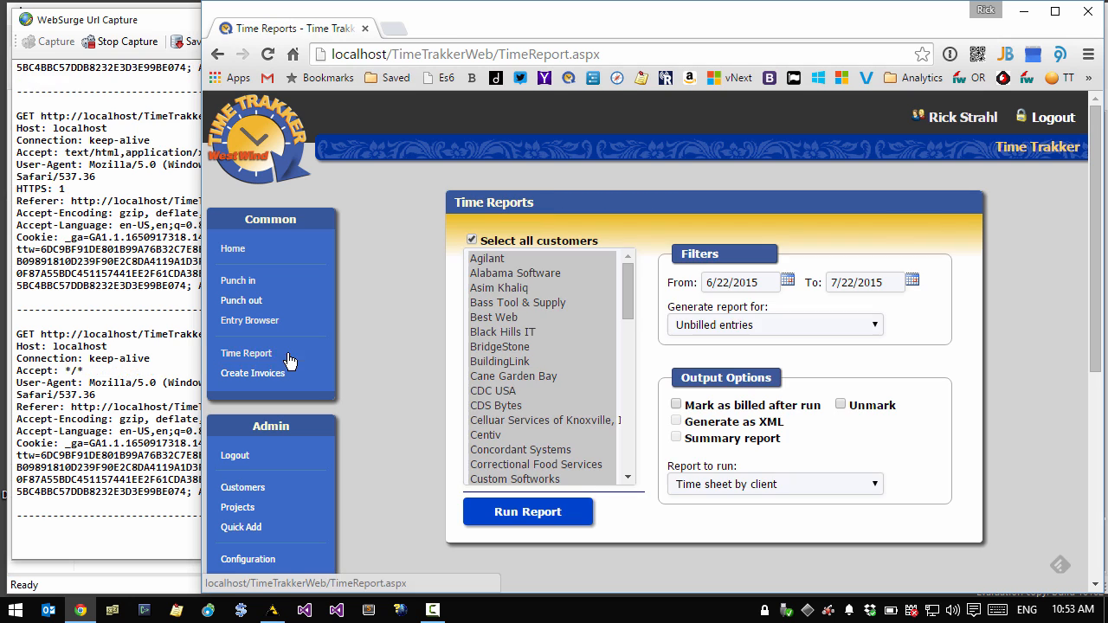
pyautogui.click(741, 282)
pyautogui.write('4')
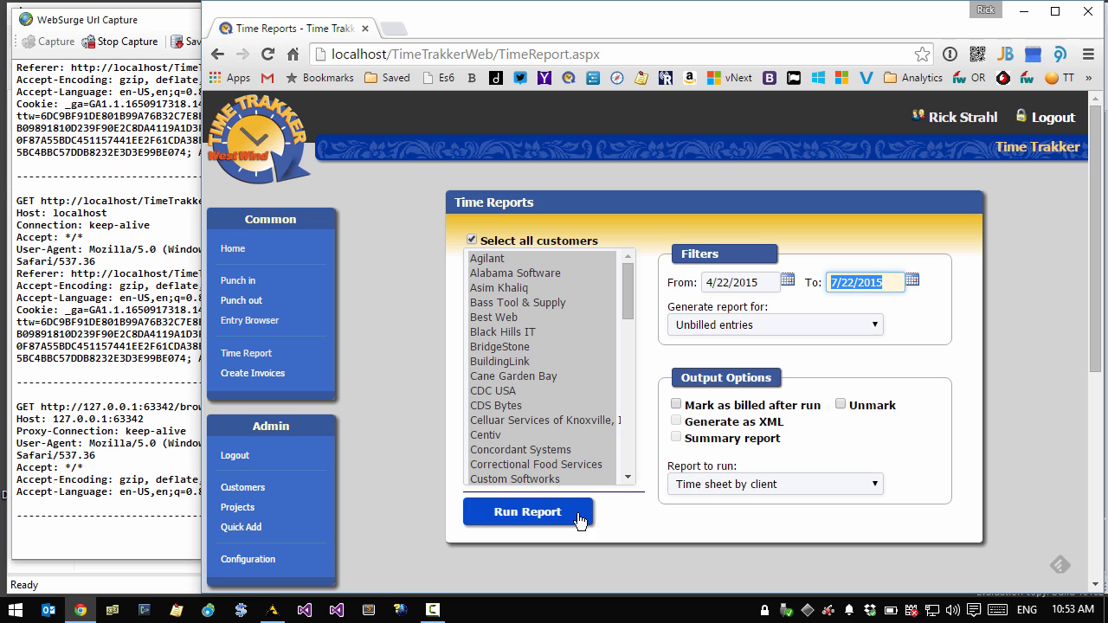
pyautogui.click(527, 512)
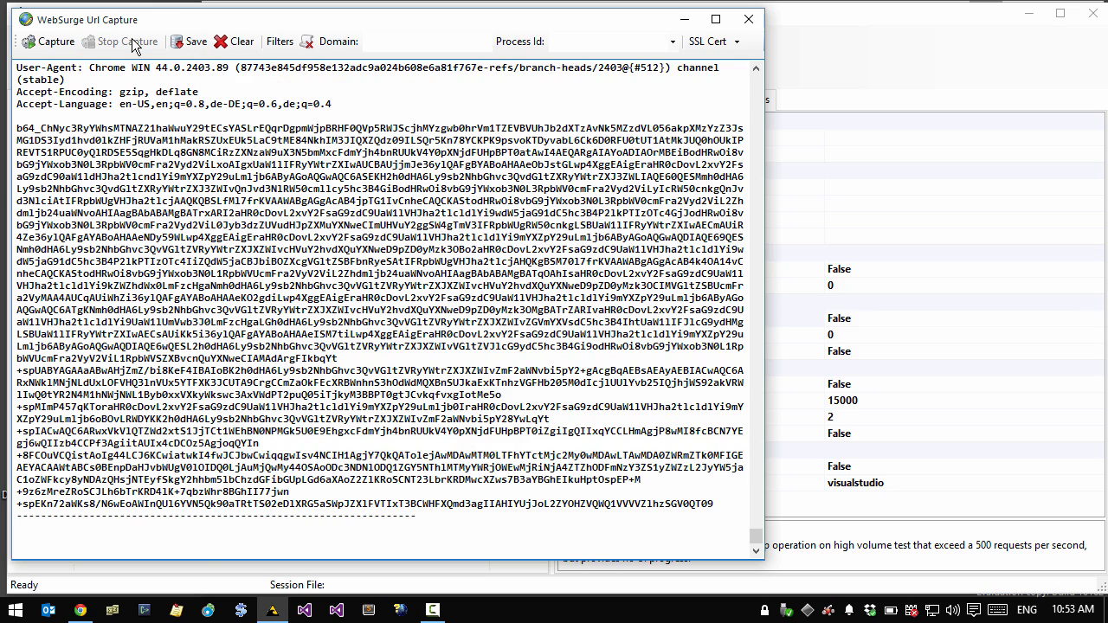
# Save the captured Time Trakker requests as TimeTrakkerTest.websurge and load that session
pyautogui.click(197, 40)
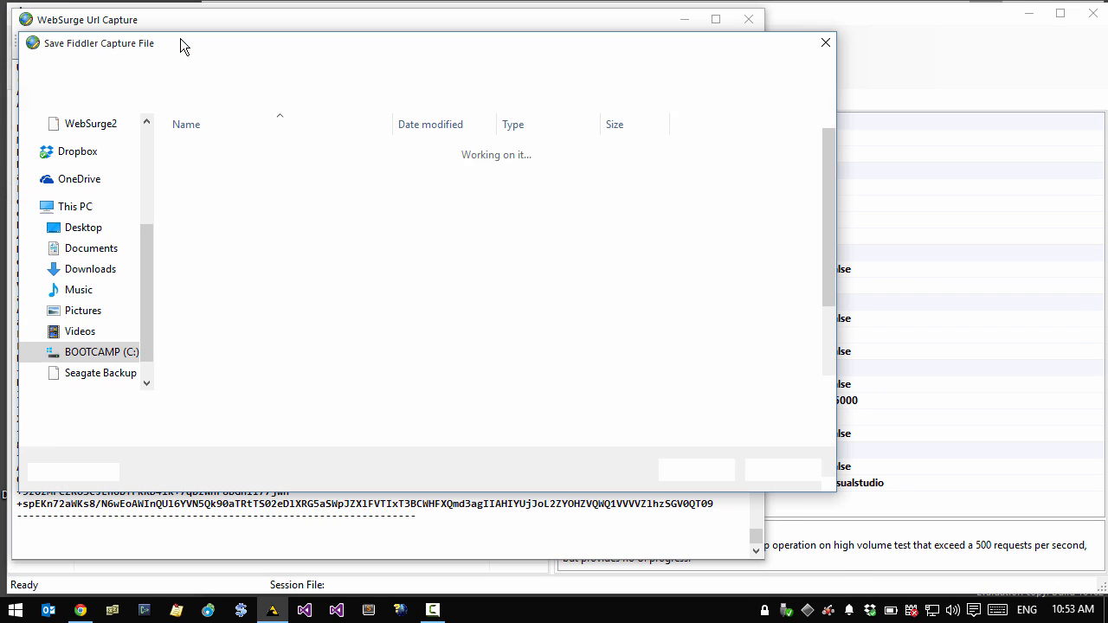
pyautogui.write('TimeTrakkerTest')
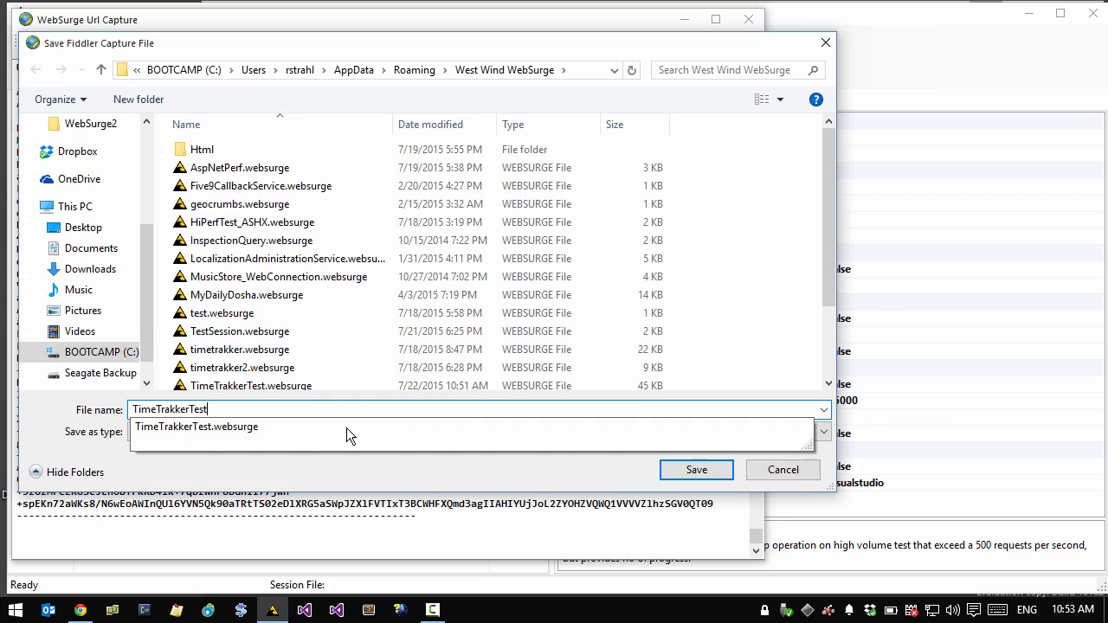
pyautogui.click(696, 469)
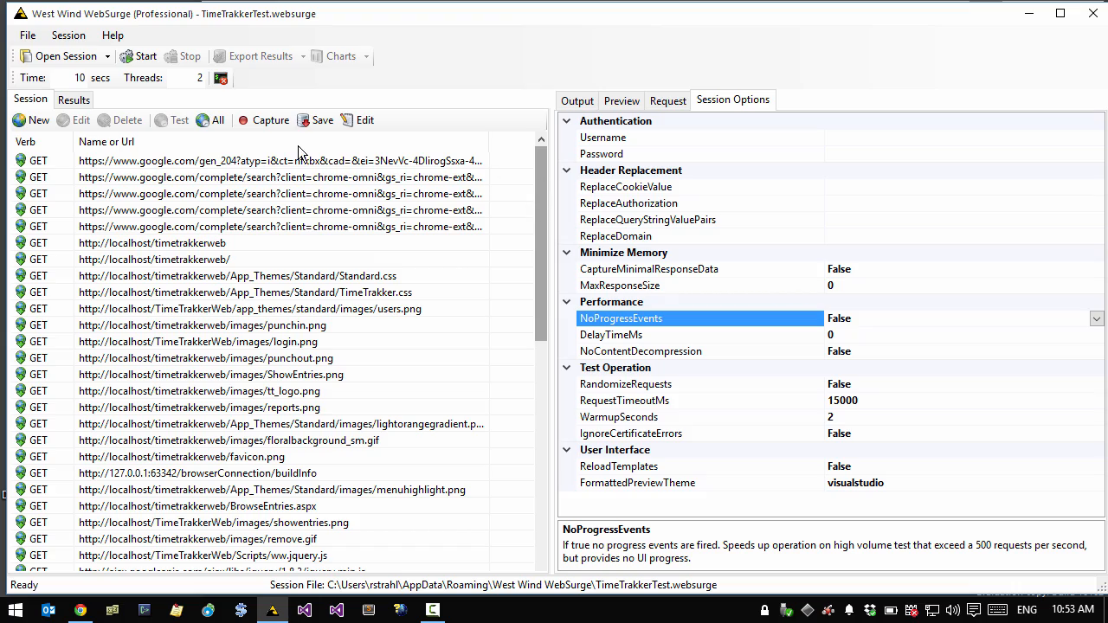
# Scroll through the captured requests and preview the buildInfo request's headers
pyautogui.scroll(-3)
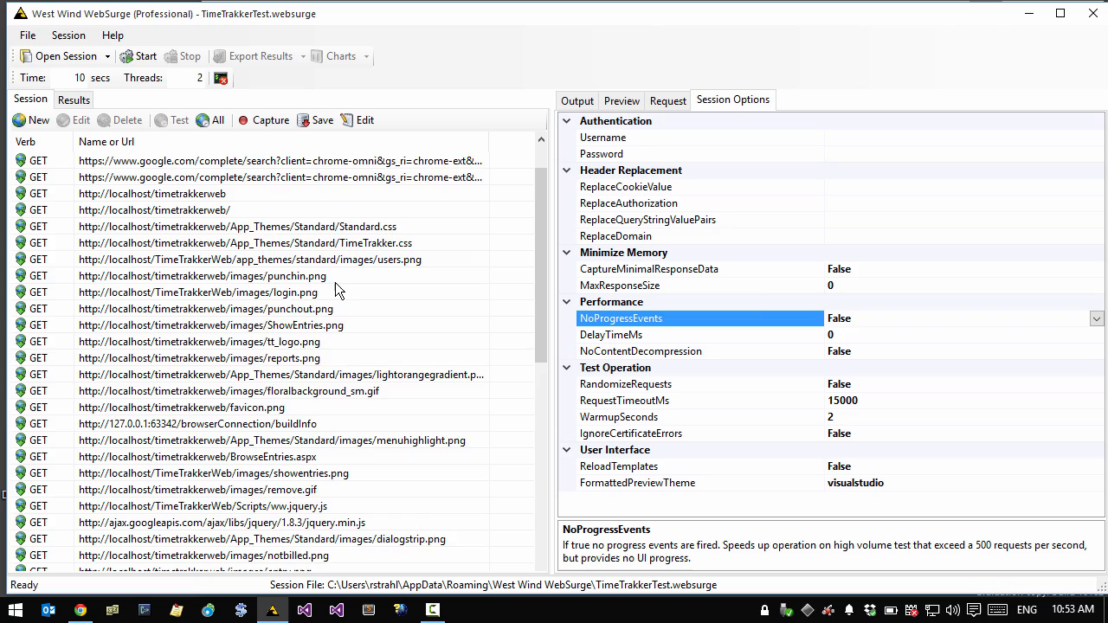
pyautogui.scroll(-3)
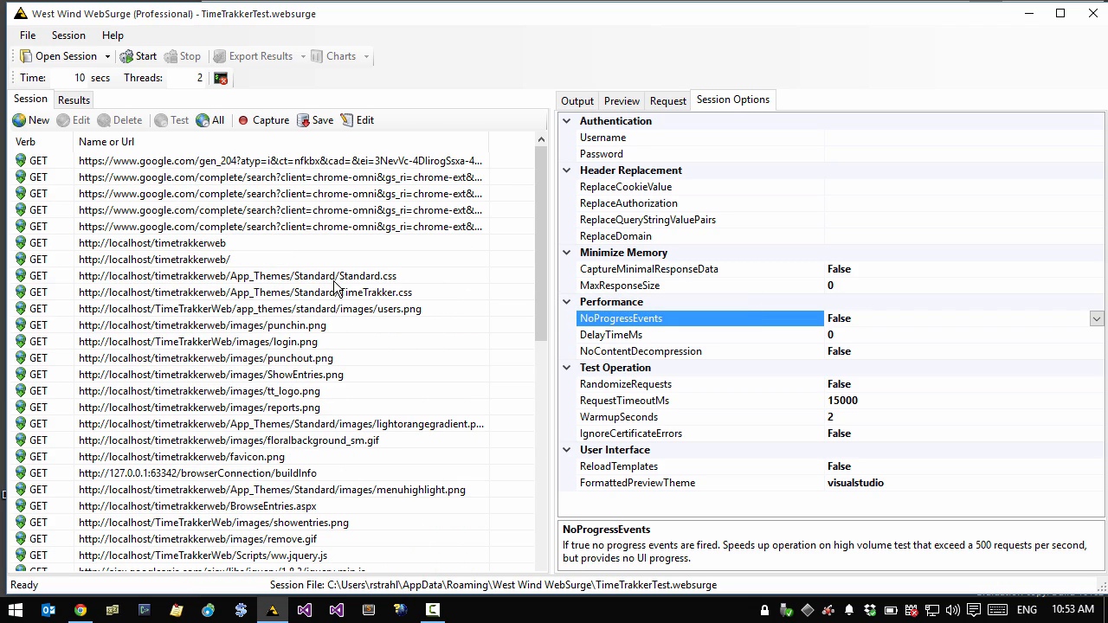
pyautogui.moveTo(259, 185)
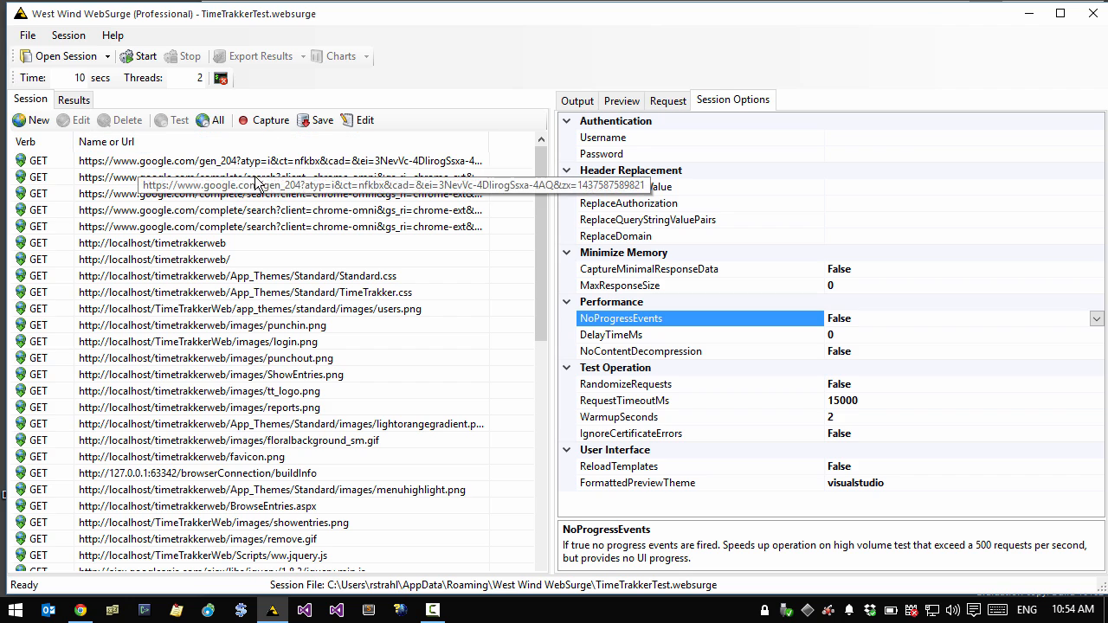
pyautogui.moveTo(321, 210)
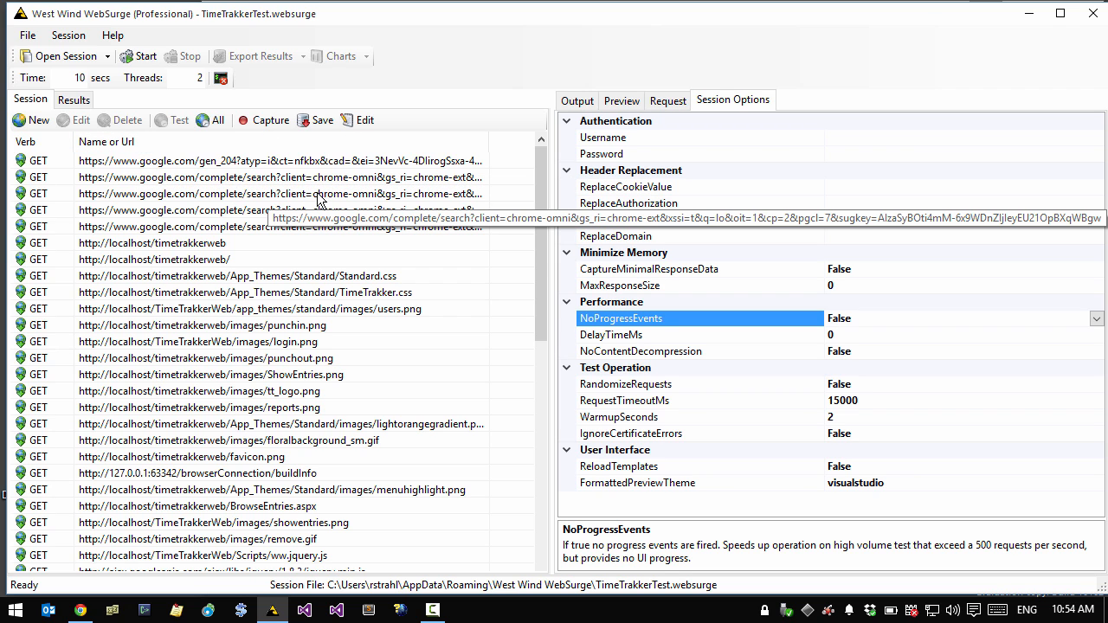
pyautogui.moveTo(269, 262)
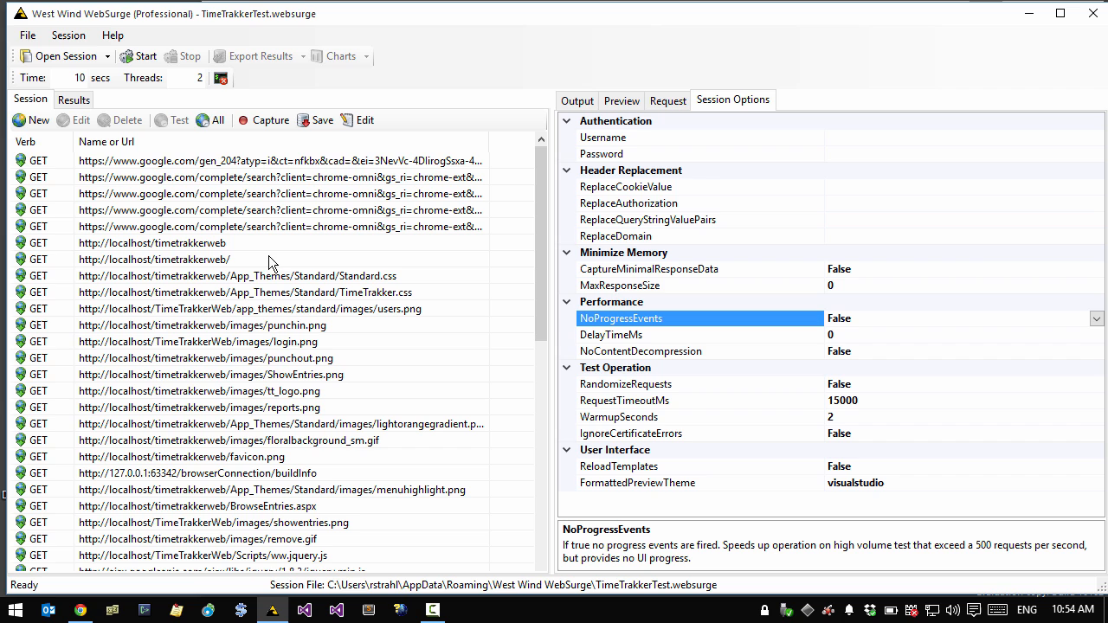
pyautogui.click(197, 472)
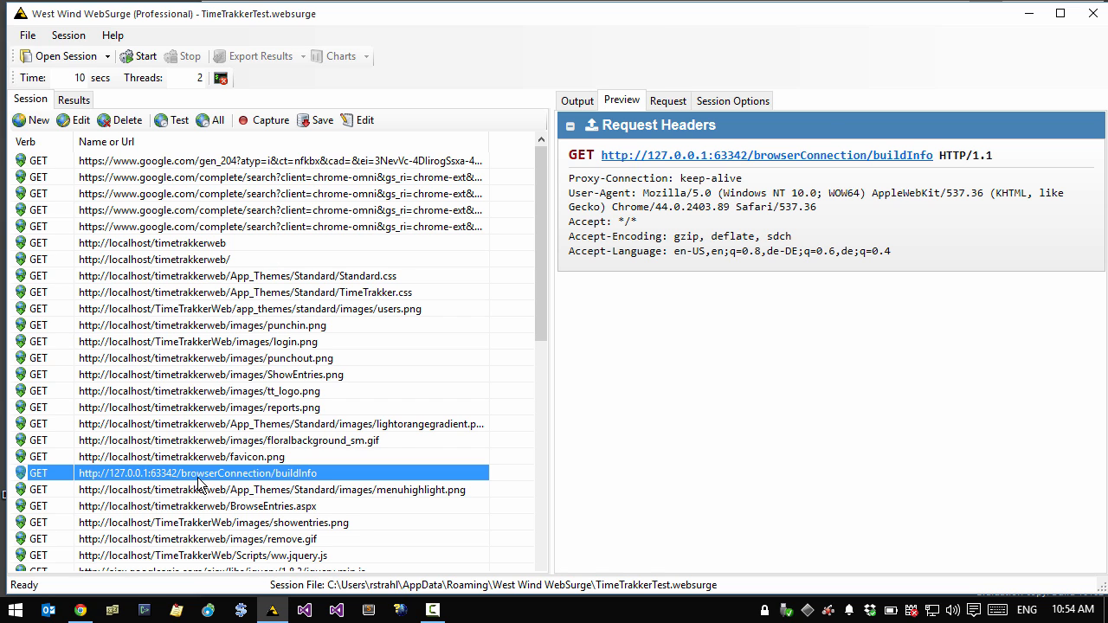
pyautogui.scroll(-3)
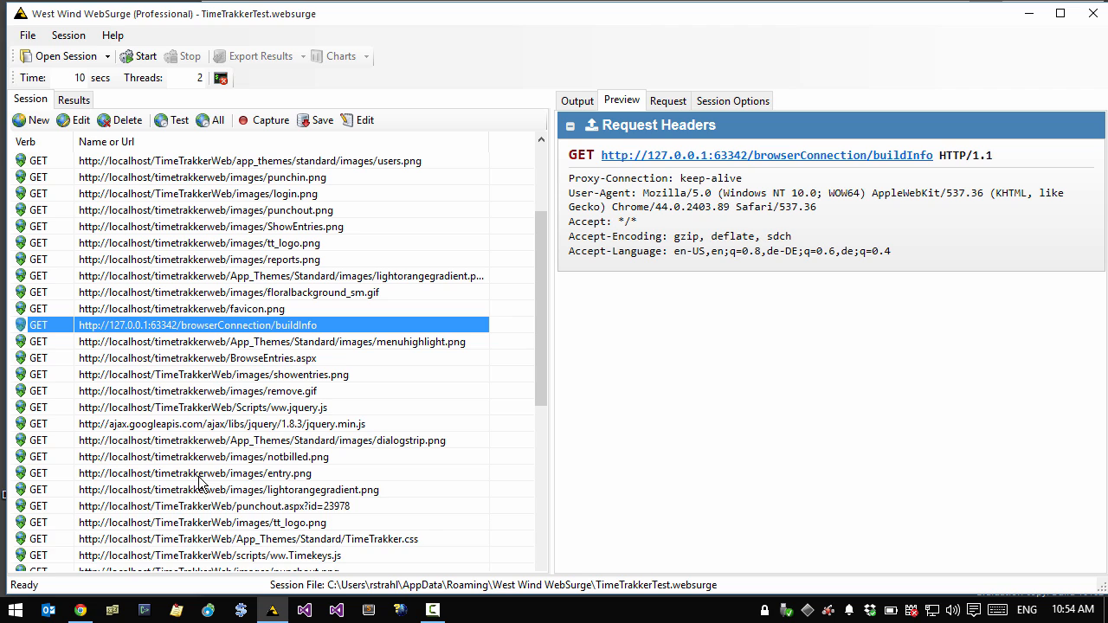
pyautogui.scroll(-3)
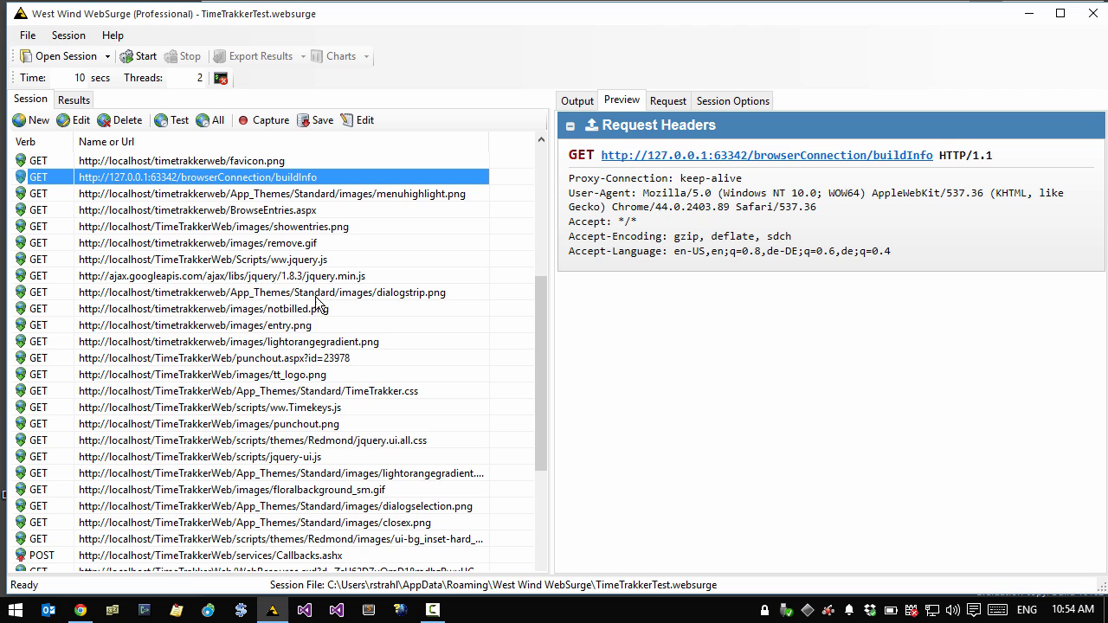
pyautogui.scroll(-3)
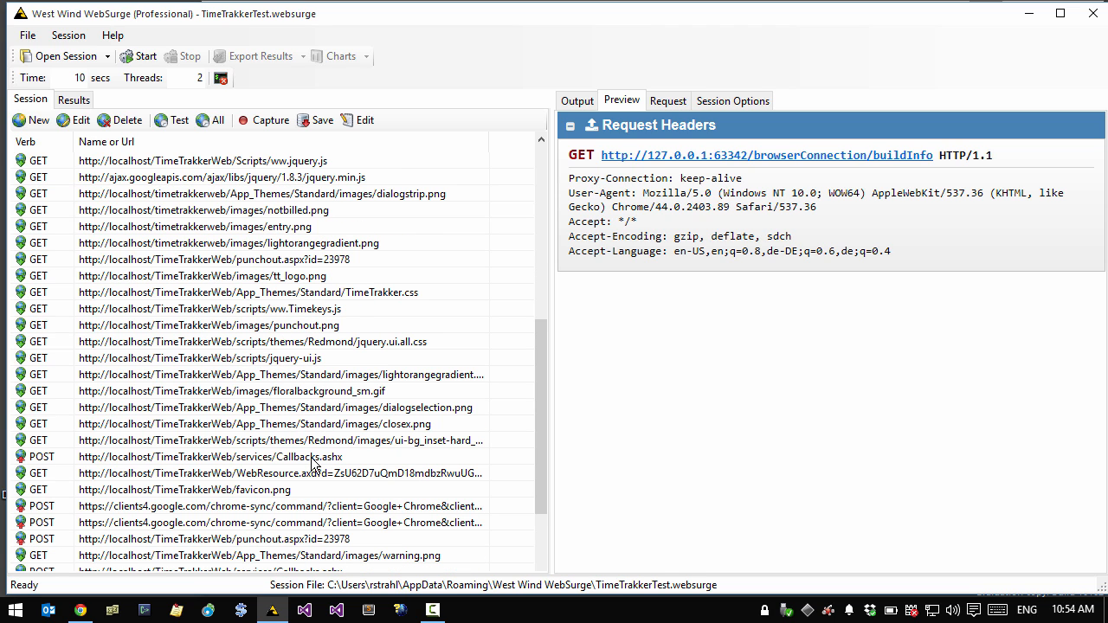
pyautogui.scroll(-3)
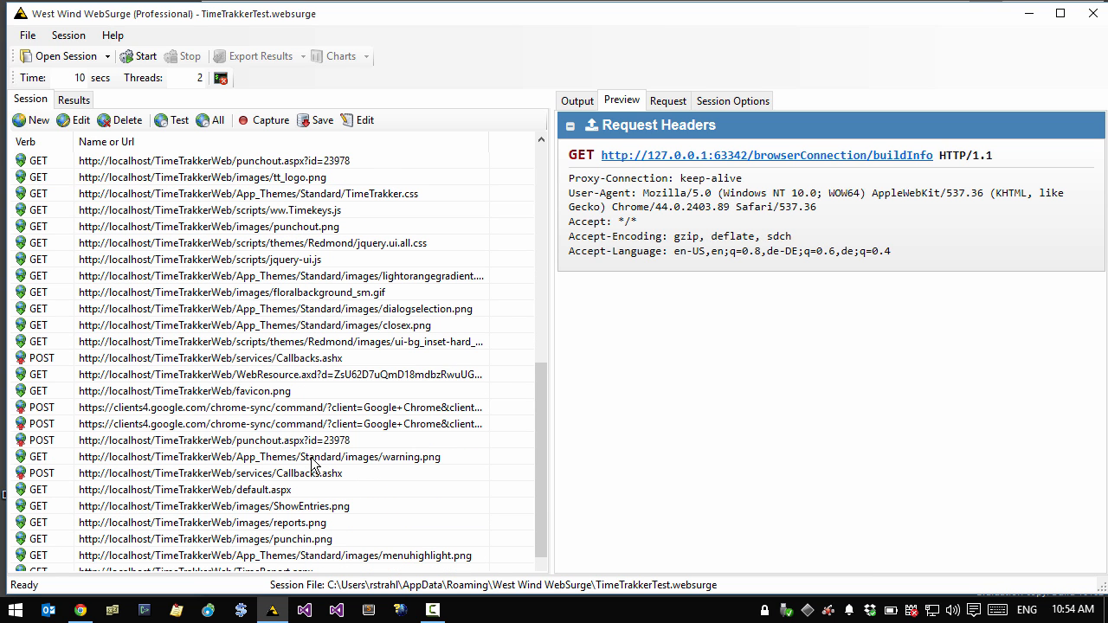
pyautogui.scroll(-3)
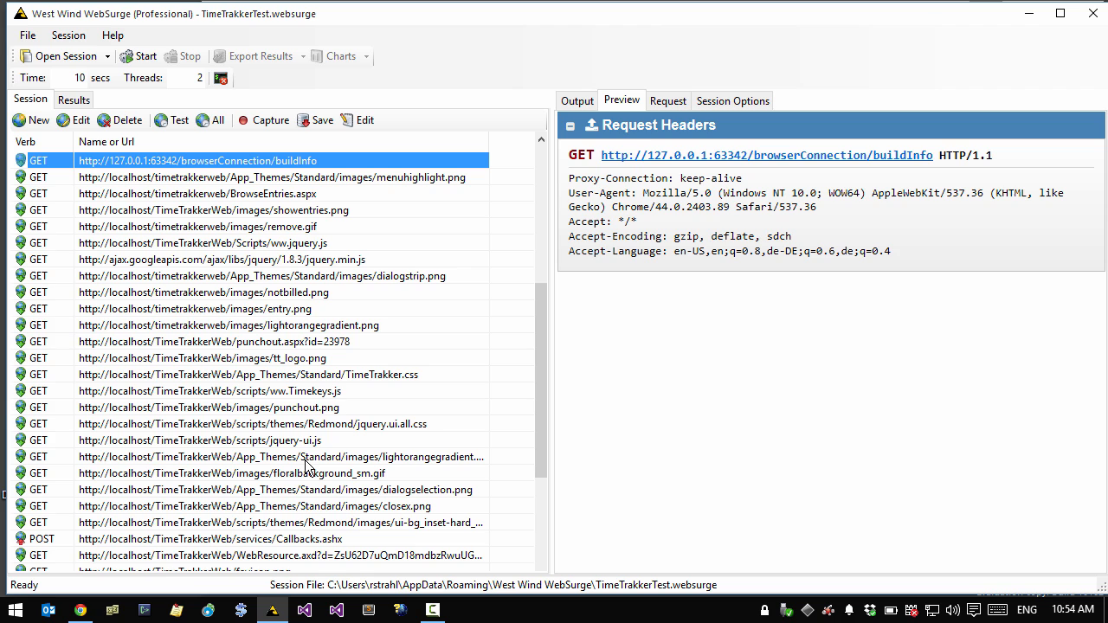
pyautogui.moveTo(199, 201)
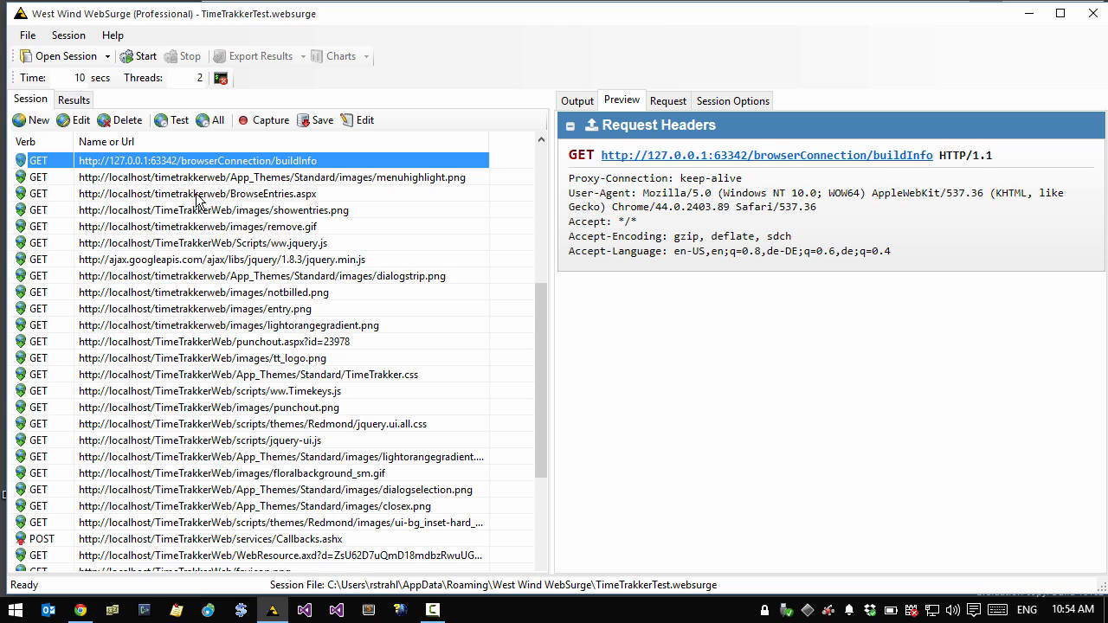
# Delete the Google search requests and unneeded image requests such as login.png
pyautogui.click(271, 176)
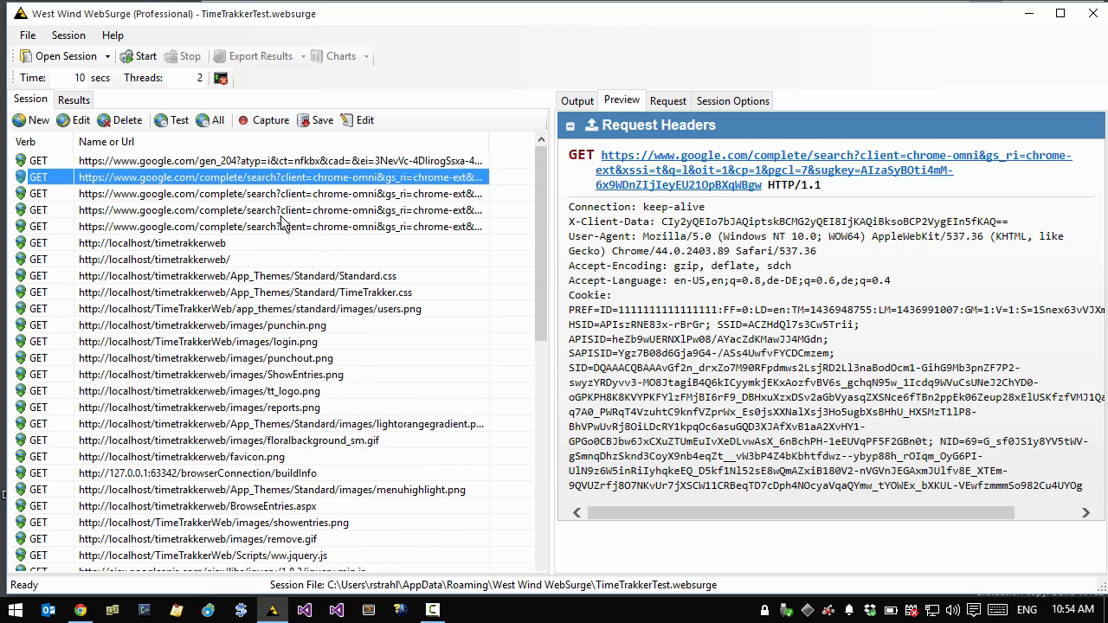
pyautogui.click(280, 226)
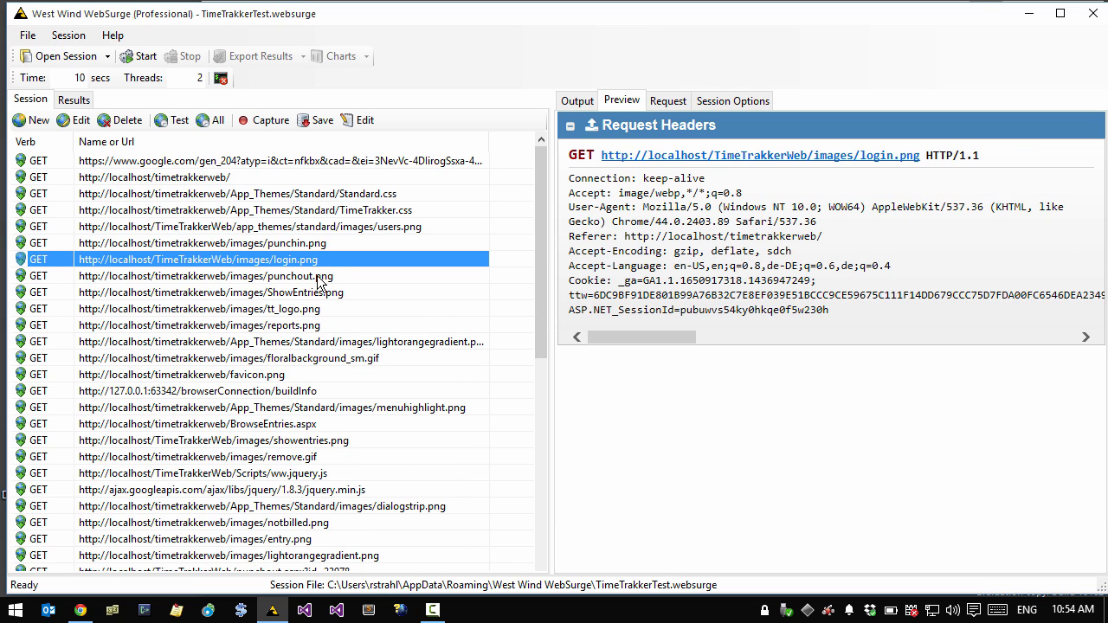
pyautogui.click(201, 243)
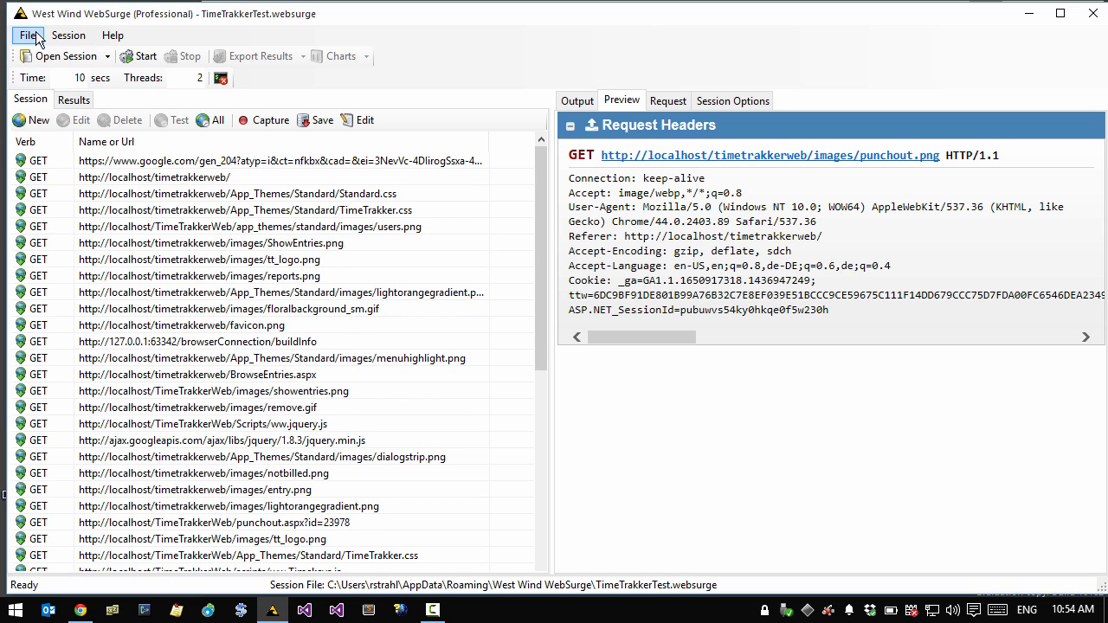
# Start a new session and capture only localhost traffic, ignoring images, CSS and JavaScript
pyautogui.click(28, 34)
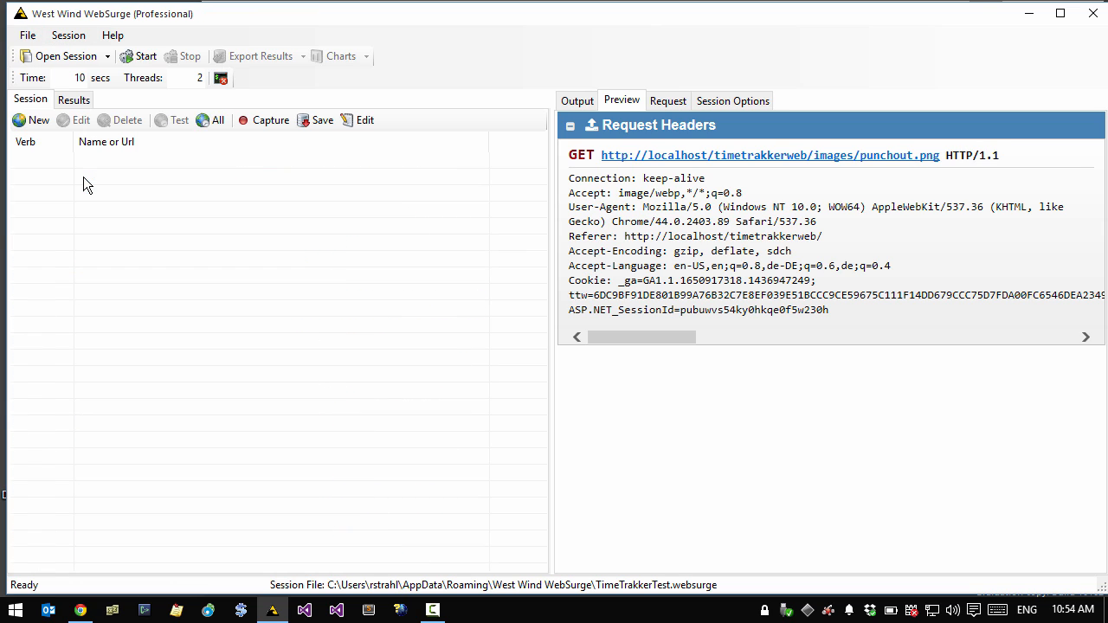
pyautogui.click(271, 121)
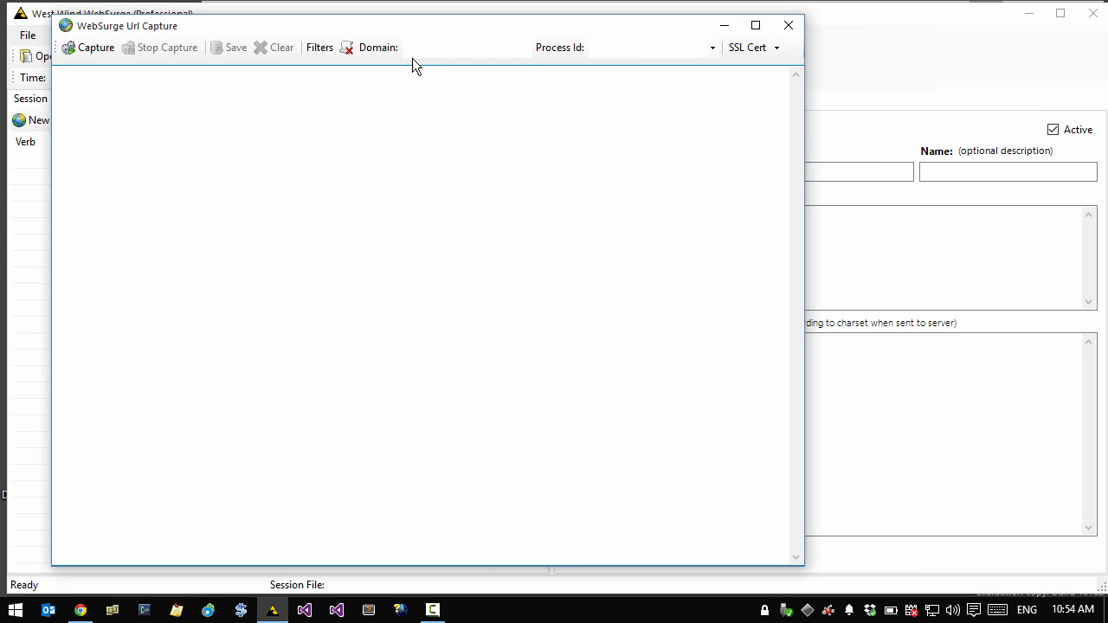
pyautogui.write('localh')
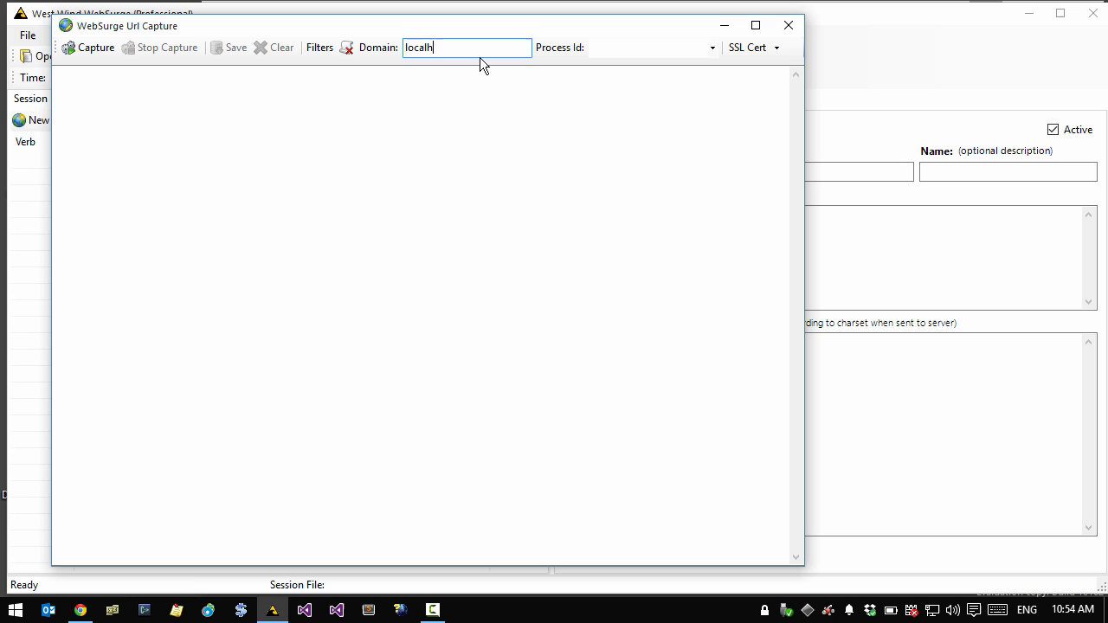
pyautogui.write('ost')
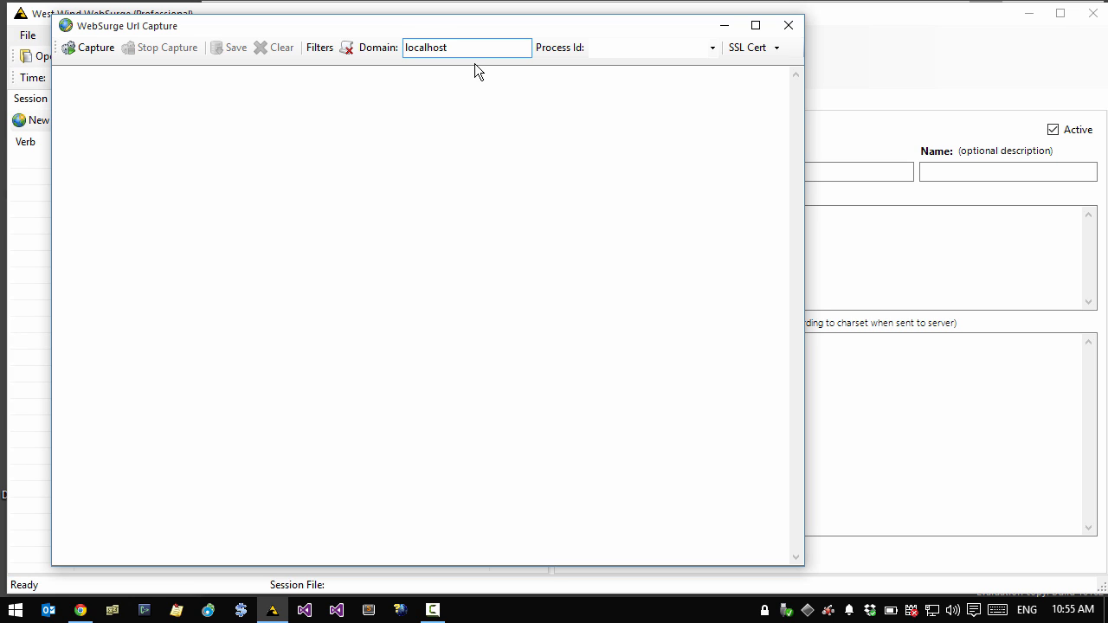
pyautogui.moveTo(346, 48)
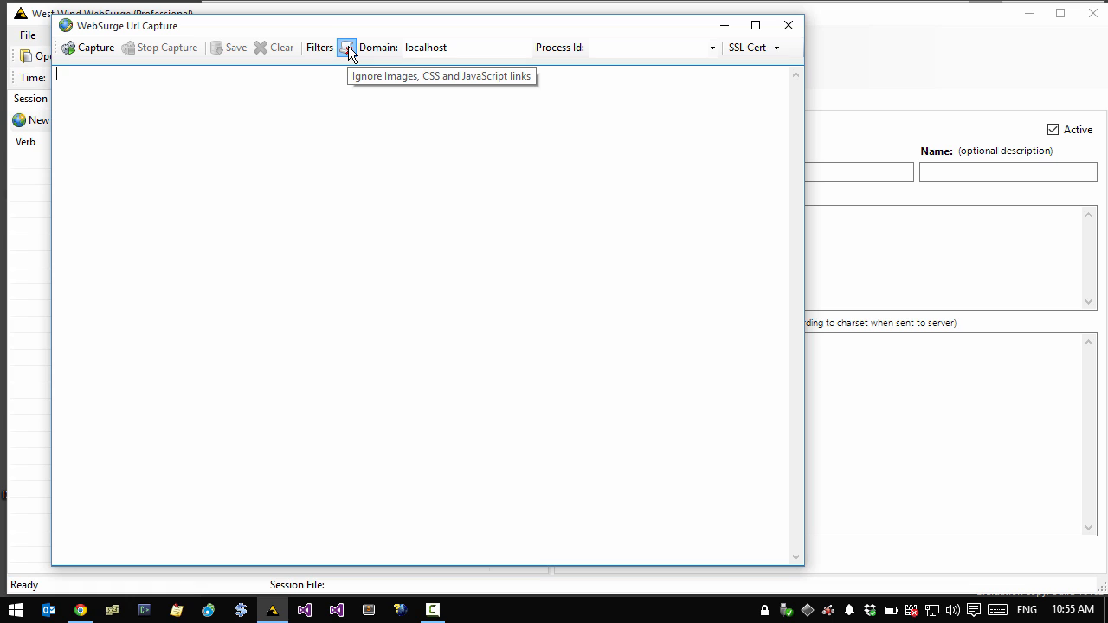
pyautogui.click(346, 47)
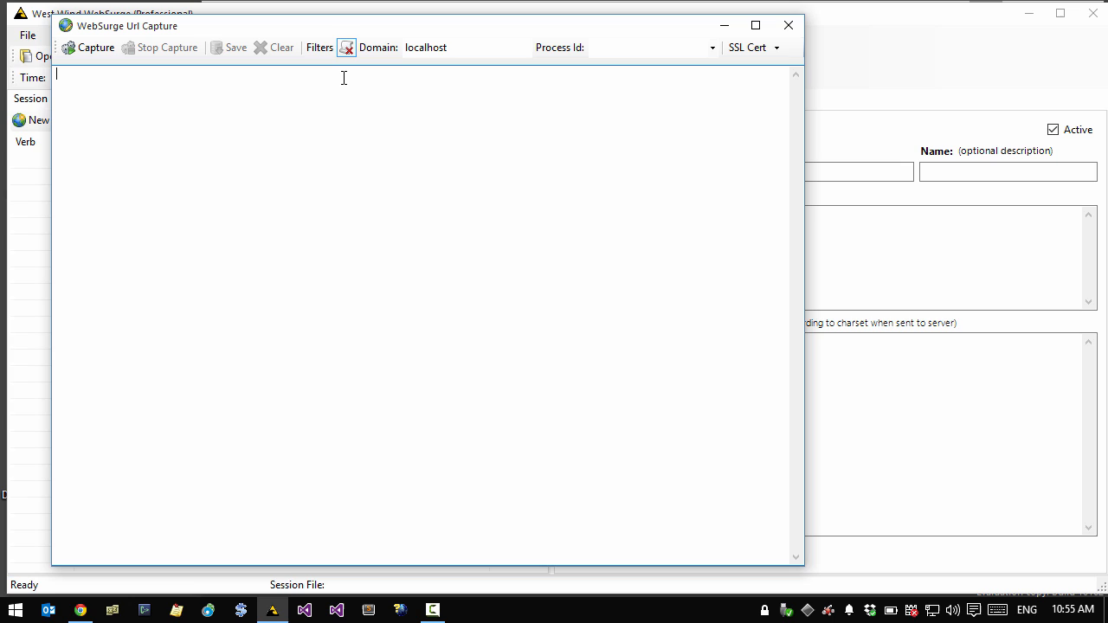
pyautogui.moveTo(95, 47)
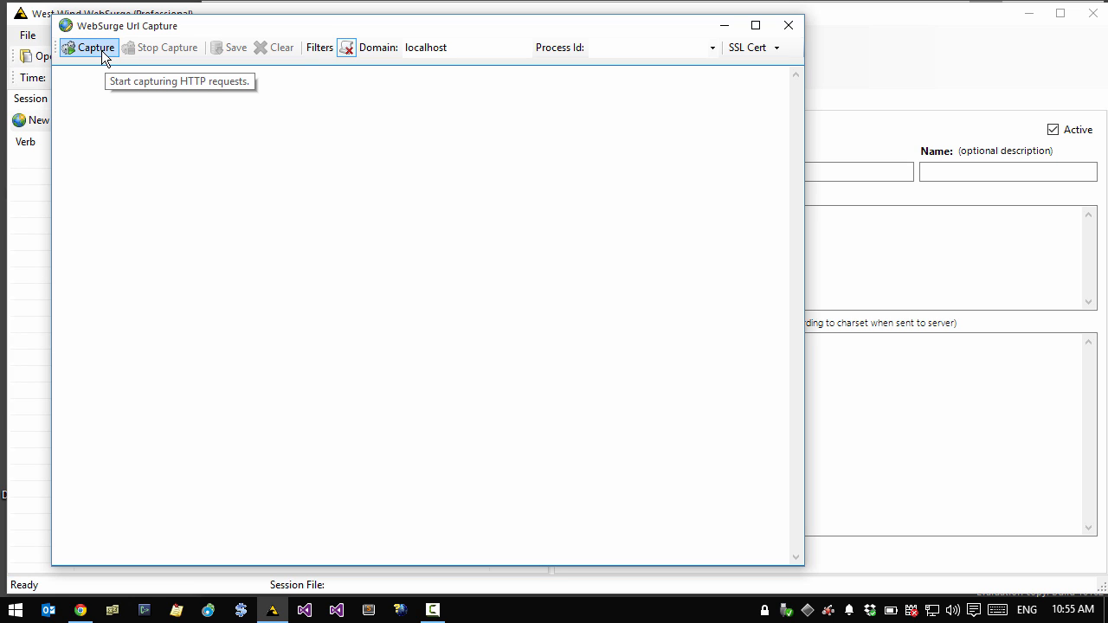
pyautogui.click(88, 48)
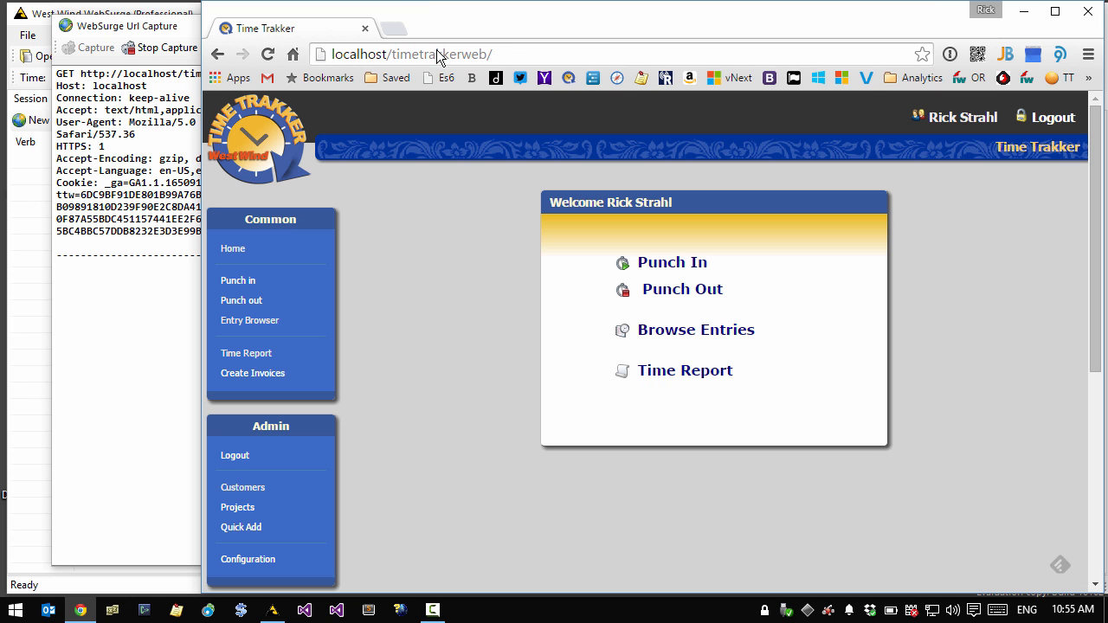
pyautogui.moveTo(326, 306)
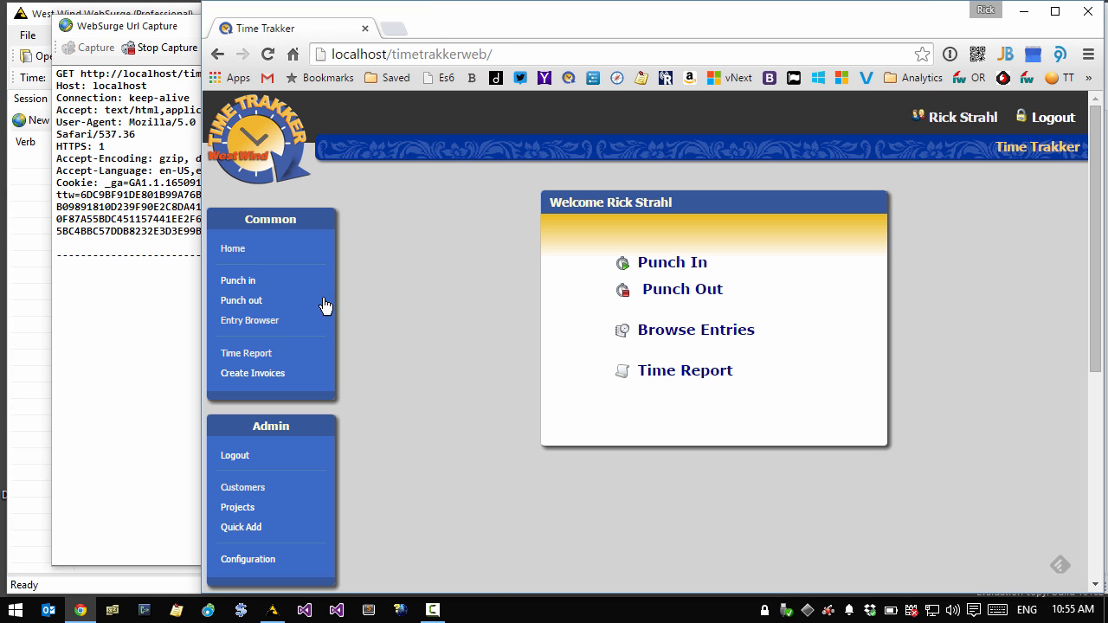
pyautogui.moveTo(271, 320)
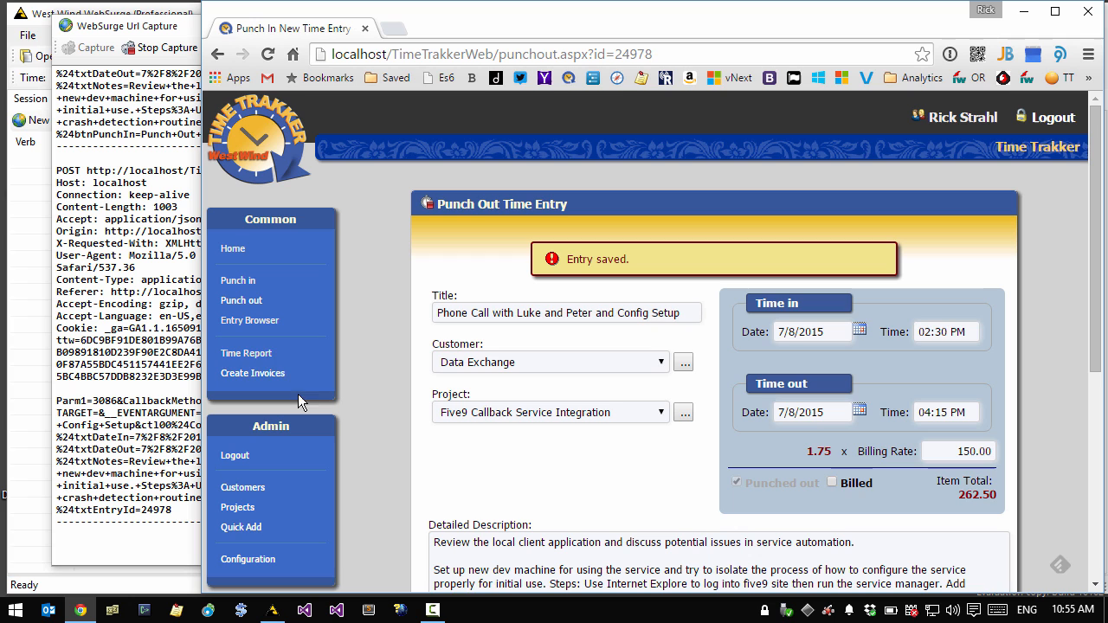
# Open Time Report in the Time Trakker sidebar and run the report during capture
pyautogui.click(233, 248)
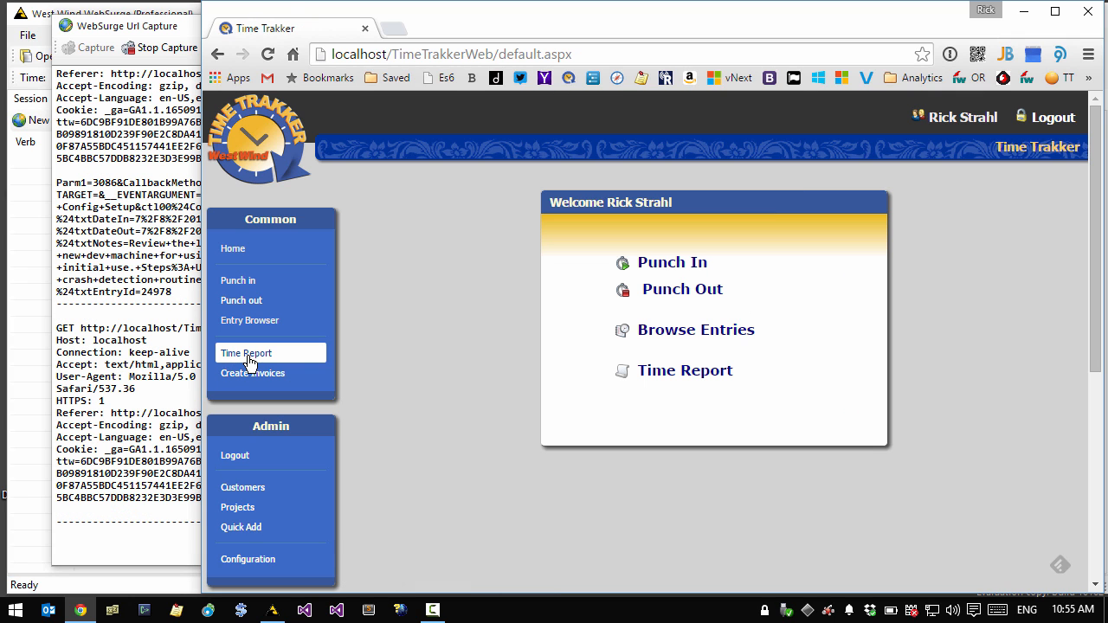
pyautogui.click(246, 353)
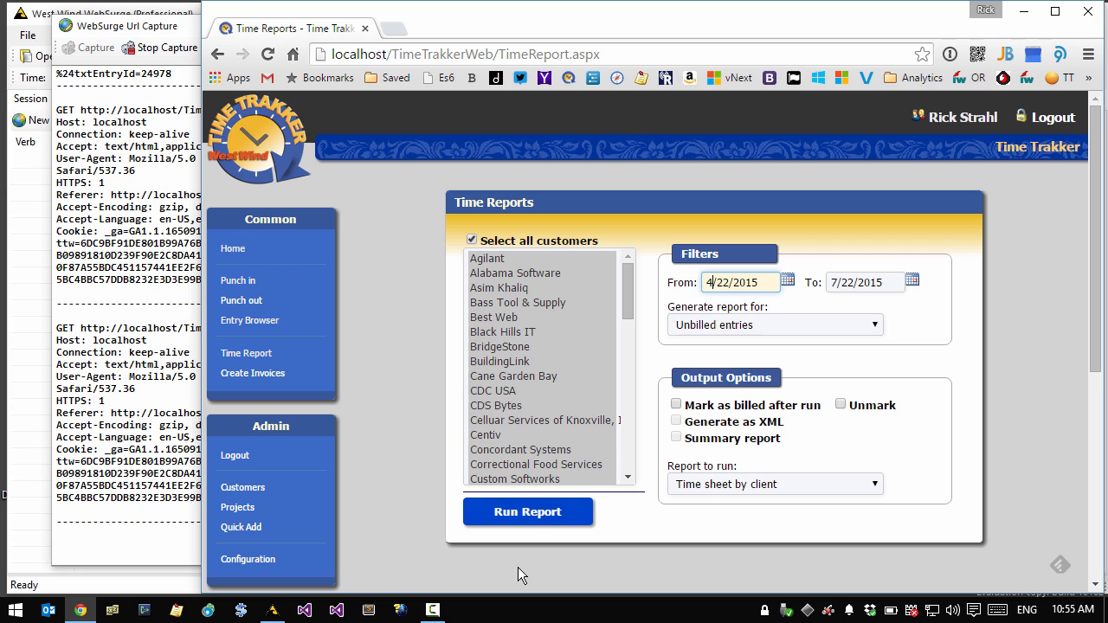
pyautogui.click(527, 512)
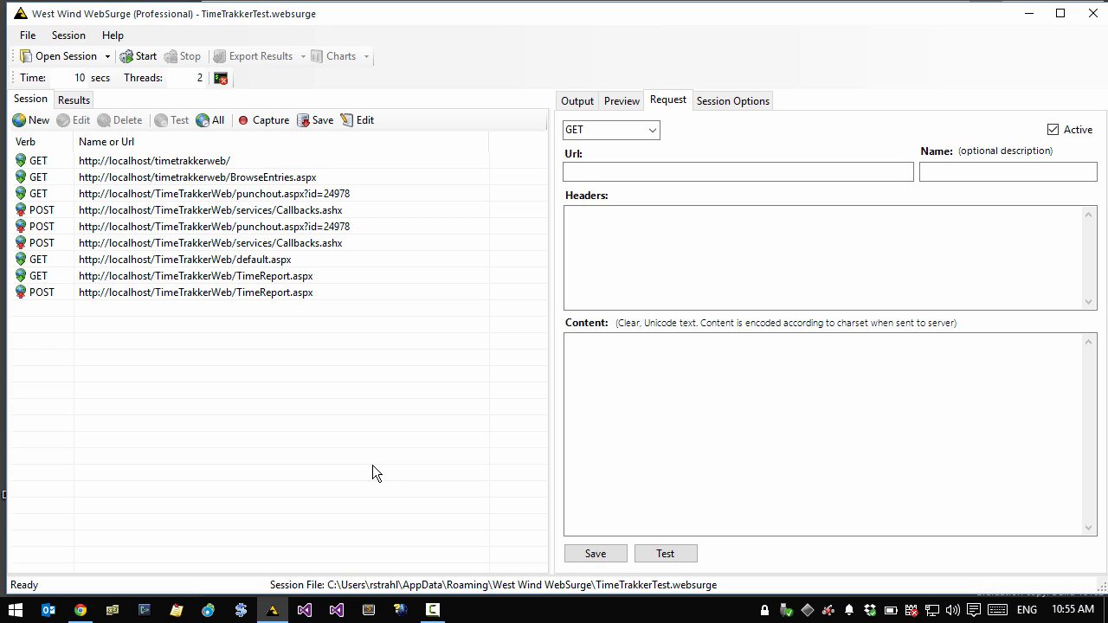
# Save the TimeTrakkerTest session with its nine captured localhost GET and POST requests
pyautogui.click(322, 119)
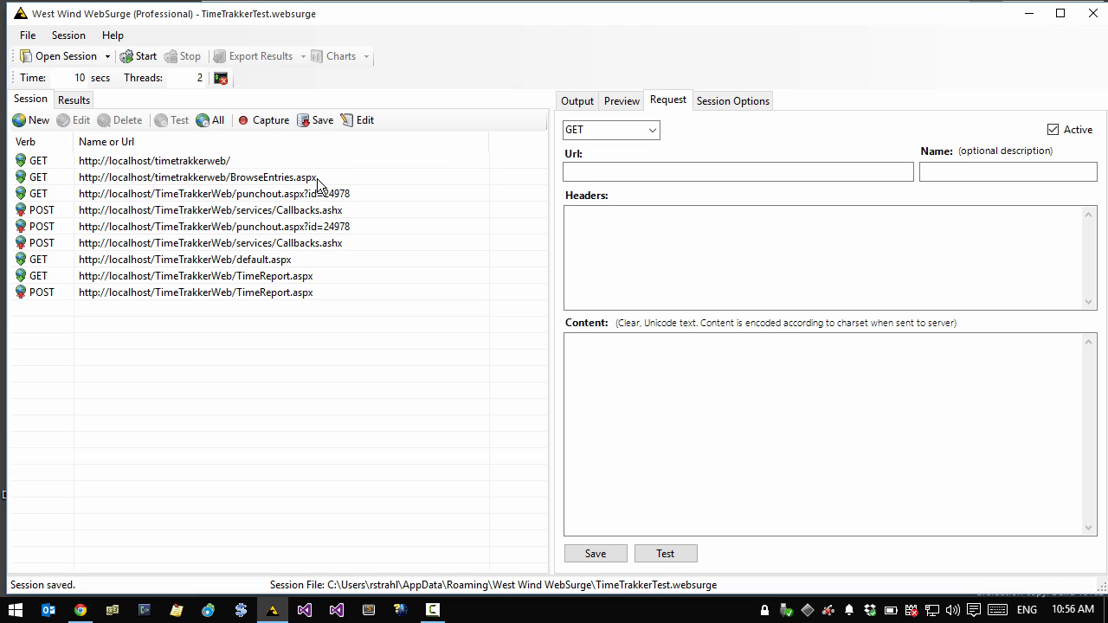
pyautogui.moveTo(363, 120)
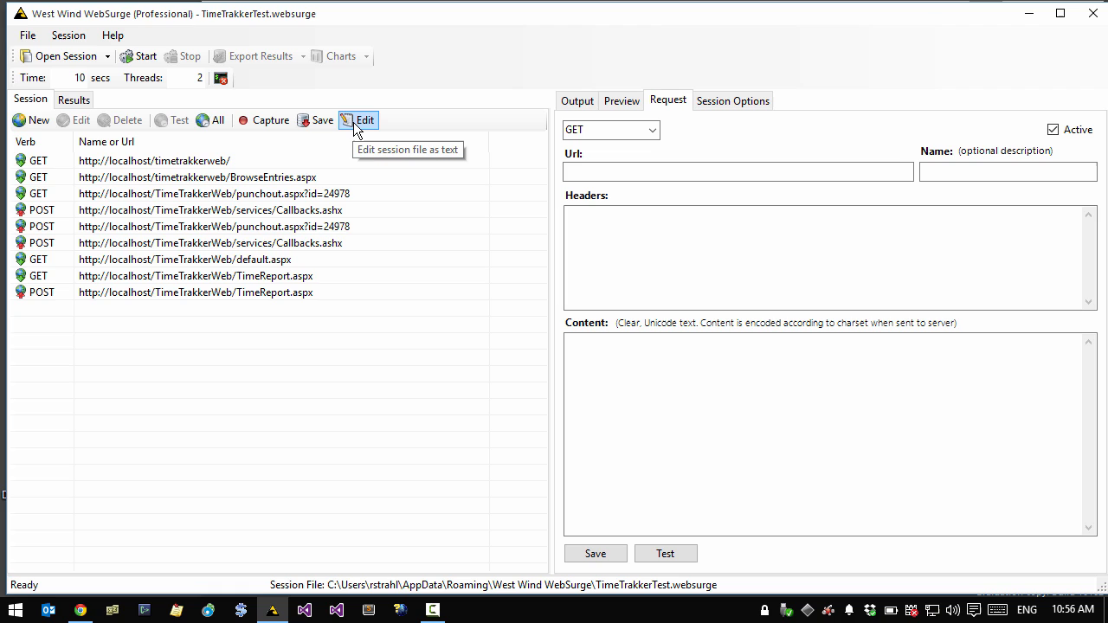
pyautogui.moveTo(219, 149)
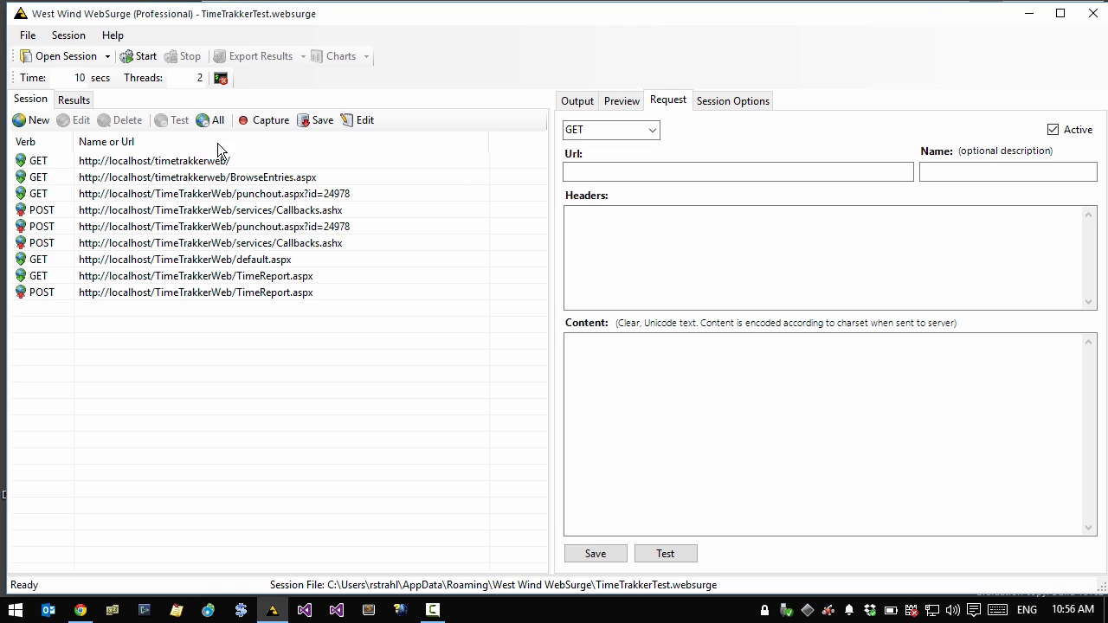
pyautogui.moveTo(385, 555)
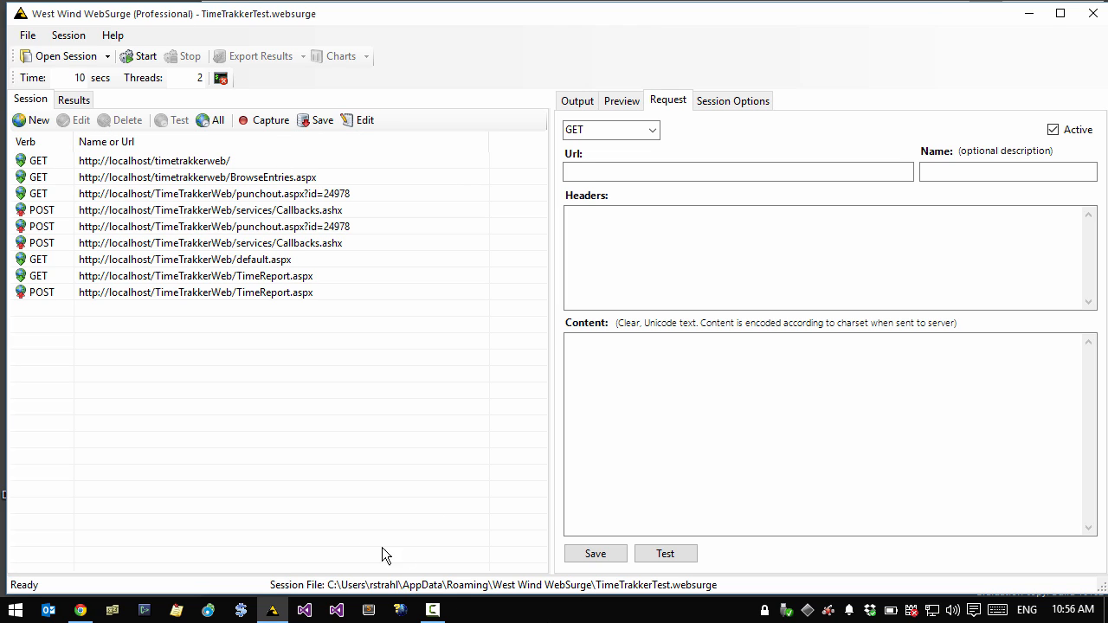
pyautogui.moveTo(325, 593)
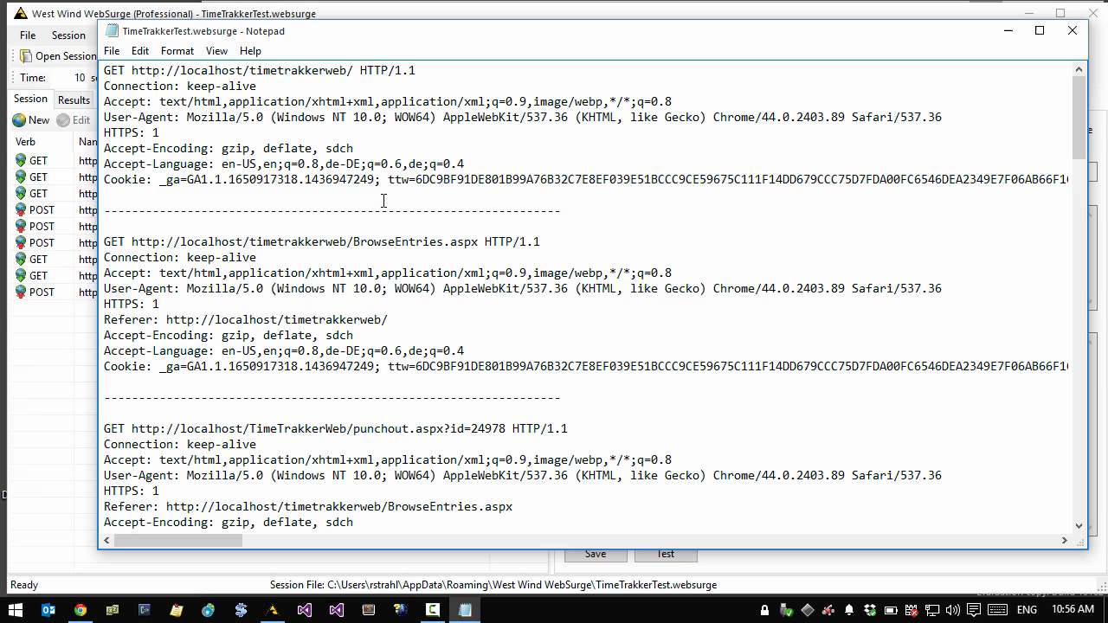
# Append 'Bogus' to the first URL and 'xxxx' after keep-alive, then close Notepad
pyautogui.scroll(-3)
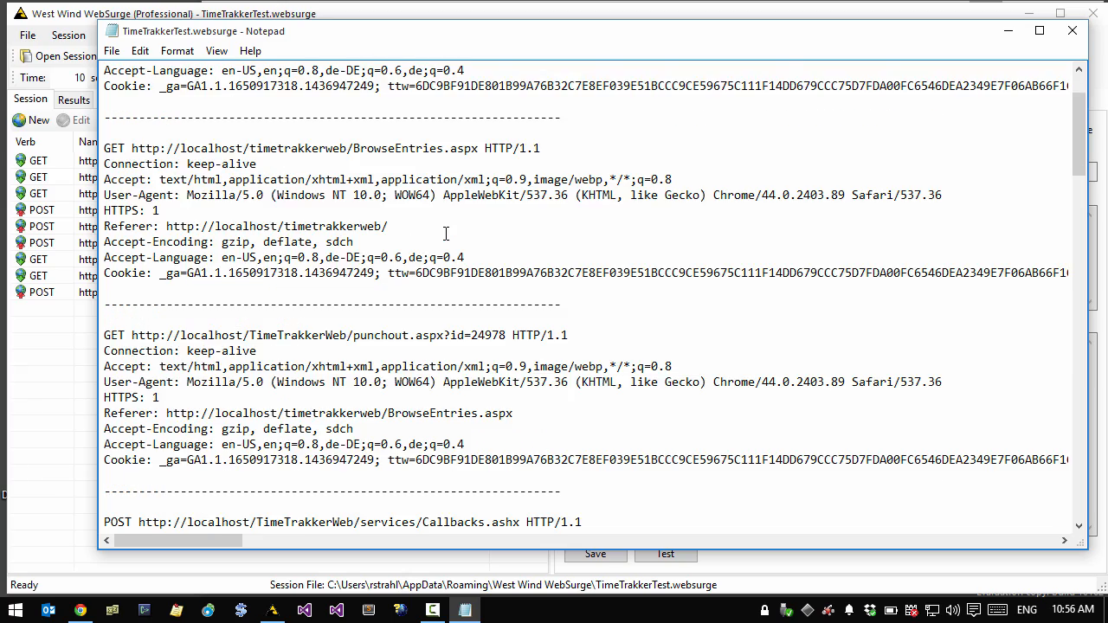
pyautogui.scroll(-3)
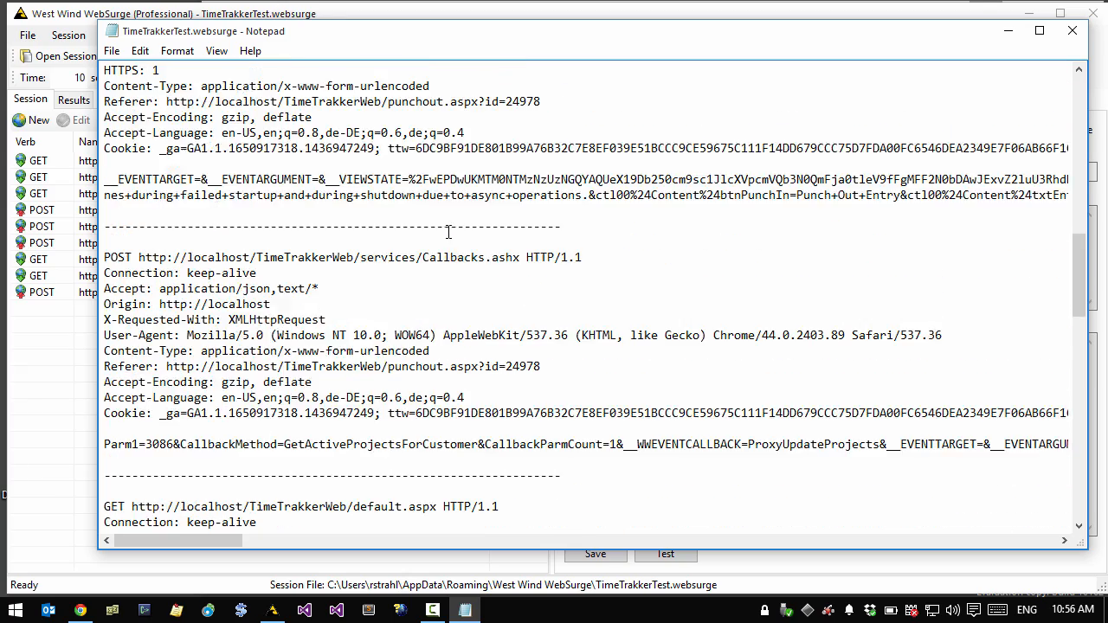
pyautogui.scroll(-3)
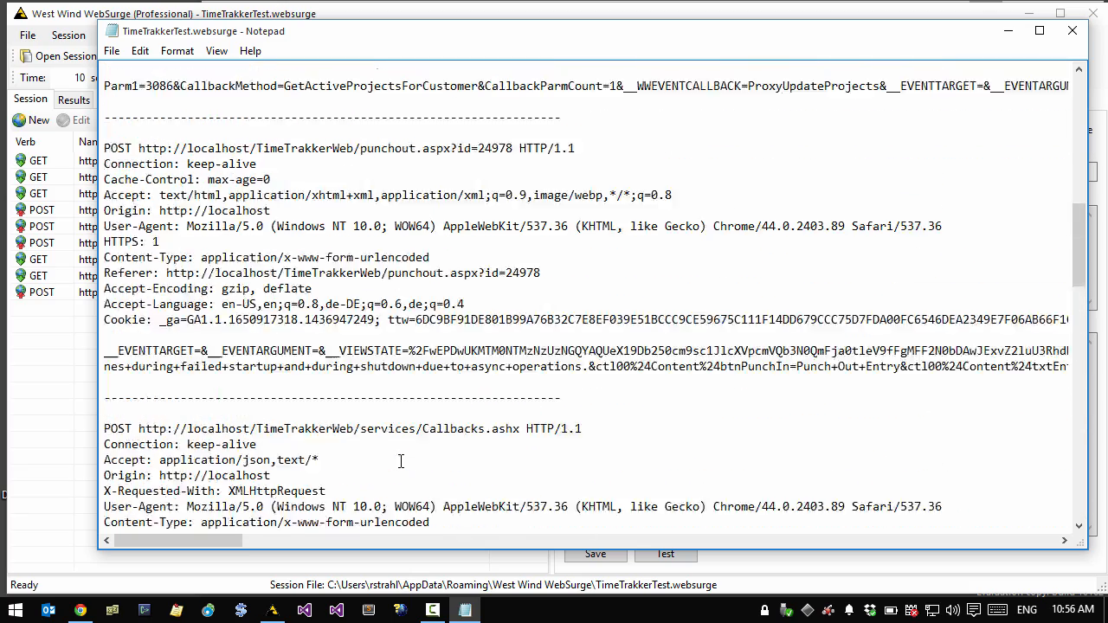
pyautogui.scroll(3)
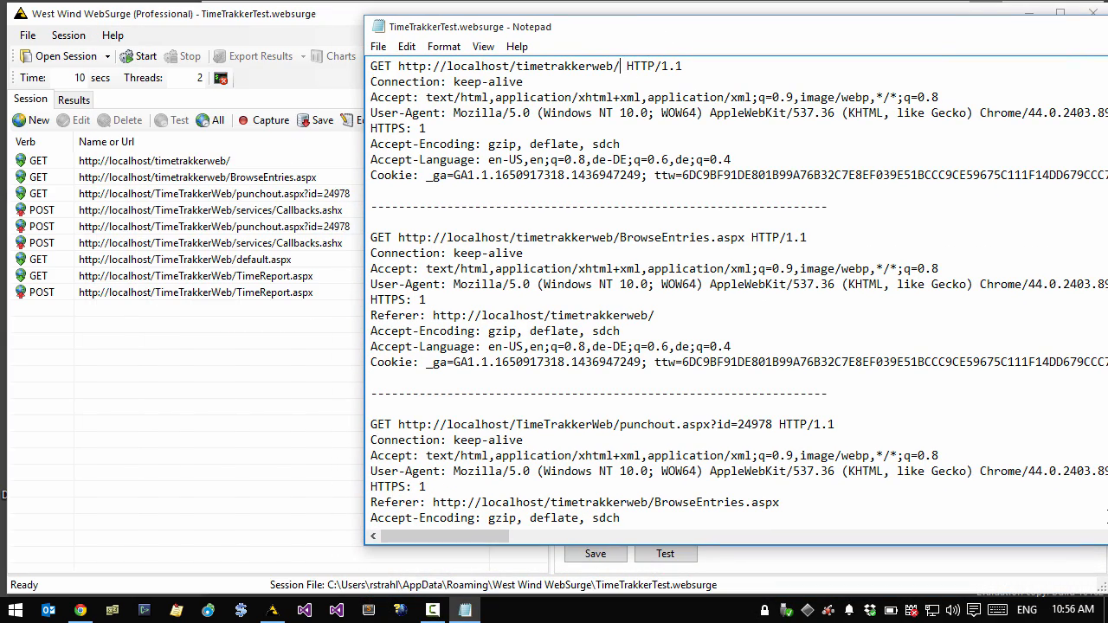
pyautogui.write('Bogus')
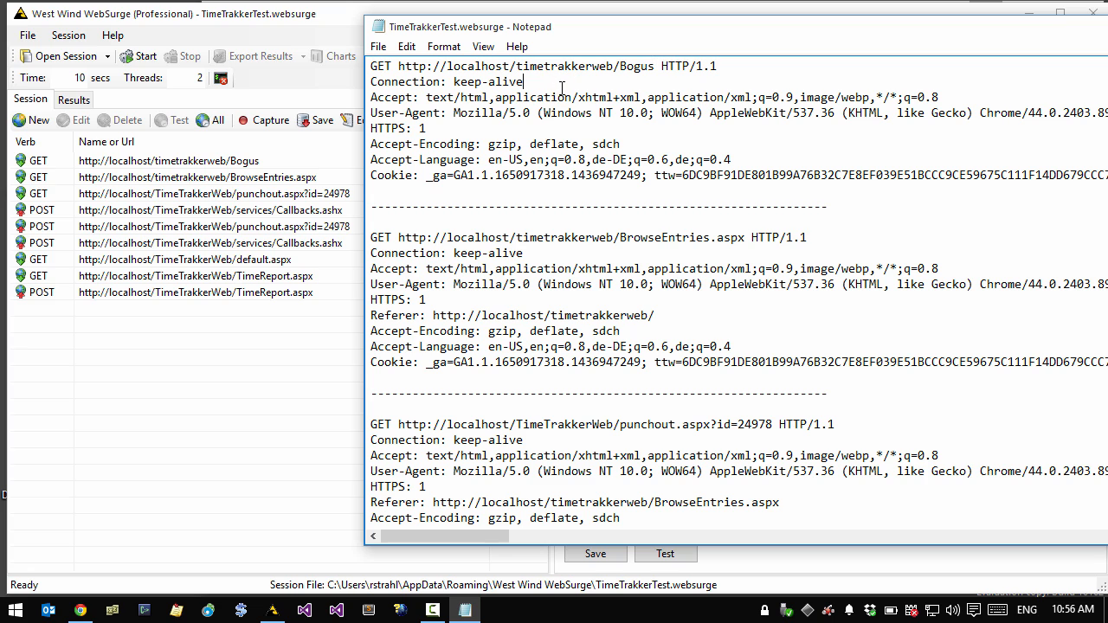
pyautogui.write('xxxx')
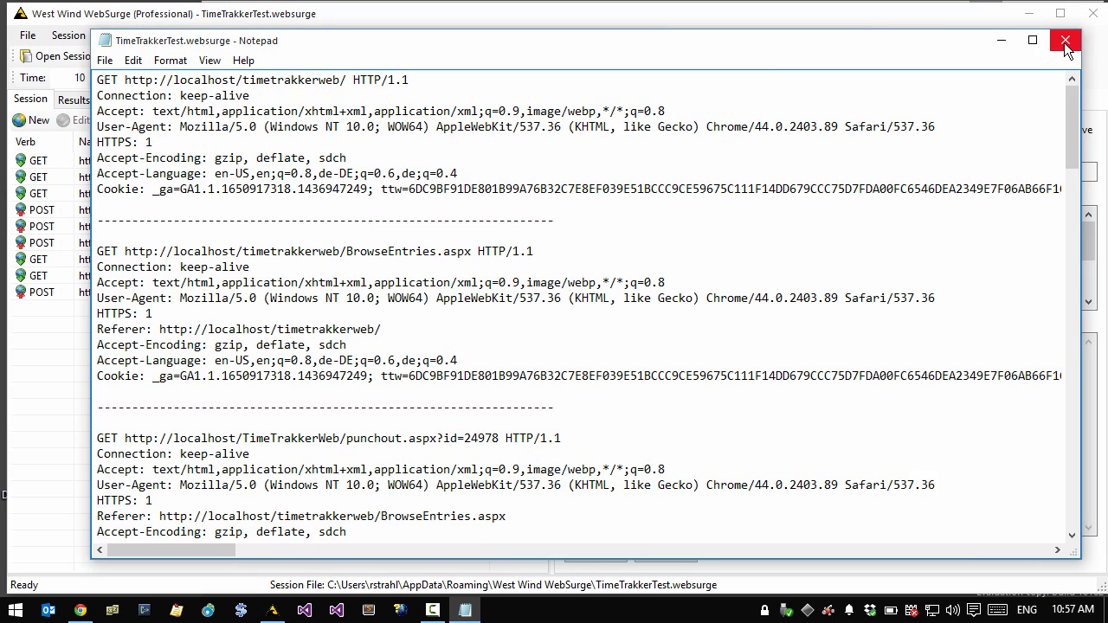
pyautogui.click(1065, 41)
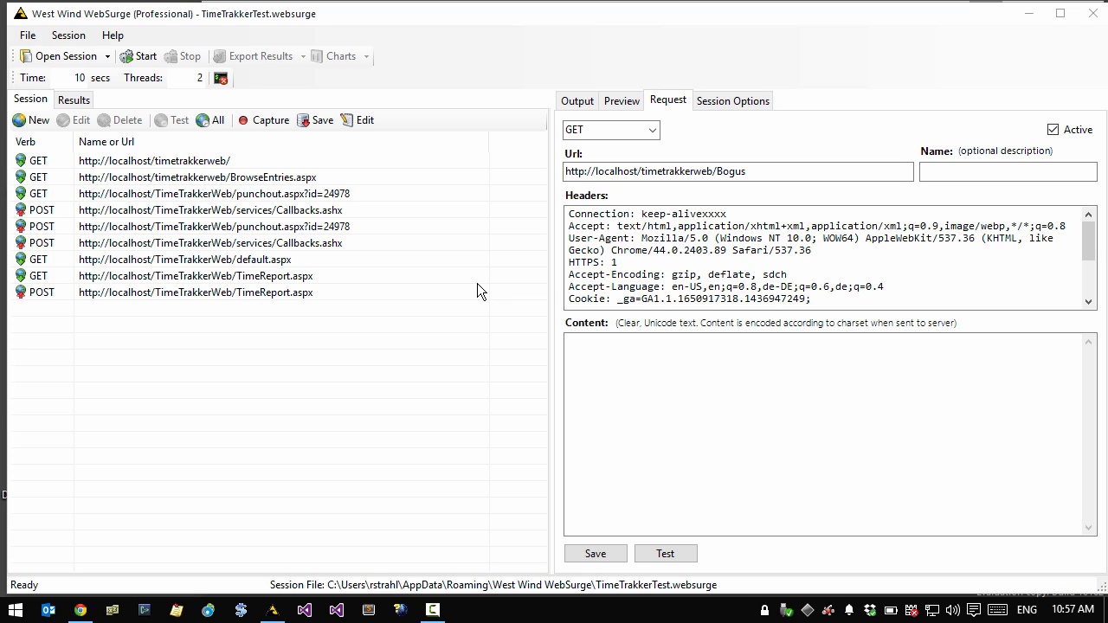
pyautogui.moveTo(466, 286)
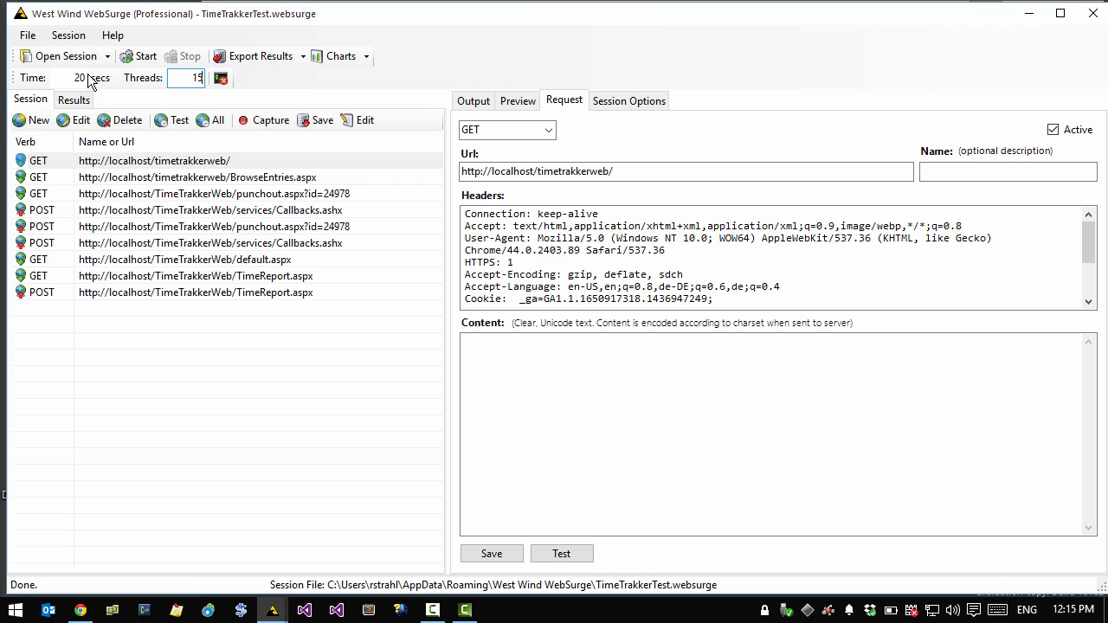
pyautogui.moveTo(186, 78)
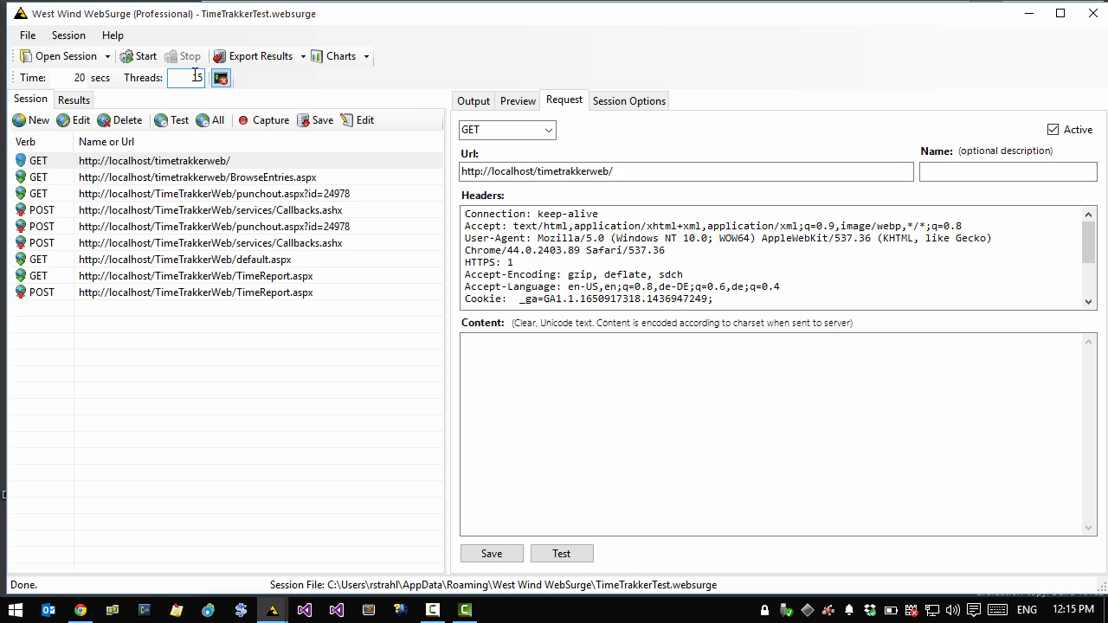
# Set DelayTimeMs to 0 in Session Options for the 20-second, 15-thread test
pyautogui.click(629, 101)
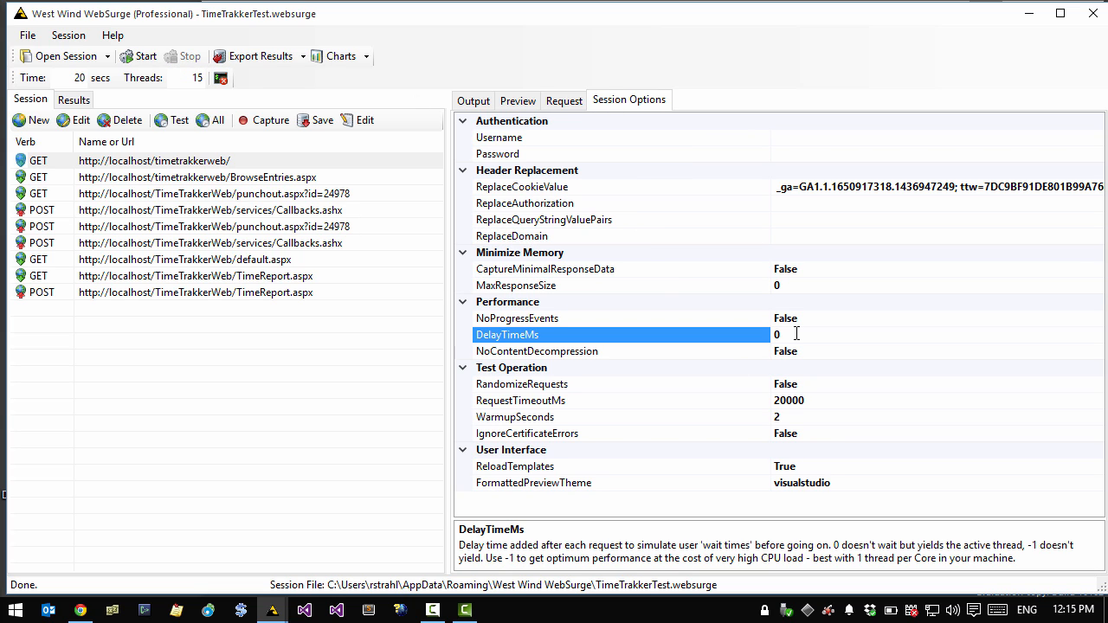
pyautogui.moveTo(697, 340)
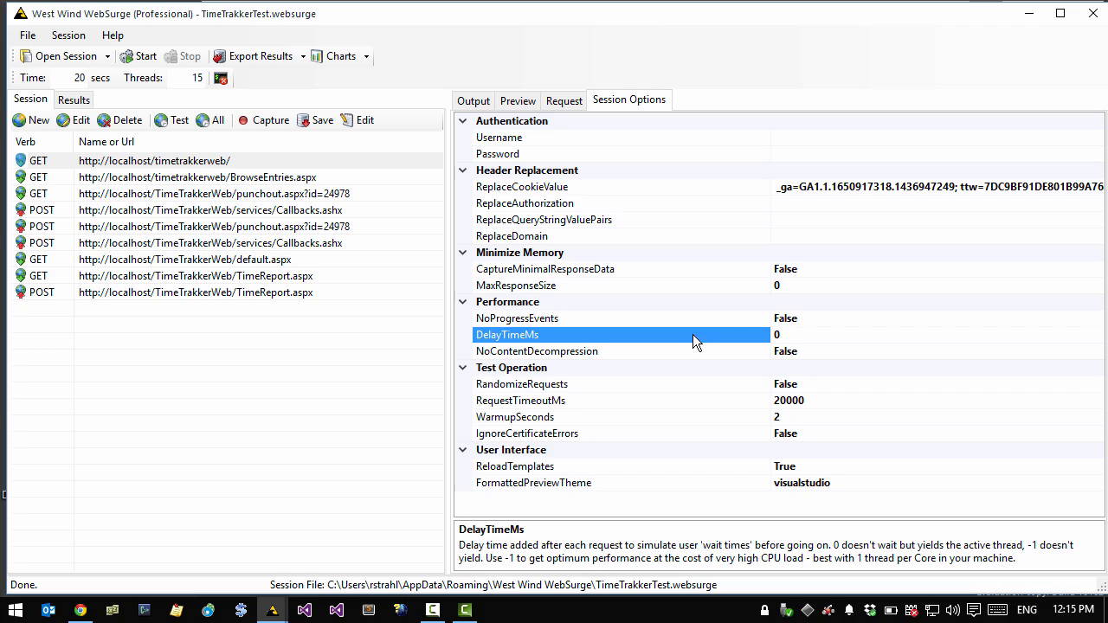
pyautogui.click(797, 335)
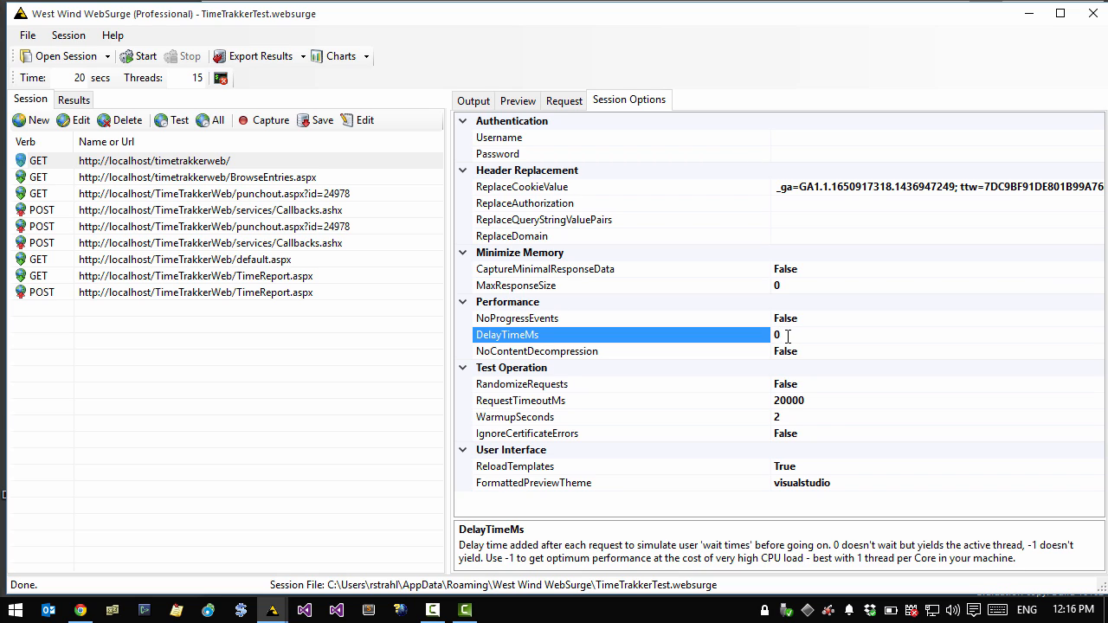
pyautogui.moveTo(796, 356)
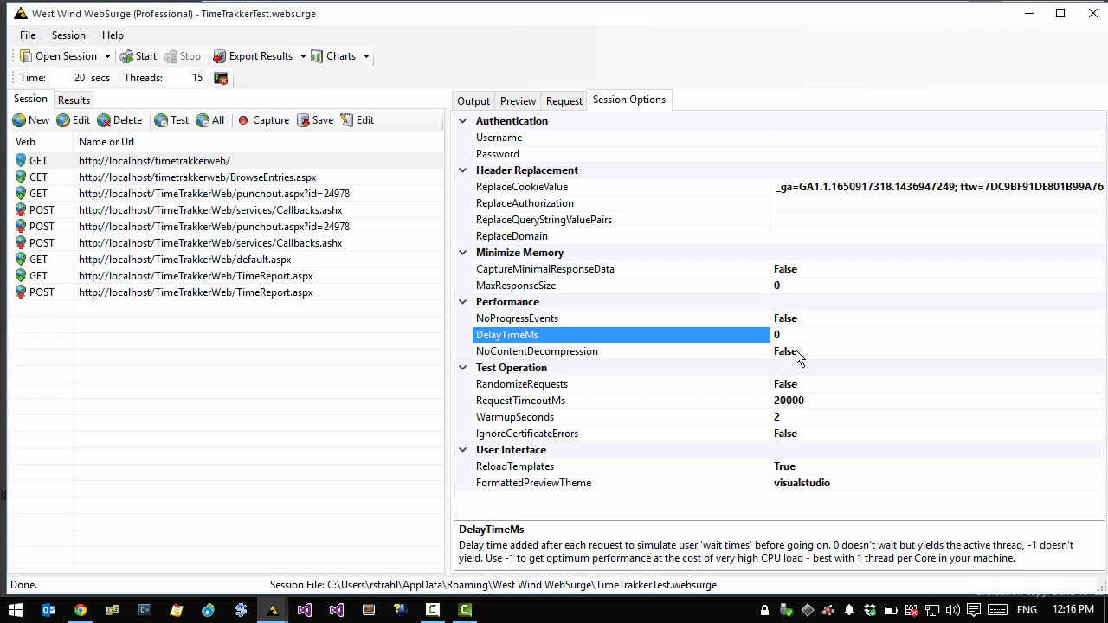
pyautogui.click(788, 336)
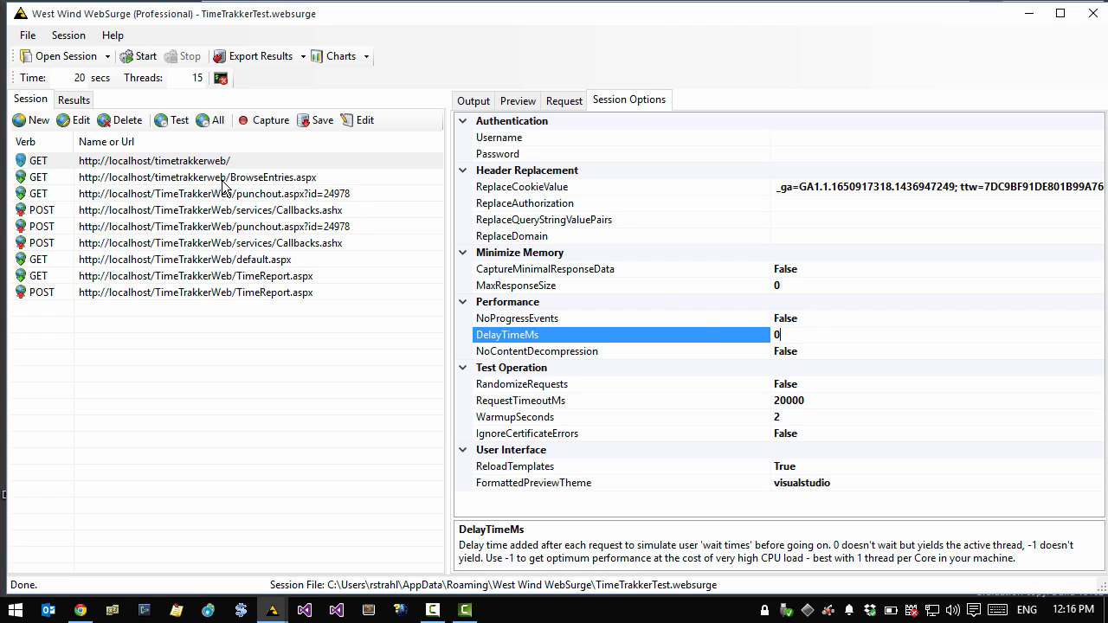
pyautogui.moveTo(147, 55)
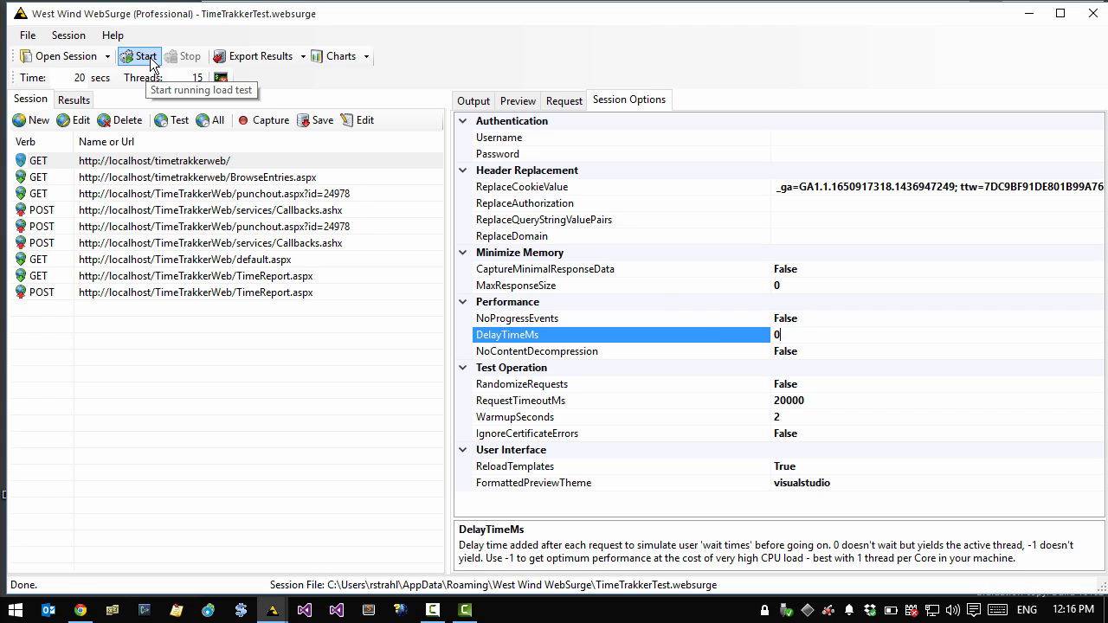
# Run the load test, review 13,705 requests, 1 failure, 685.25 req/s, and preview default.aspx
pyautogui.click(139, 56)
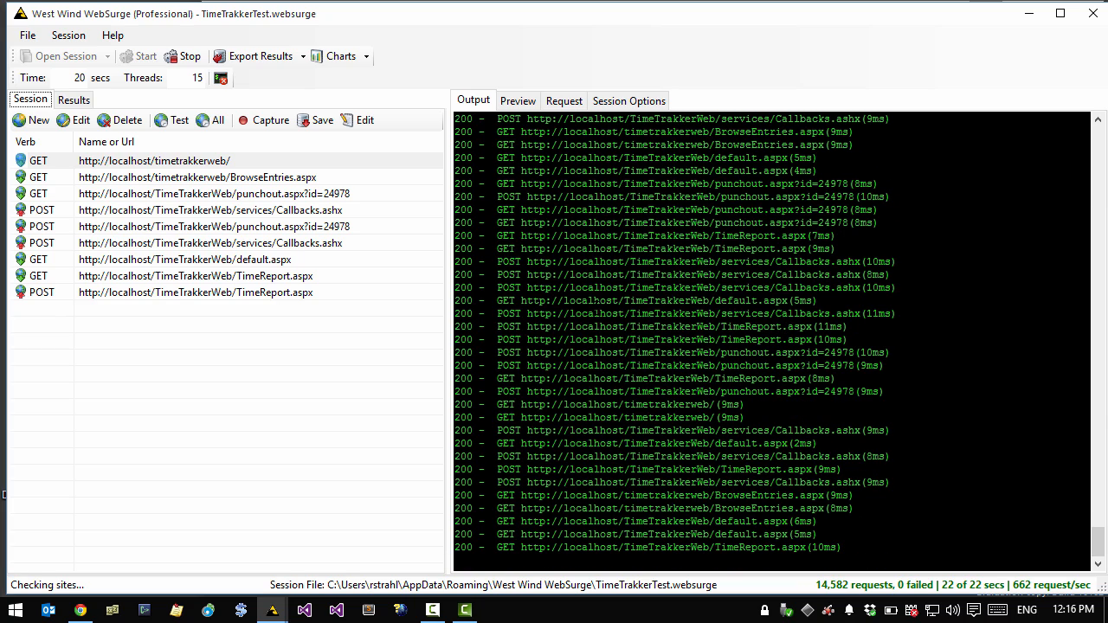
pyautogui.click(74, 98)
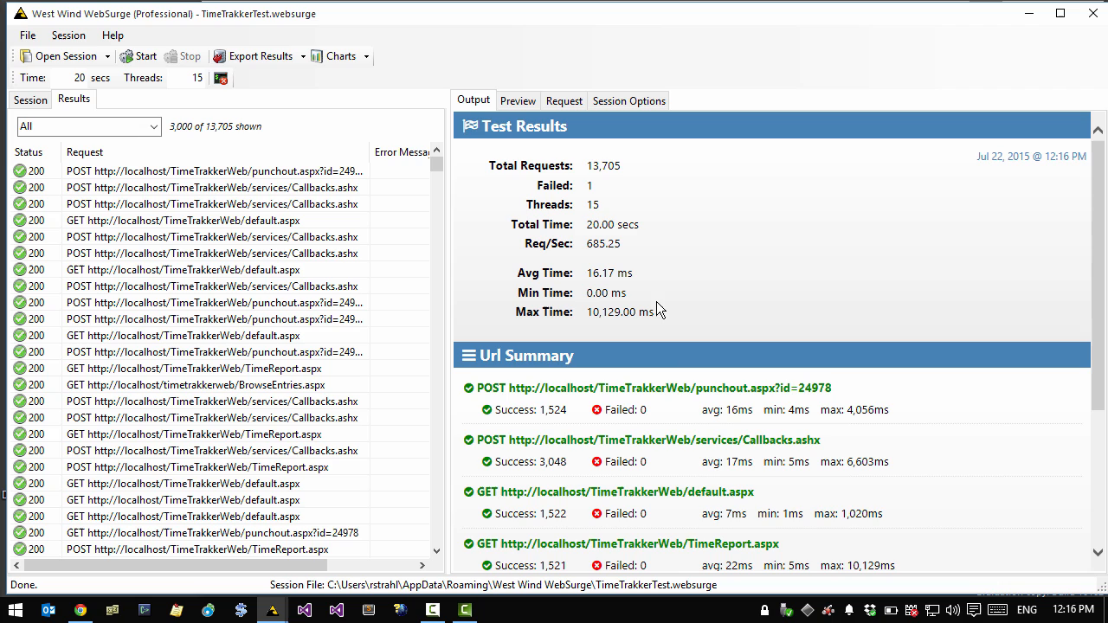
pyautogui.moveTo(681, 413)
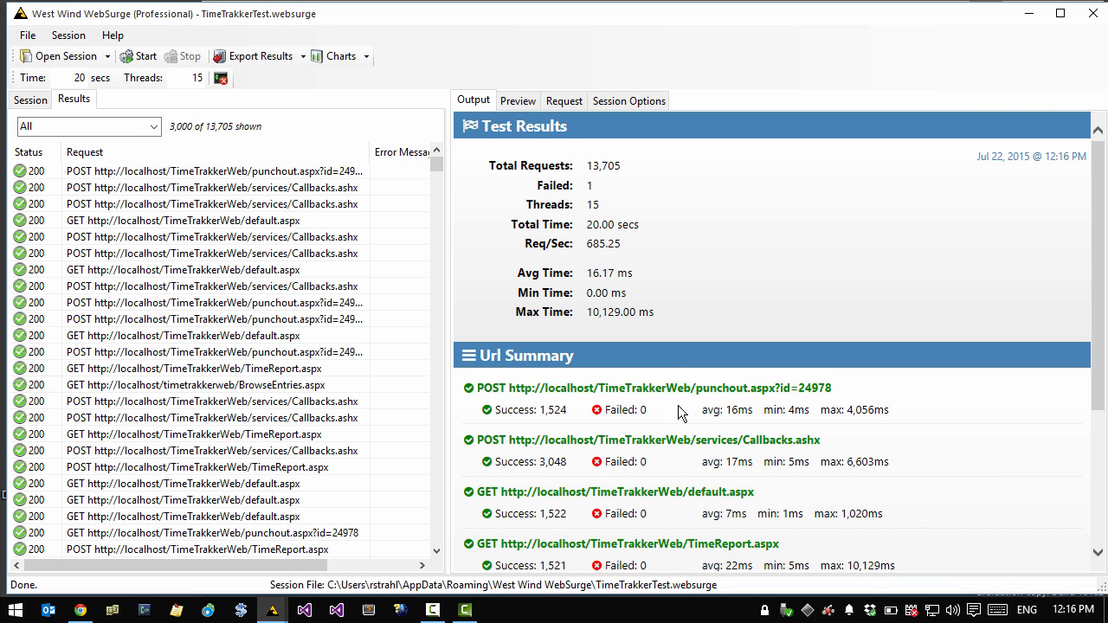
pyautogui.doubleClick(604, 166)
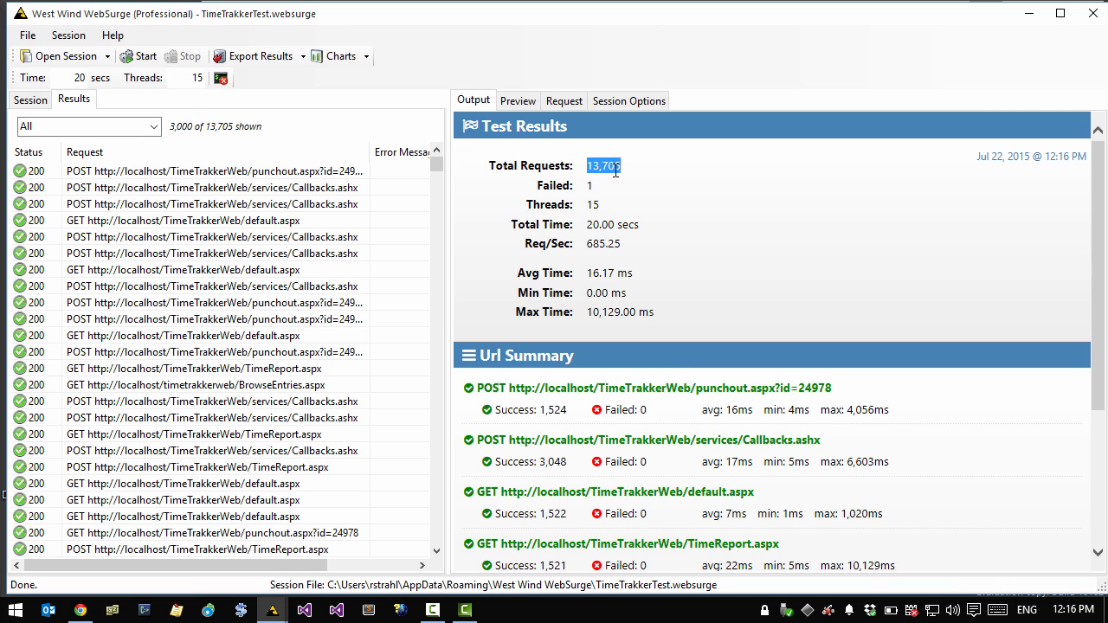
pyautogui.moveTo(588, 251)
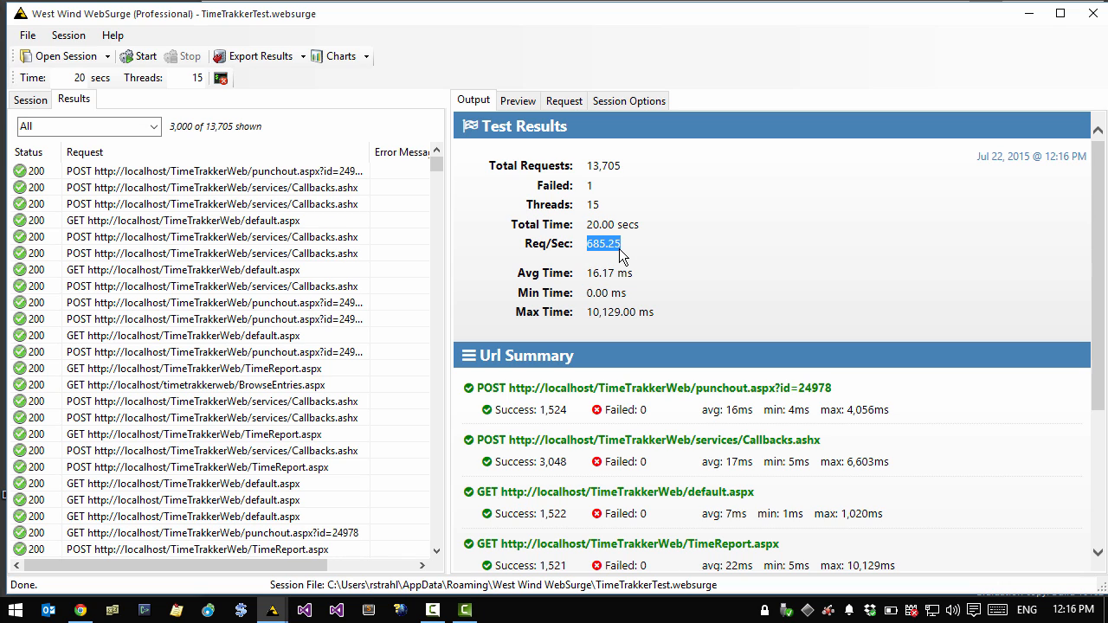
pyautogui.moveTo(693, 275)
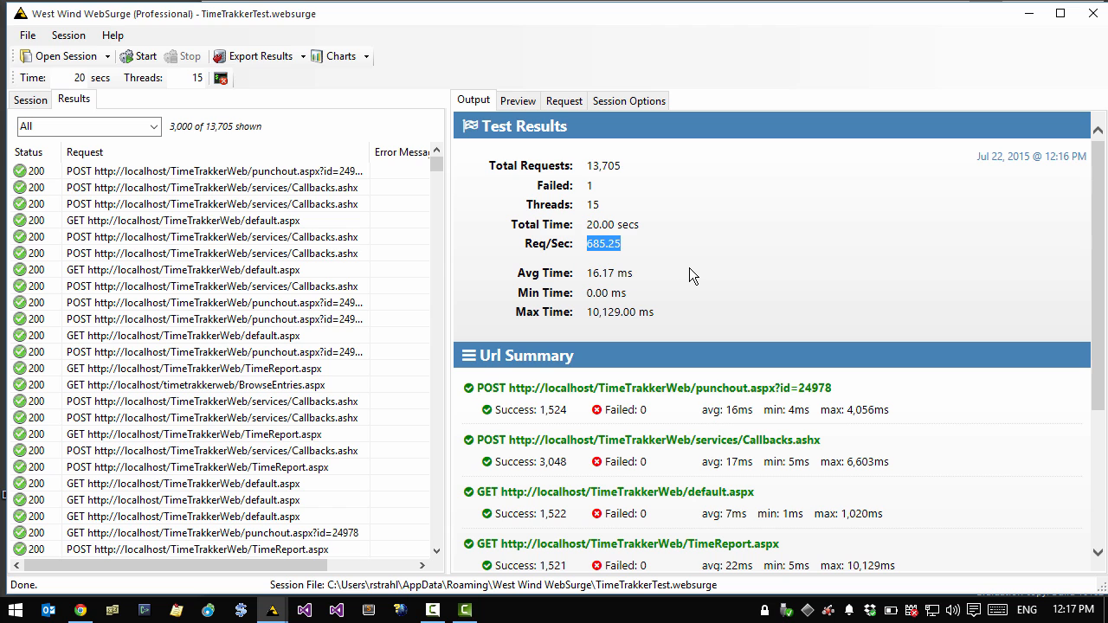
pyautogui.click(208, 220)
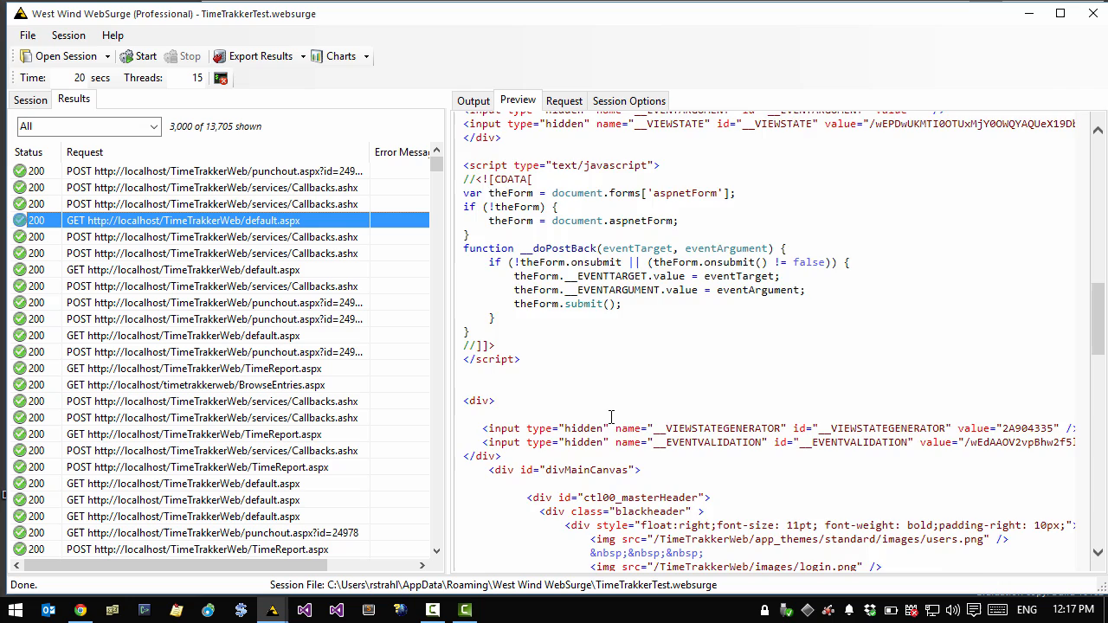
# Filter results to Errors and view the failed timetrakkerweb/ request's CheckSite timeout details
pyautogui.click(154, 127)
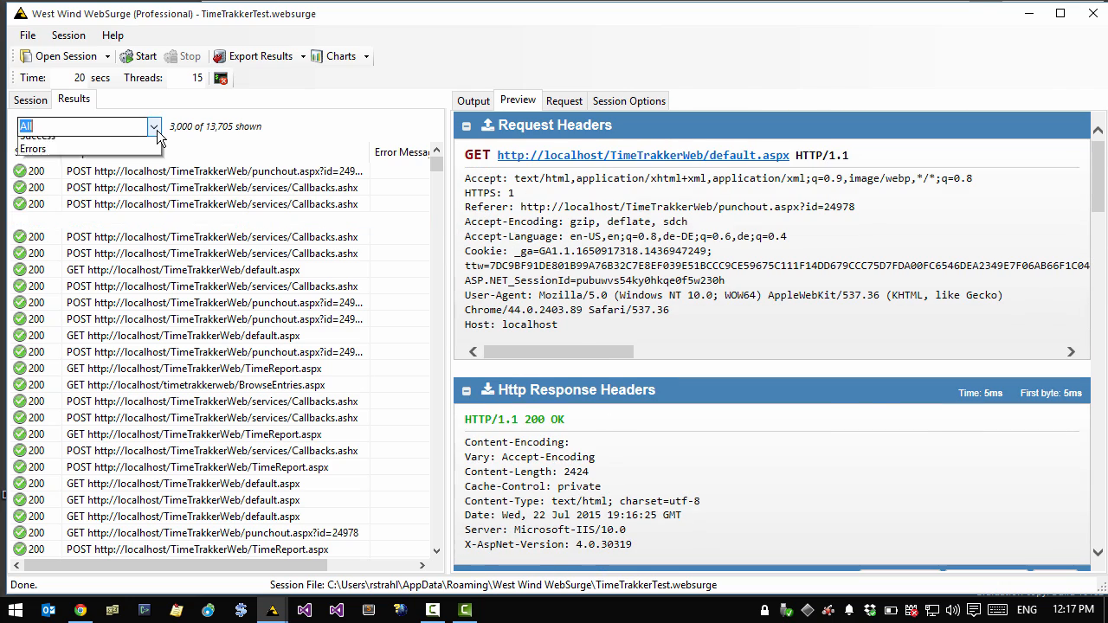
pyautogui.click(35, 149)
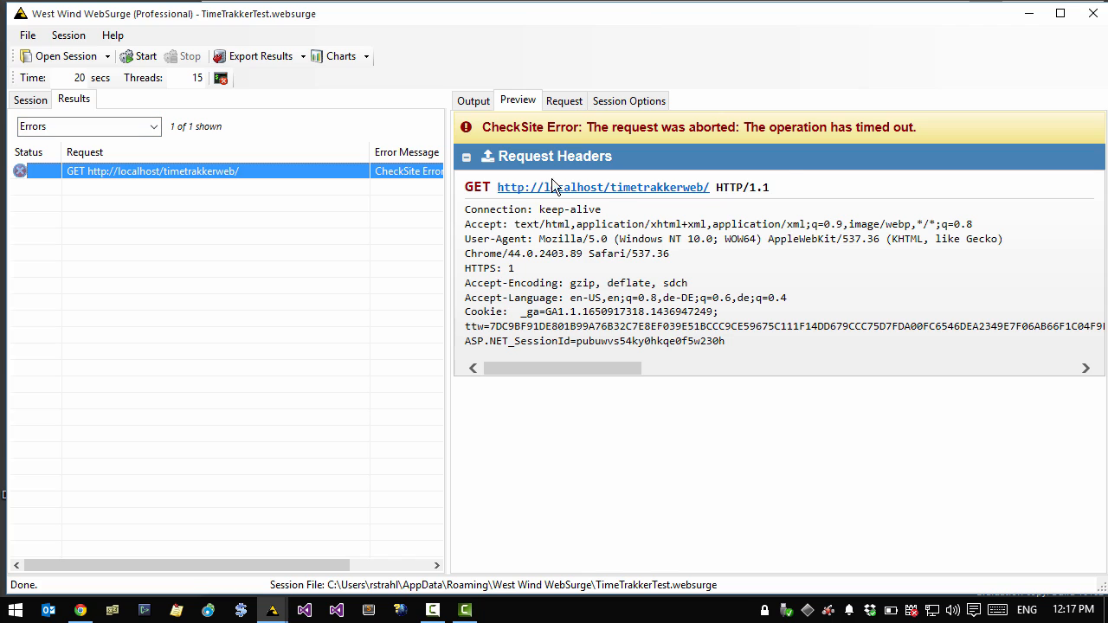
pyautogui.moveTo(810, 156)
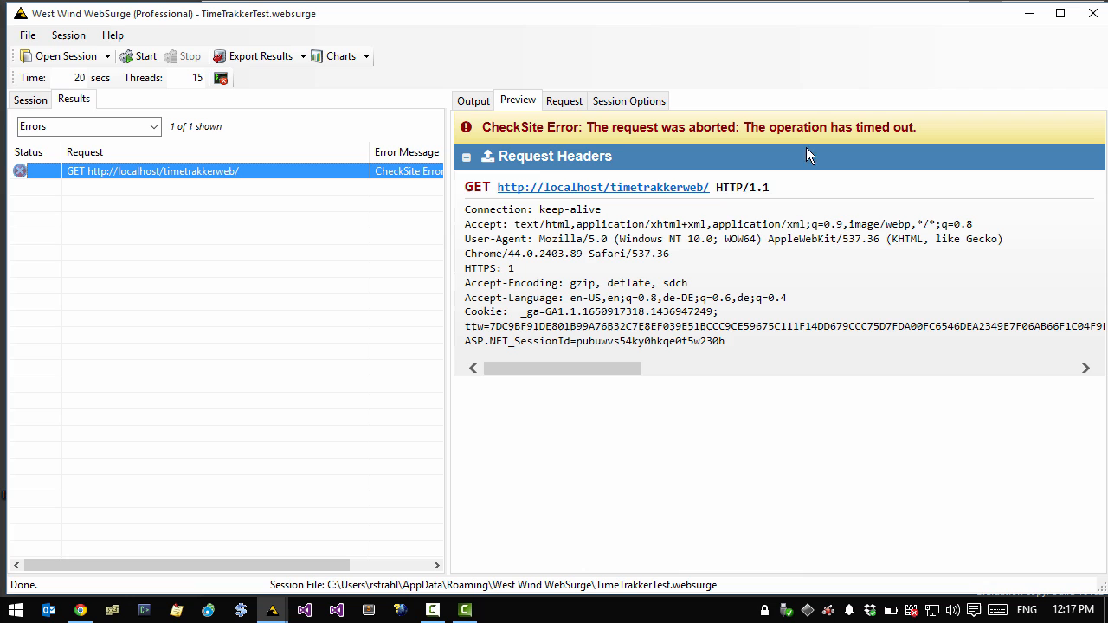
pyautogui.click(473, 100)
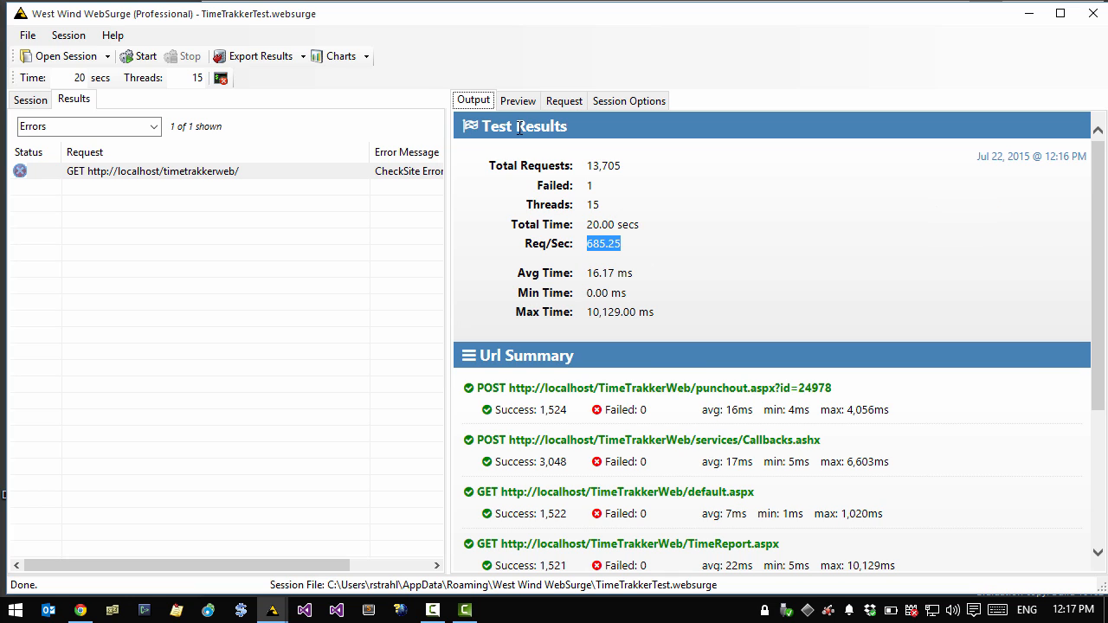
pyautogui.scroll(-3)
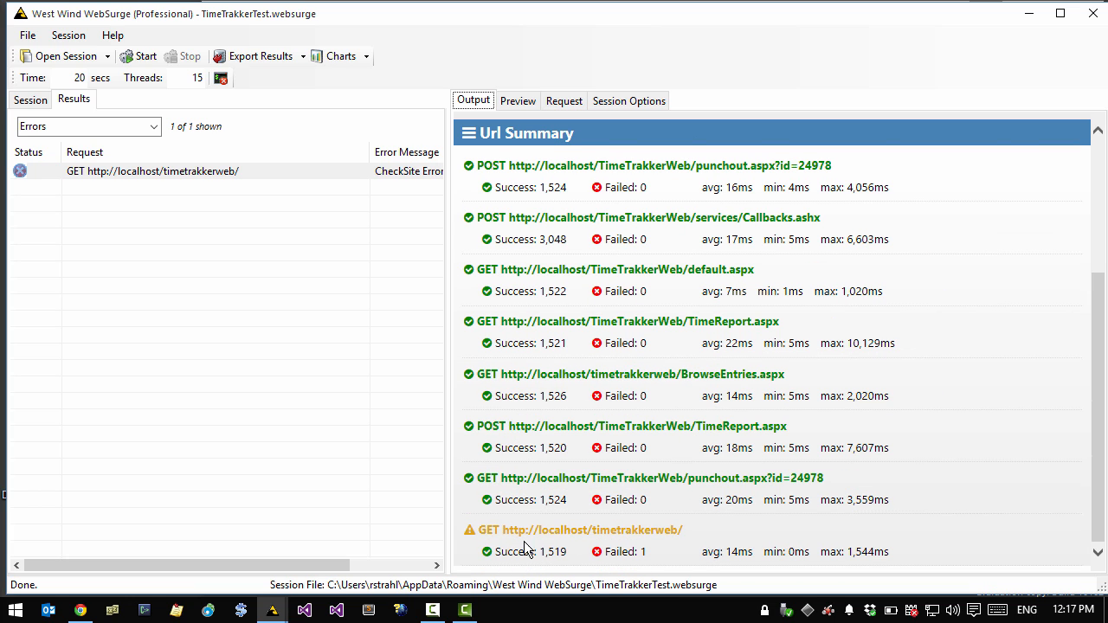
pyautogui.moveTo(524, 243)
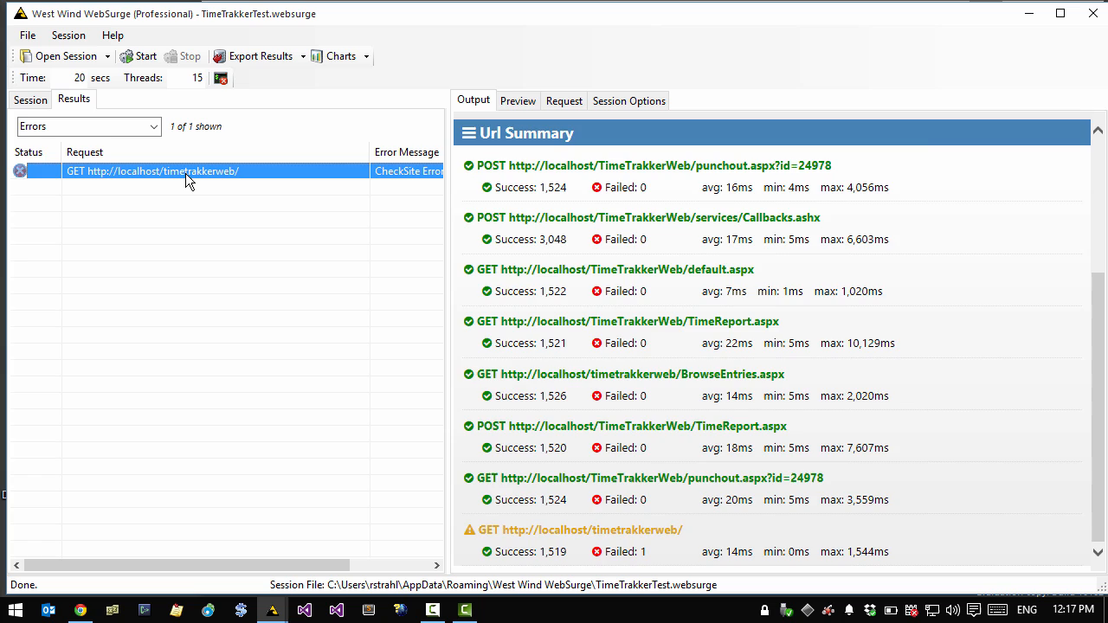
pyautogui.click(518, 101)
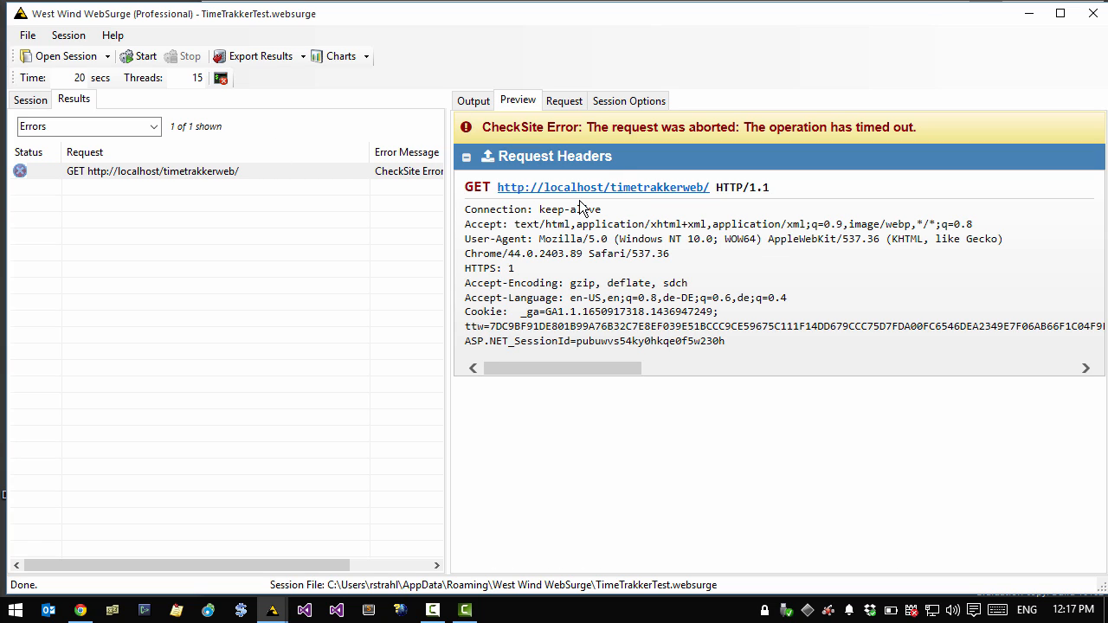
pyautogui.moveTo(645, 231)
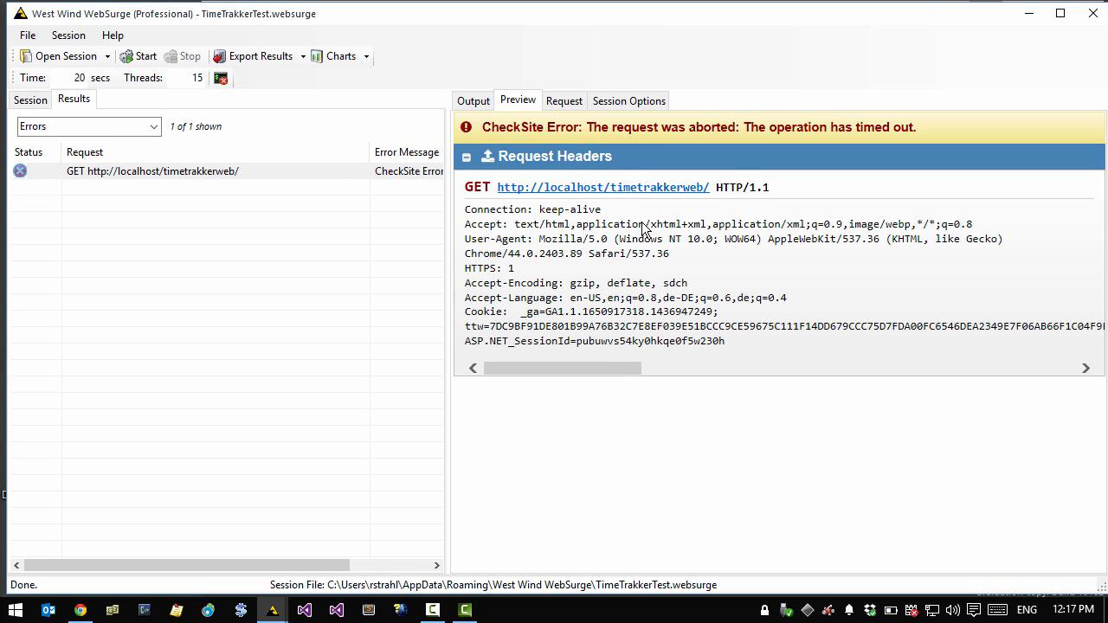
pyautogui.moveTo(652, 283)
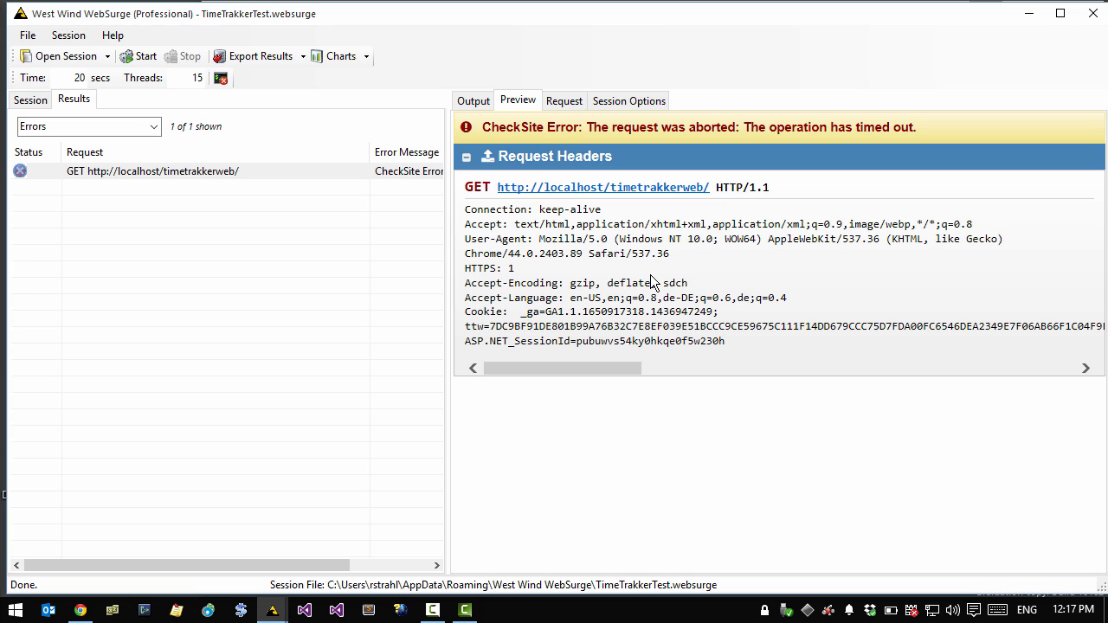
pyautogui.moveTo(775, 355)
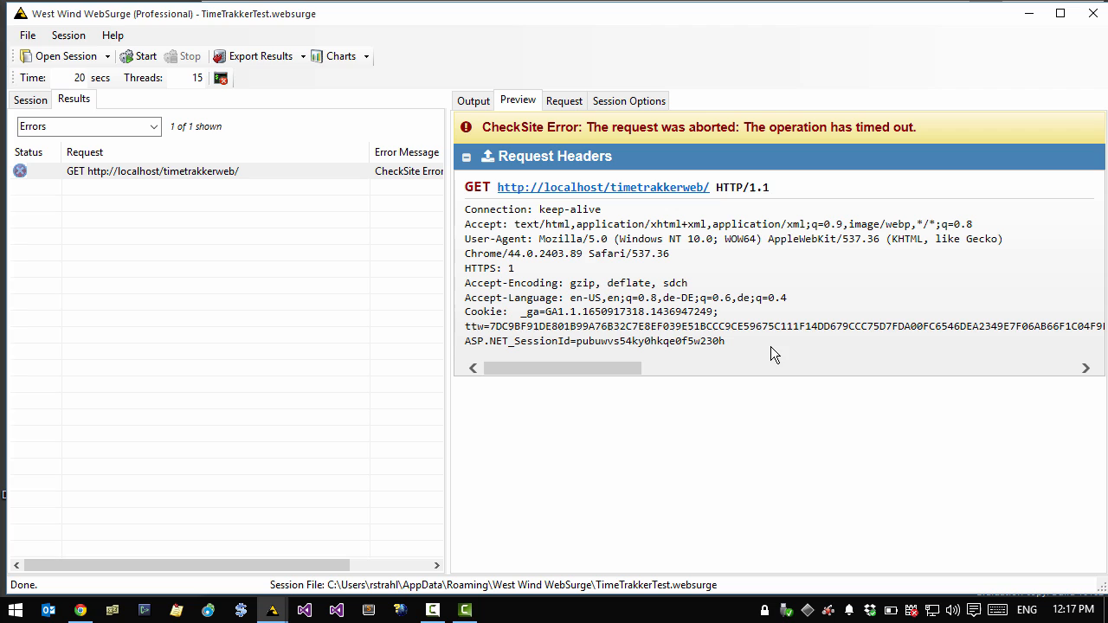
pyautogui.click(365, 56)
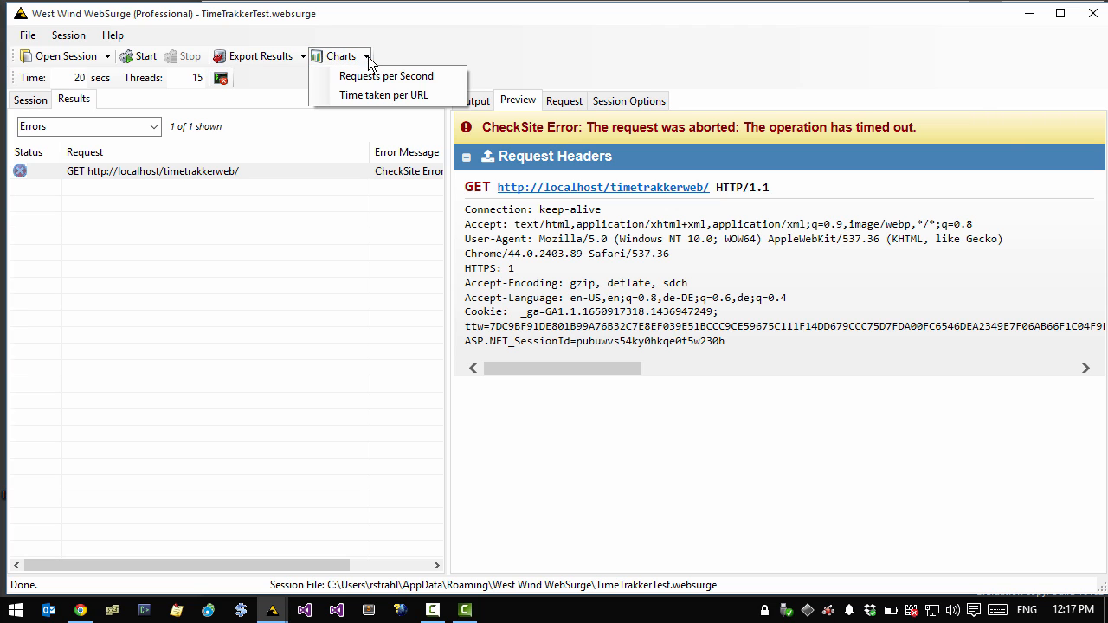
# View the Requests per Second chart, then reset the results filter to All
pyautogui.click(386, 76)
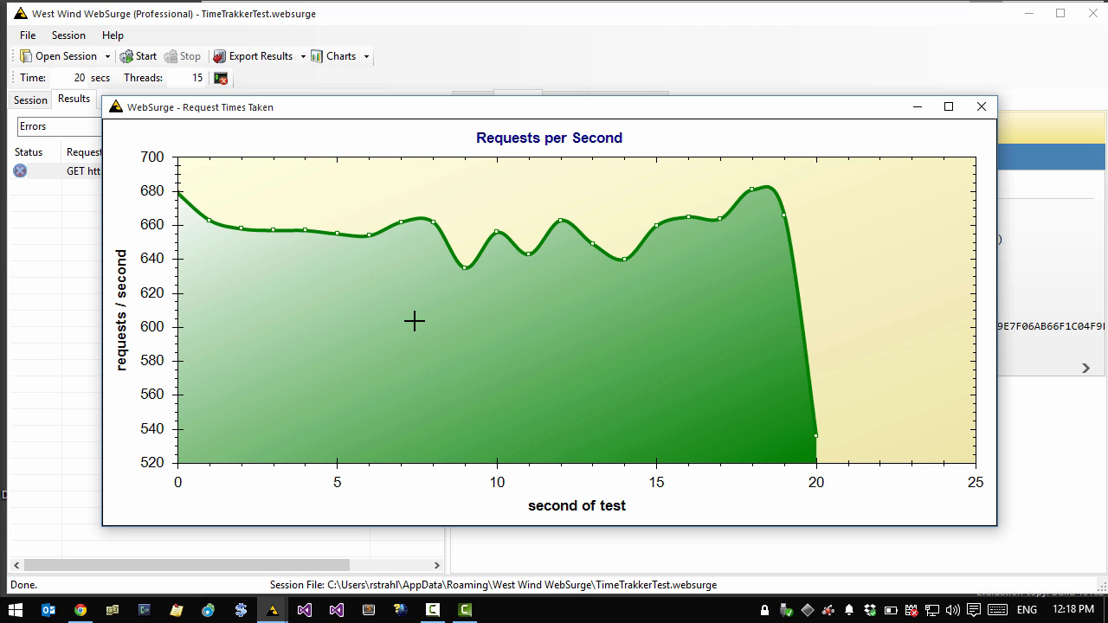
pyautogui.click(981, 105)
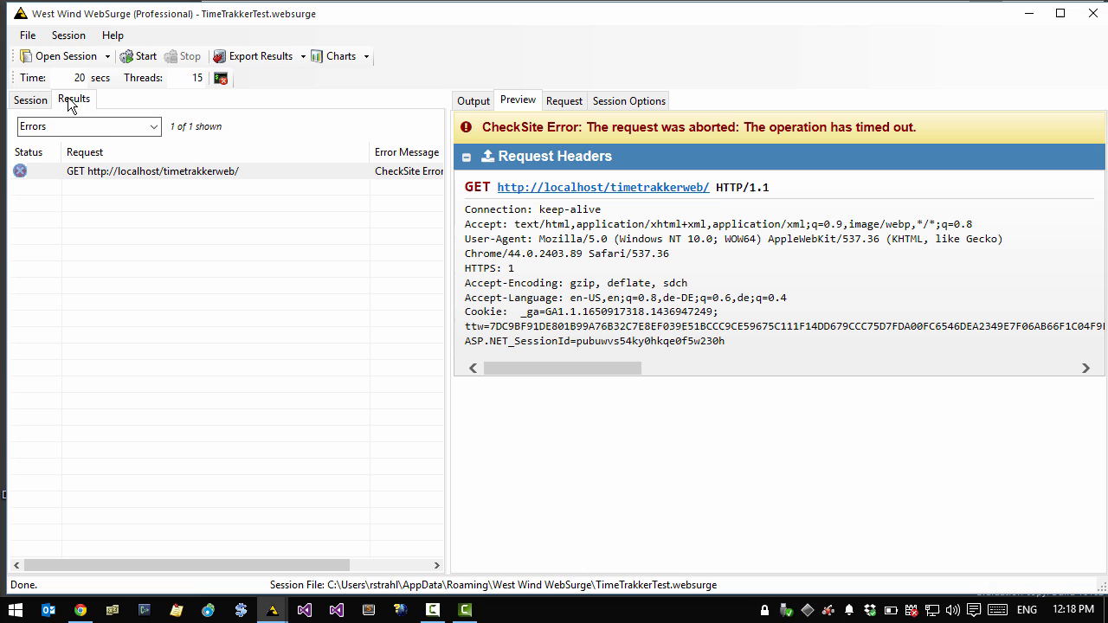
pyautogui.click(83, 126)
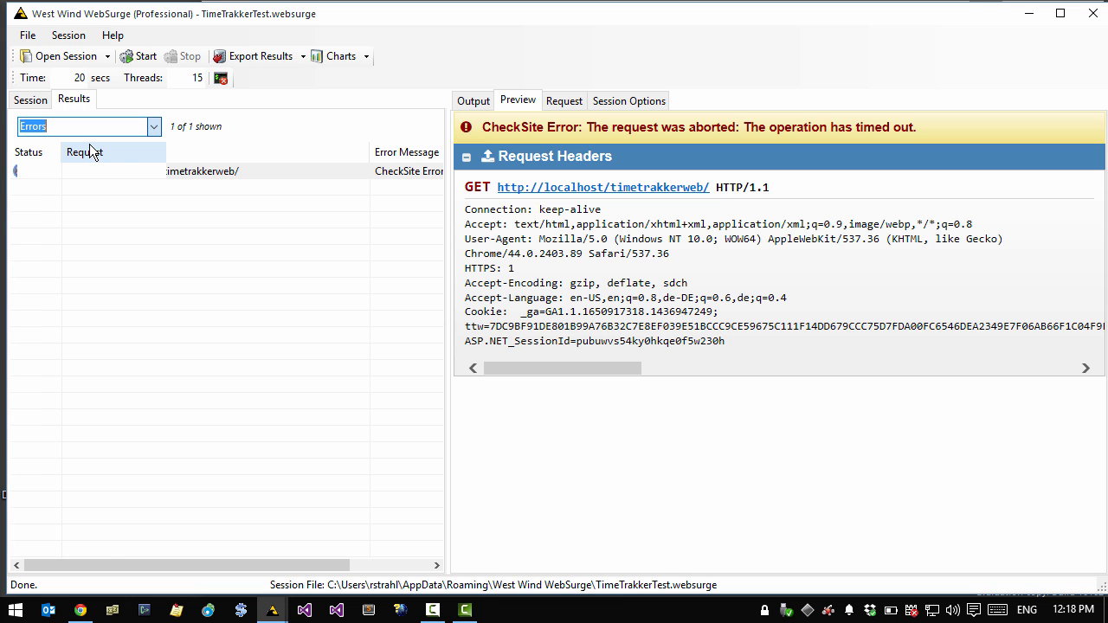
pyautogui.click(154, 126)
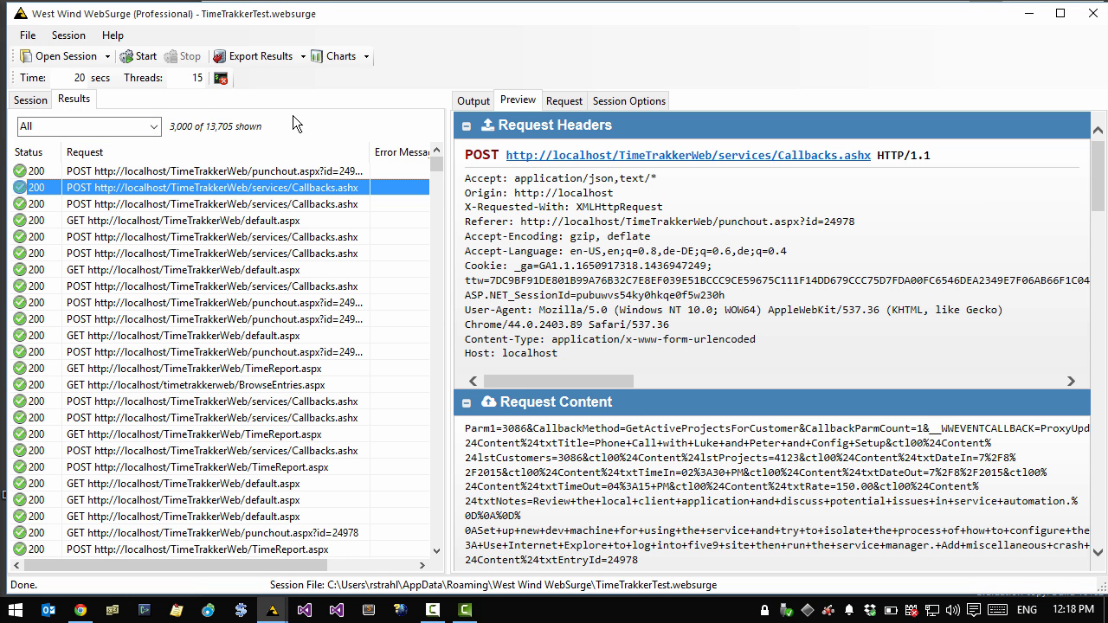
# View the Time taken per URL chart for Callbacks.ashx, then close it
pyautogui.click(340, 55)
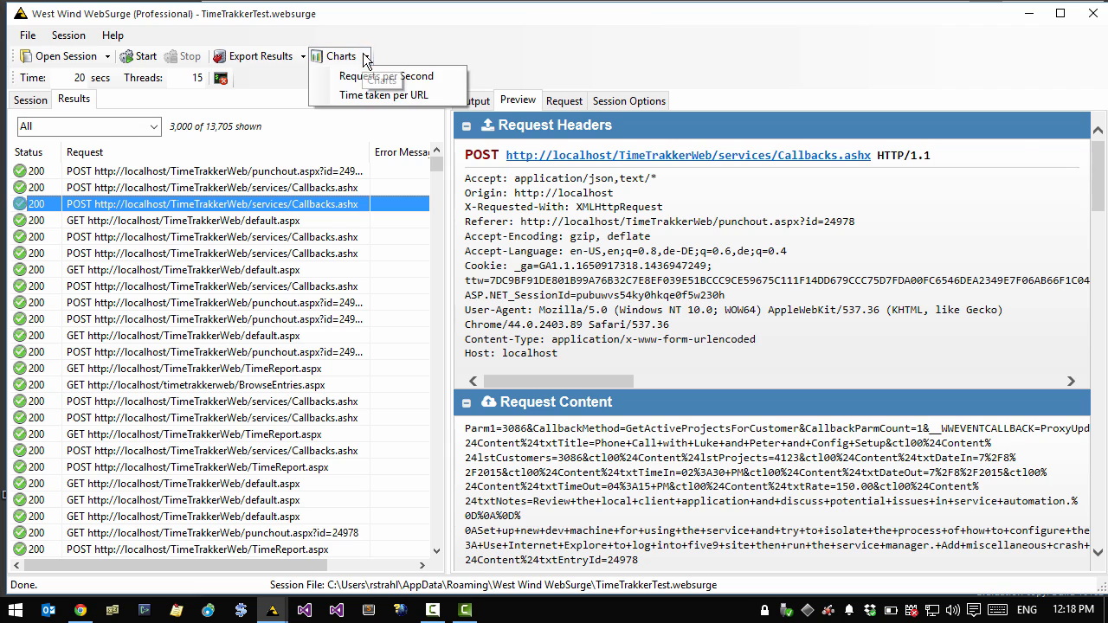
pyautogui.click(396, 94)
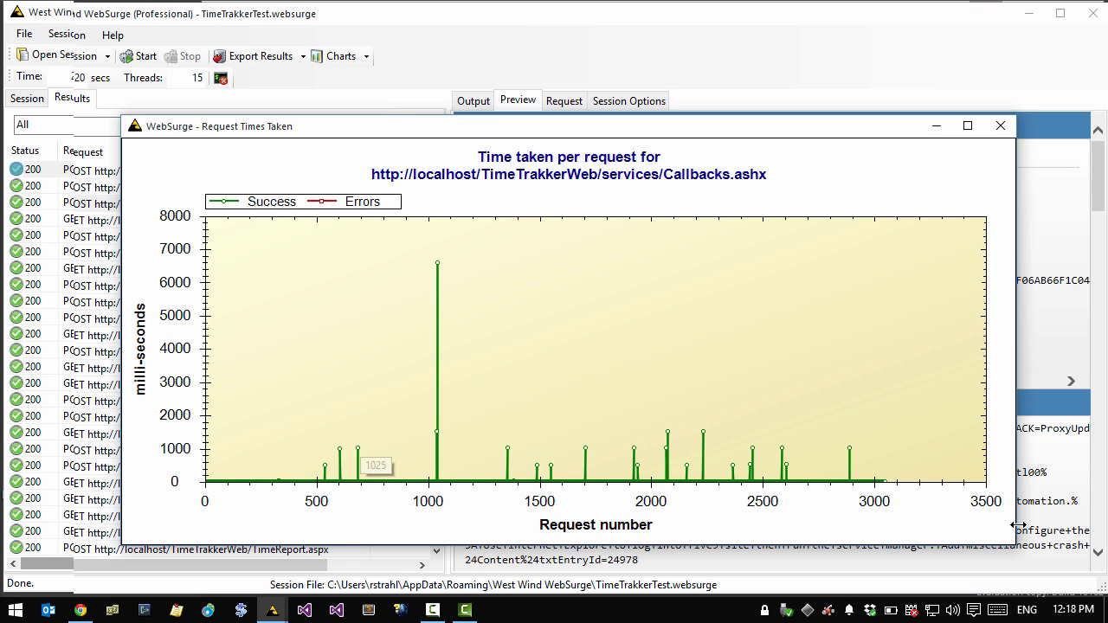
pyautogui.click(1001, 126)
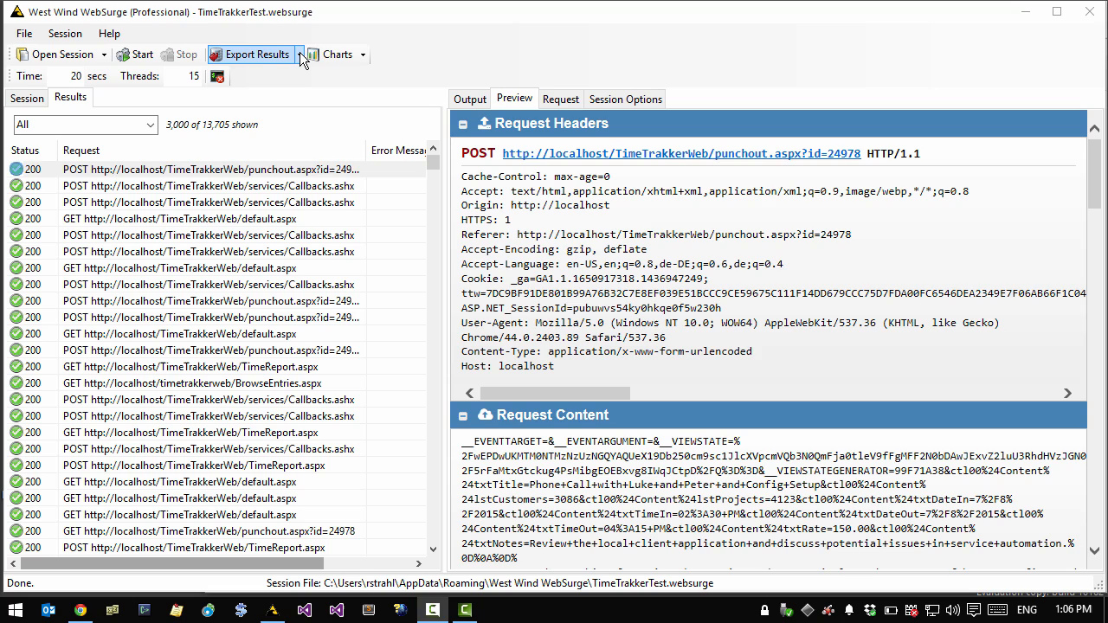
# Open the Export Results dropdown listing WebSurge, Json, Xml and Result Summary formats
pyautogui.click(297, 54)
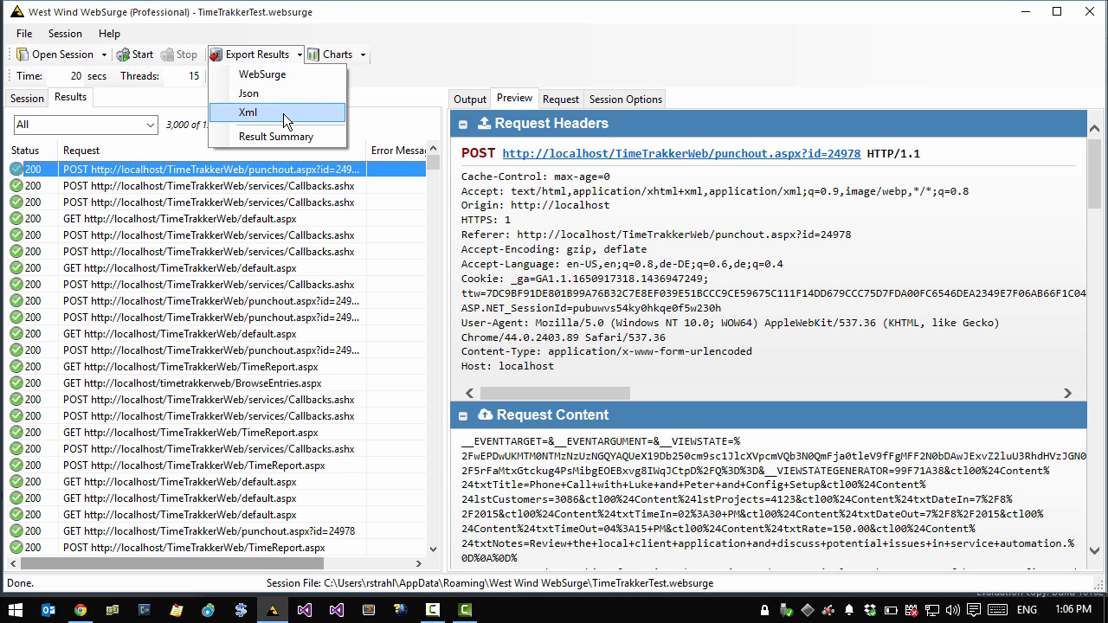
pyautogui.moveTo(275, 102)
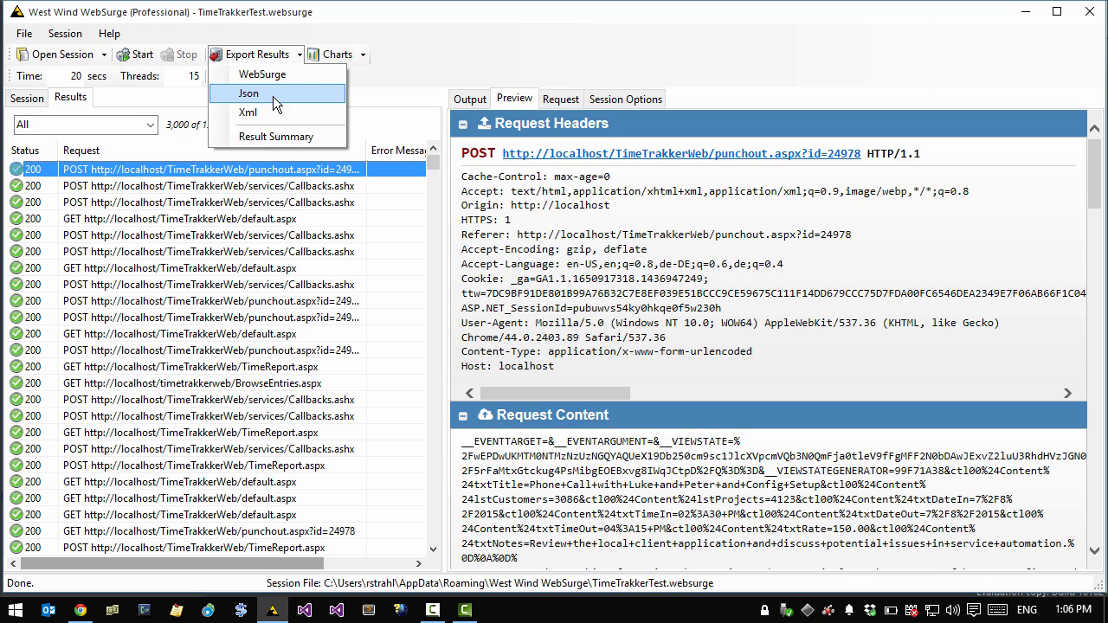
pyautogui.moveTo(295, 78)
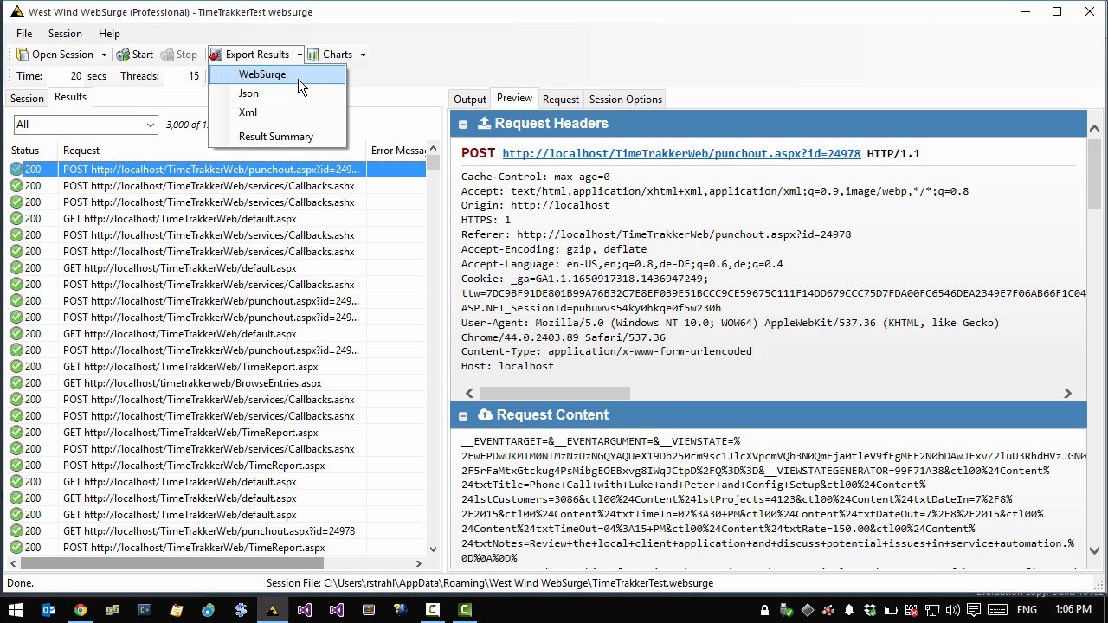
pyautogui.moveTo(277, 93)
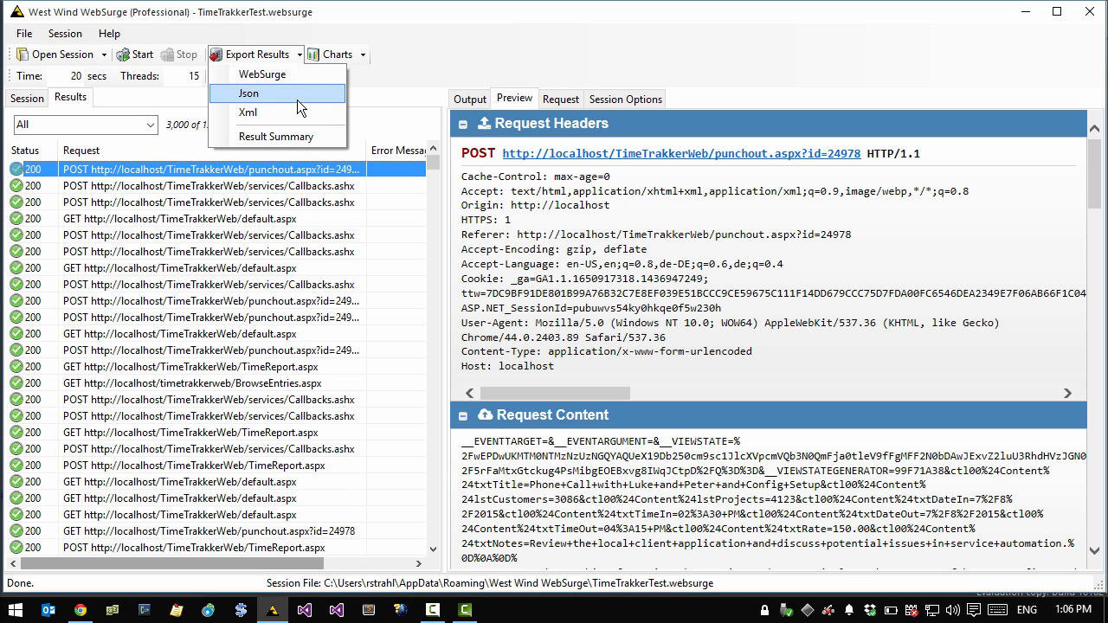
pyautogui.moveTo(305, 104)
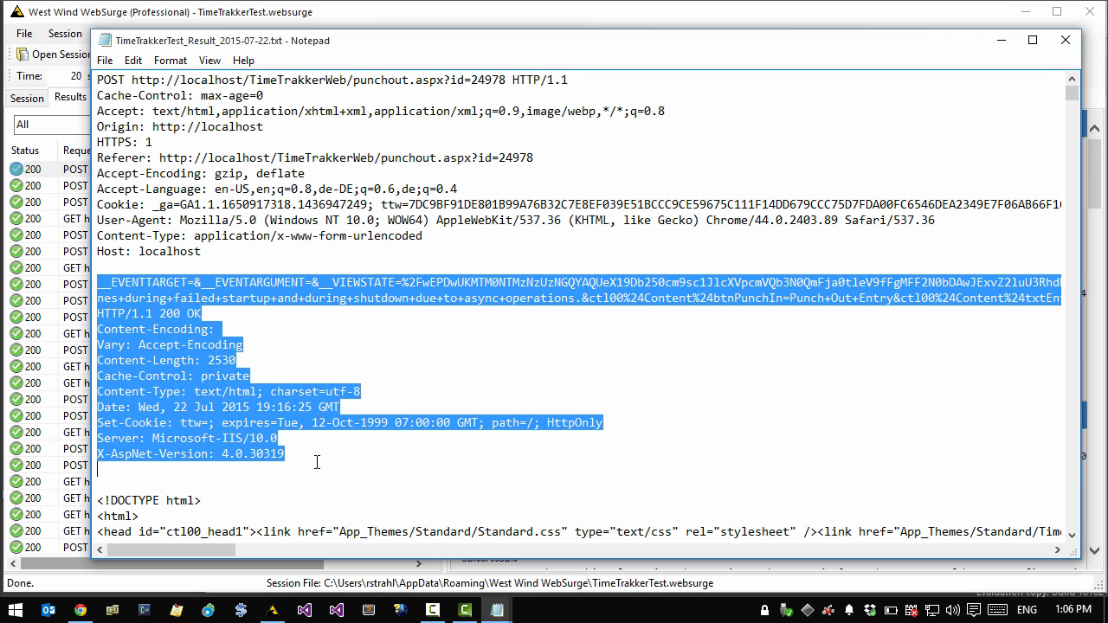
# Scroll through the exported request and response records in Notepad, then close the file
pyautogui.scroll(-3)
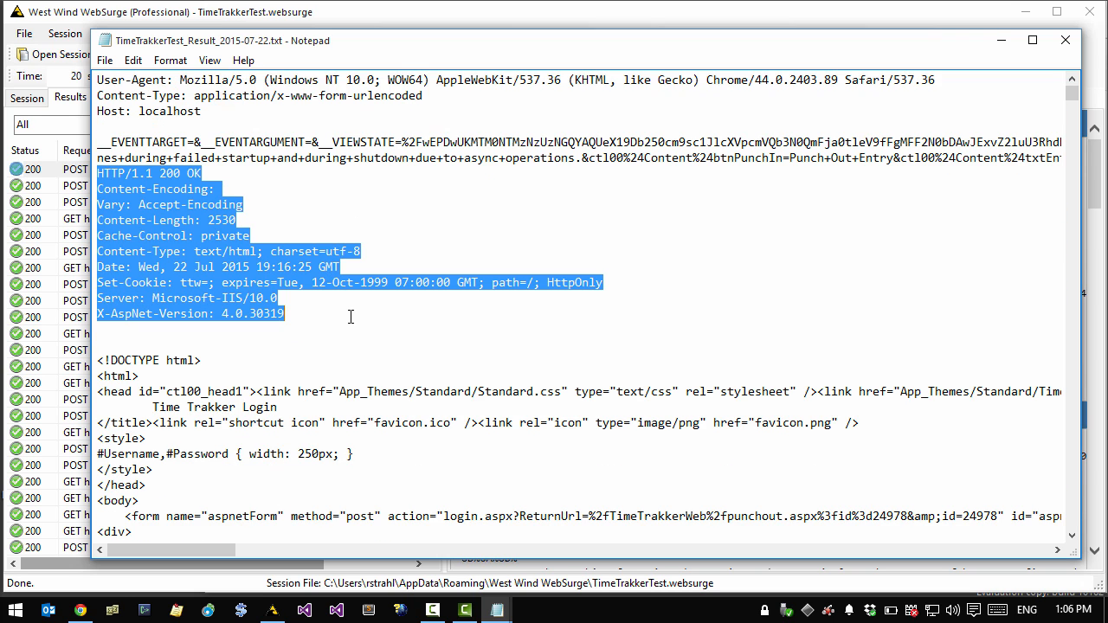
pyautogui.scroll(-3)
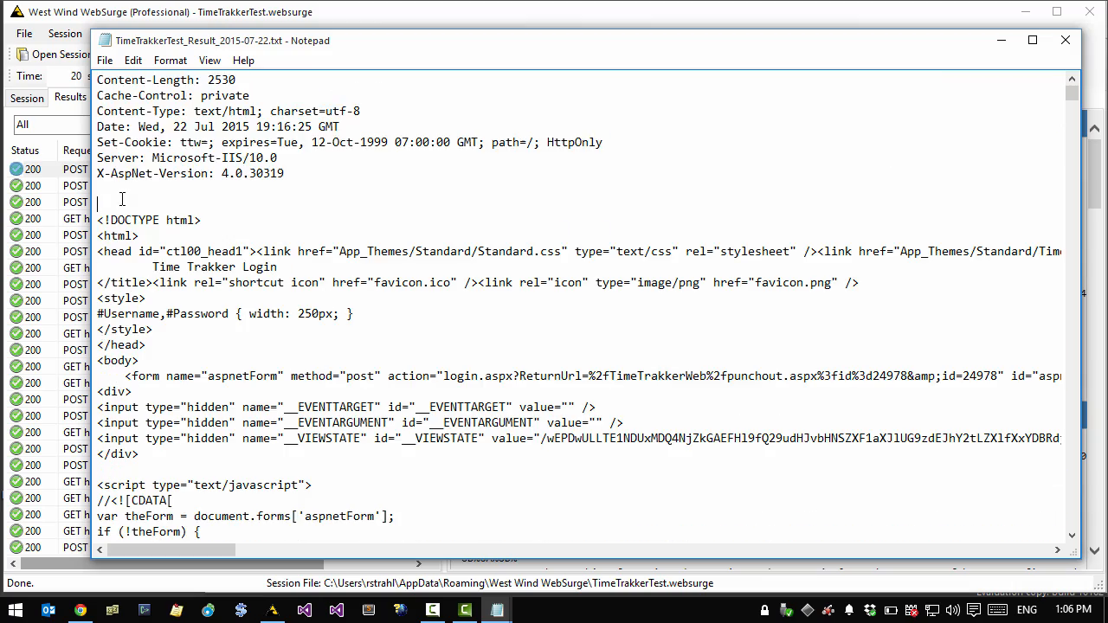
pyautogui.scroll(-3)
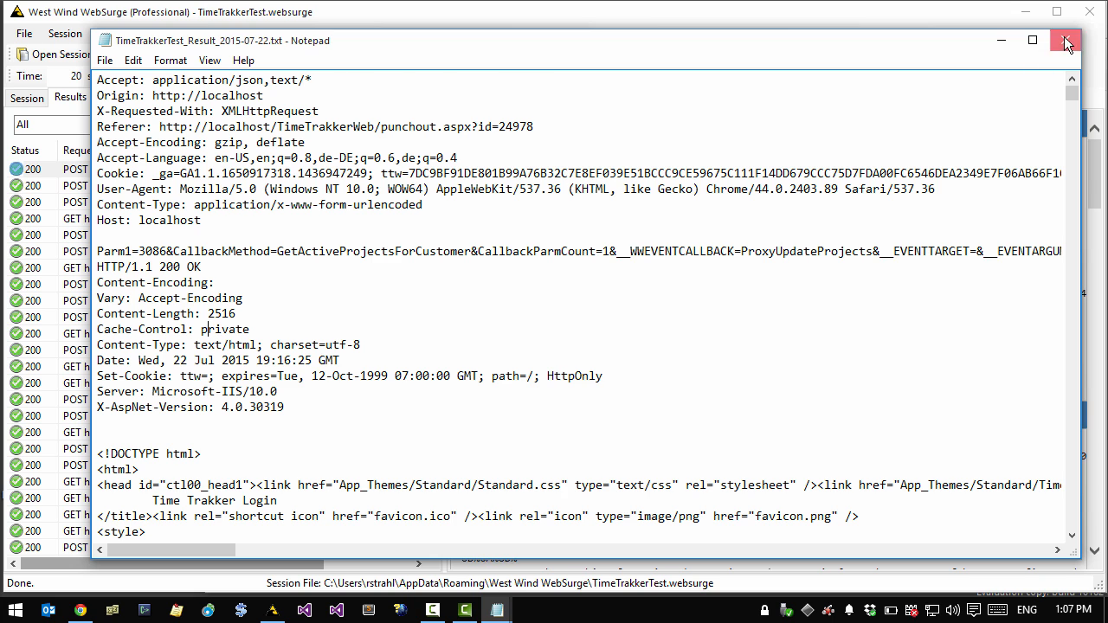
pyautogui.click(1066, 39)
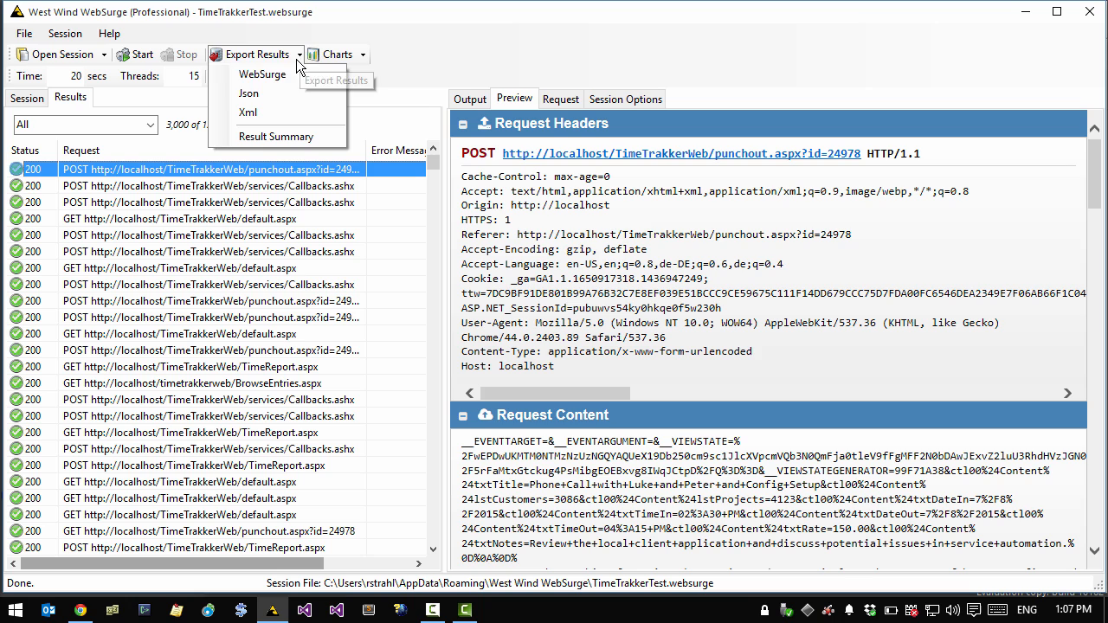
pyautogui.moveTo(248, 92)
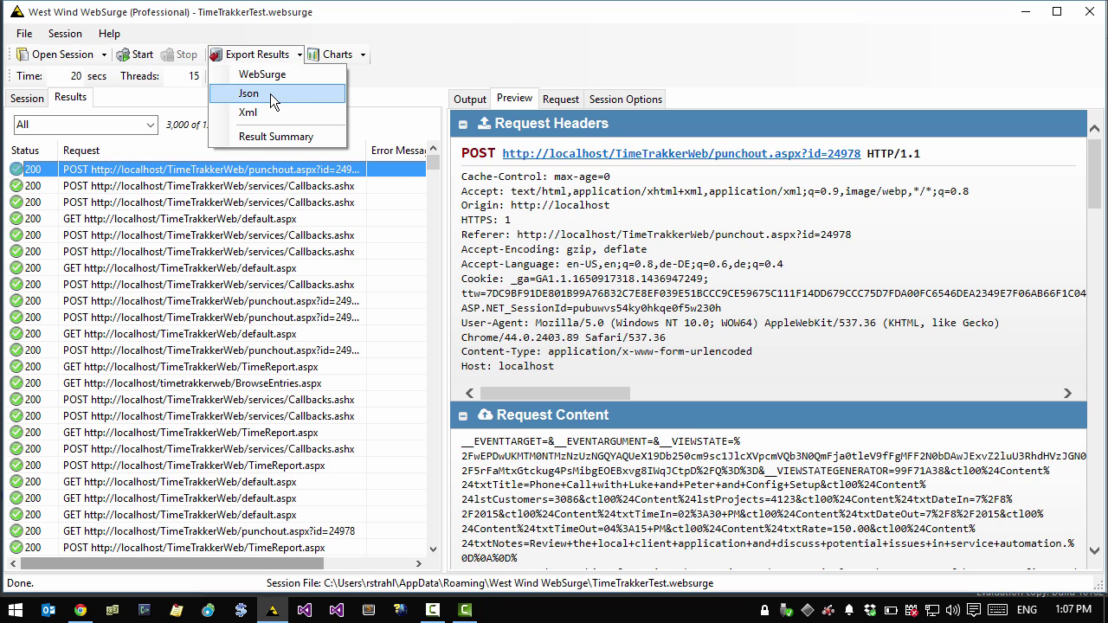
# Export the results as JSON, dismiss the export dialog, and close the TimeTrakker session
pyautogui.click(249, 93)
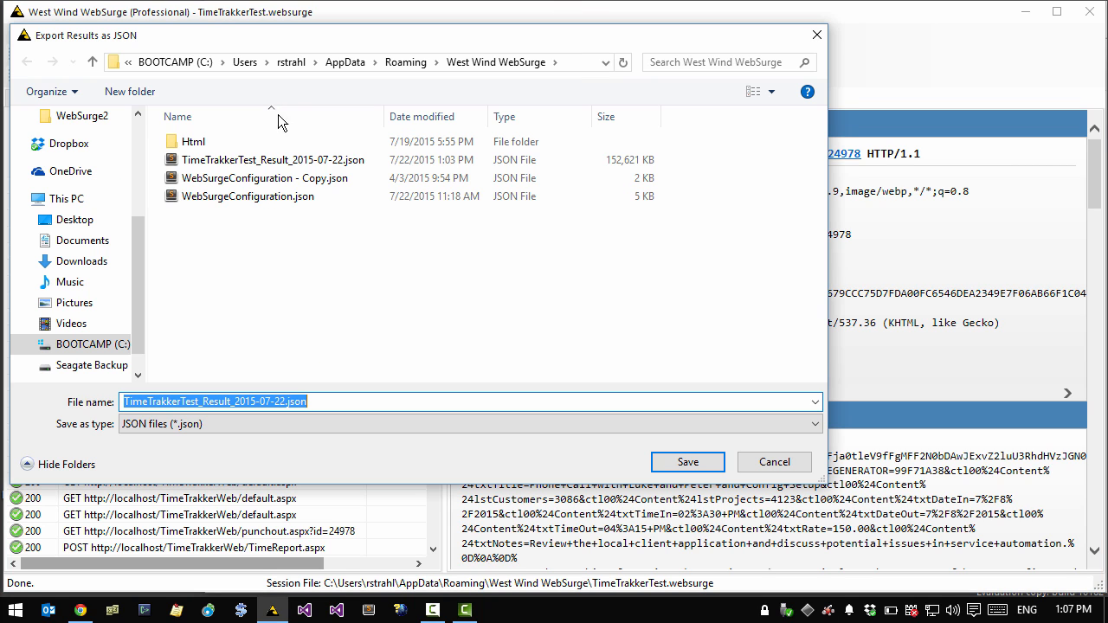
pyautogui.click(773, 462)
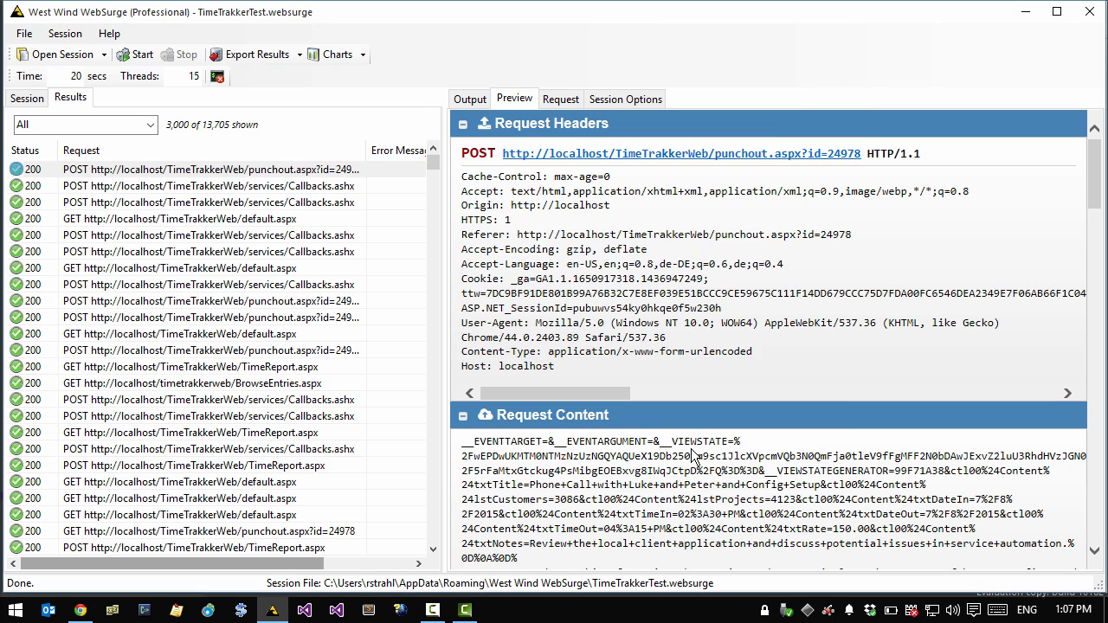
pyautogui.click(252, 54)
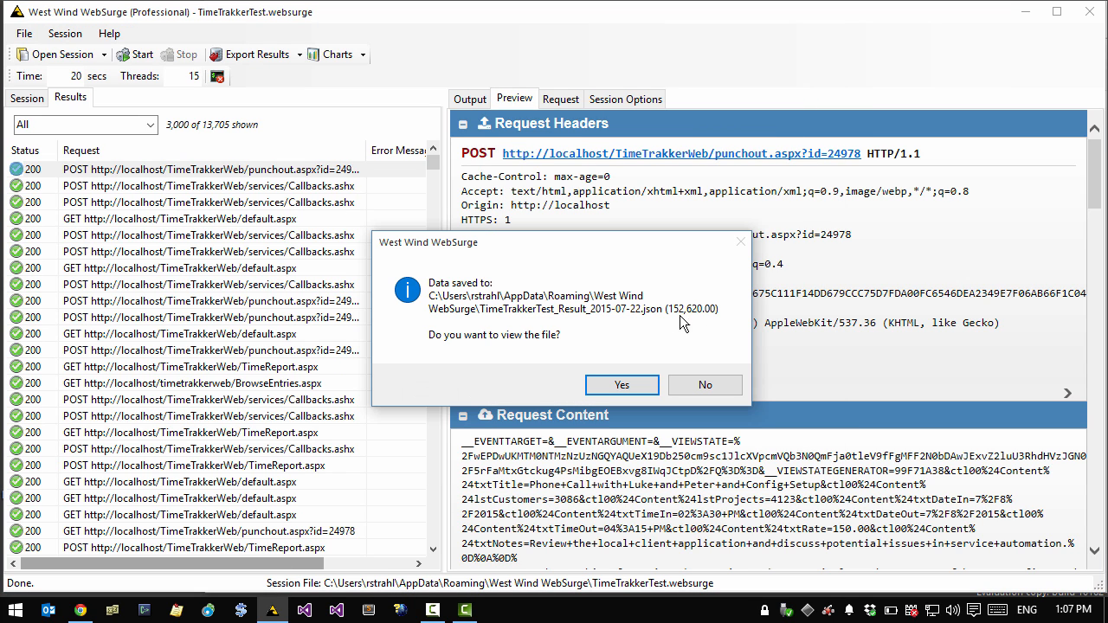
pyautogui.moveTo(699, 322)
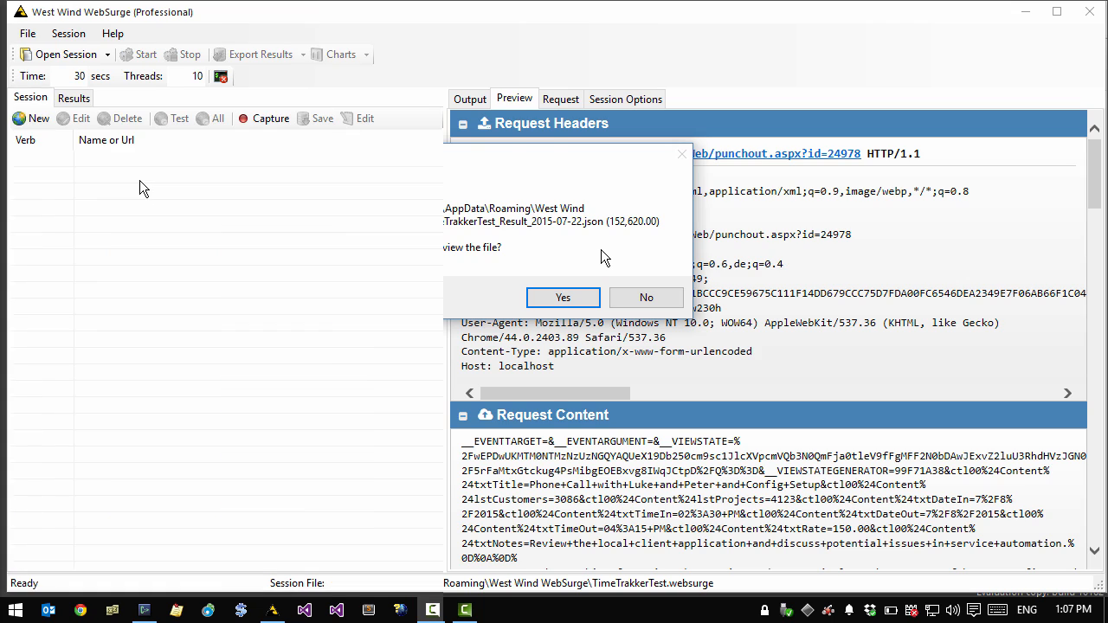
# Load the AlbumViewerApiRequests.websurge session from the recent sessions list
pyautogui.click(646, 297)
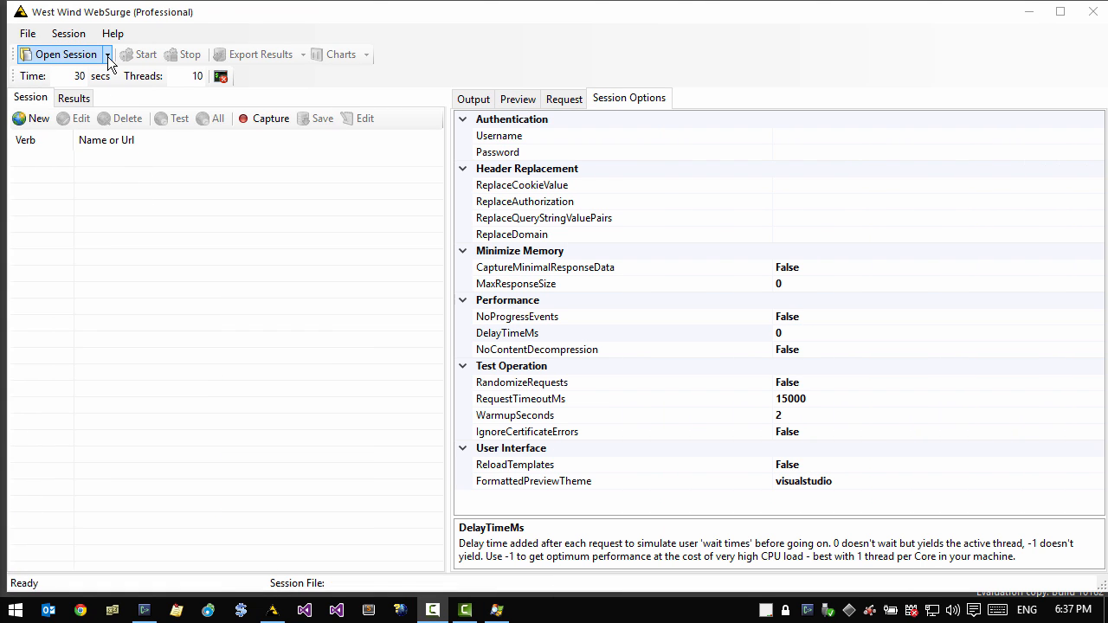
pyautogui.click(108, 53)
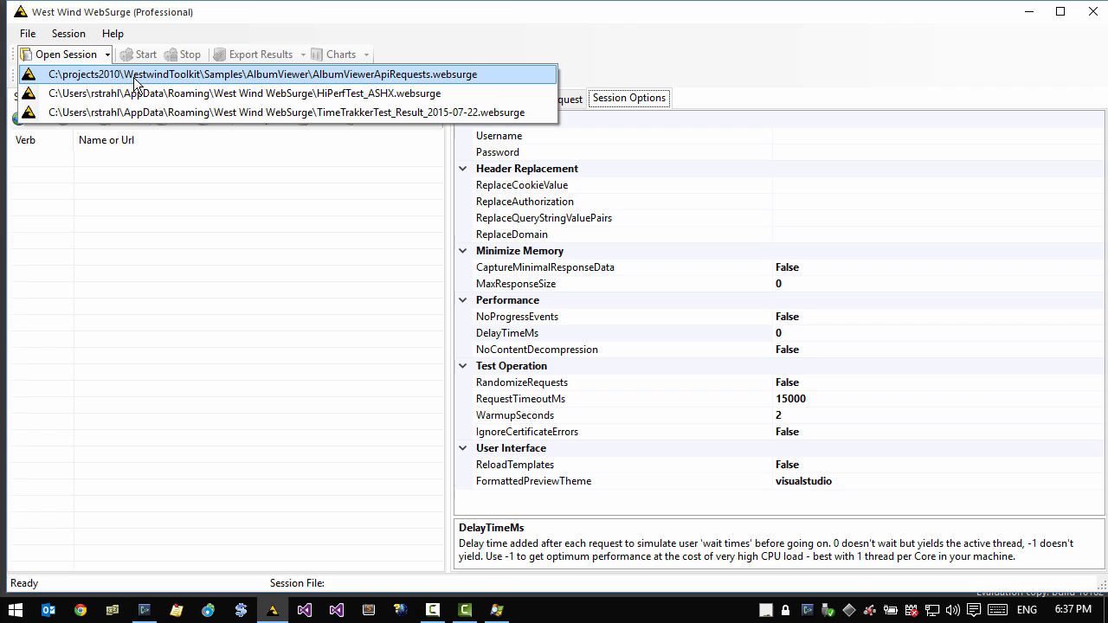
pyautogui.click(262, 74)
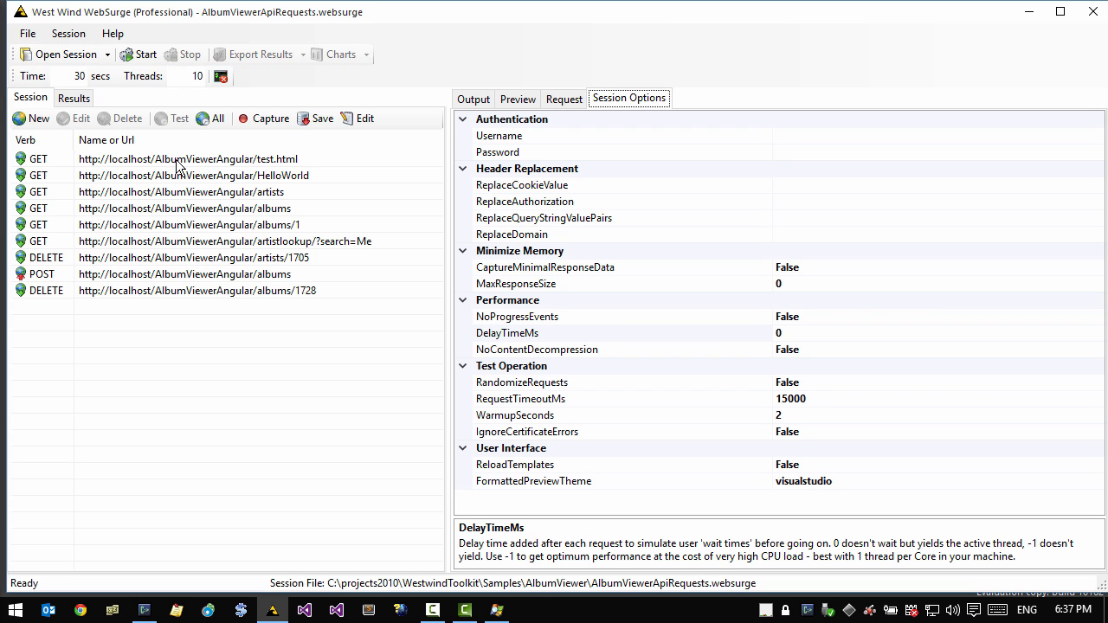
pyautogui.moveTo(208, 202)
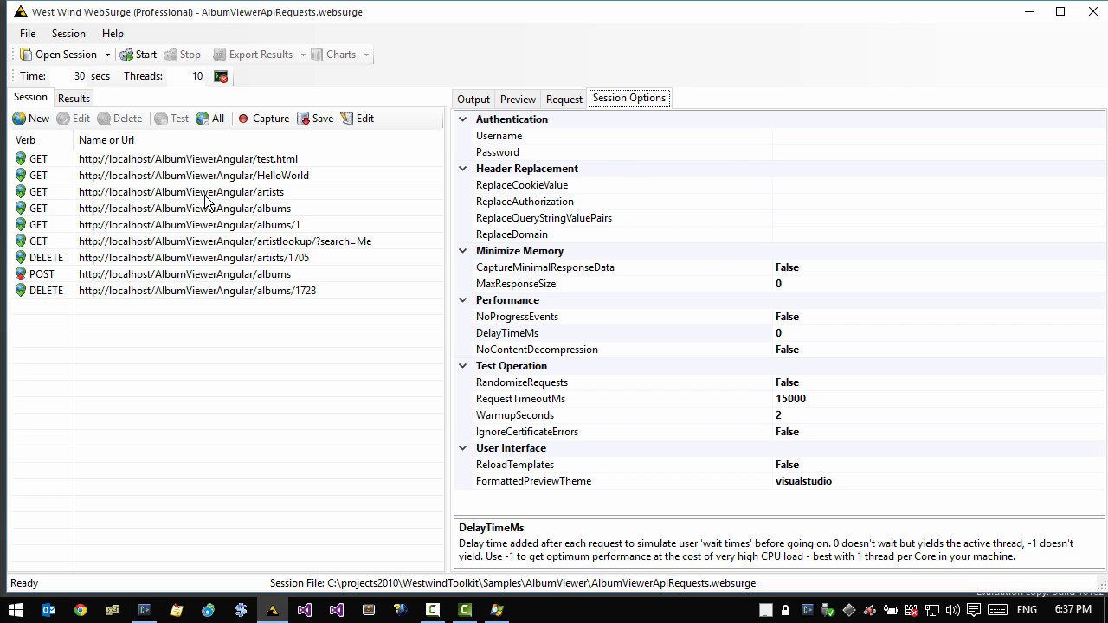
# Test the artists GET request and view its raw and formatted JSON response
pyautogui.click(180, 119)
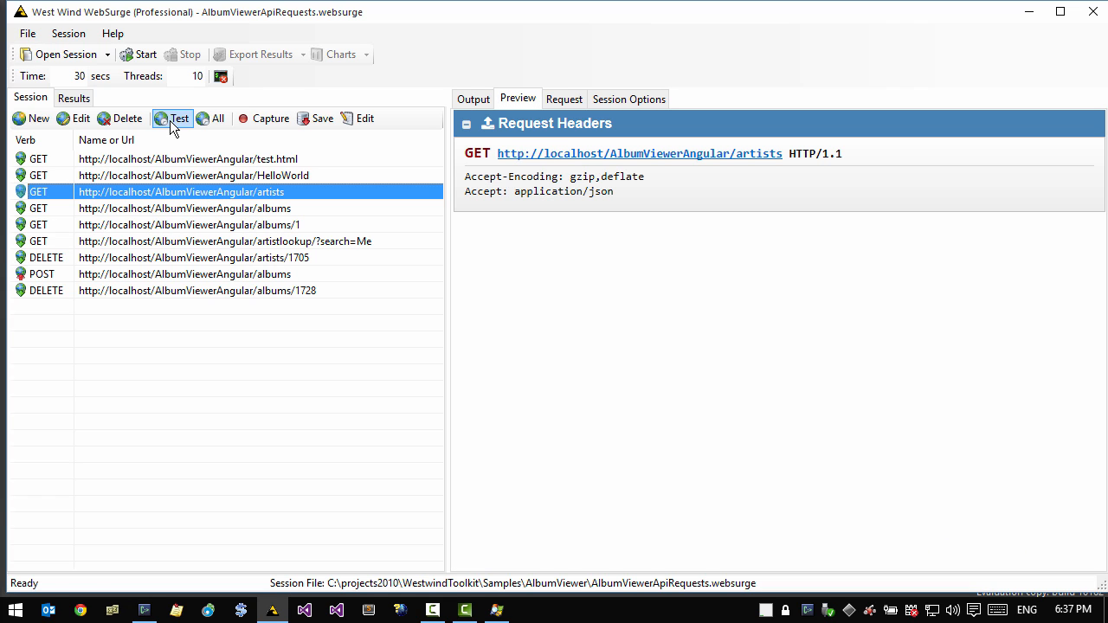
pyautogui.click(179, 118)
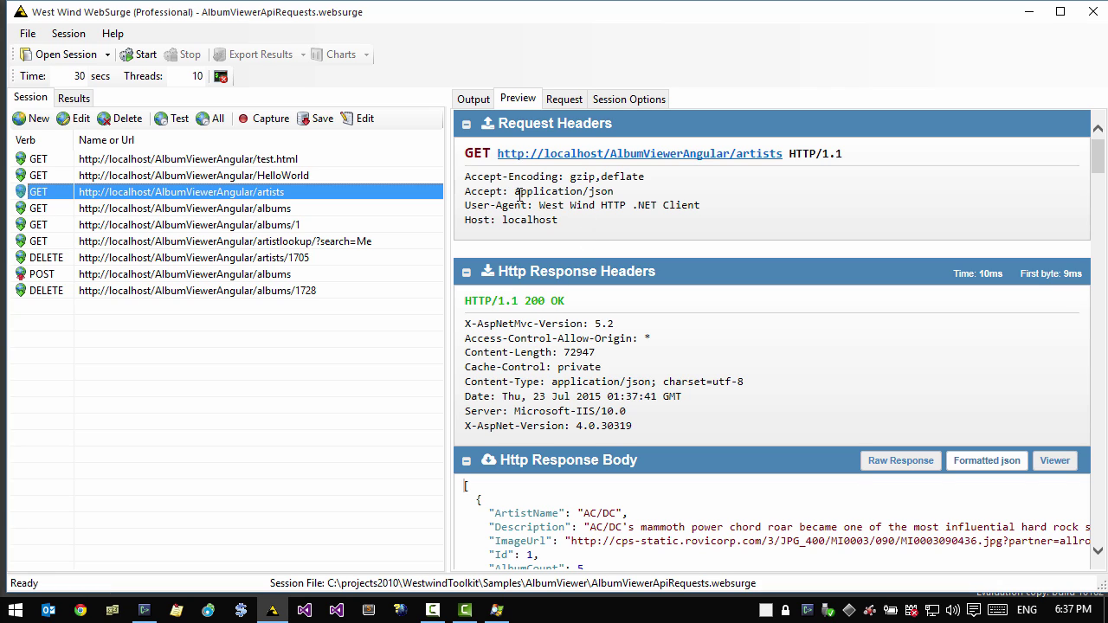
pyautogui.doubleClick(563, 191)
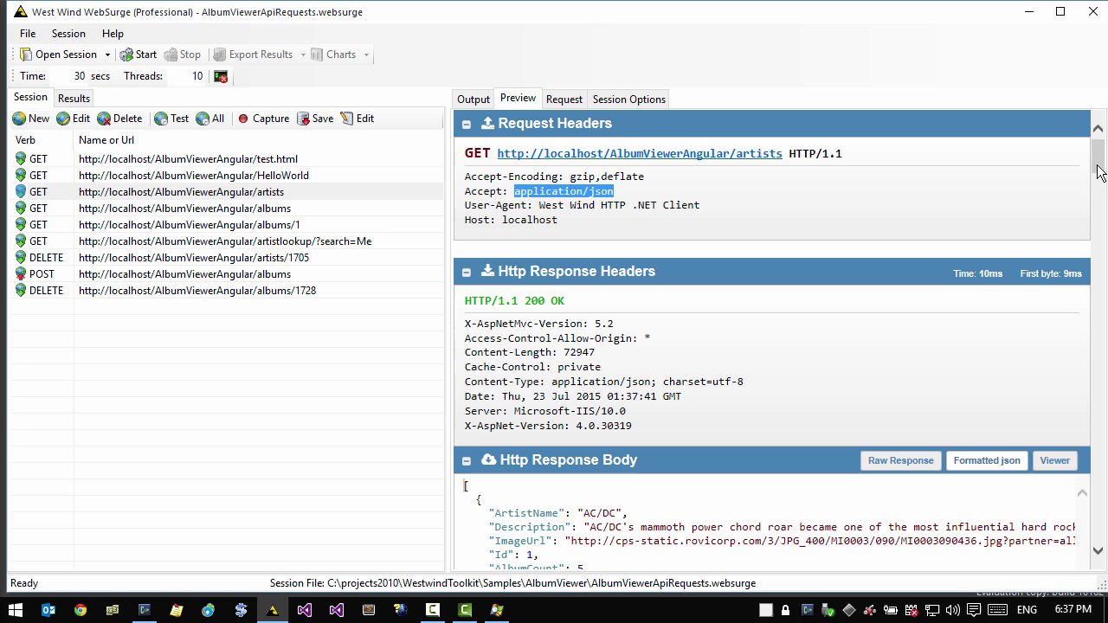
pyautogui.scroll(-3)
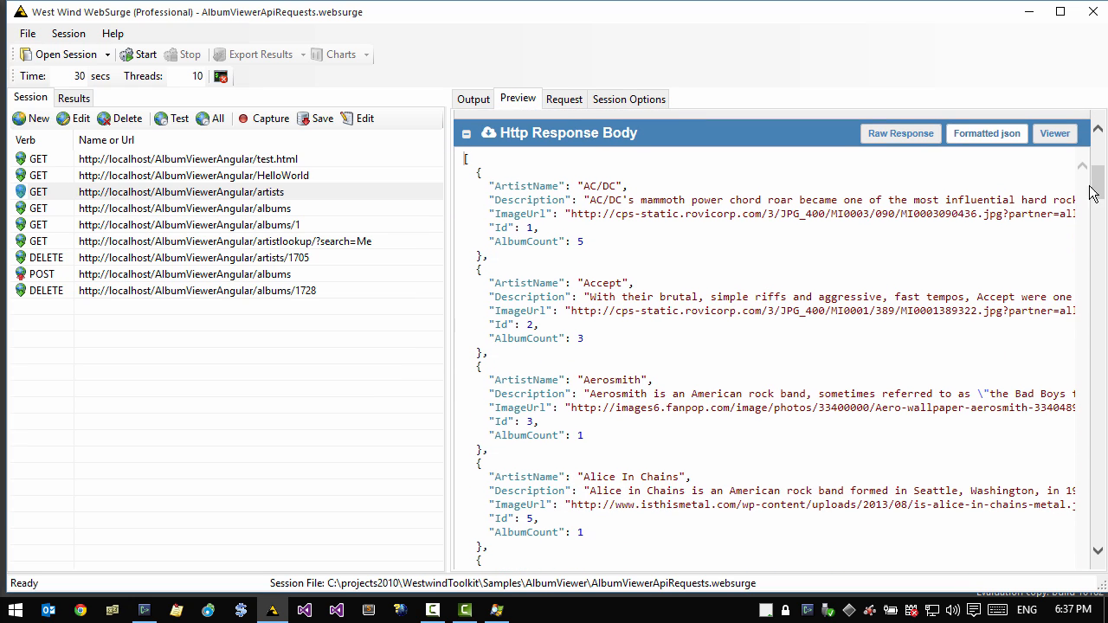
pyautogui.moveTo(980, 162)
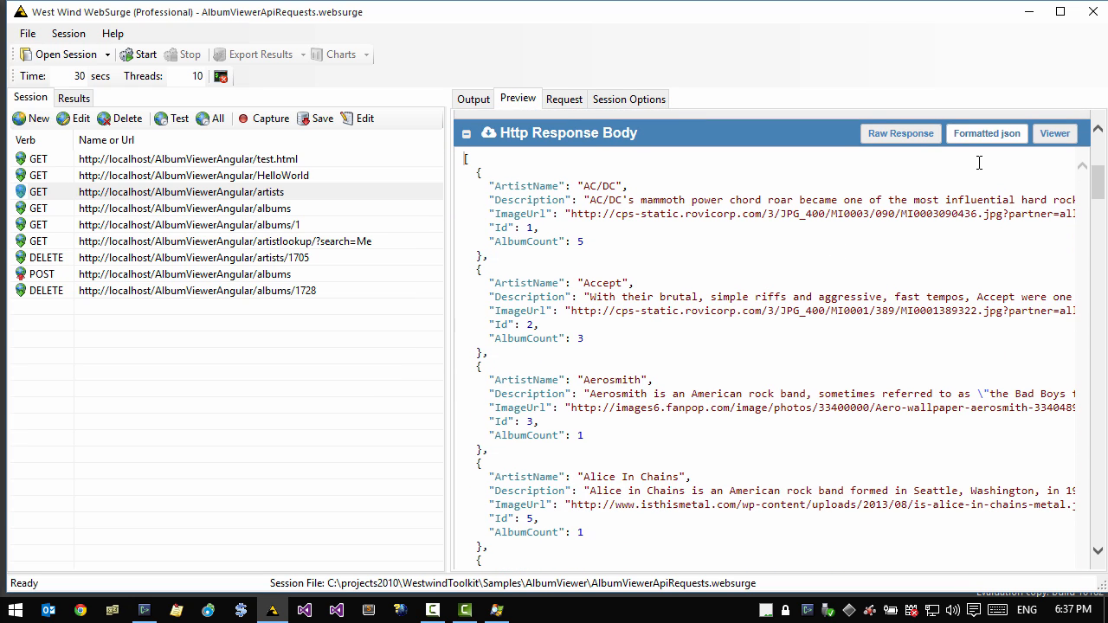
pyautogui.moveTo(917, 141)
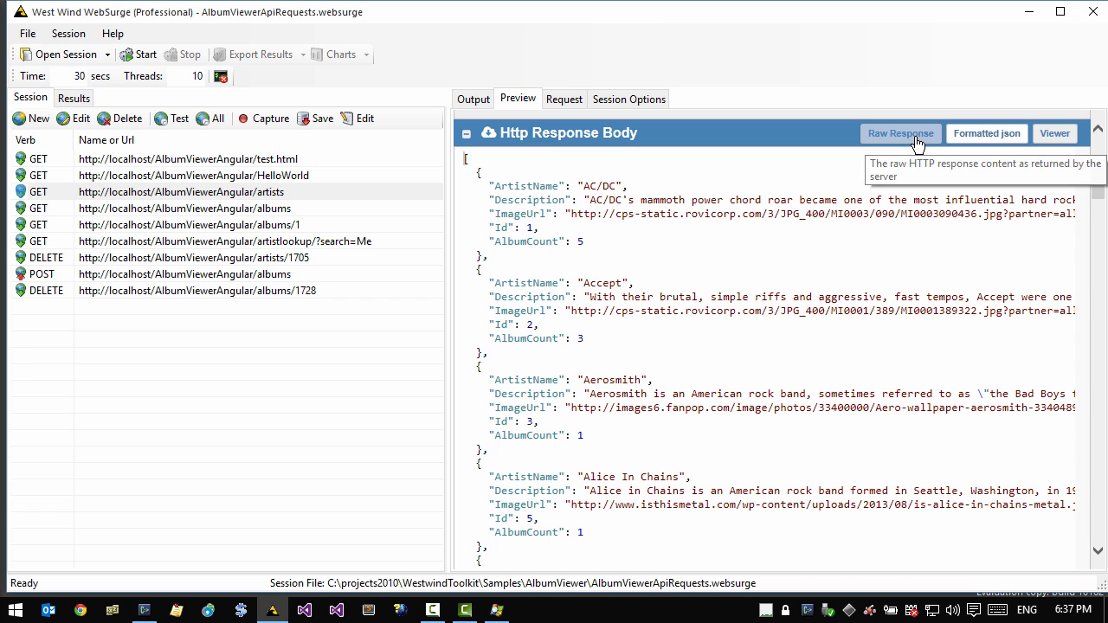
pyautogui.click(900, 133)
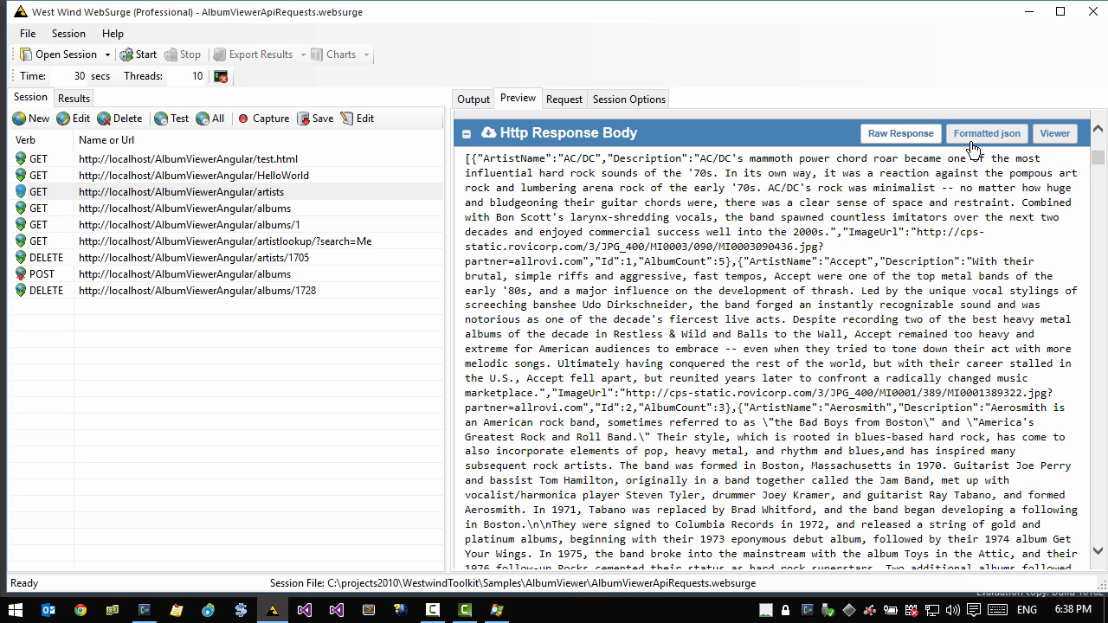
pyautogui.click(986, 133)
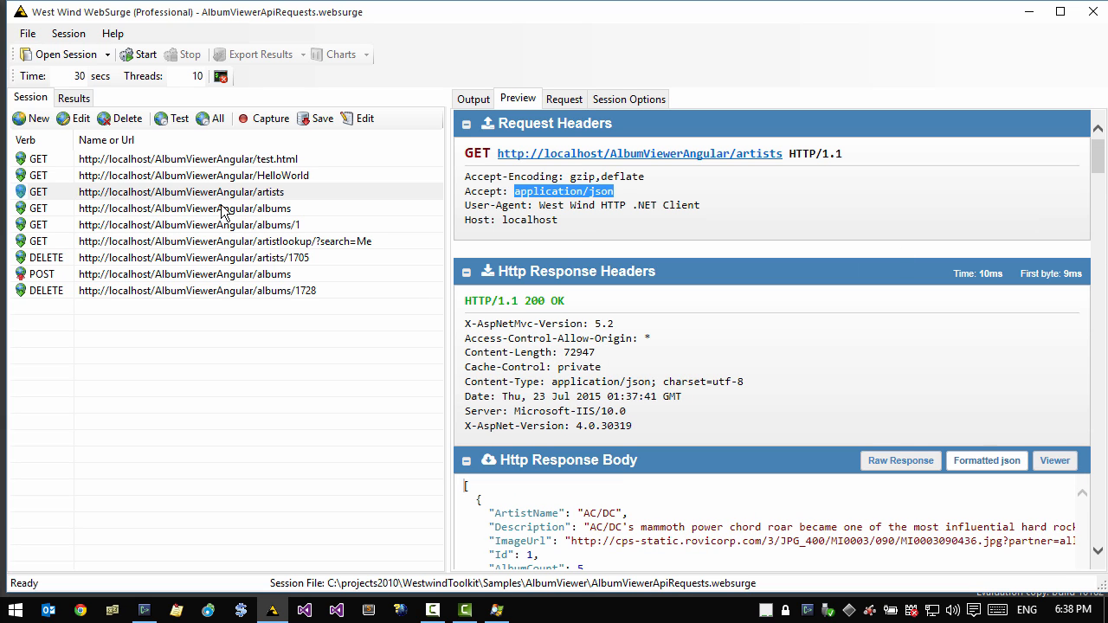
pyautogui.moveTo(165, 167)
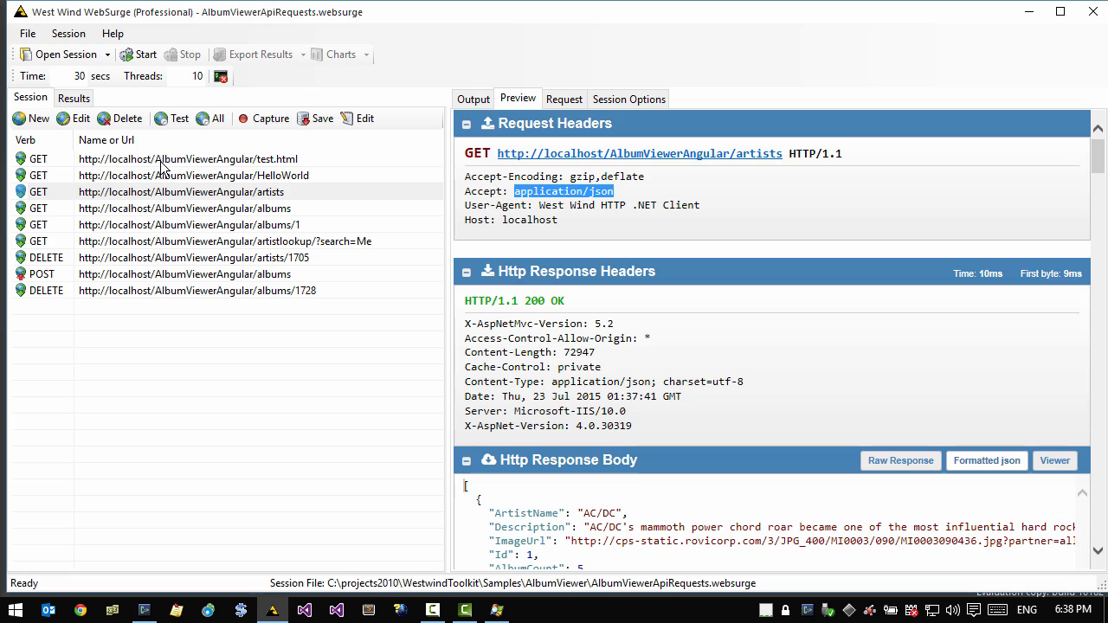
# Run and stop early an AlbumViewer load test: 12,569 requests, zero failures
pyautogui.click(144, 54)
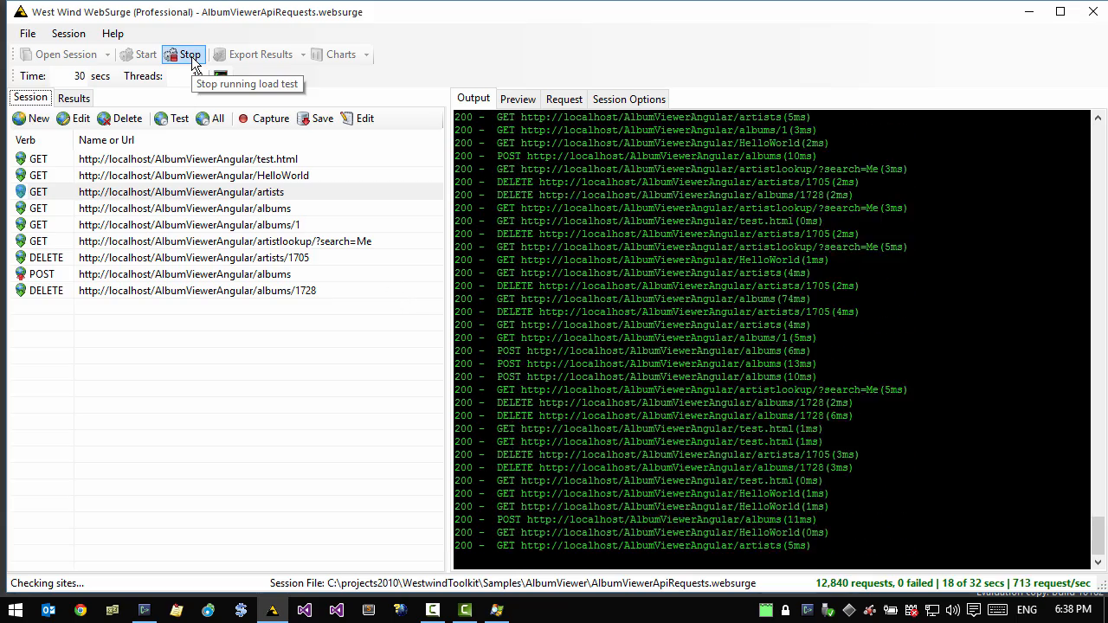
pyautogui.click(189, 55)
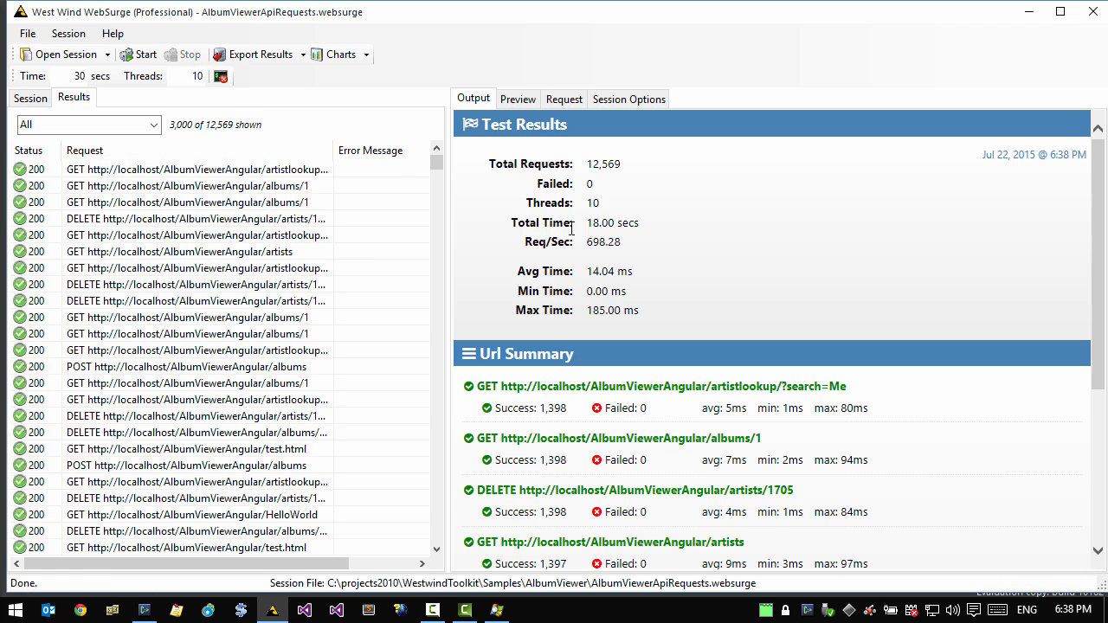
pyautogui.moveTo(277, 312)
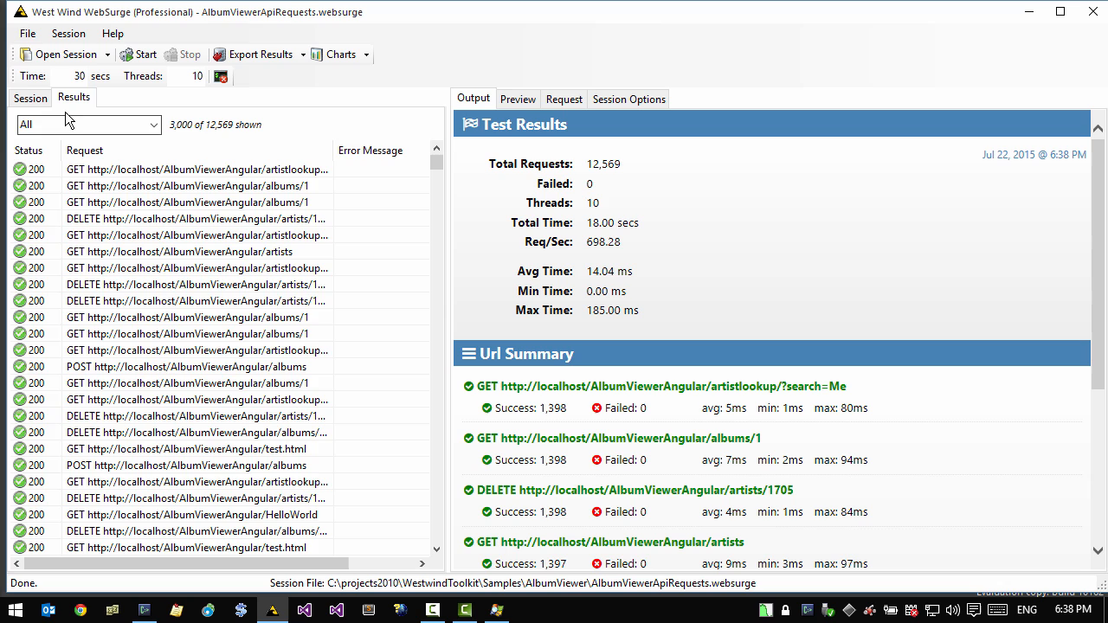
pyautogui.click(30, 97)
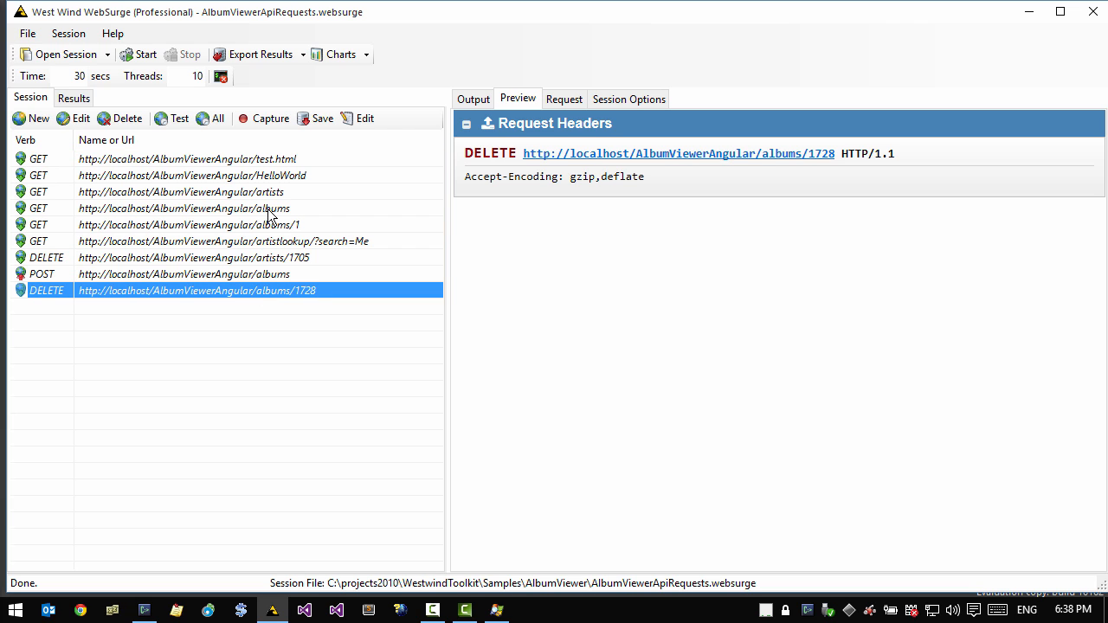
# Toggle HelloWorld active, test it for a 200 OK JSON response, and start its load test
pyautogui.rightClick(182, 175)
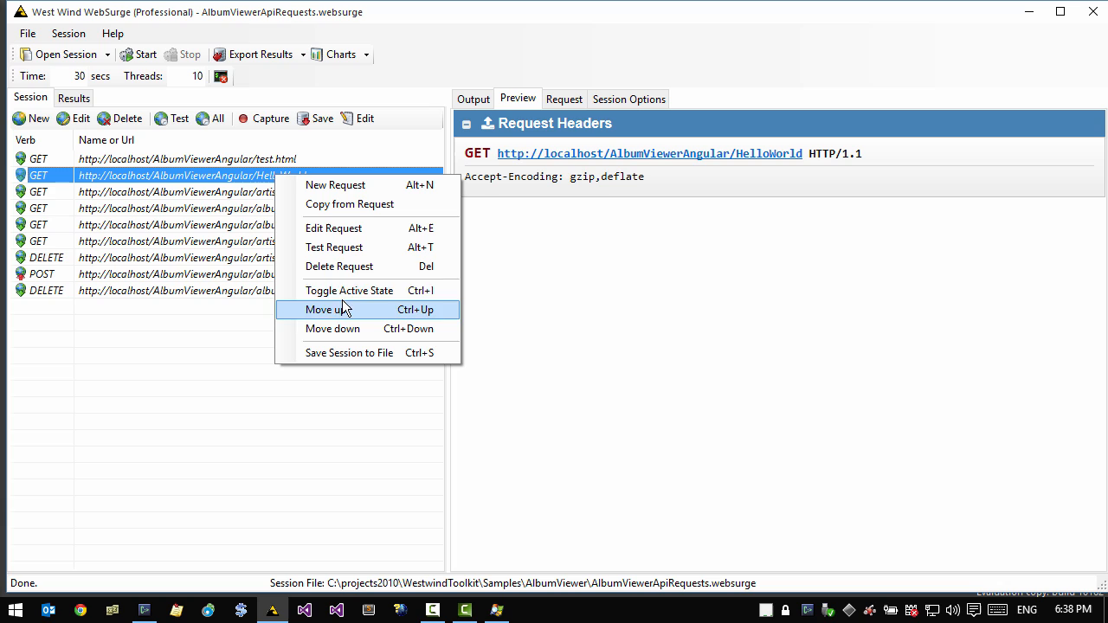
pyautogui.moveTo(349, 290)
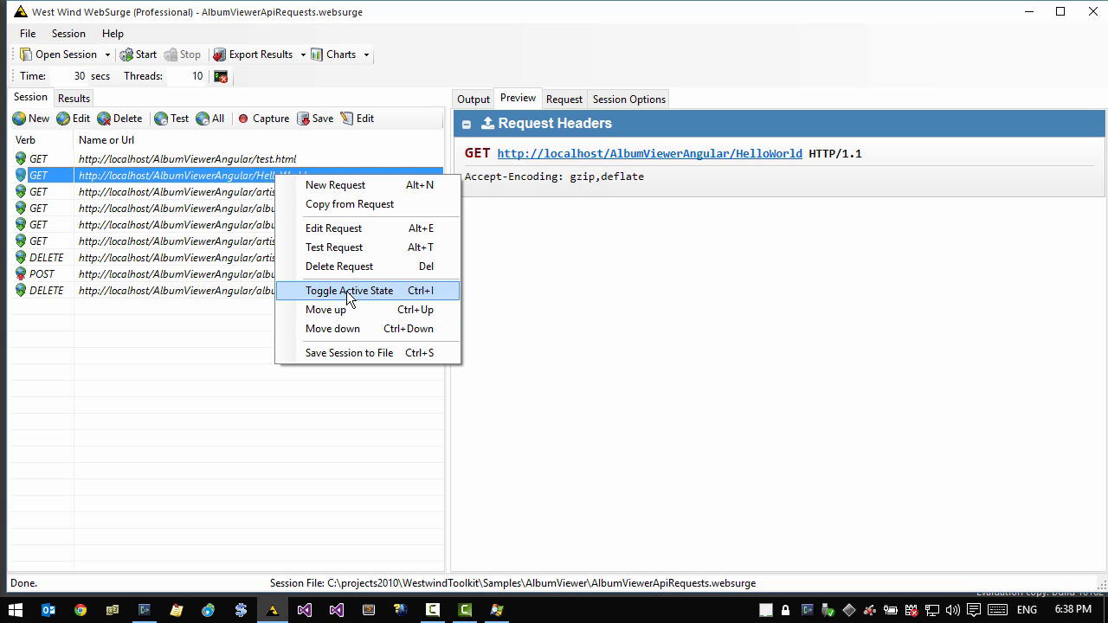
pyautogui.click(350, 290)
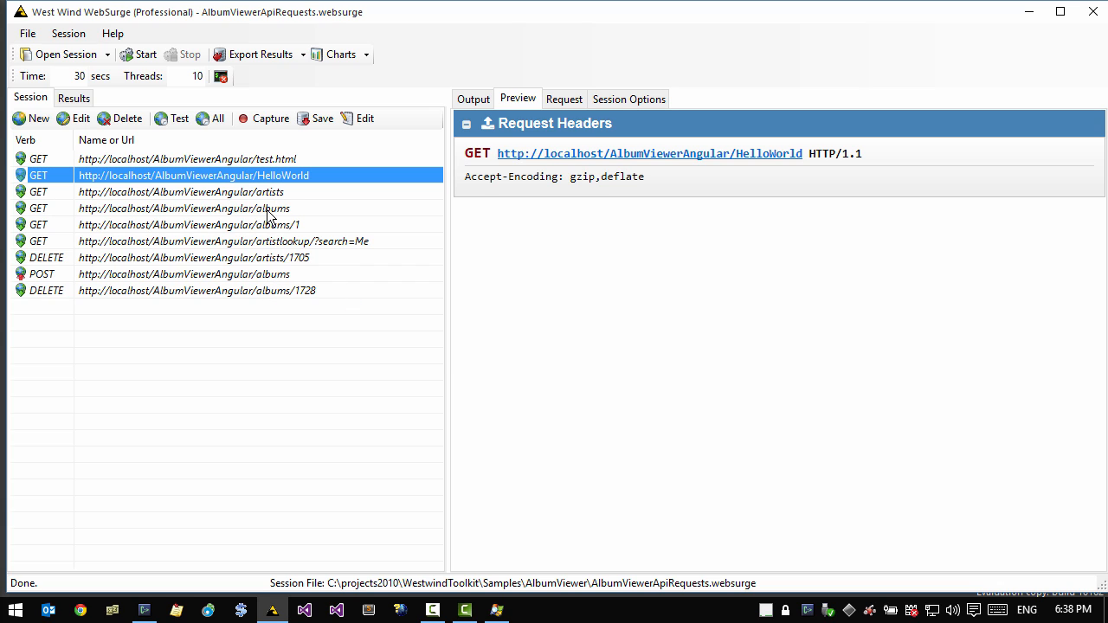
pyautogui.click(179, 119)
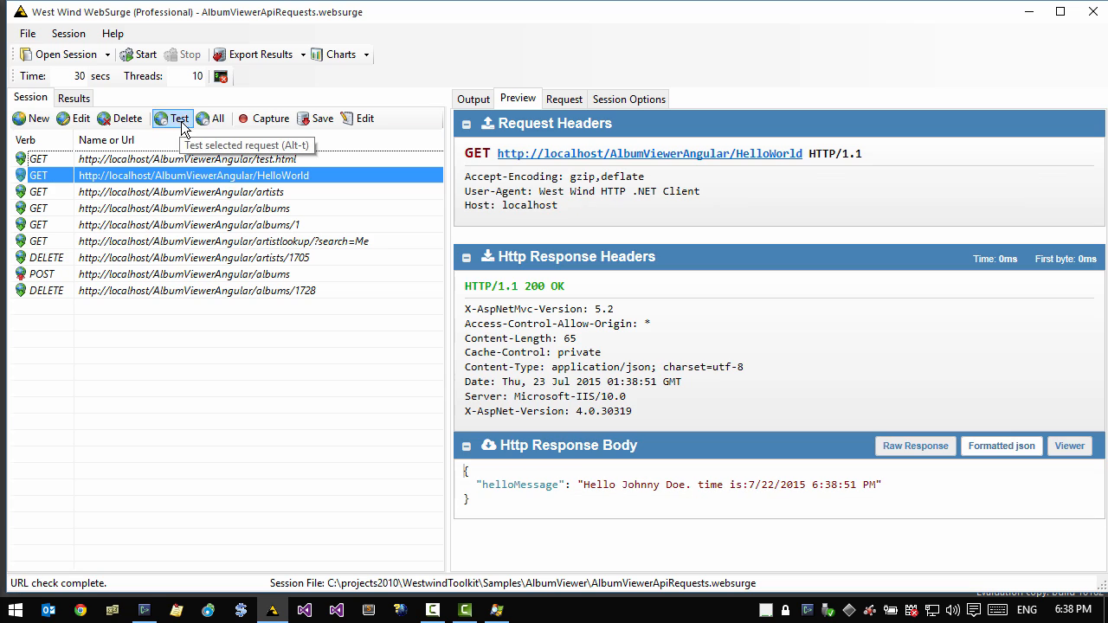
pyautogui.moveTo(487, 494)
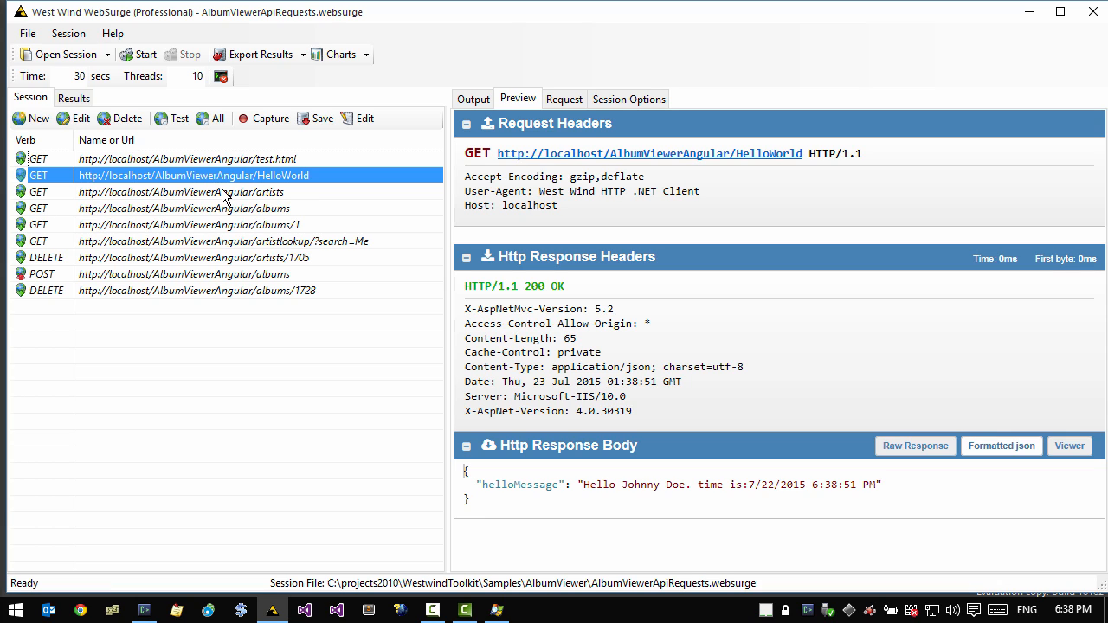
pyautogui.moveTo(147, 71)
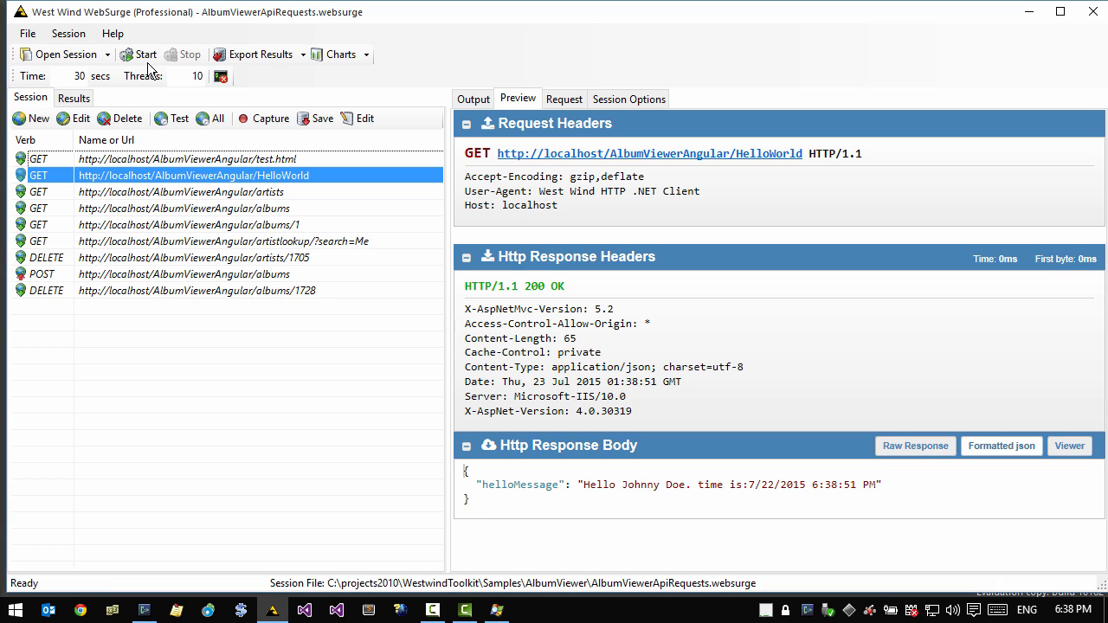
pyautogui.click(146, 54)
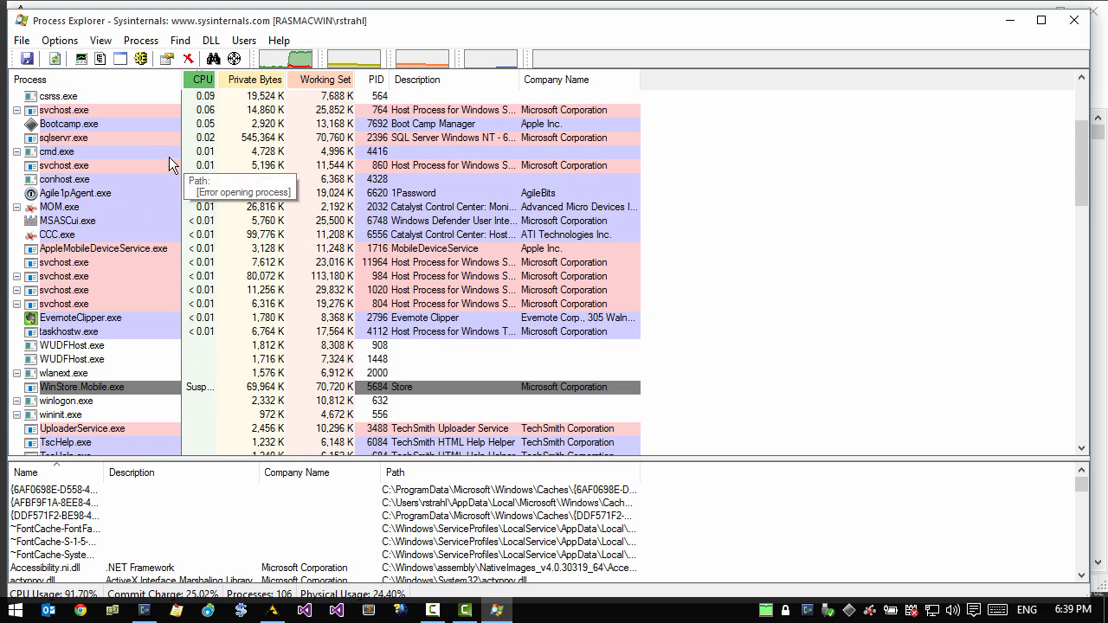
# Switch back from Process Explorer to the finished HelloWorld load test results
pyautogui.click(202, 79)
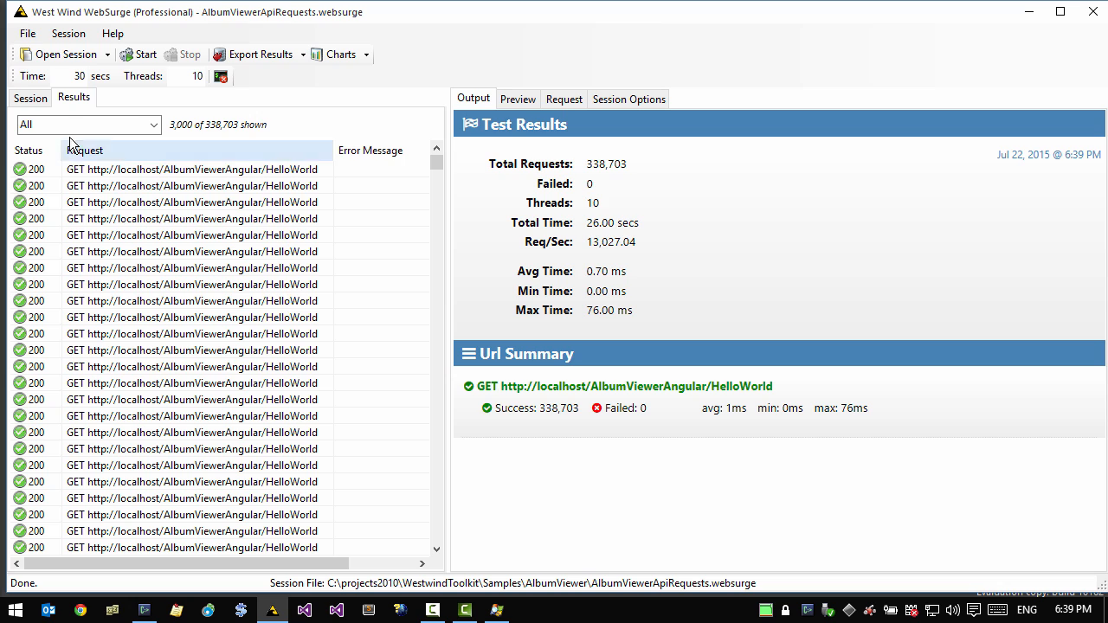
# Test the HelloWorld request and rerun its 10-thread load test: 156,319 requests, none failed
pyautogui.click(29, 97)
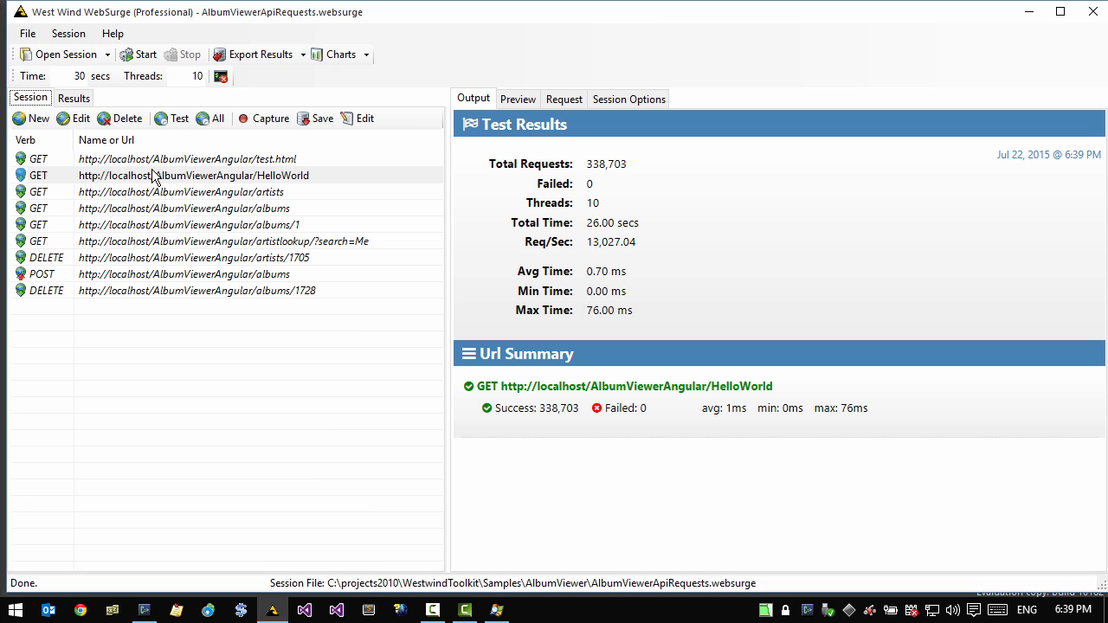
pyautogui.moveTo(196, 413)
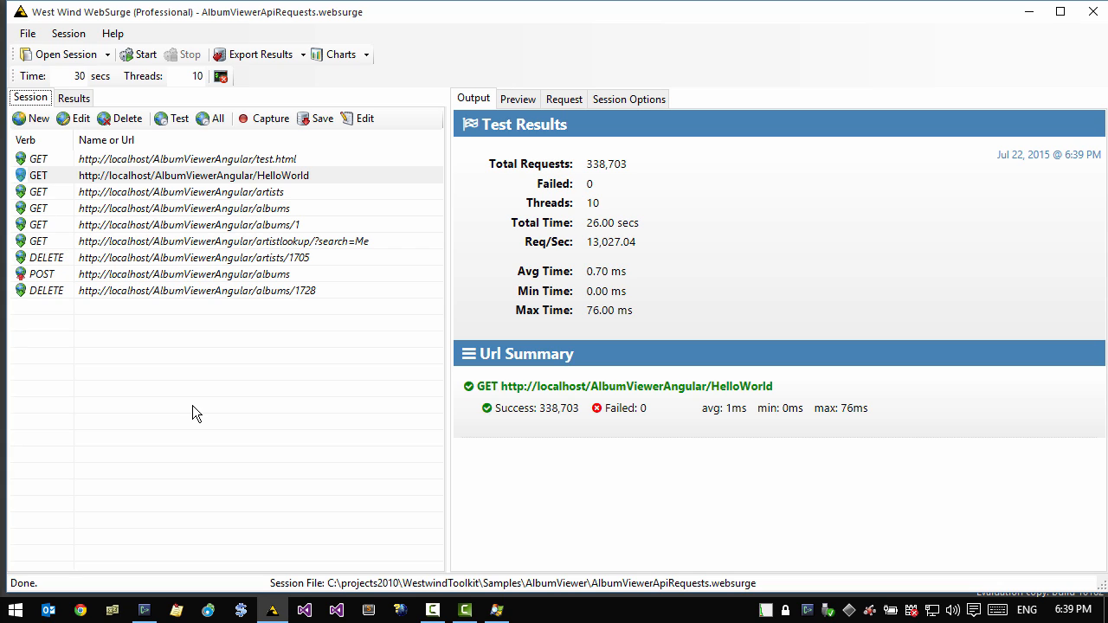
pyautogui.moveTo(226, 182)
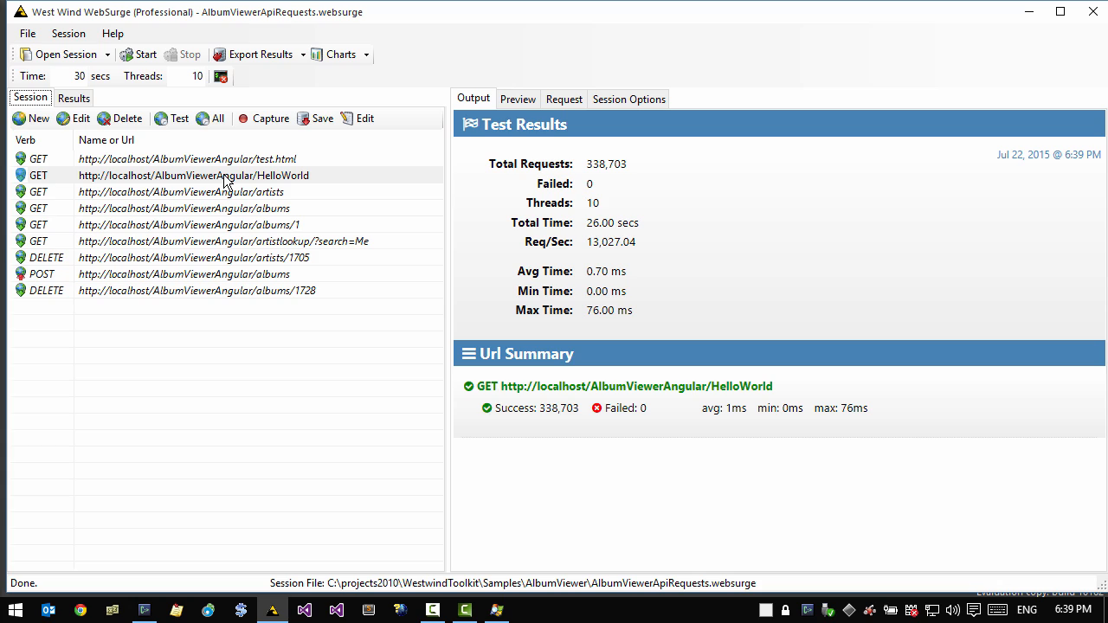
pyautogui.moveTo(222, 76)
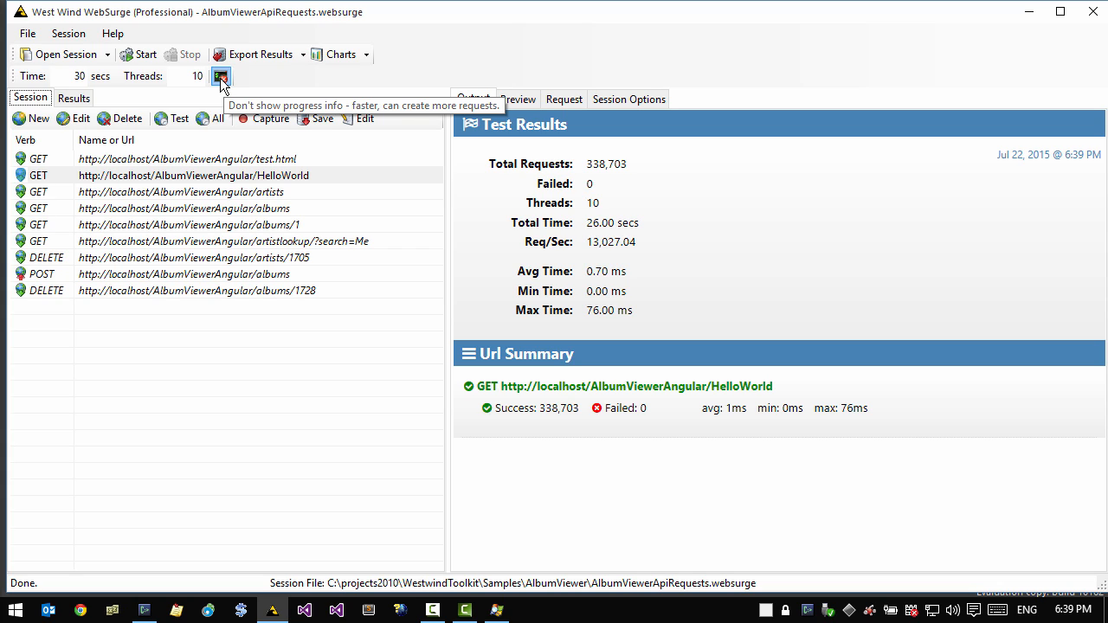
pyautogui.moveTo(232, 232)
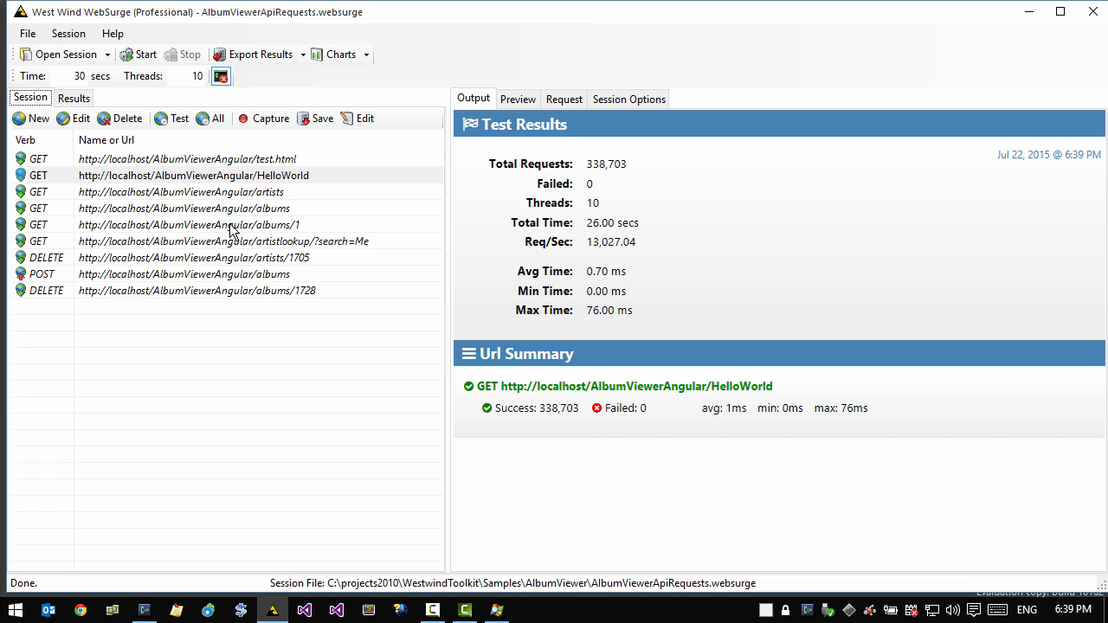
pyautogui.click(172, 118)
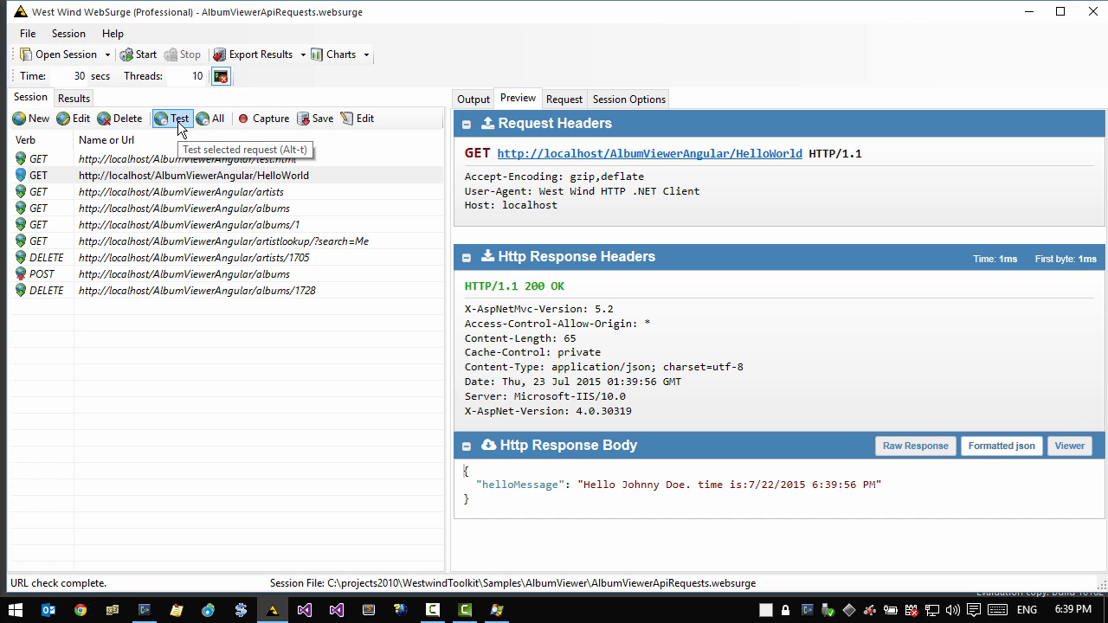
pyautogui.click(139, 54)
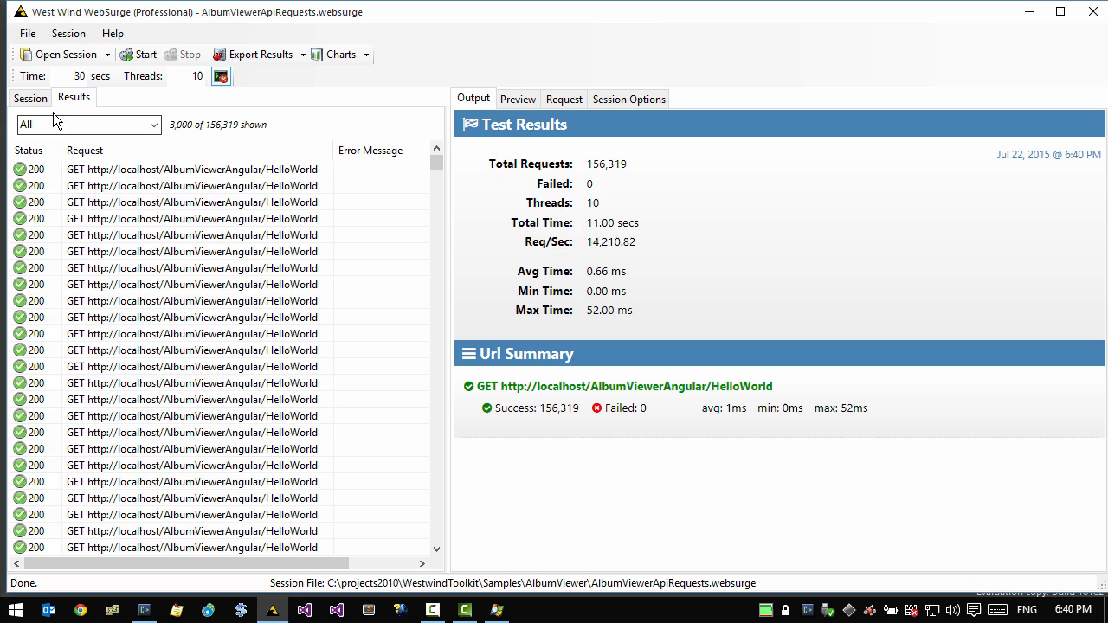
# Test the test.html request twice and start an 8-thread load test on it
pyautogui.click(30, 97)
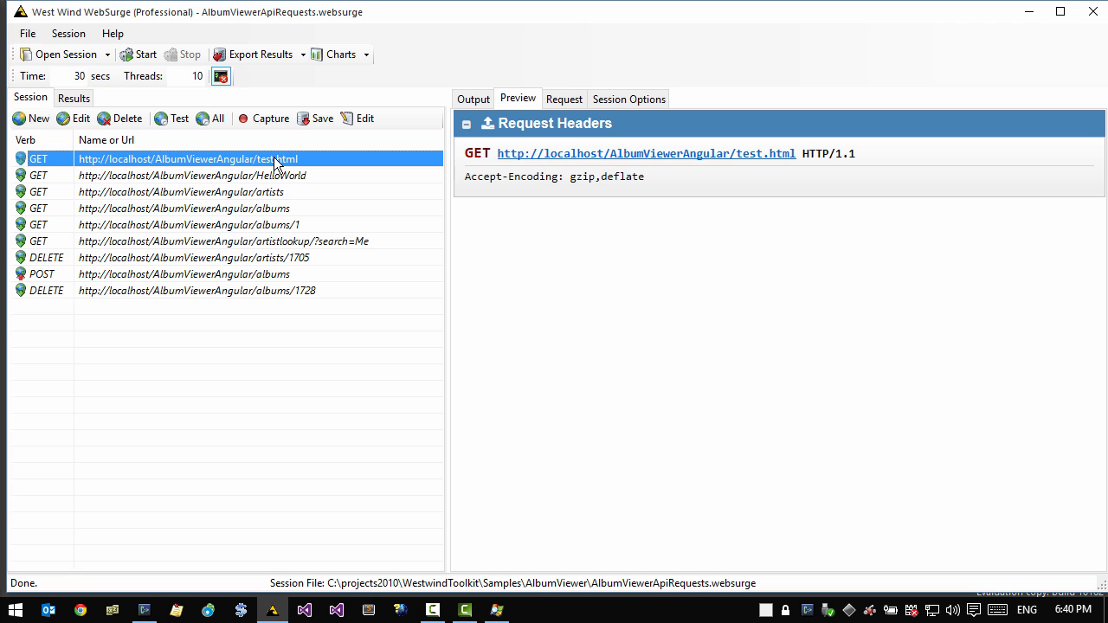
pyautogui.click(179, 119)
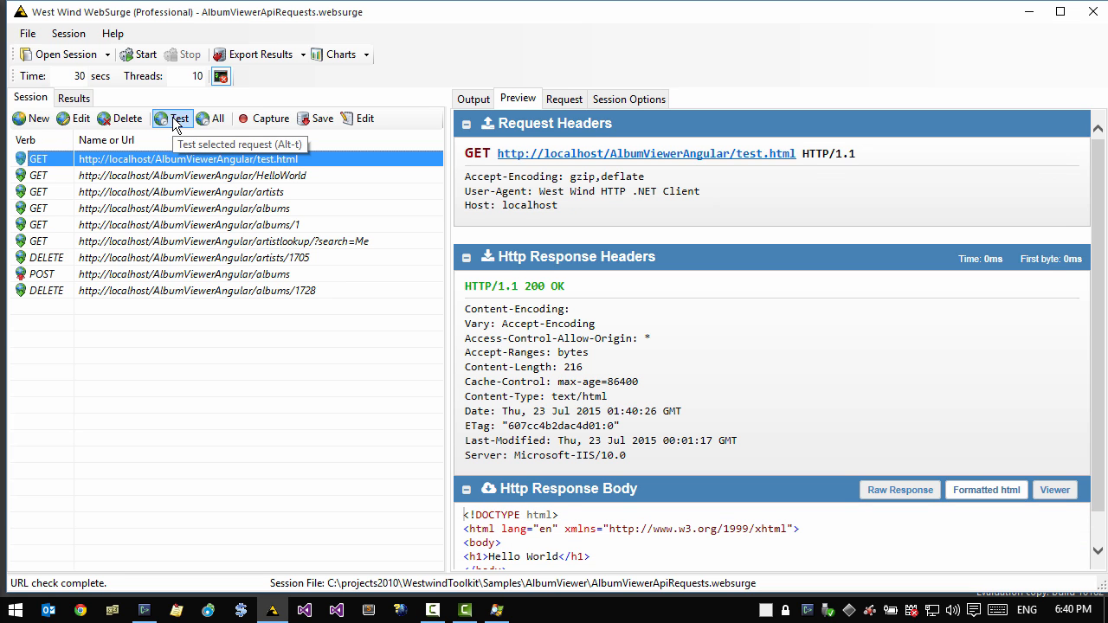
pyautogui.click(173, 119)
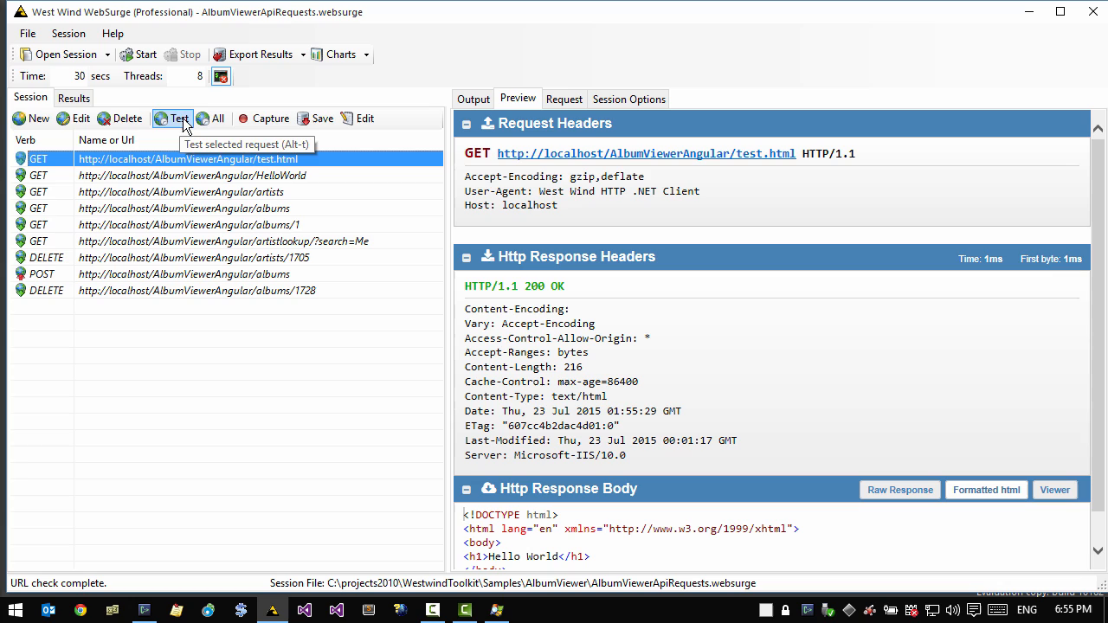
pyautogui.moveTo(180, 166)
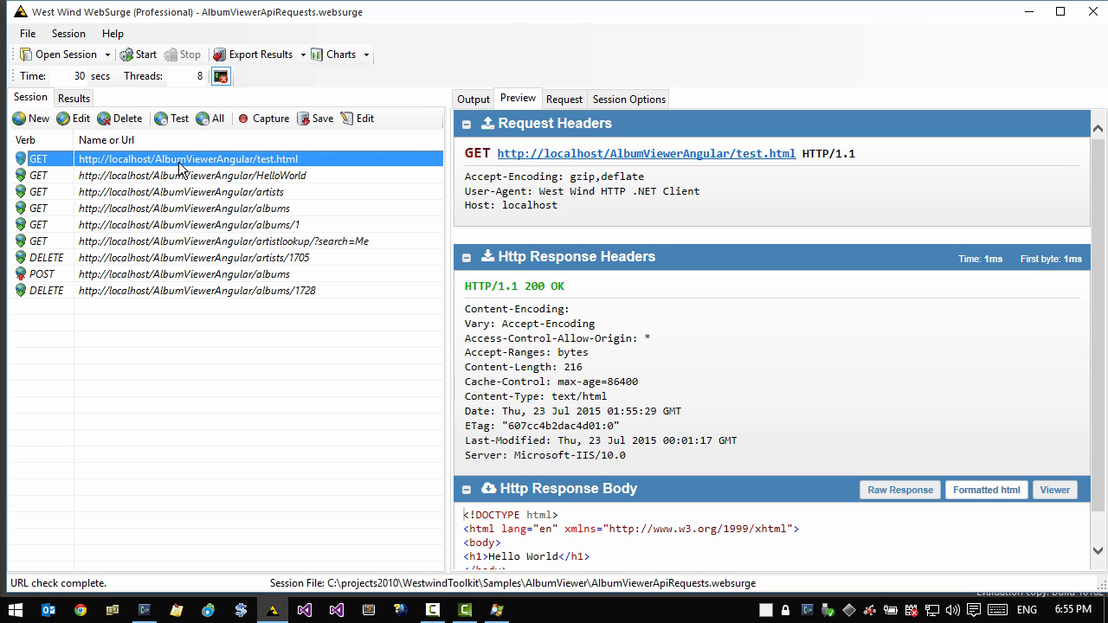
pyautogui.moveTo(145, 55)
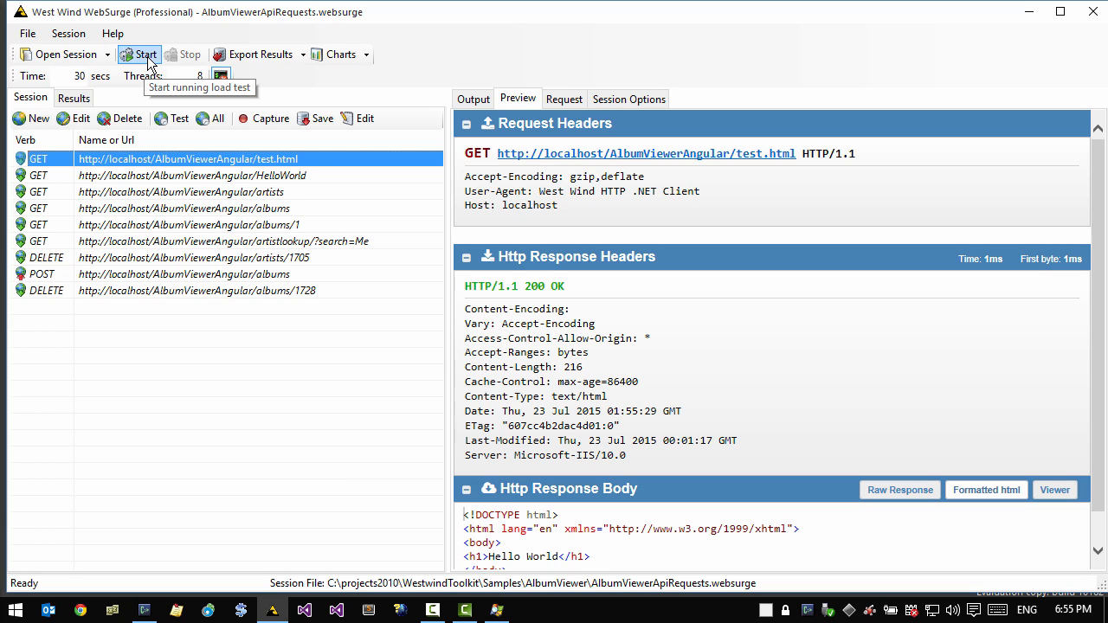
pyautogui.click(139, 54)
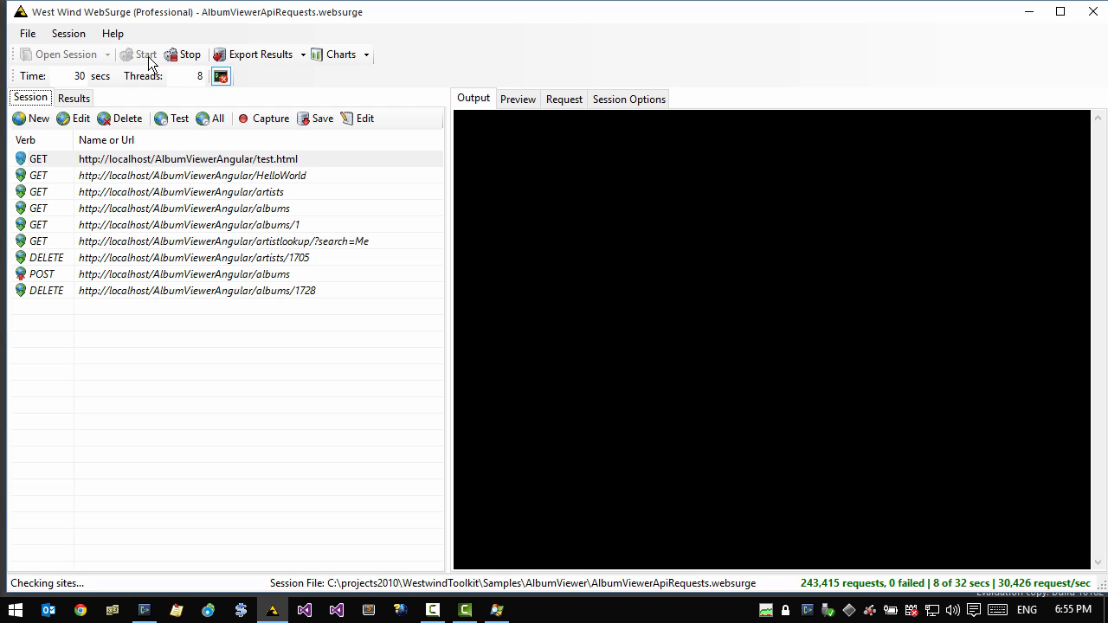
pyautogui.moveTo(147, 64)
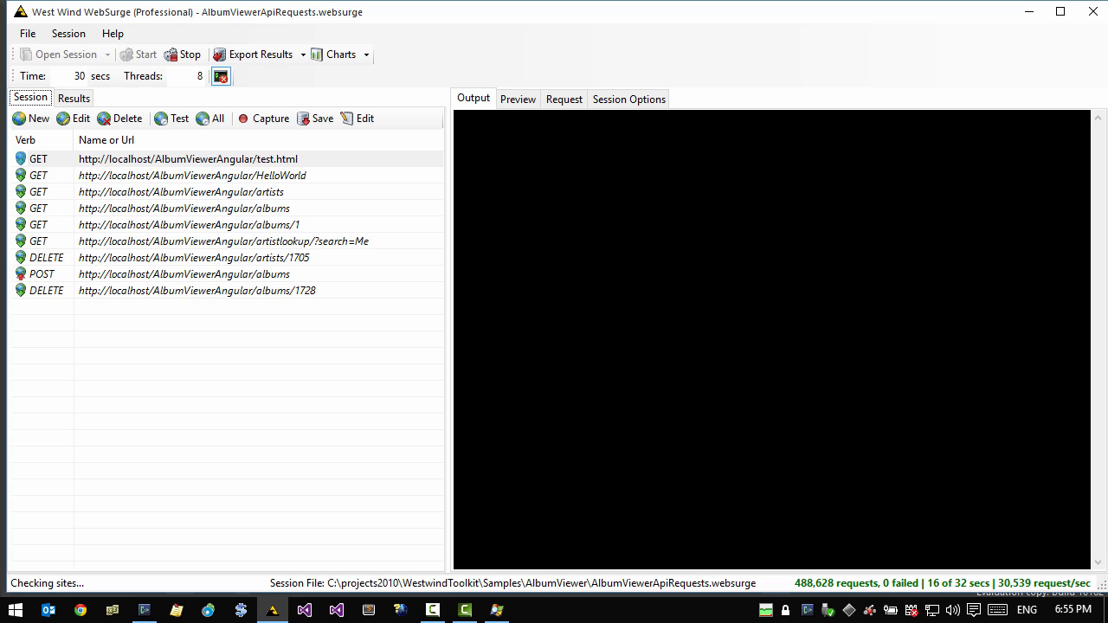
pyautogui.moveTo(370, 206)
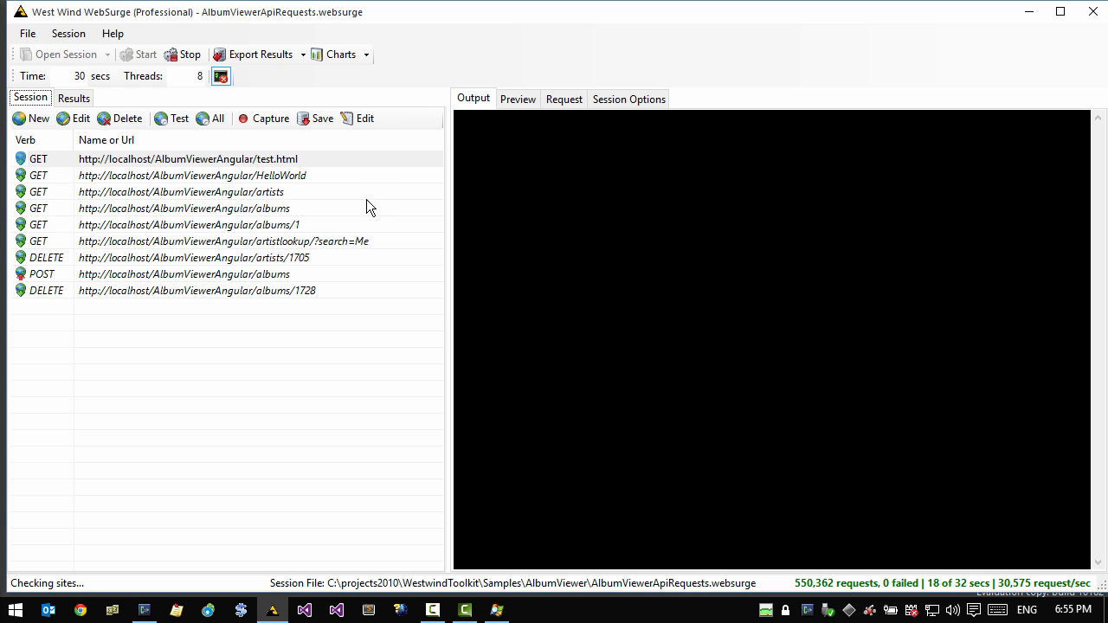
pyautogui.moveTo(445, 375)
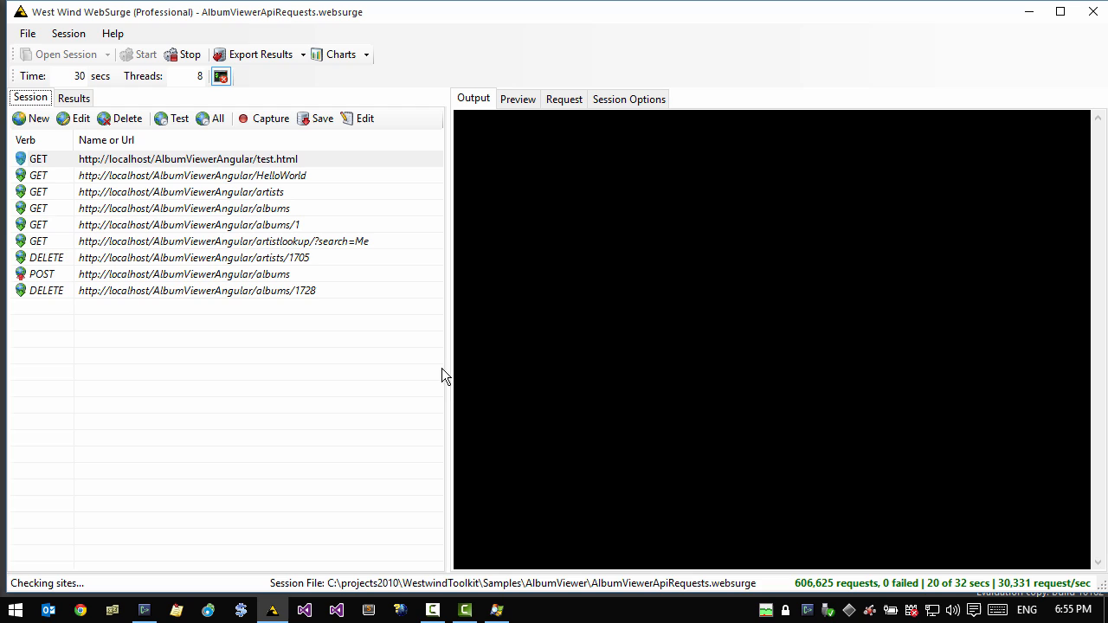
pyautogui.moveTo(167, 176)
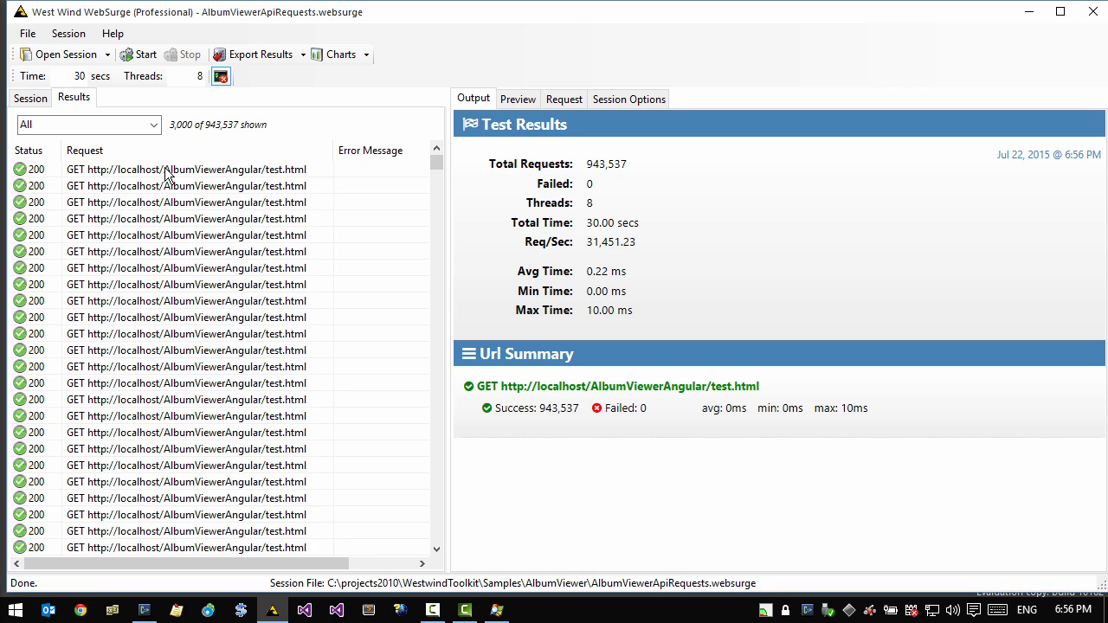
# Review Session Options, test test.html, and start a 16-thread load test on it
pyautogui.click(30, 97)
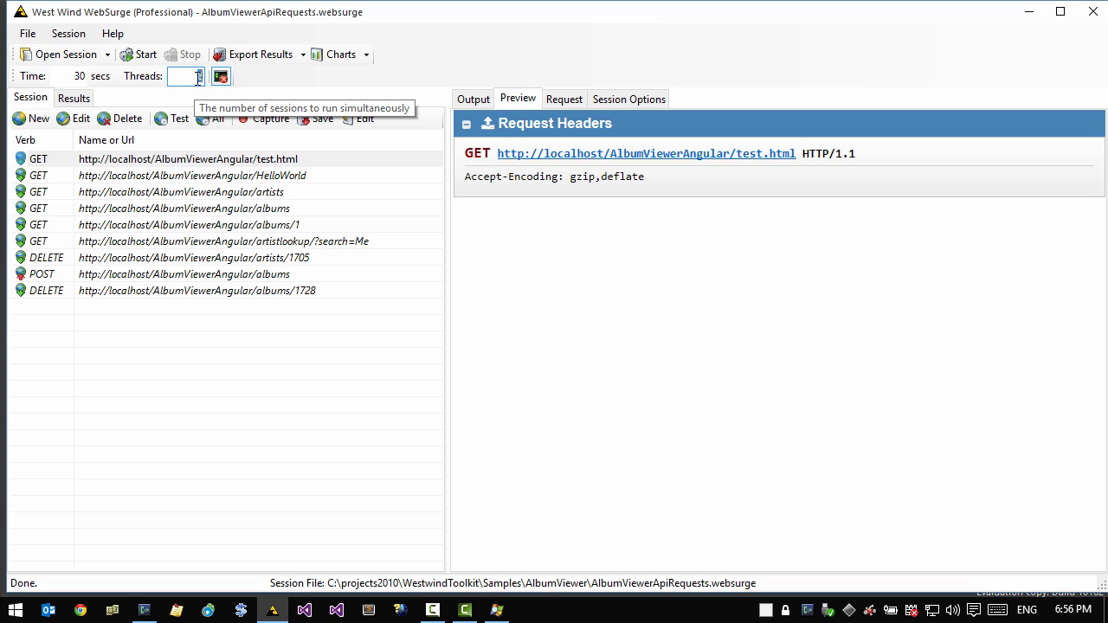
pyautogui.moveTo(224, 181)
pyautogui.write('8')
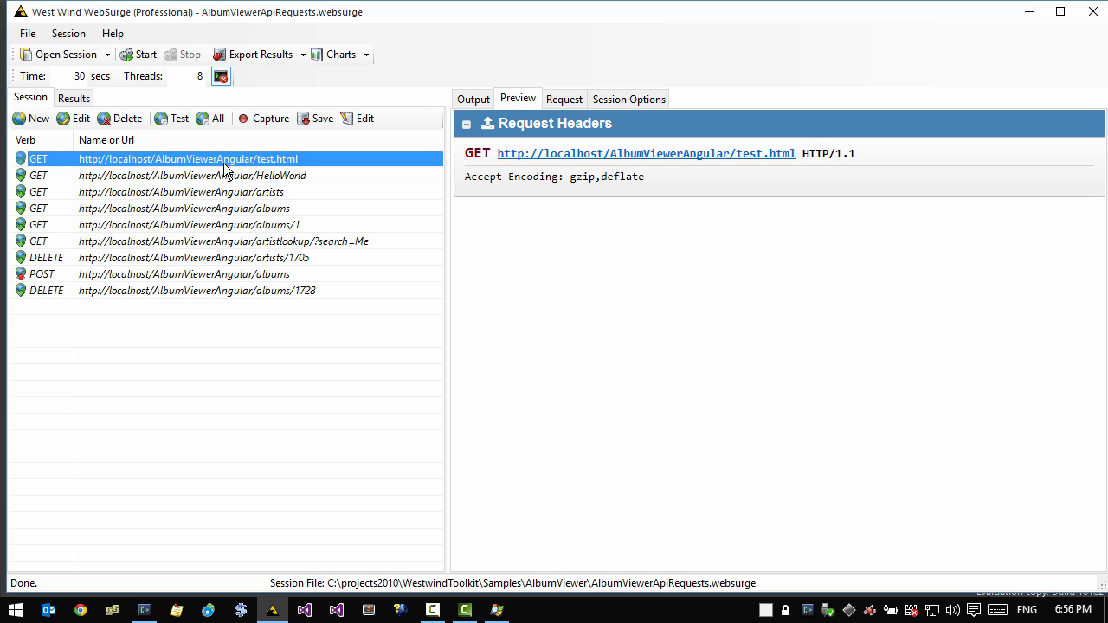
pyautogui.moveTo(403, 117)
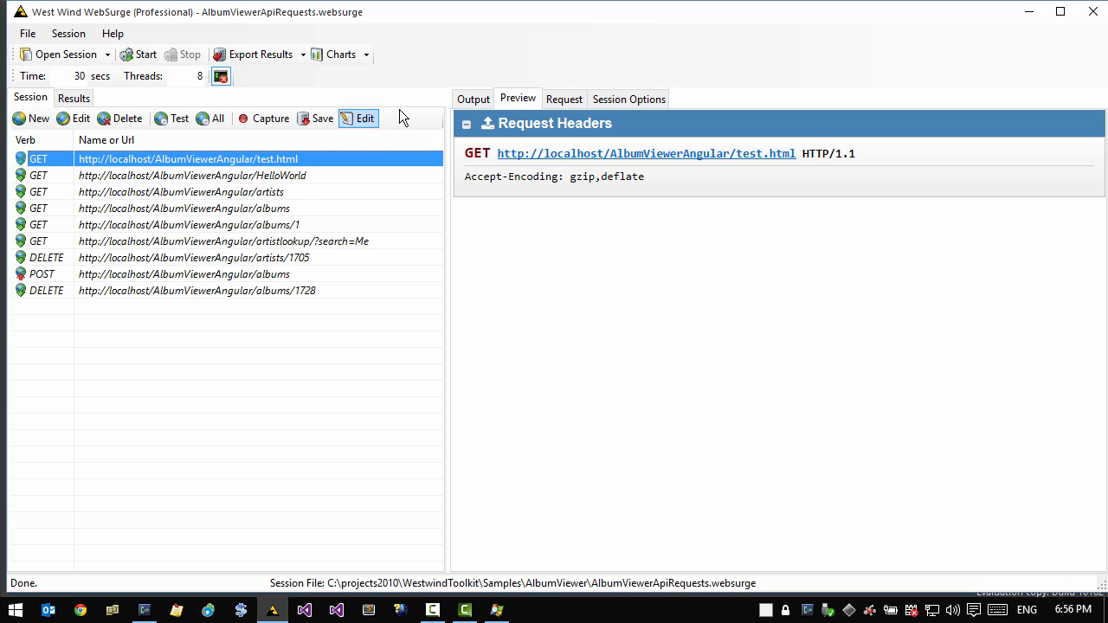
pyautogui.moveTo(184, 76)
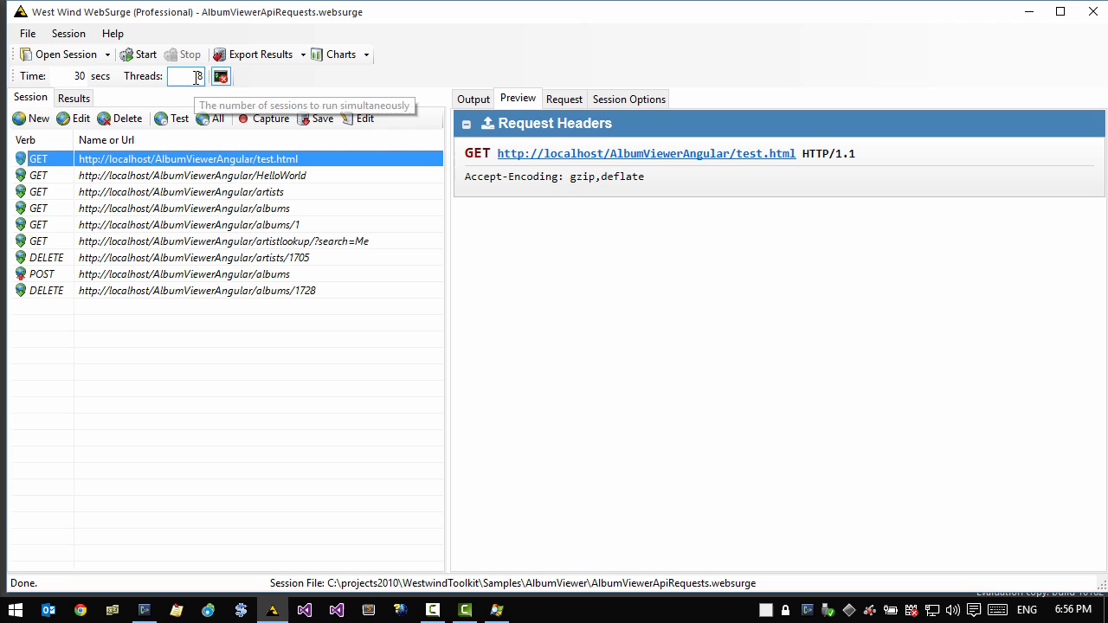
pyautogui.click(629, 98)
pyautogui.write('16')
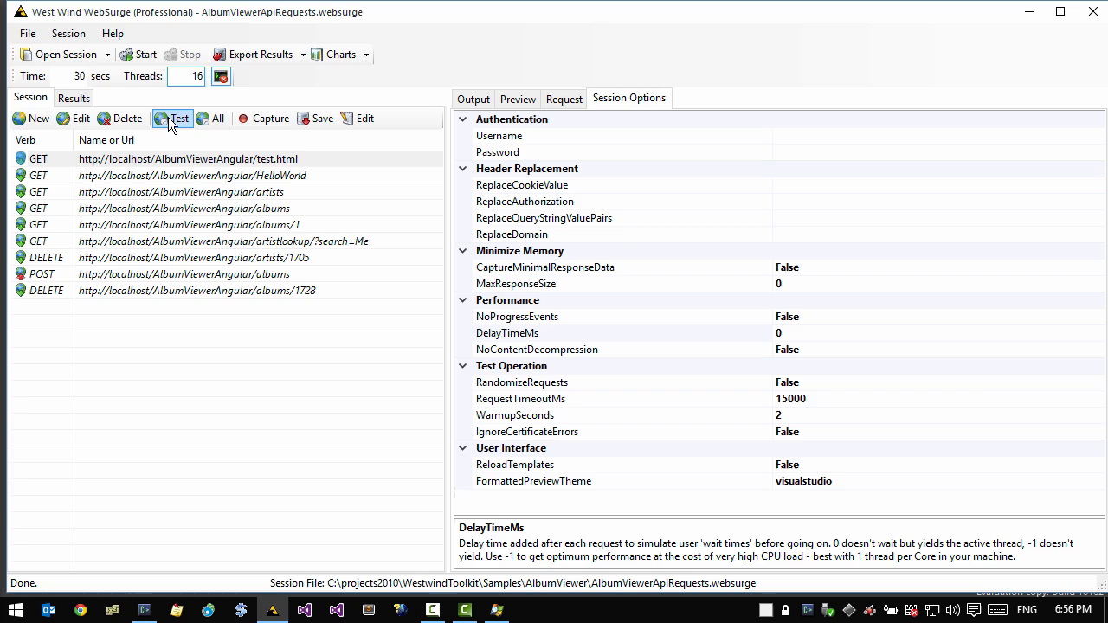
pyautogui.click(173, 119)
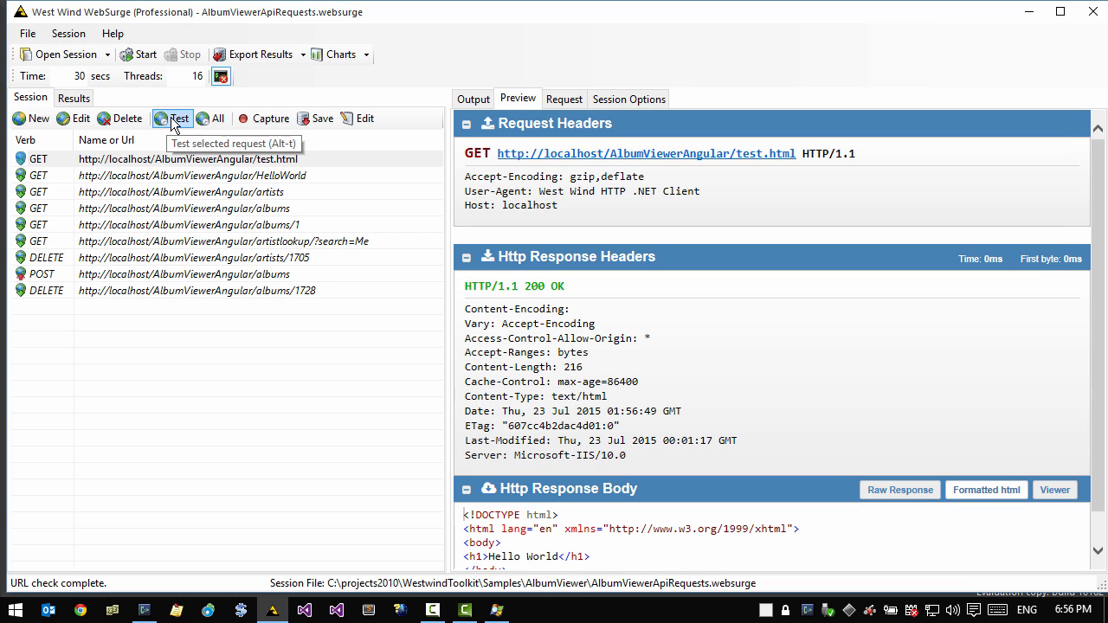
pyautogui.moveTo(146, 54)
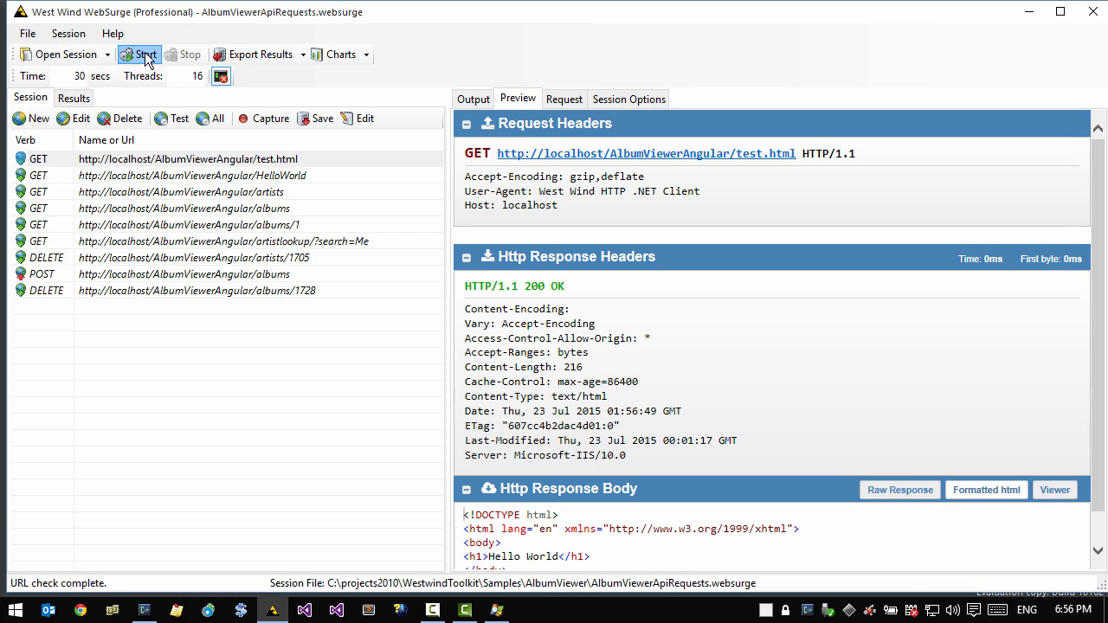
pyautogui.click(139, 54)
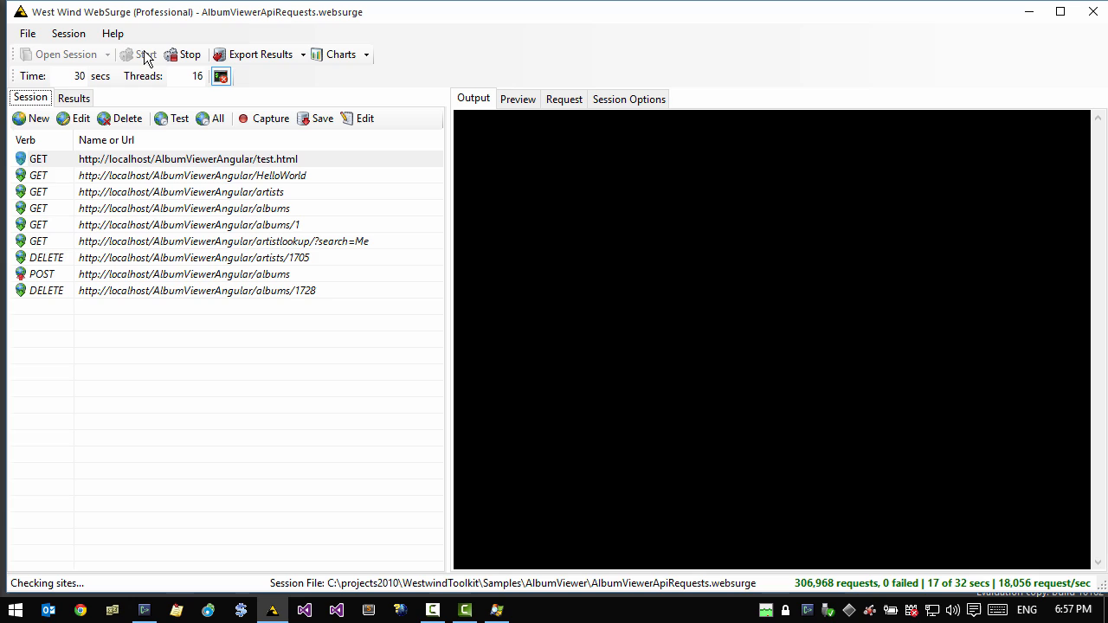
pyautogui.moveTo(189, 55)
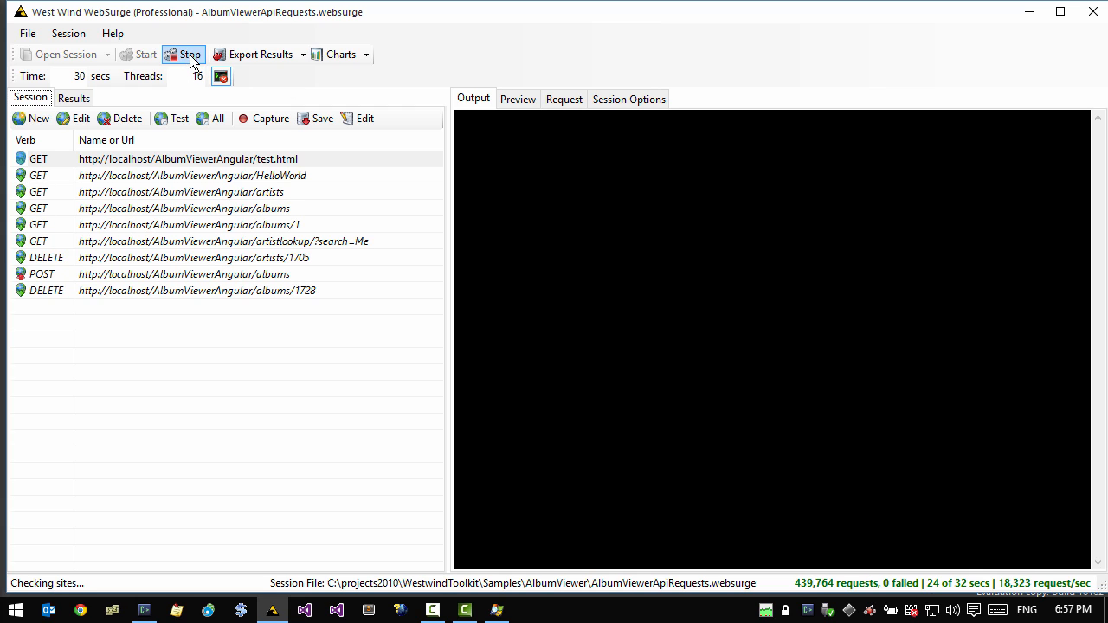
pyautogui.moveTo(198, 76)
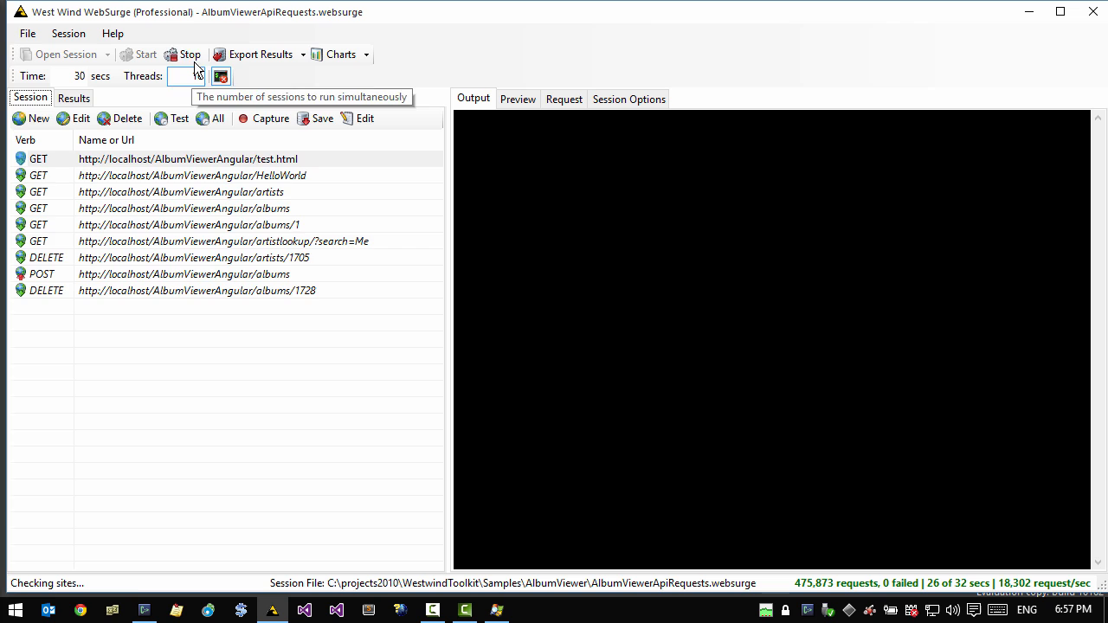
# Stop the prior run and adjust threads, warmup and delay (1000). Run the 200-thread test, stopping at 1,200 requests
pyautogui.click(190, 54)
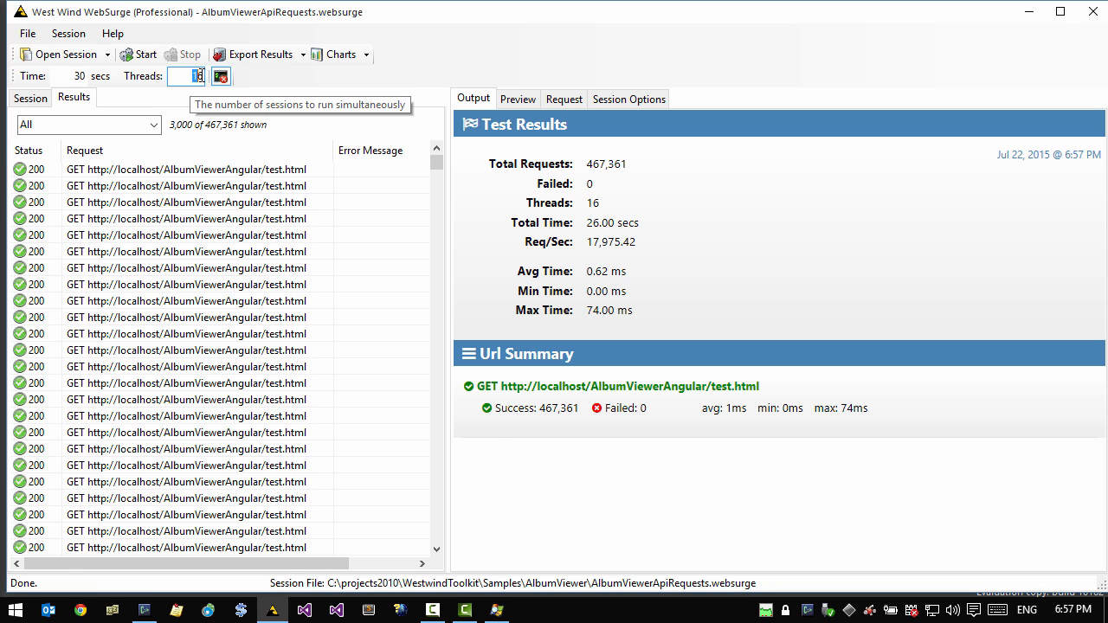
pyautogui.click(629, 98)
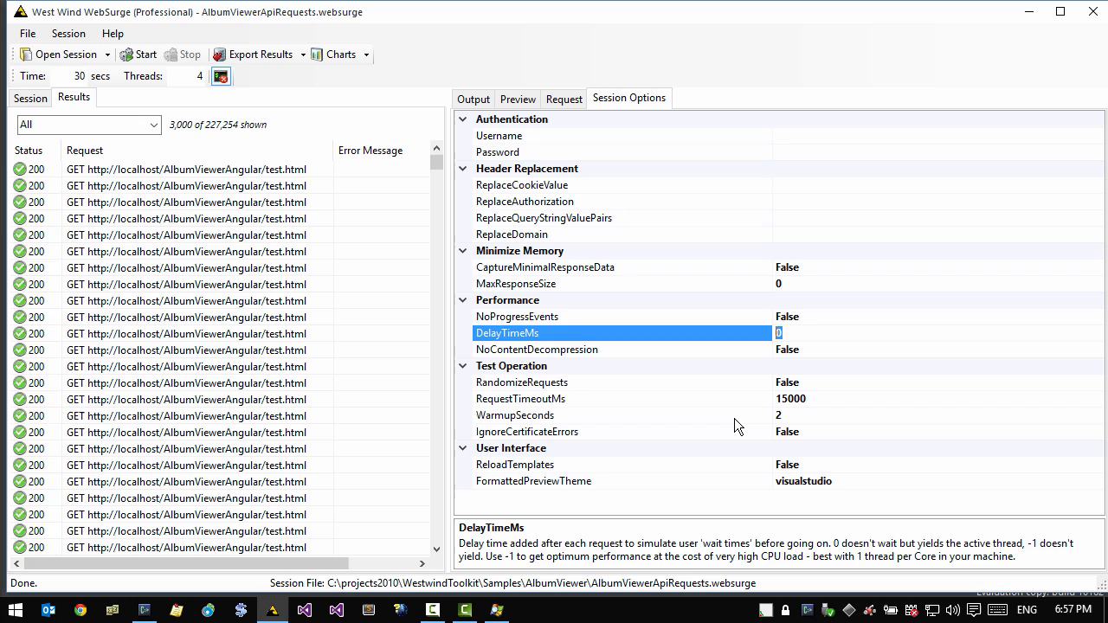
pyautogui.click(514, 416)
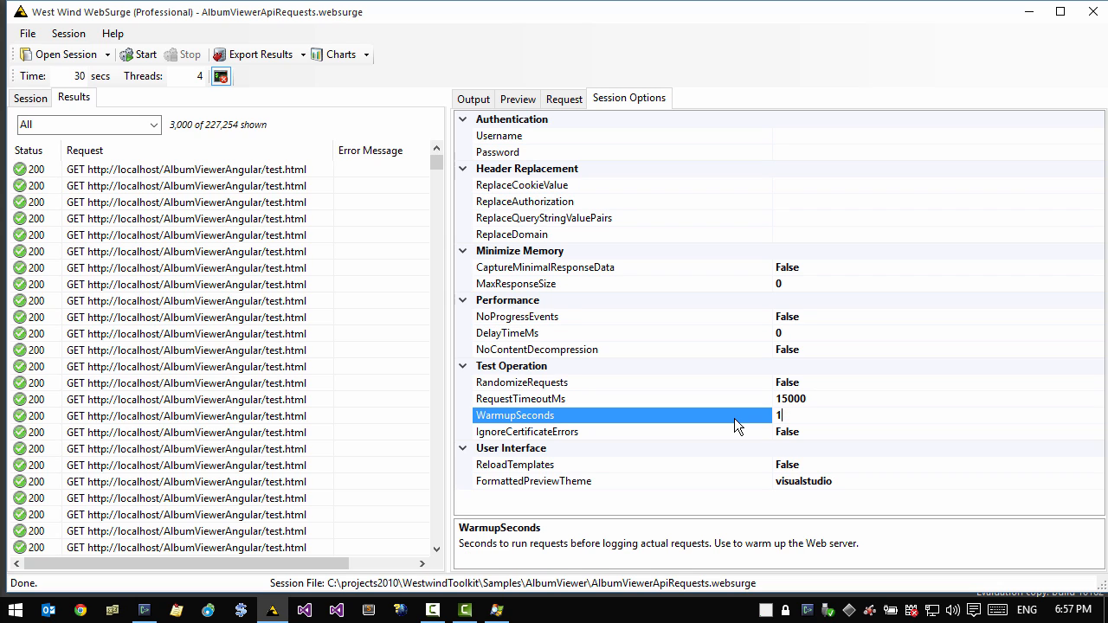
pyautogui.click(623, 333)
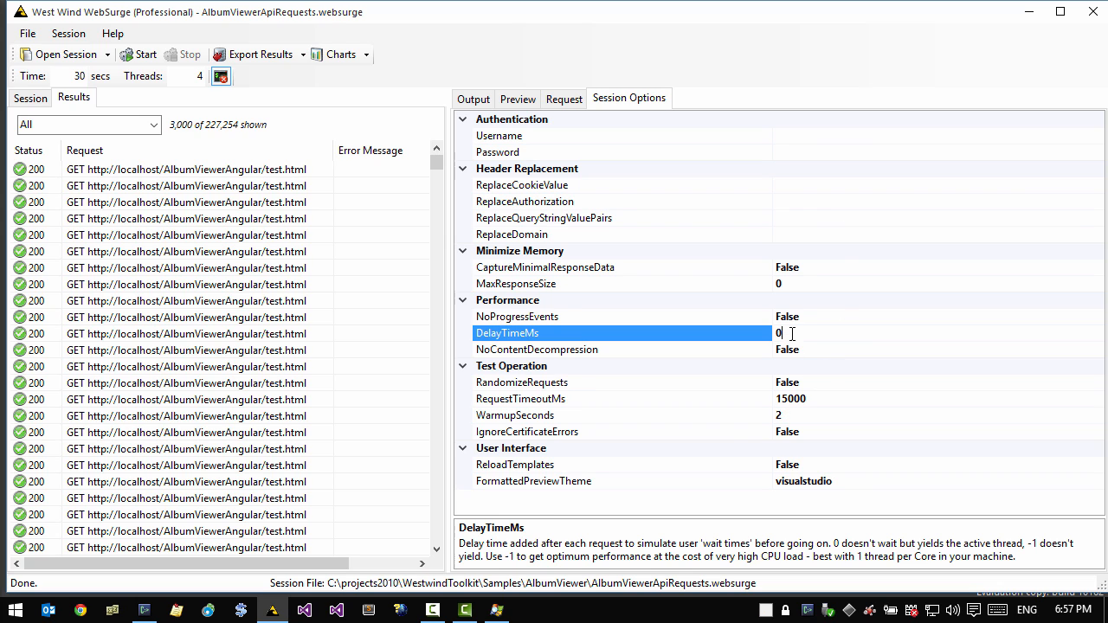
pyautogui.write('1000')
pyautogui.click(188, 76)
pyautogui.write('8')
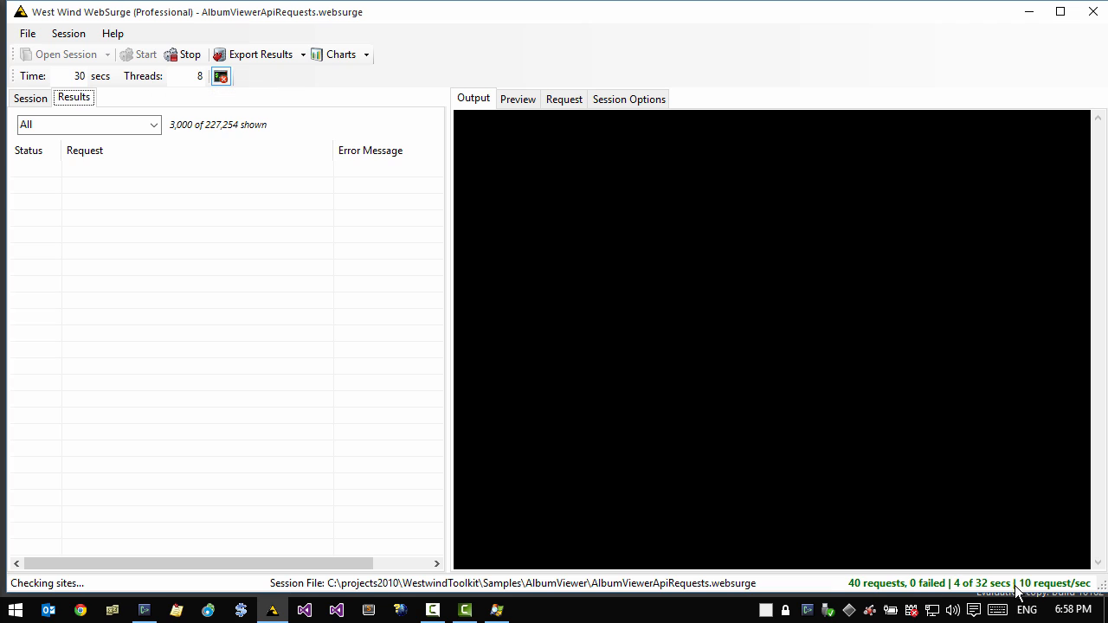
pyautogui.moveTo(238, 178)
pyautogui.write('200')
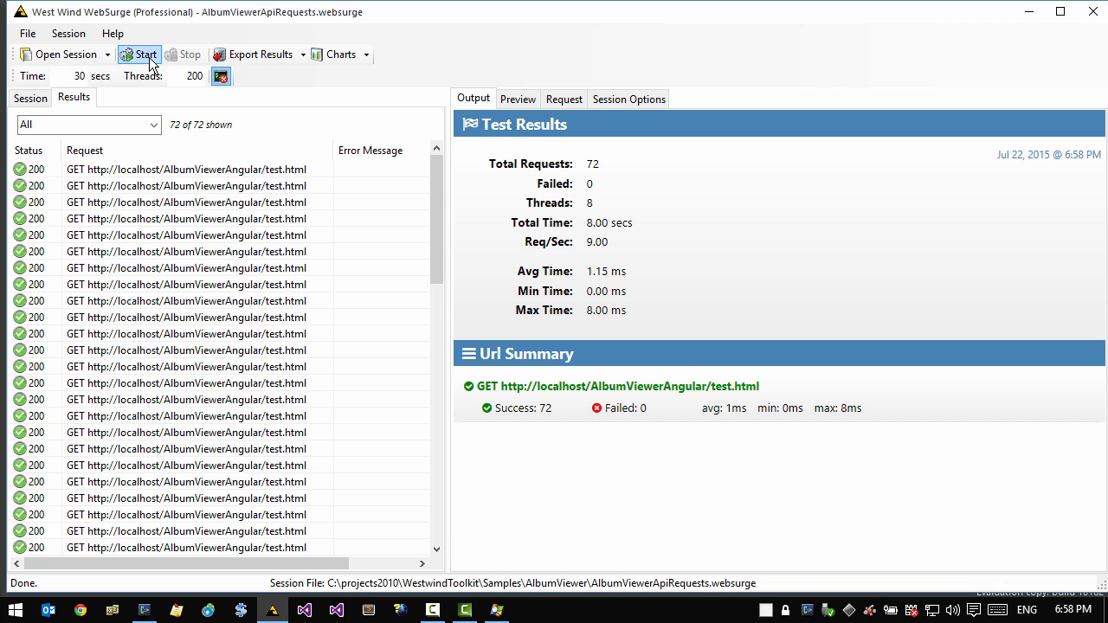
pyautogui.moveTo(138, 54)
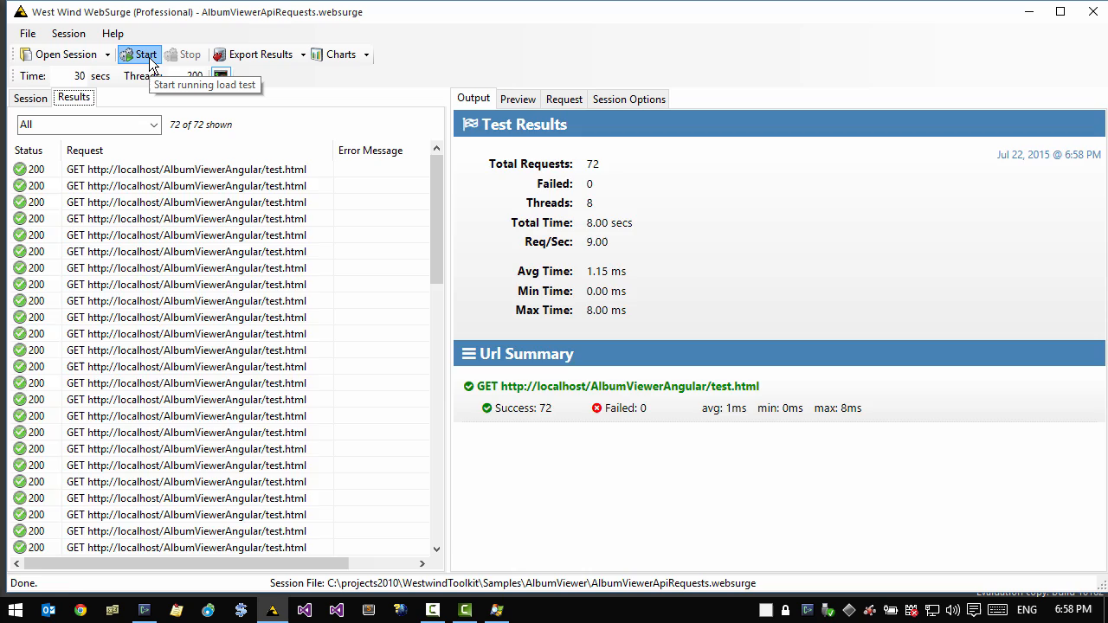
pyautogui.click(138, 54)
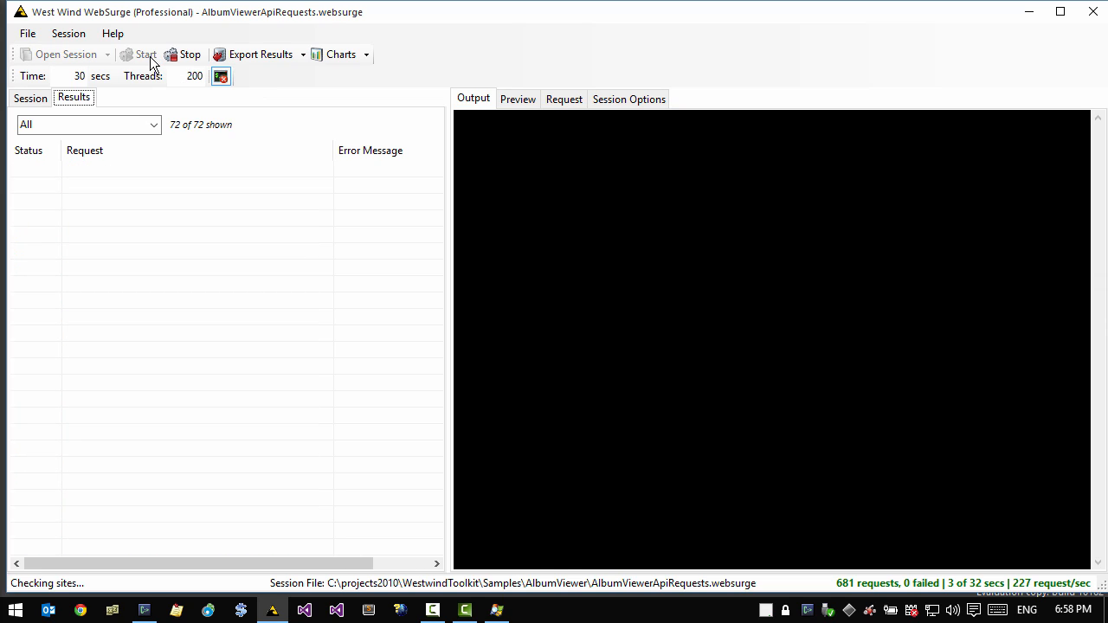
pyautogui.moveTo(183, 54)
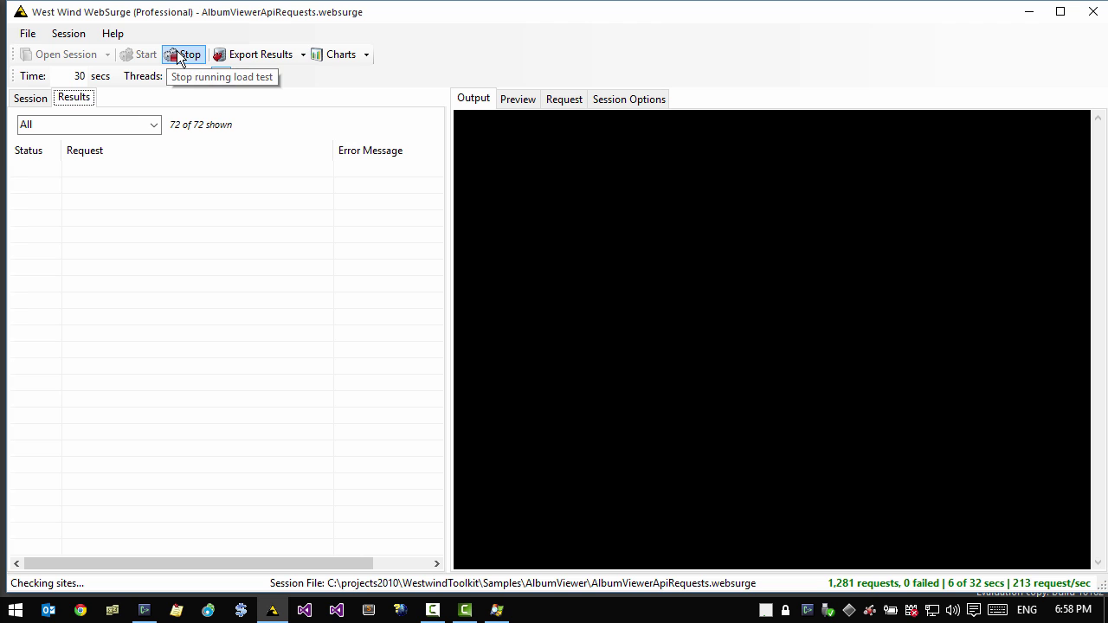
pyautogui.click(182, 53)
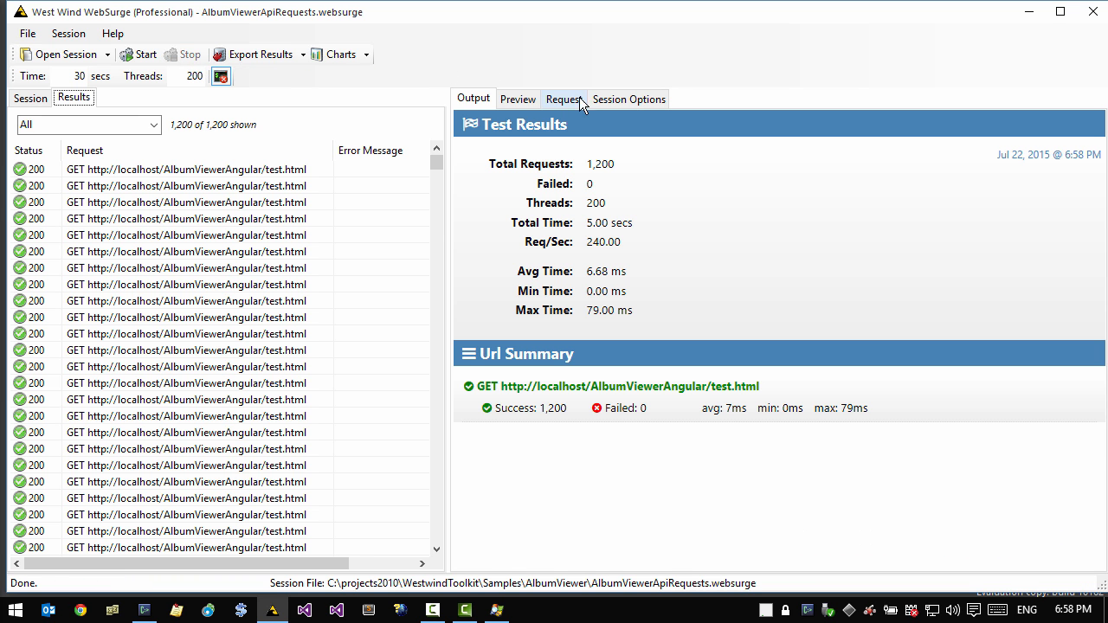
# Set DelayTimeMs to 2000 in Session Options and rerun the 200-thread test, logging 21,035 requests
pyautogui.click(629, 99)
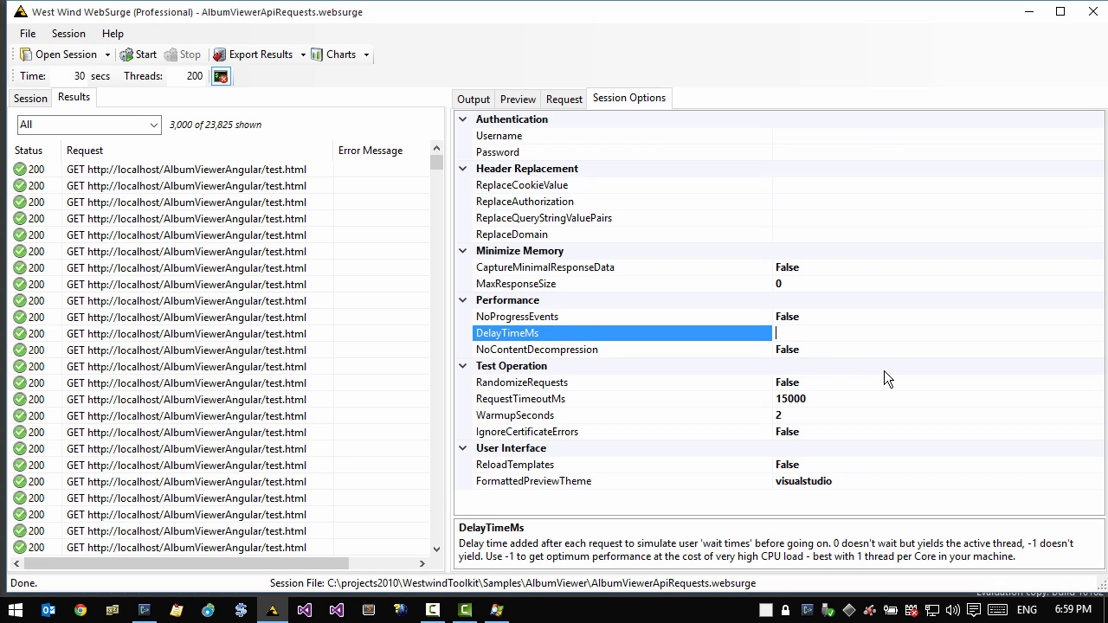
pyautogui.write('2')
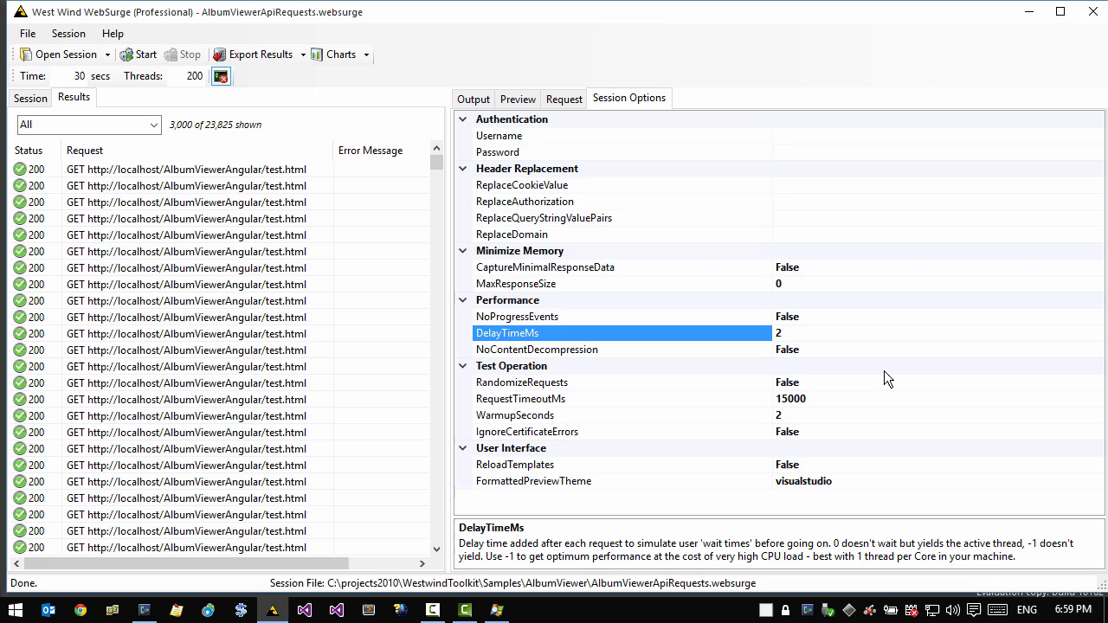
pyautogui.write('000')
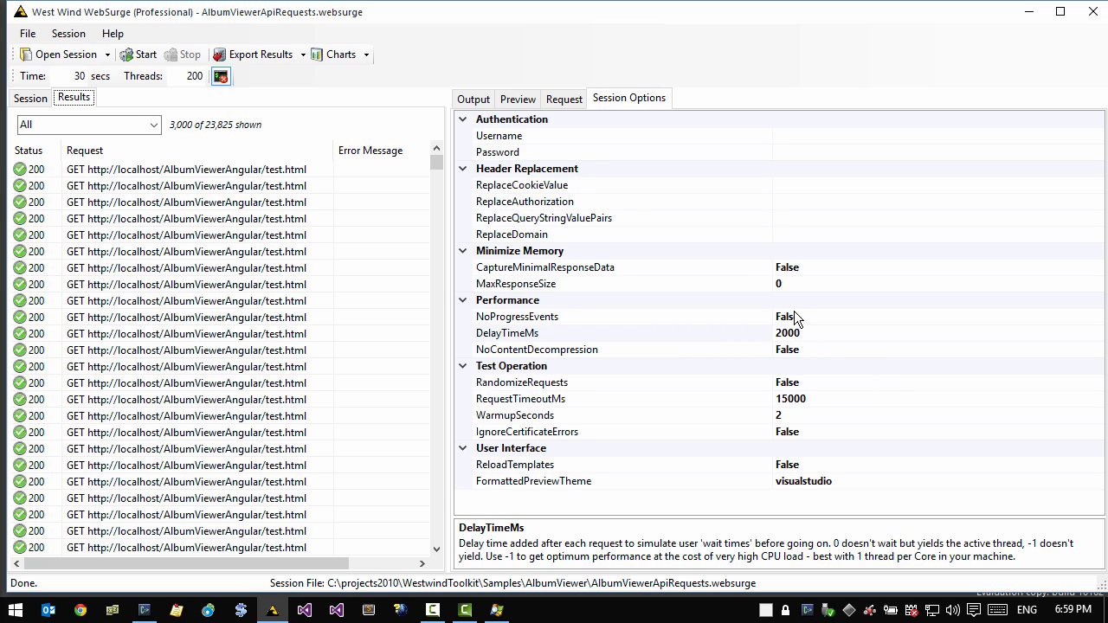
pyautogui.click(506, 333)
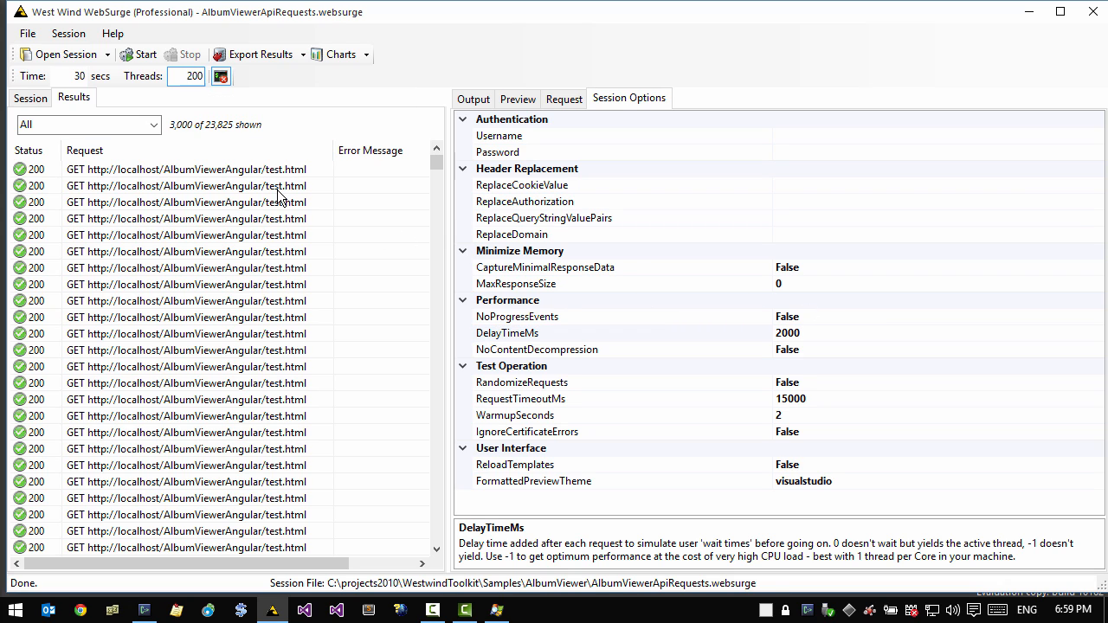
pyautogui.click(145, 53)
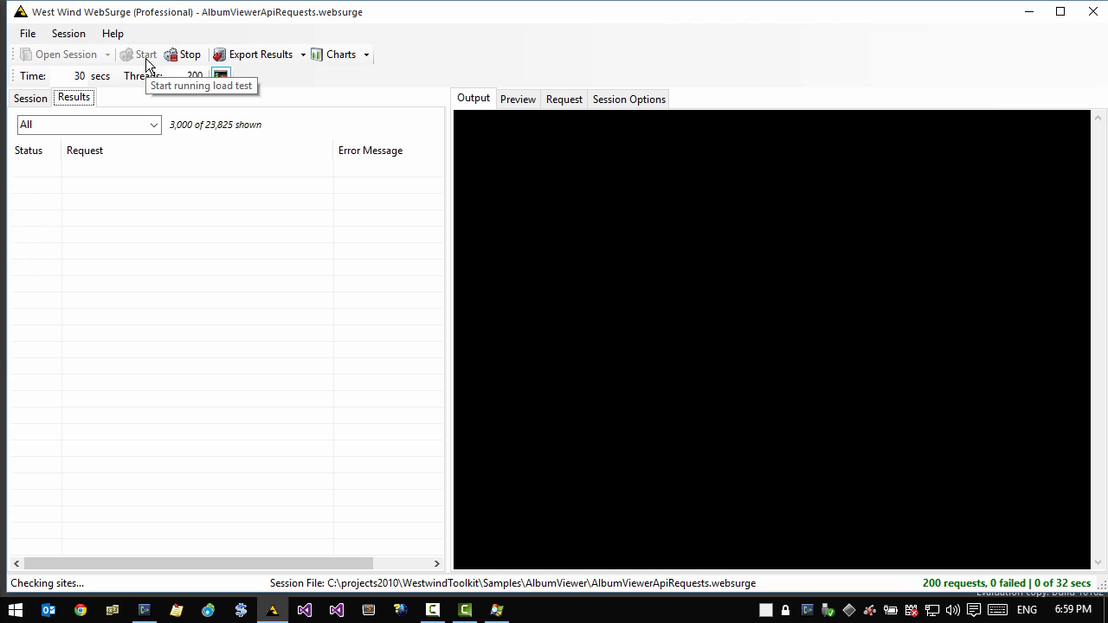
pyautogui.click(629, 97)
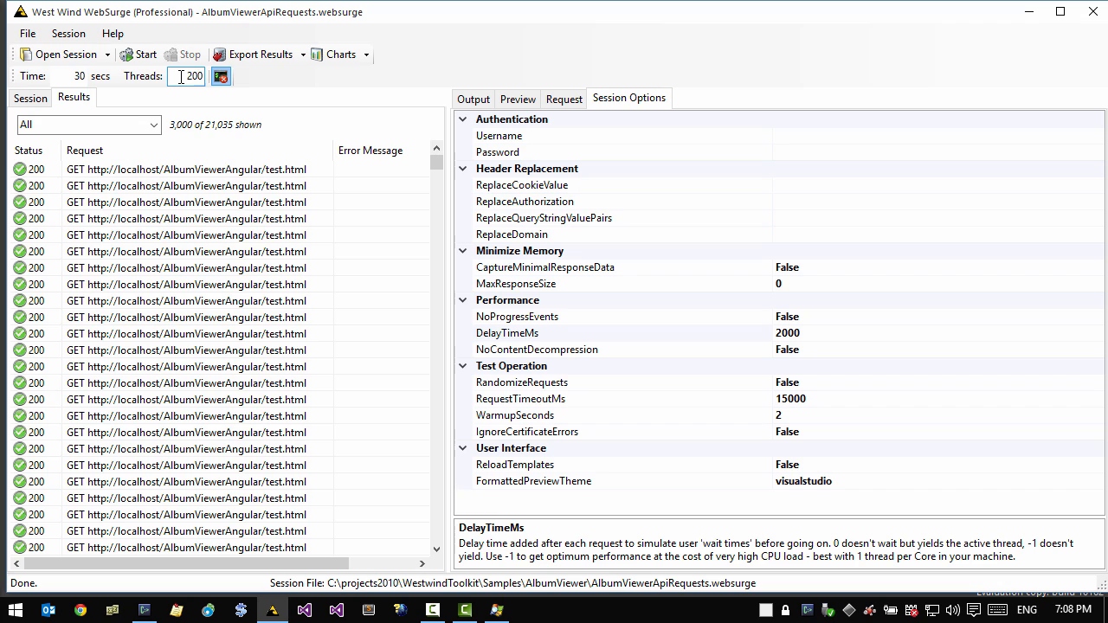
# Select the entire value in the Threads box
pyautogui.tripleClick(185, 76)
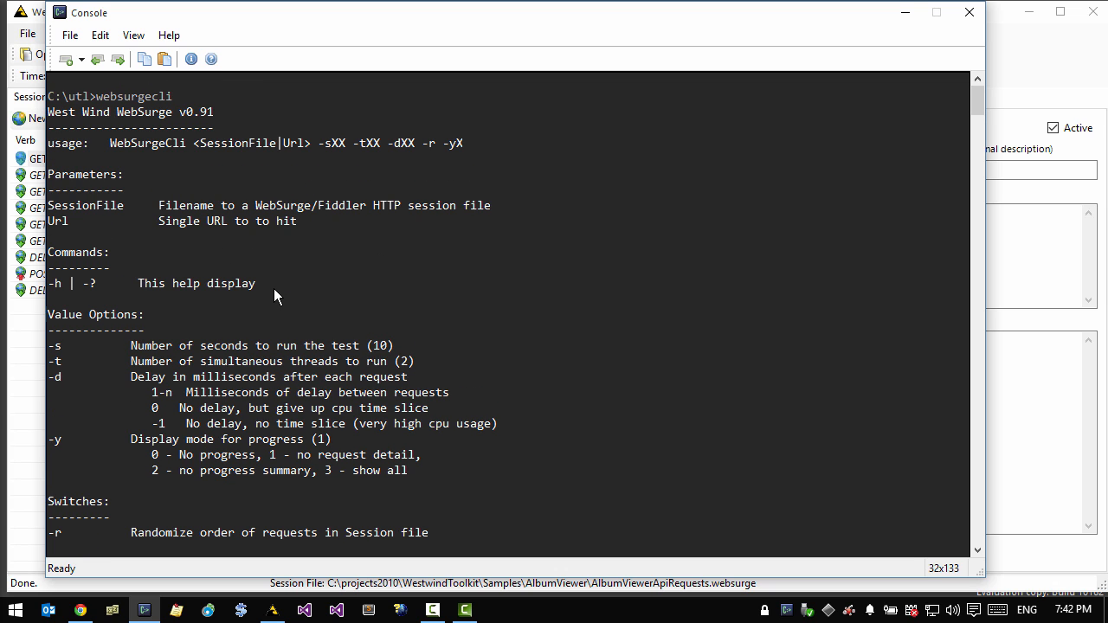
# Run websurgecli on test.html with -s10 -t8, yielding 346,996 requests with none failed
pyautogui.scroll(-3)
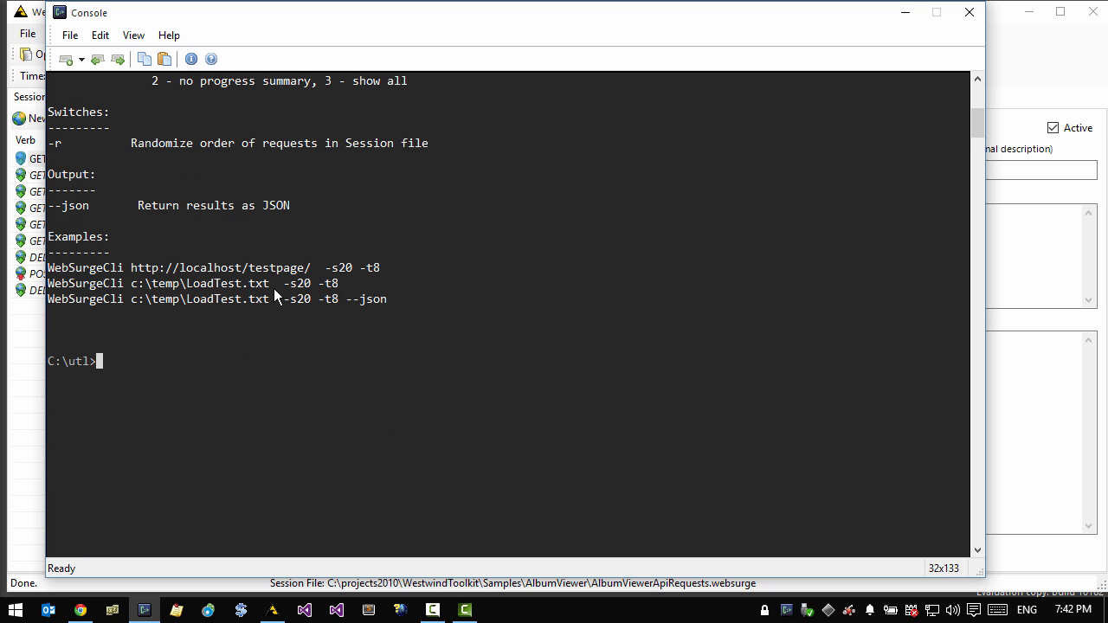
pyautogui.write('websurgecli http://localhost/AlbumViewerAngular/test.html -s10 -t8')
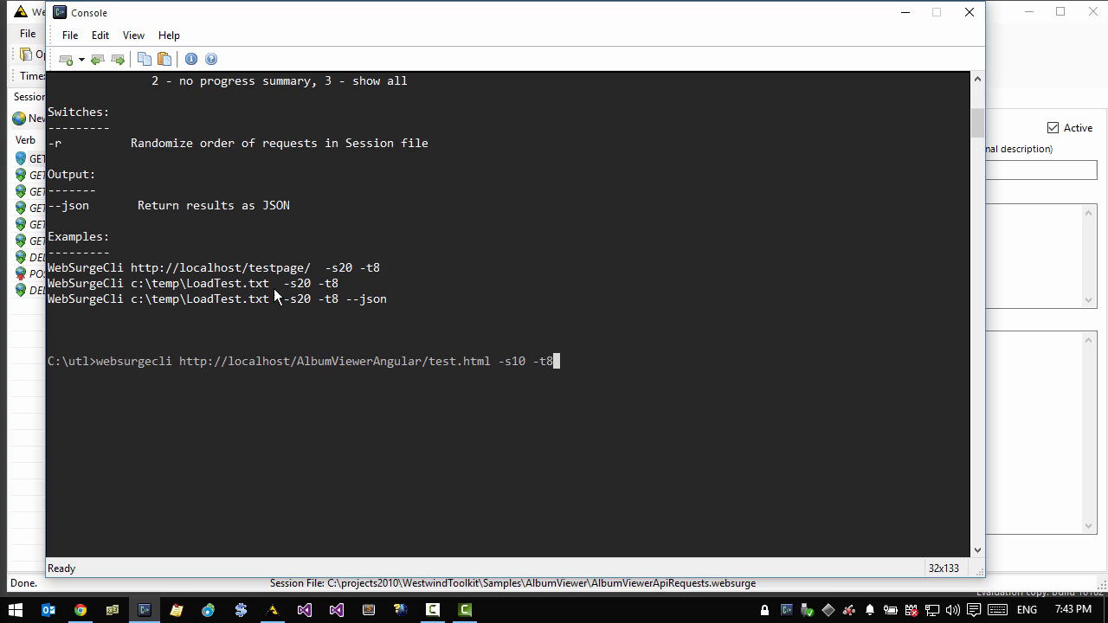
pyautogui.press('Return')
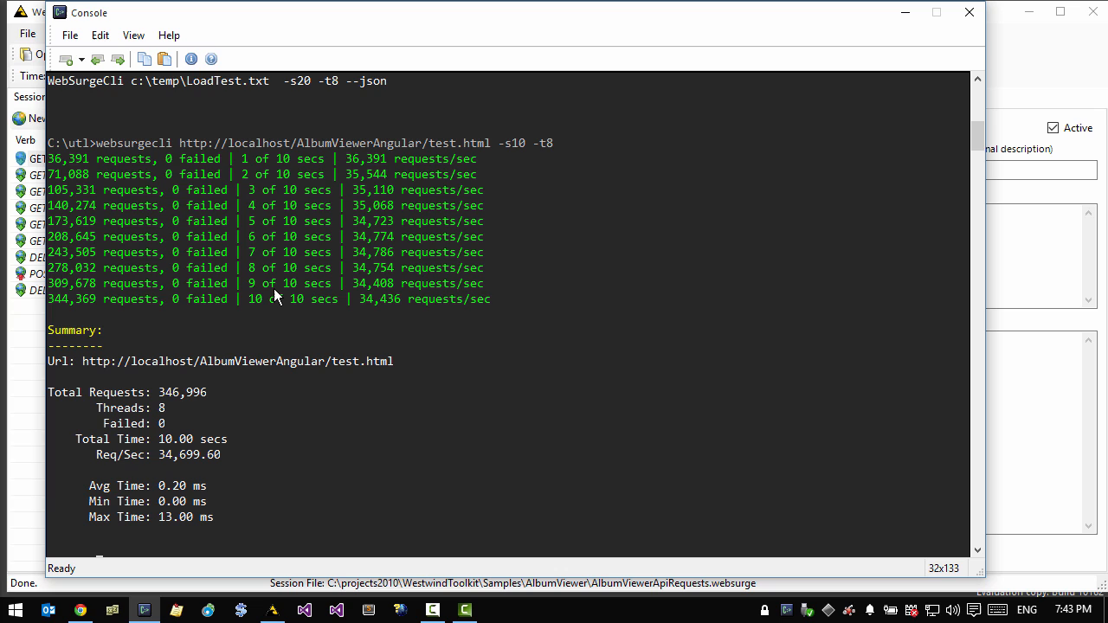
pyautogui.scroll(-3)
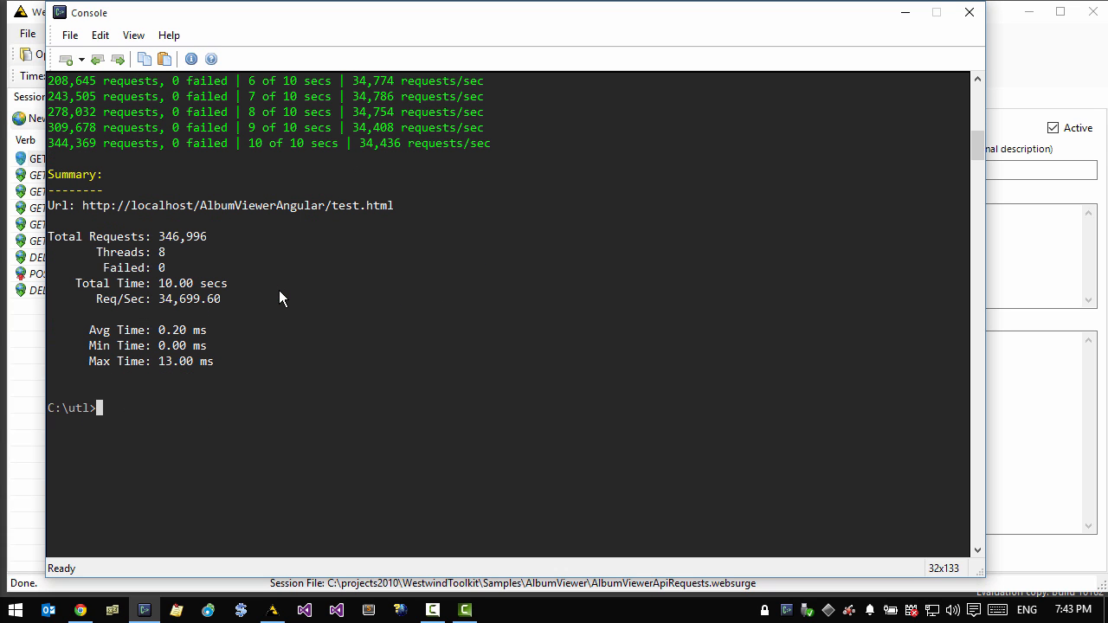
# Run websurgecli on timetrakkertest.websurge with -s6 -t20 --json and scroll through the JSON results
pyautogui.write('websurgecli "C:\\Users\\rstrahl\\AppData\\Roaming\\West Wind WebSurge\\timetrakkertest.websurge"  -s6 -t20 --json')
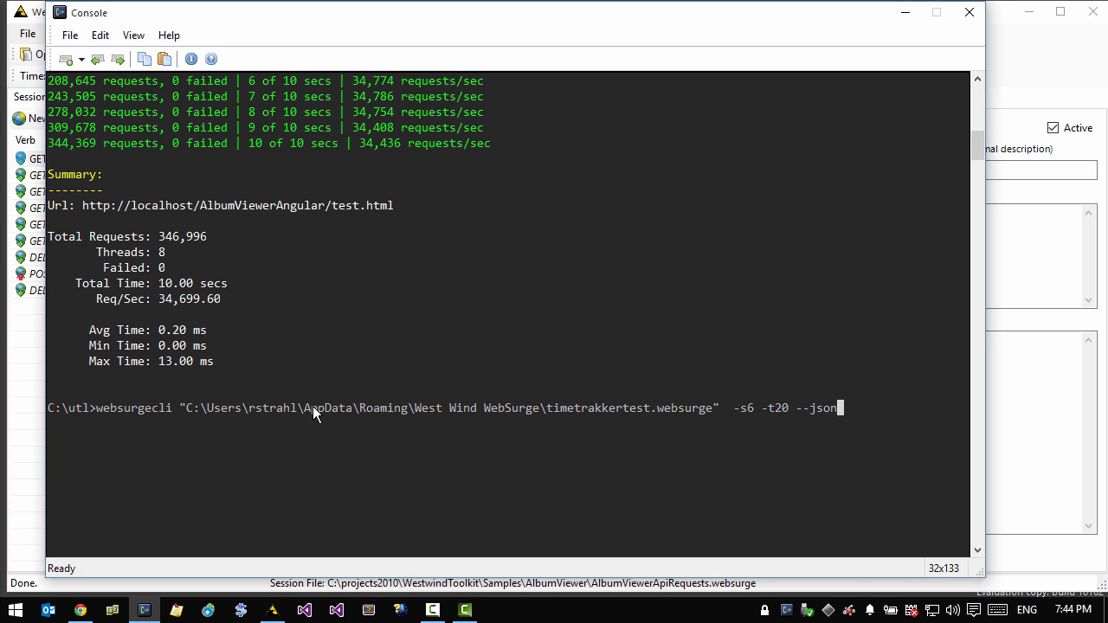
pyautogui.press('Return')
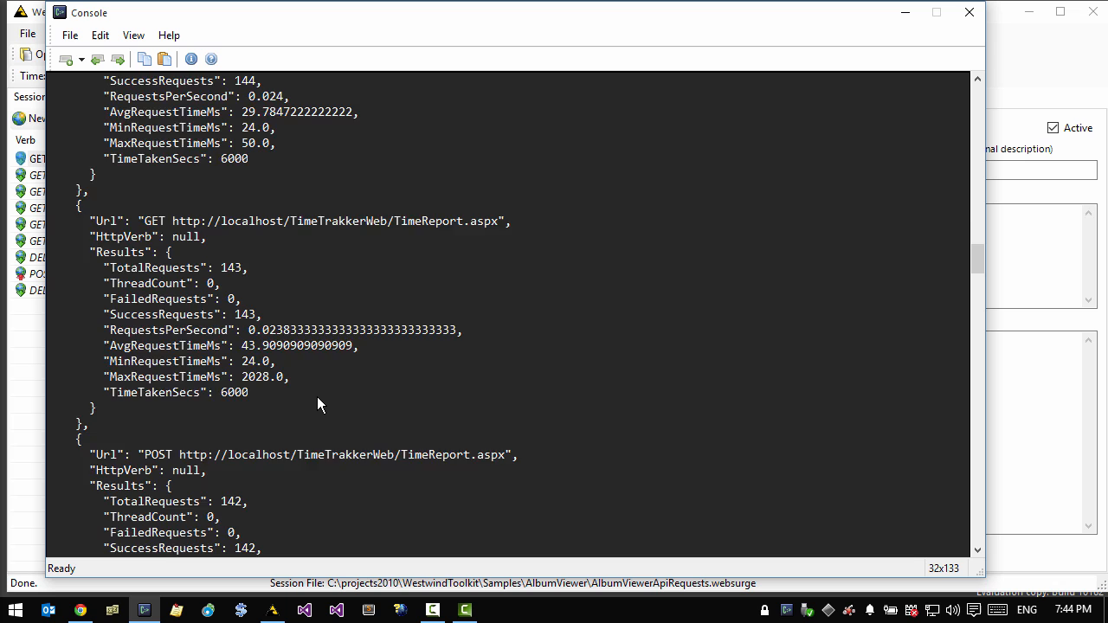
pyautogui.scroll(-3)
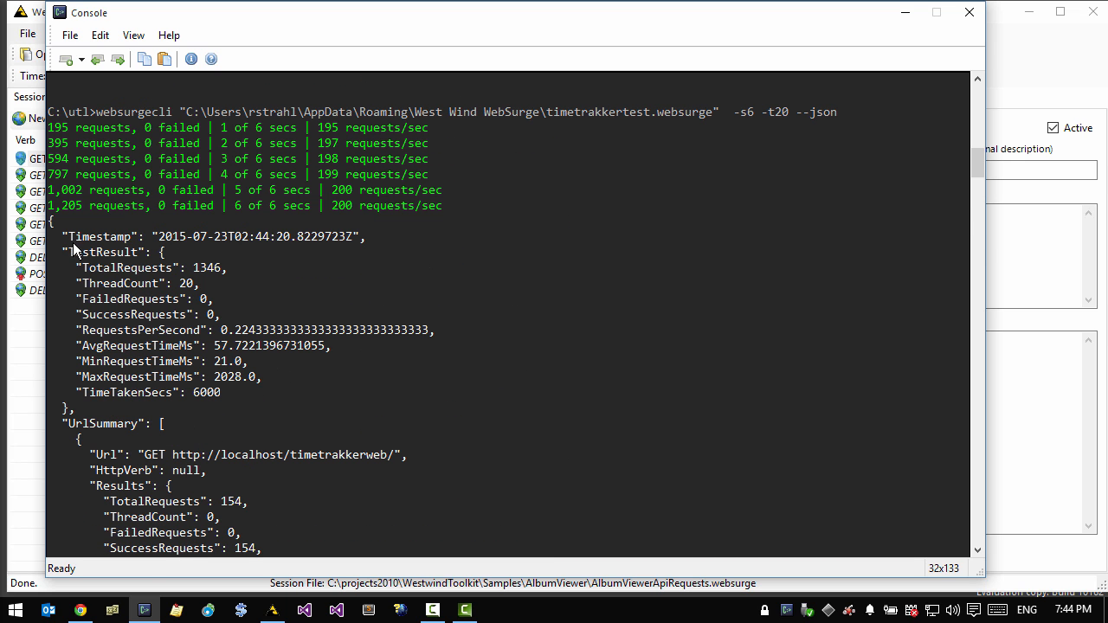
pyautogui.moveTo(78, 266)
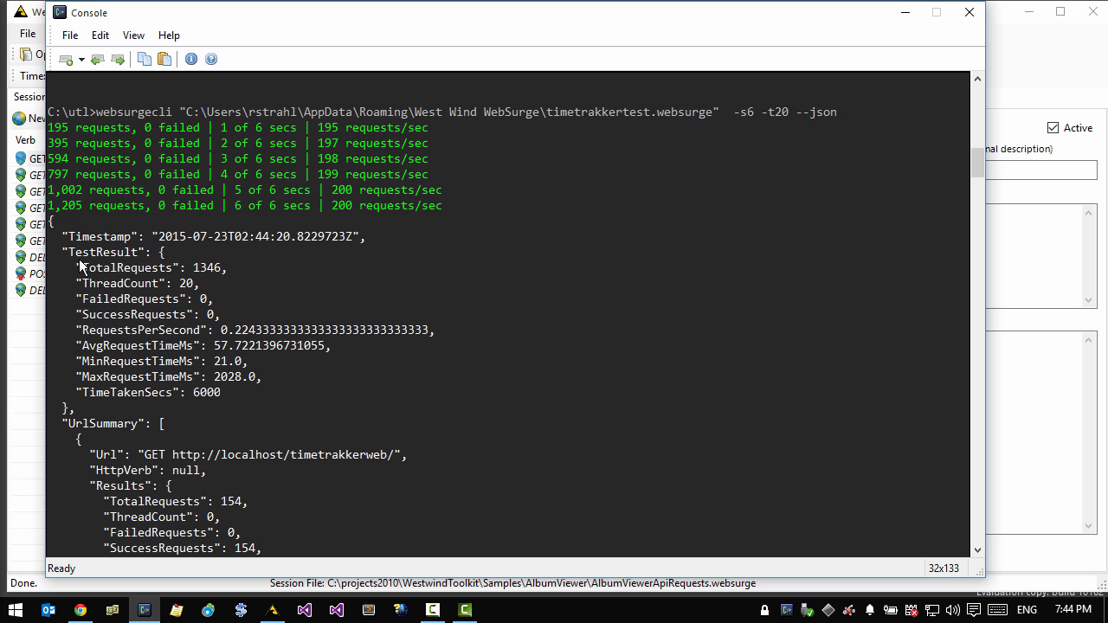
pyautogui.moveTo(208, 332)
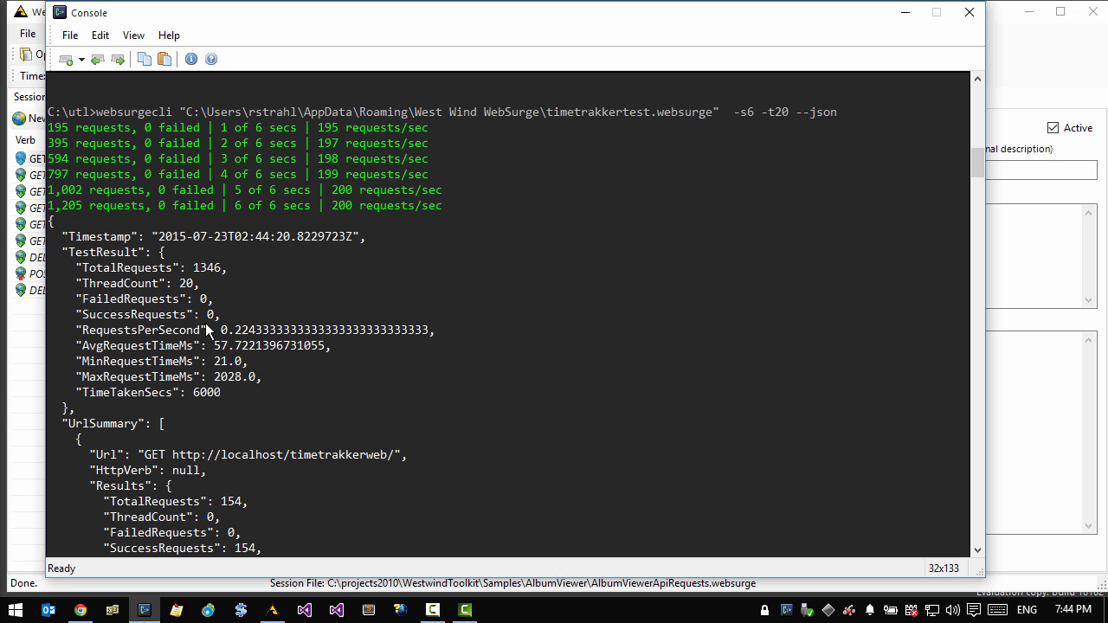
pyautogui.scroll(-3)
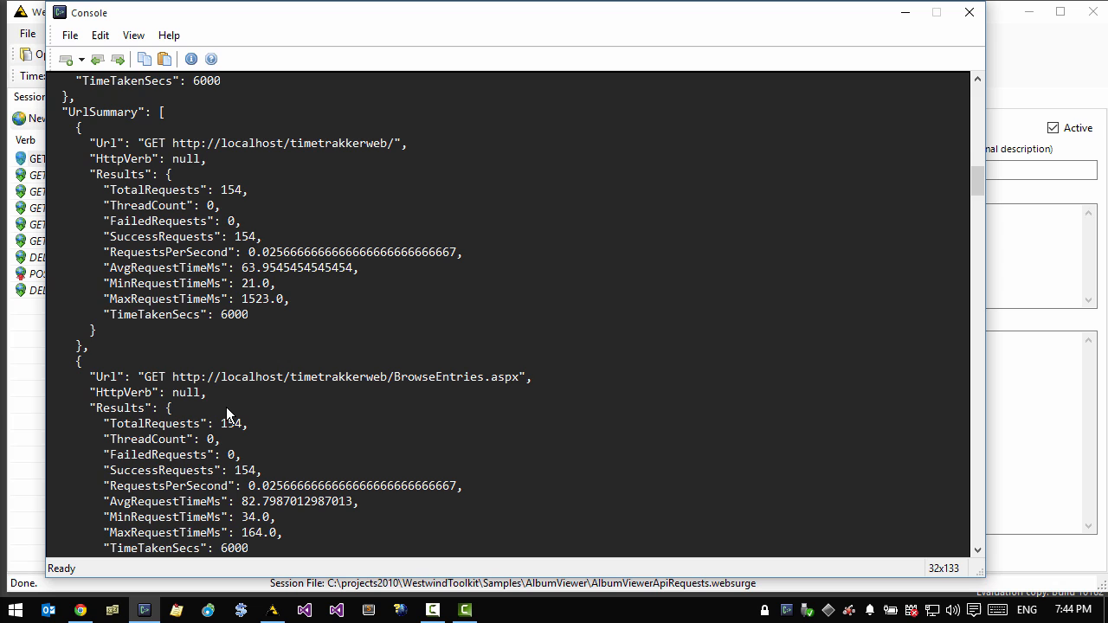
pyautogui.scroll(-3)
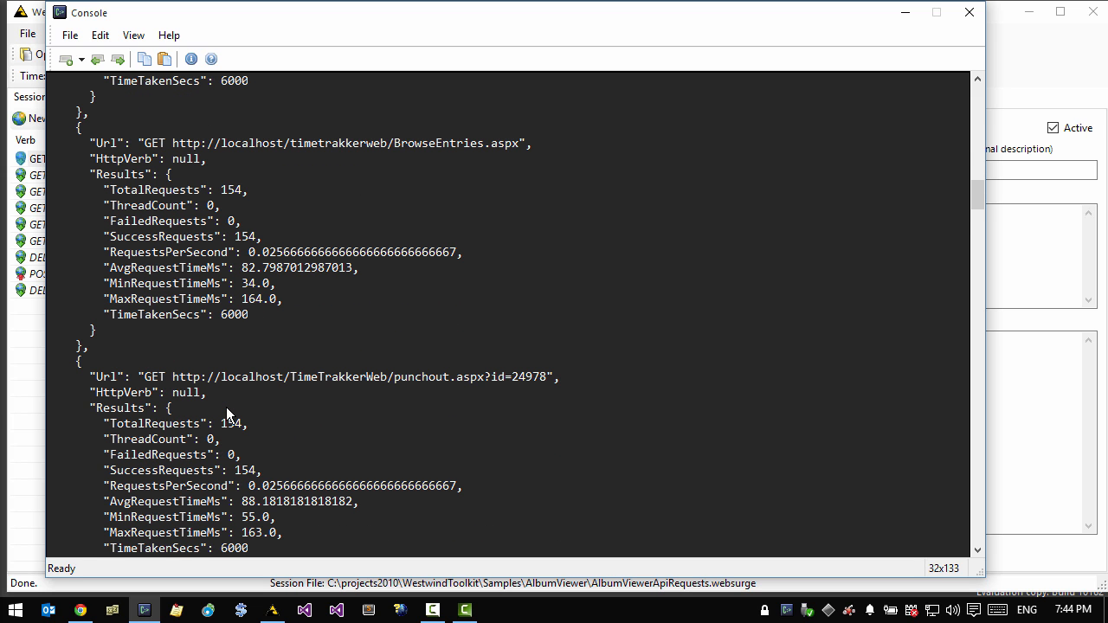
pyautogui.scroll(-3)
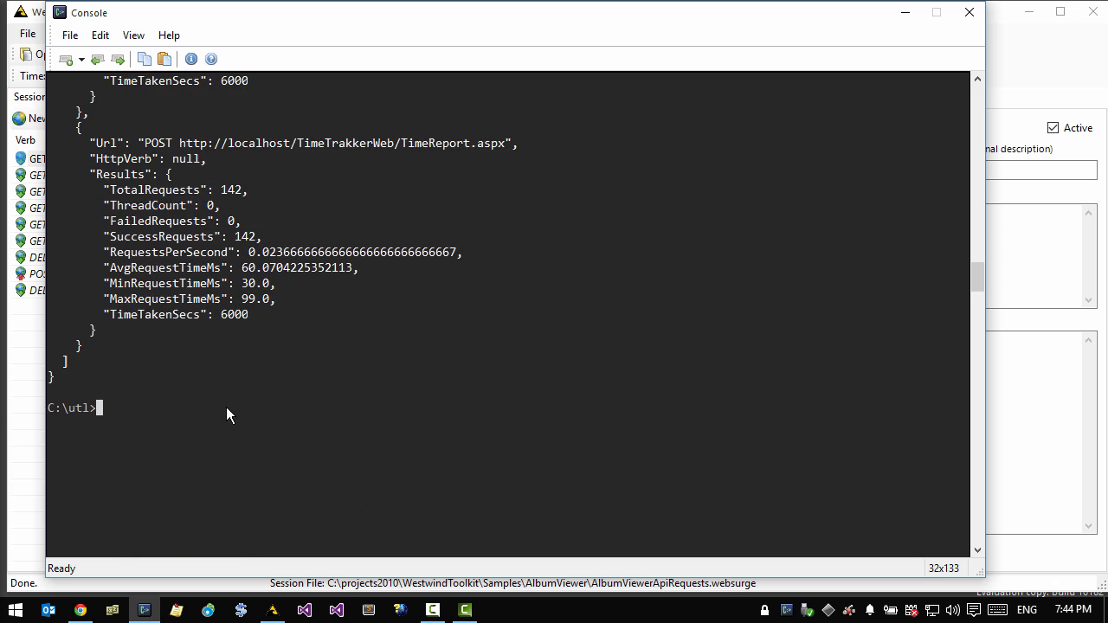